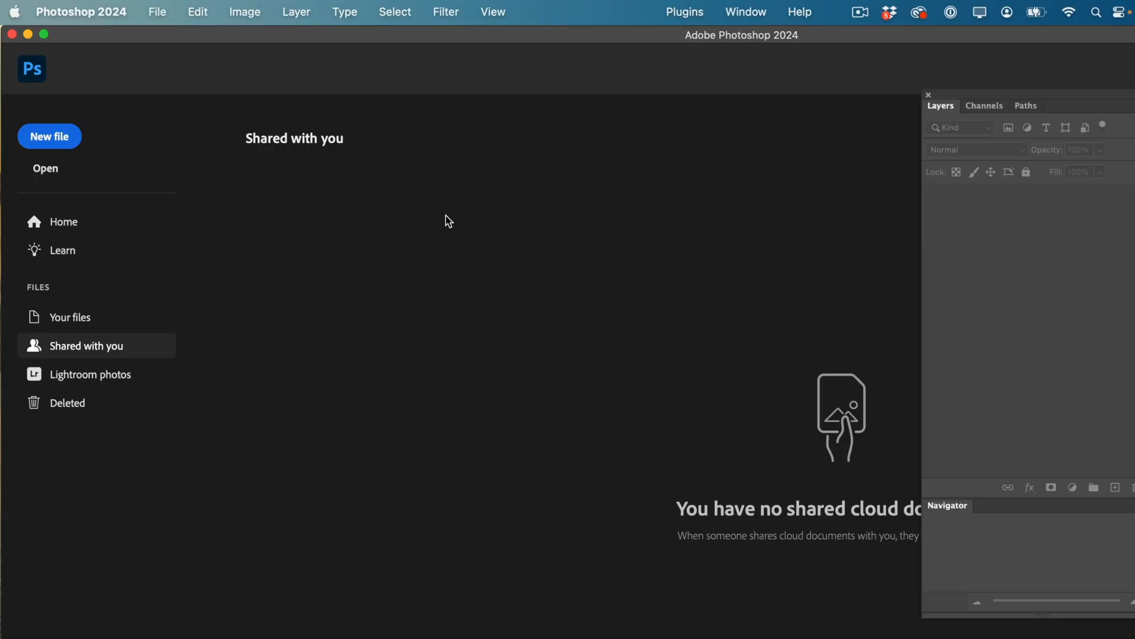
mouse_move(145, 22)
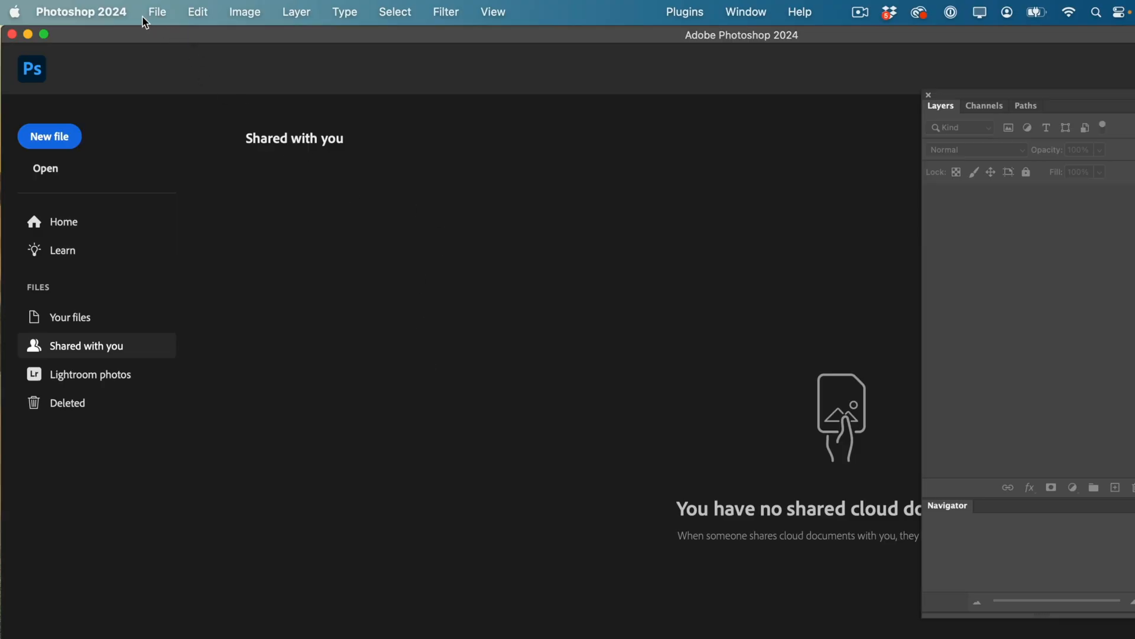
Open the About Photoshop window showing version 25.11.0
click(81, 11)
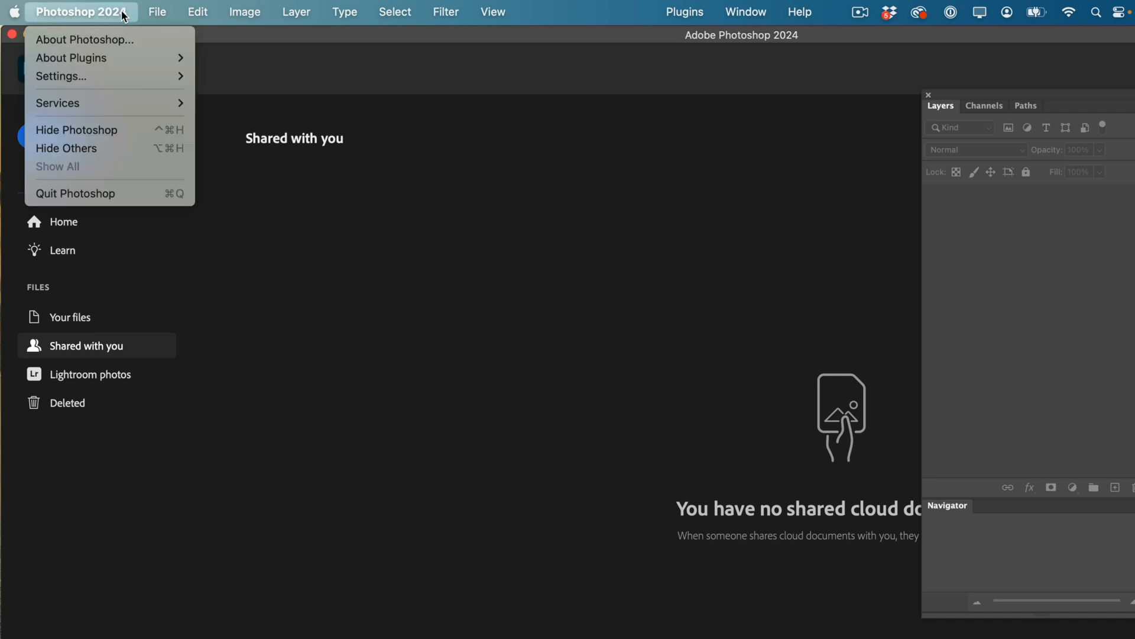
mouse_move(84, 39)
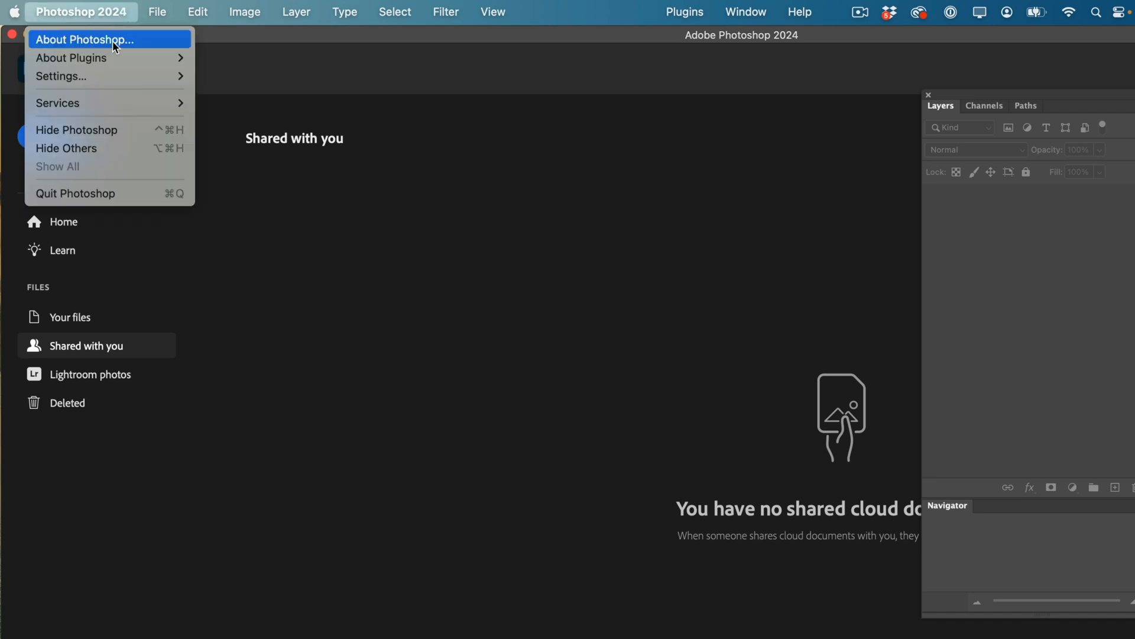
click(84, 39)
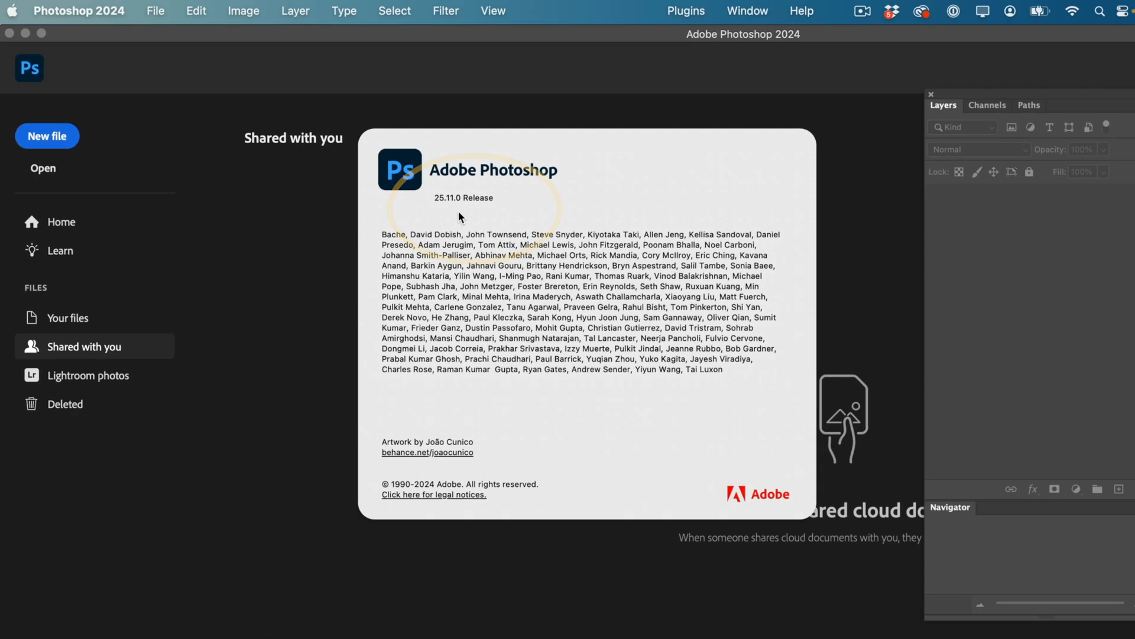
Create Untitled-1 from the 3000 × 2000 px @ 72 ppi recent preset
click(154, 10)
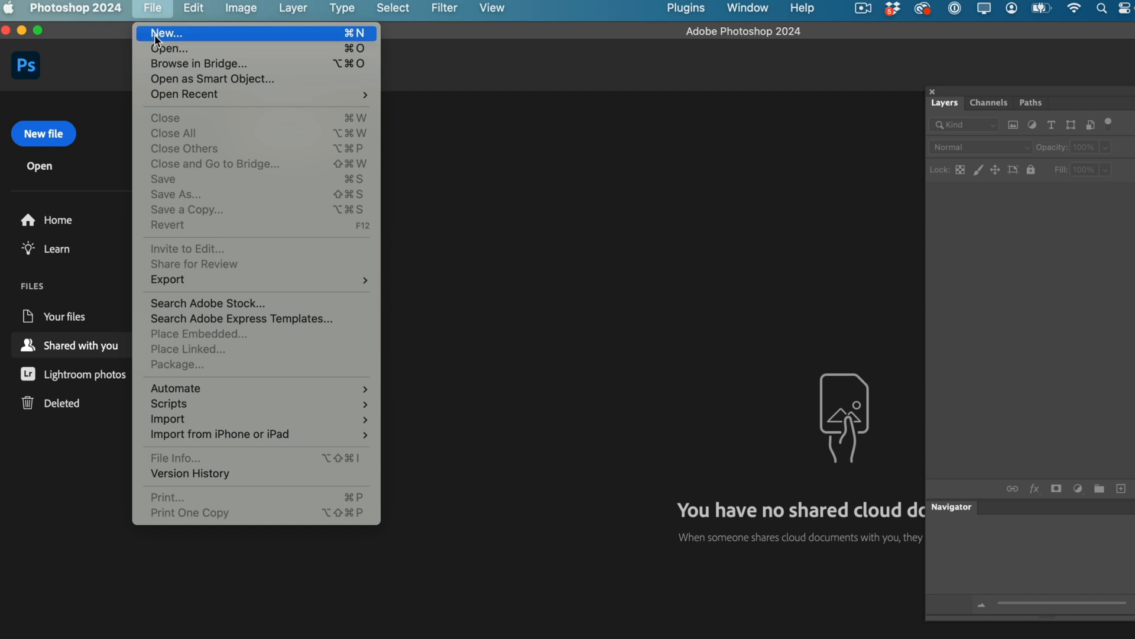
click(167, 33)
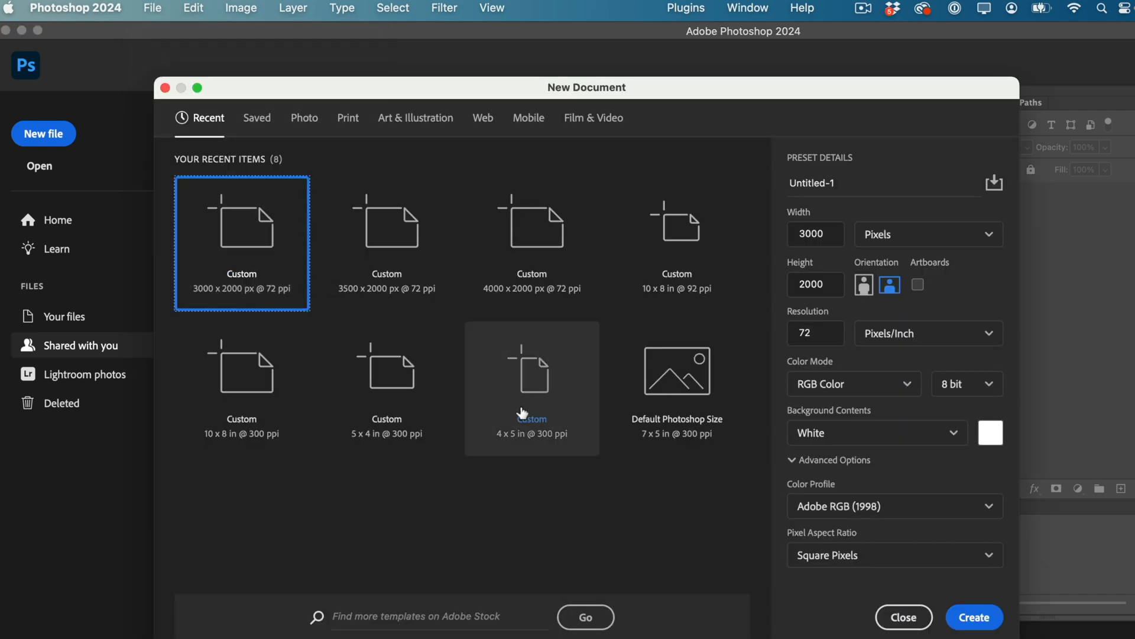
click(973, 617)
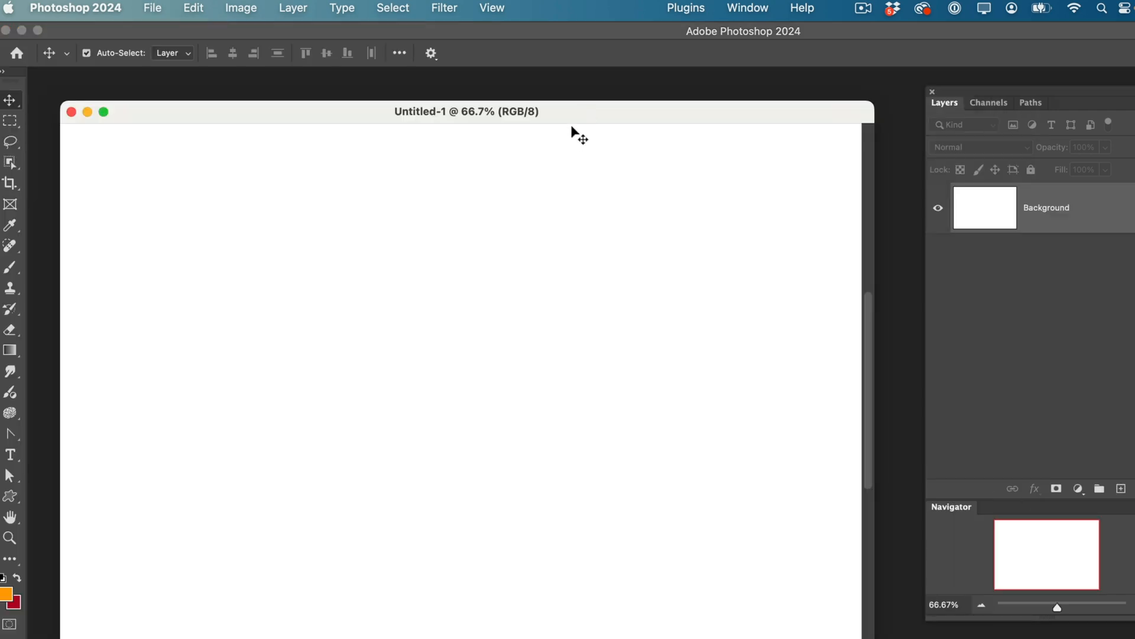
mouse_move(258, 163)
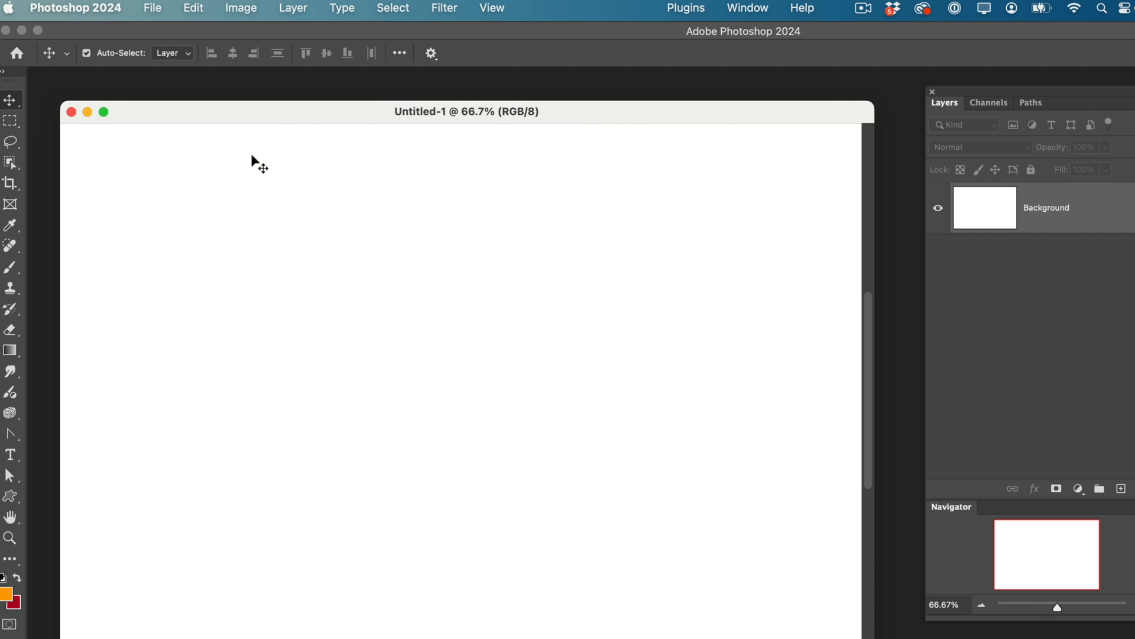
mouse_move(219, 490)
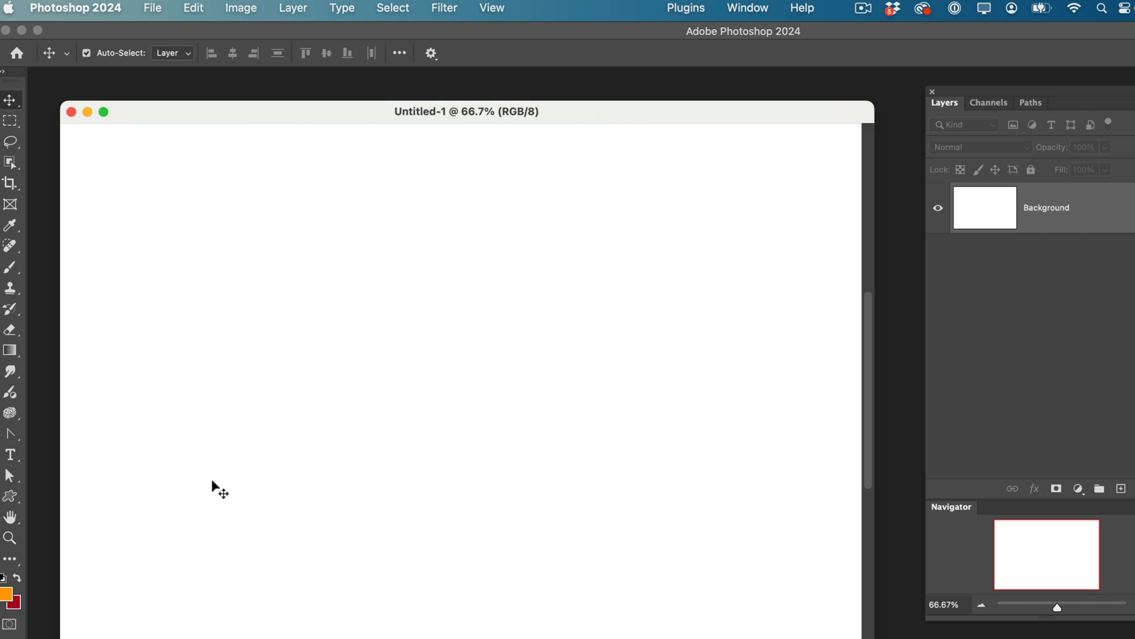
mouse_move(406, 554)
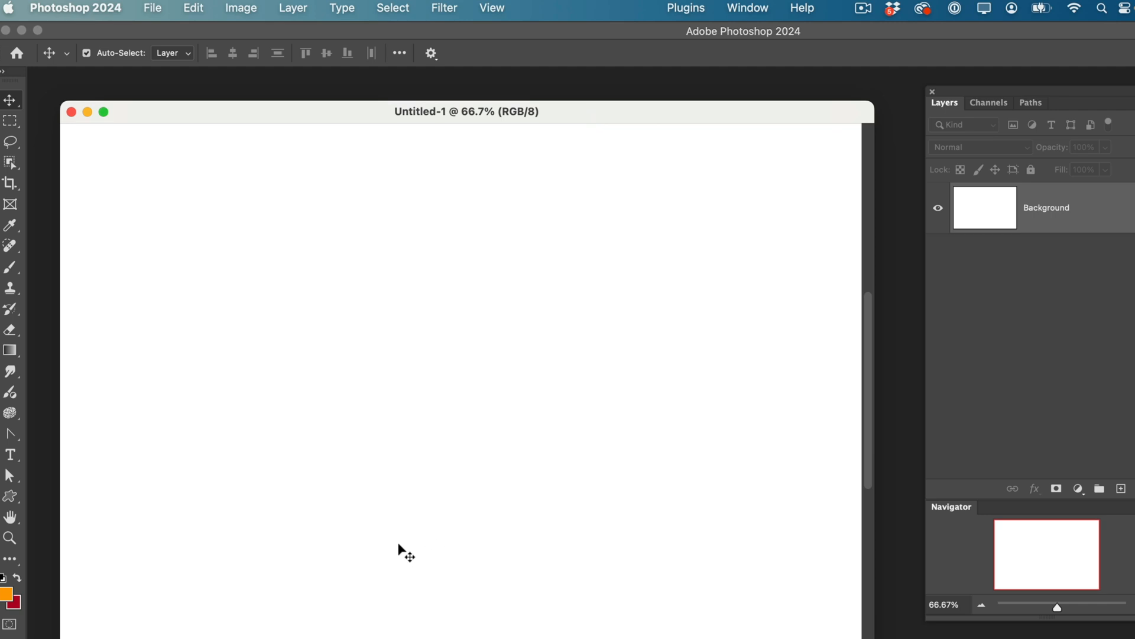
mouse_move(384, 364)
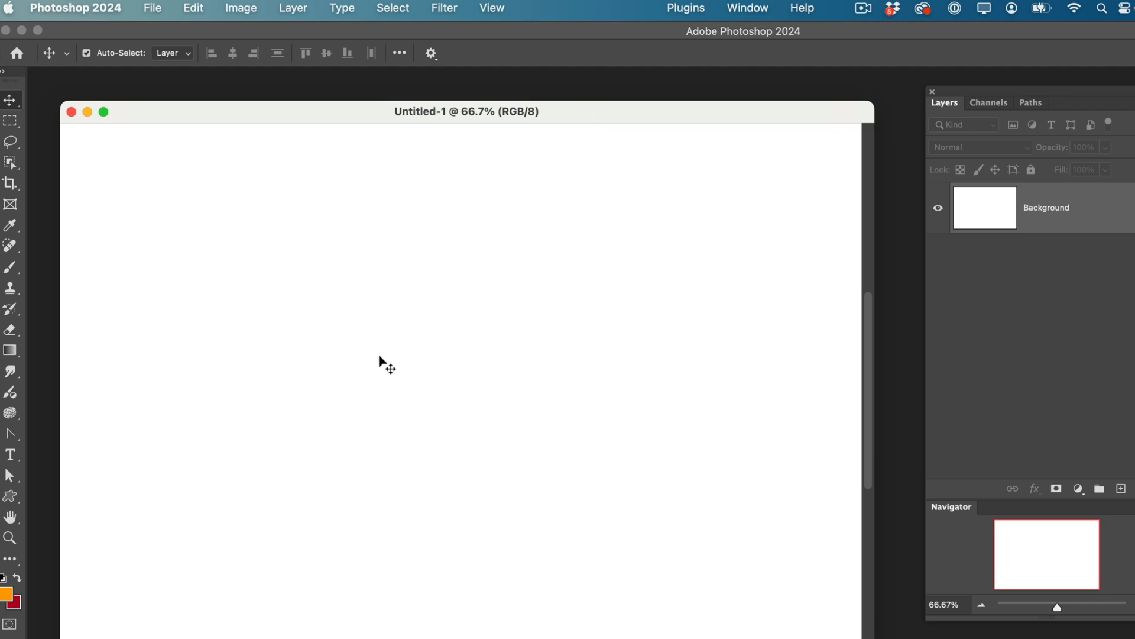
mouse_move(432, 293)
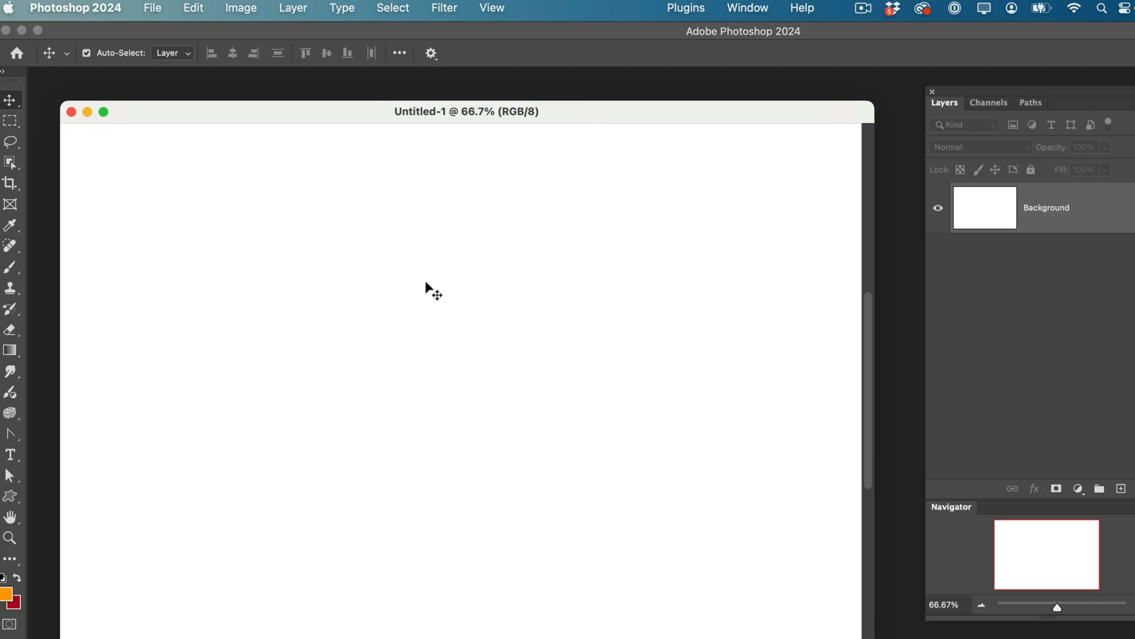
click(747, 8)
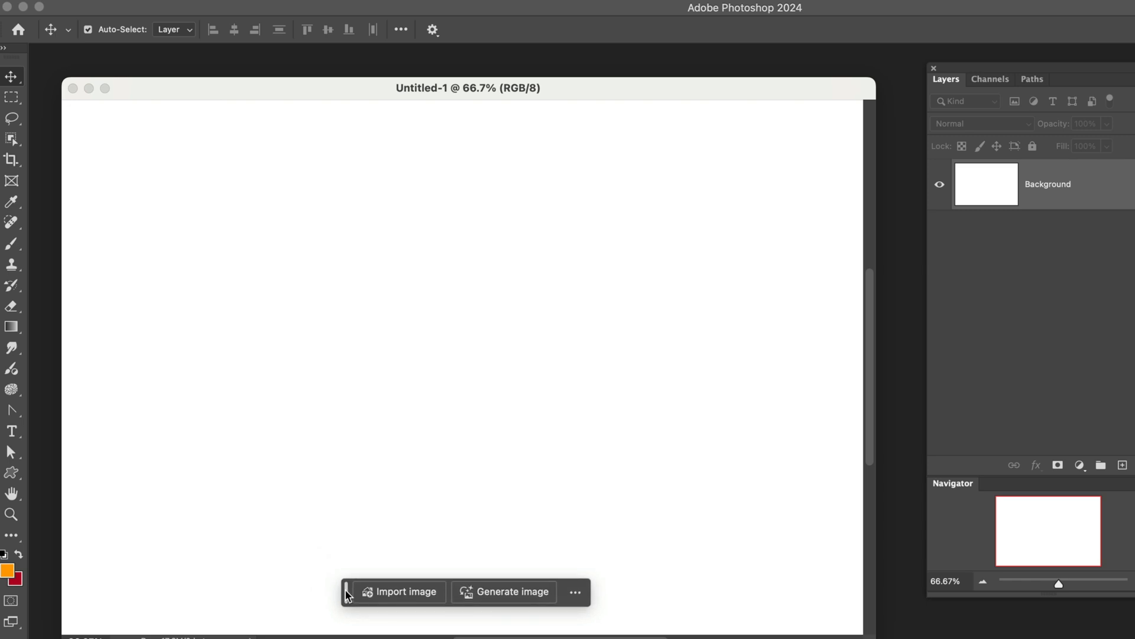
mouse_move(366, 513)
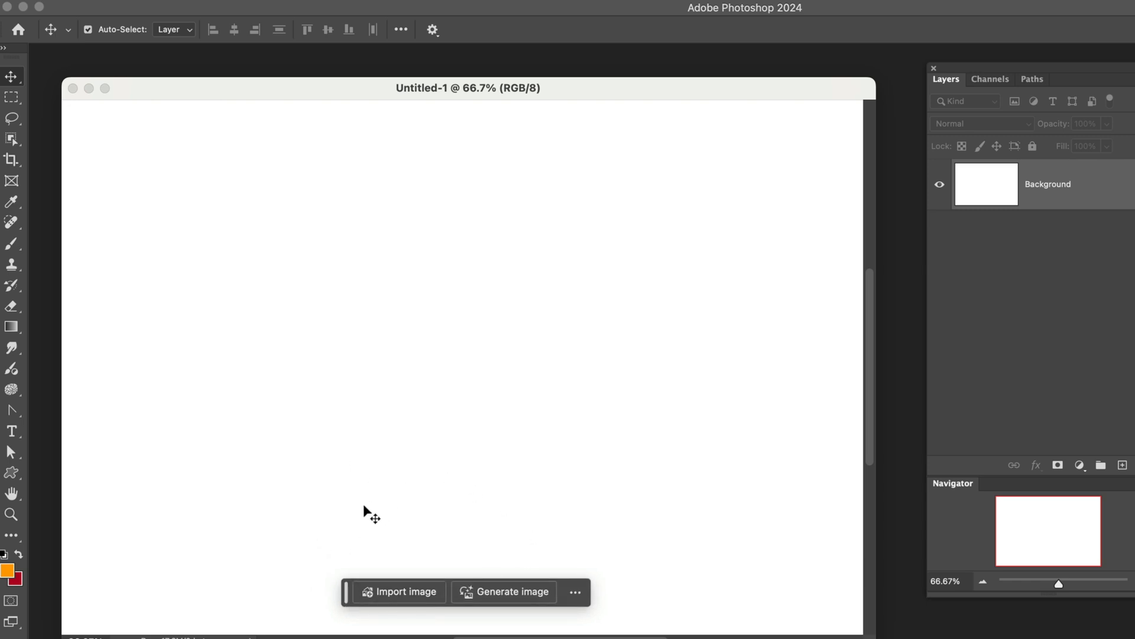
mouse_move(461, 238)
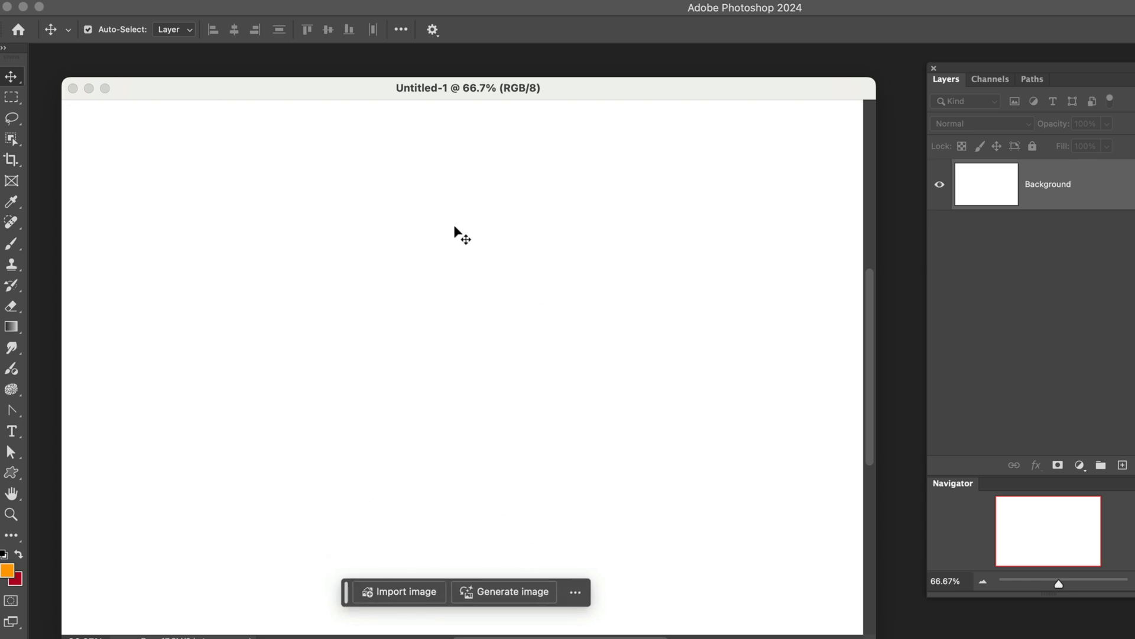
mouse_move(1066, 230)
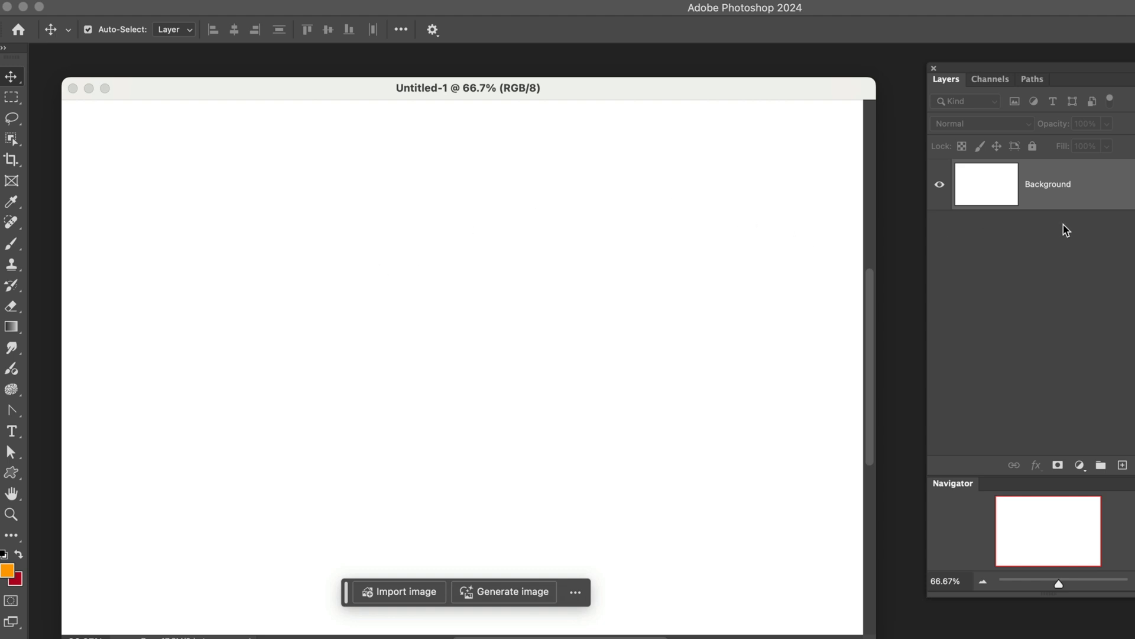
mouse_move(1021, 200)
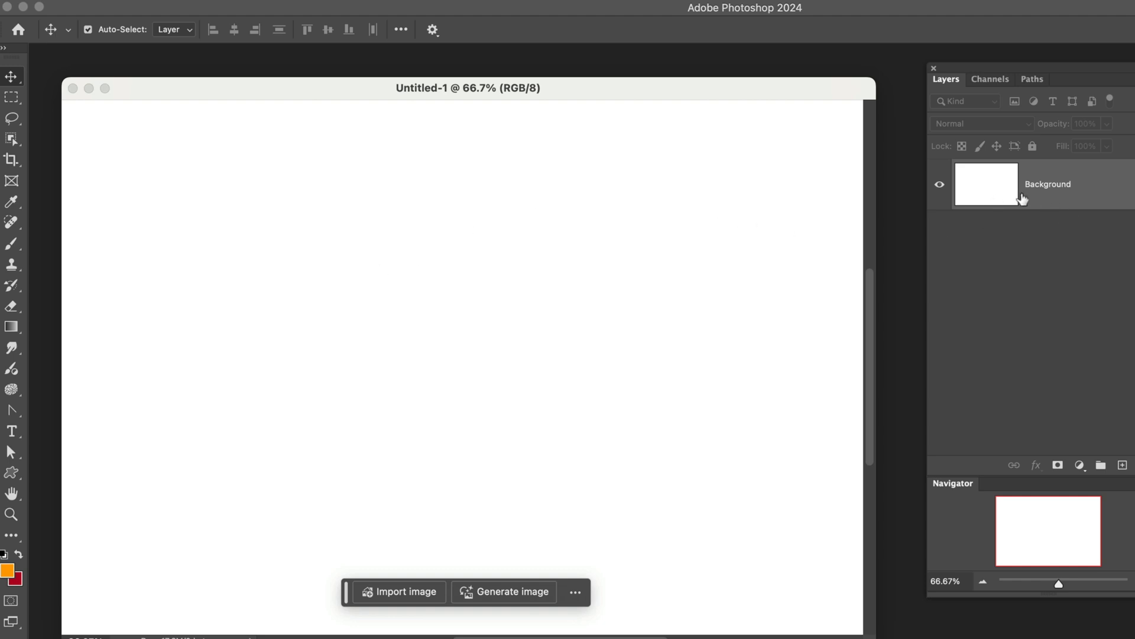
mouse_move(402, 625)
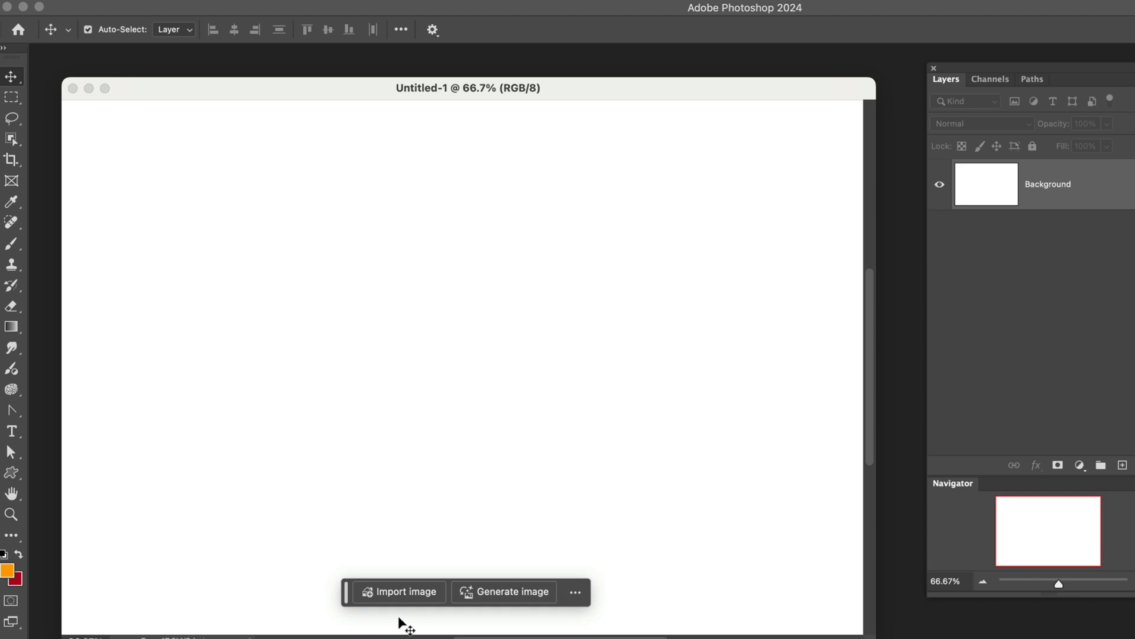
Import the majestic elk JPEG as an embedded layer above the background
click(400, 592)
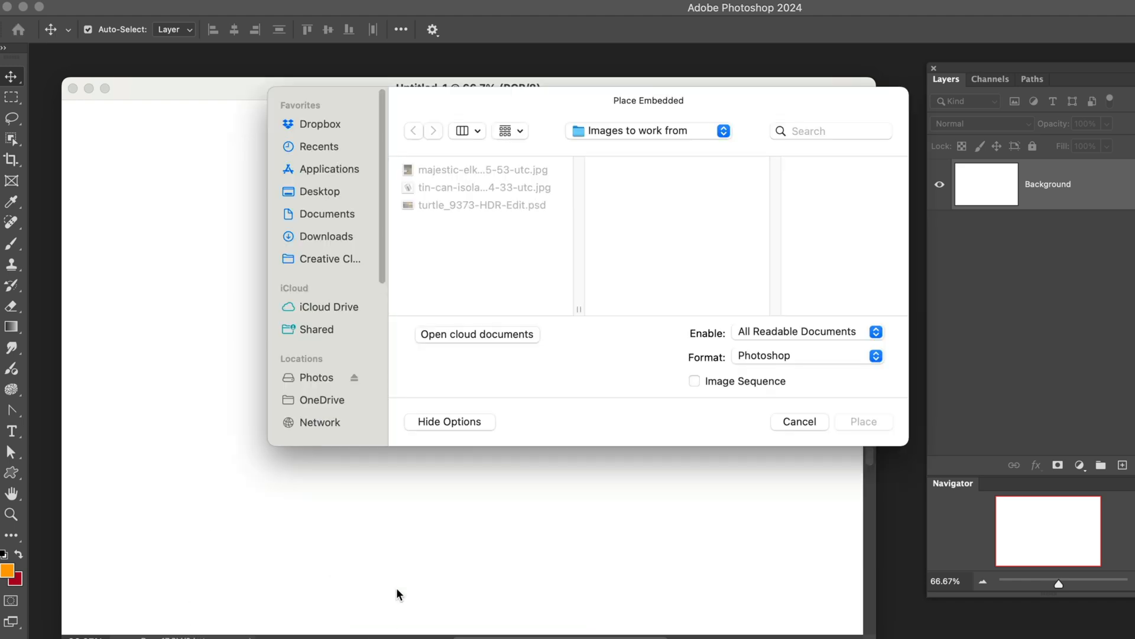
mouse_move(446, 176)
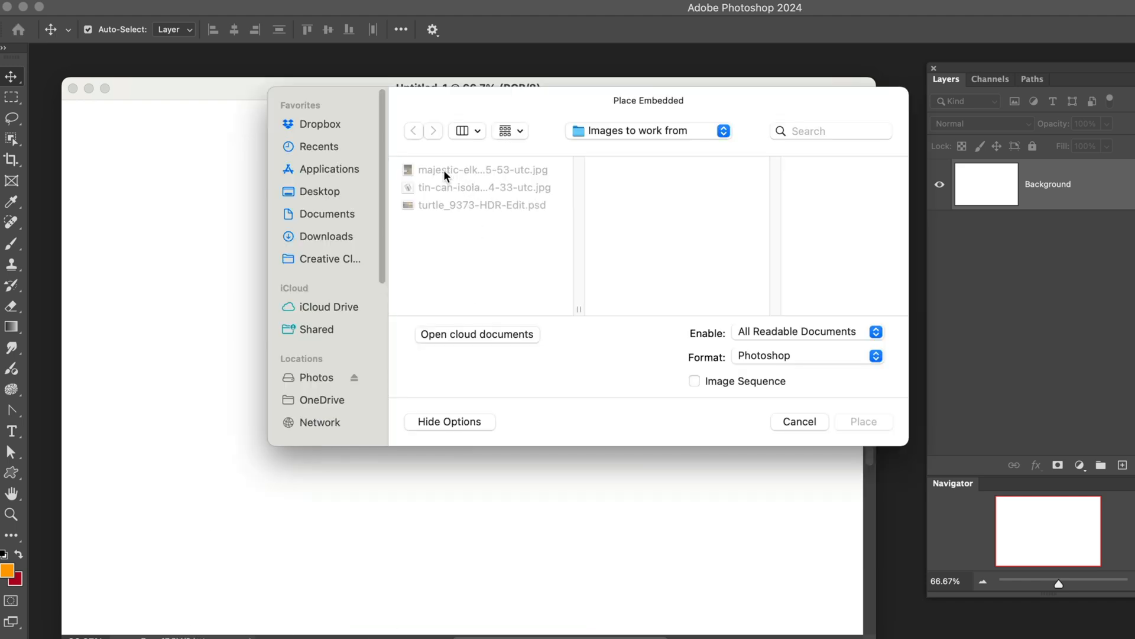
click(483, 170)
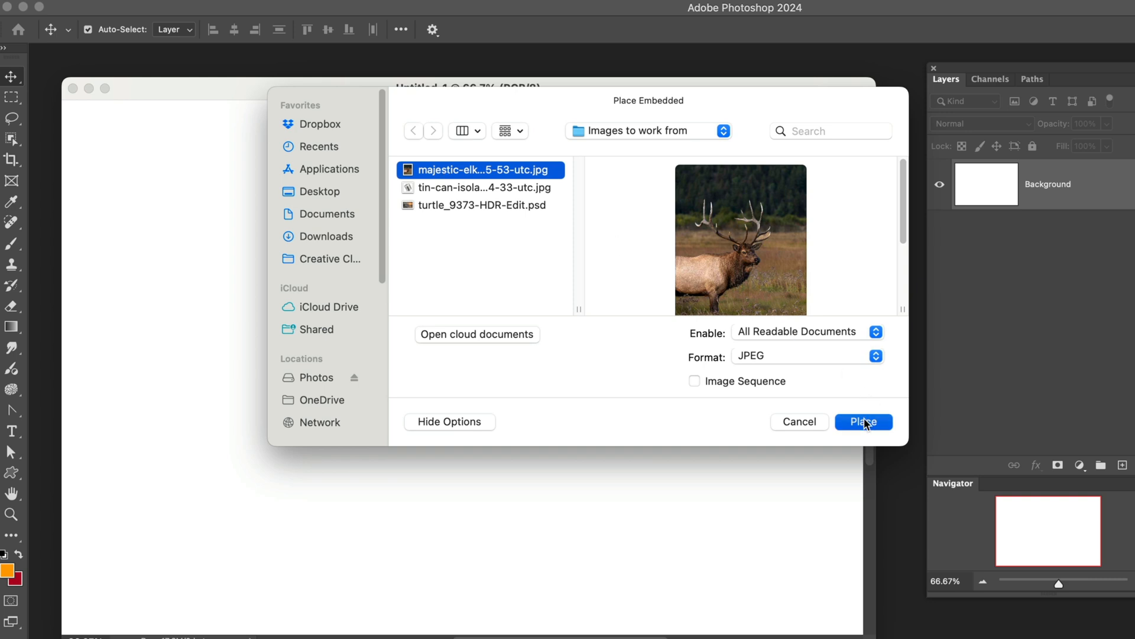
click(863, 422)
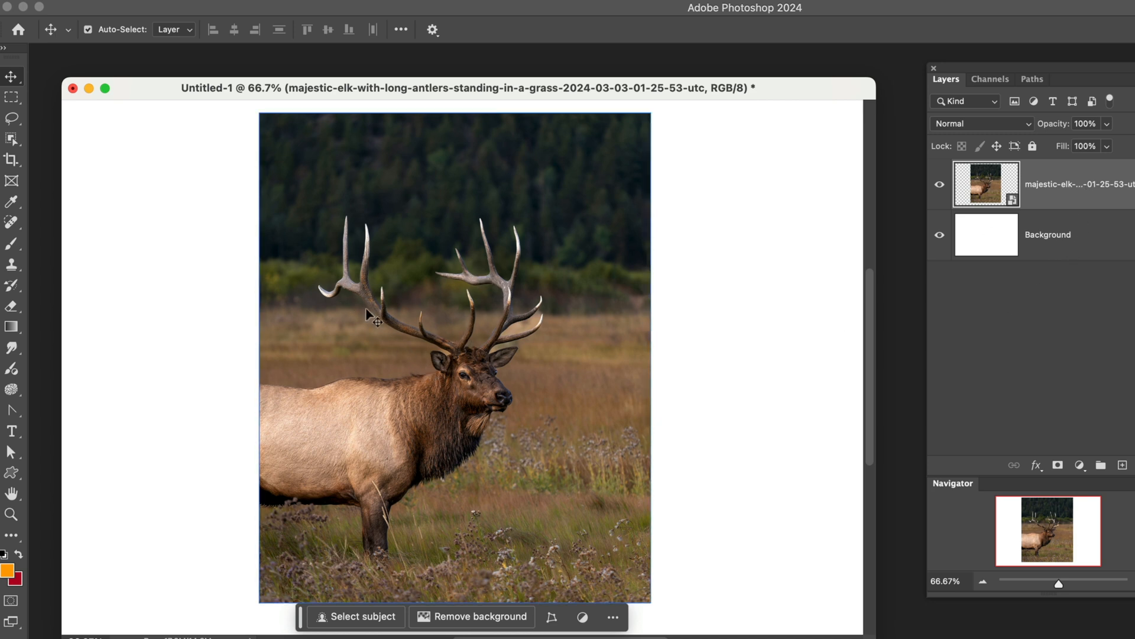
mouse_move(194, 425)
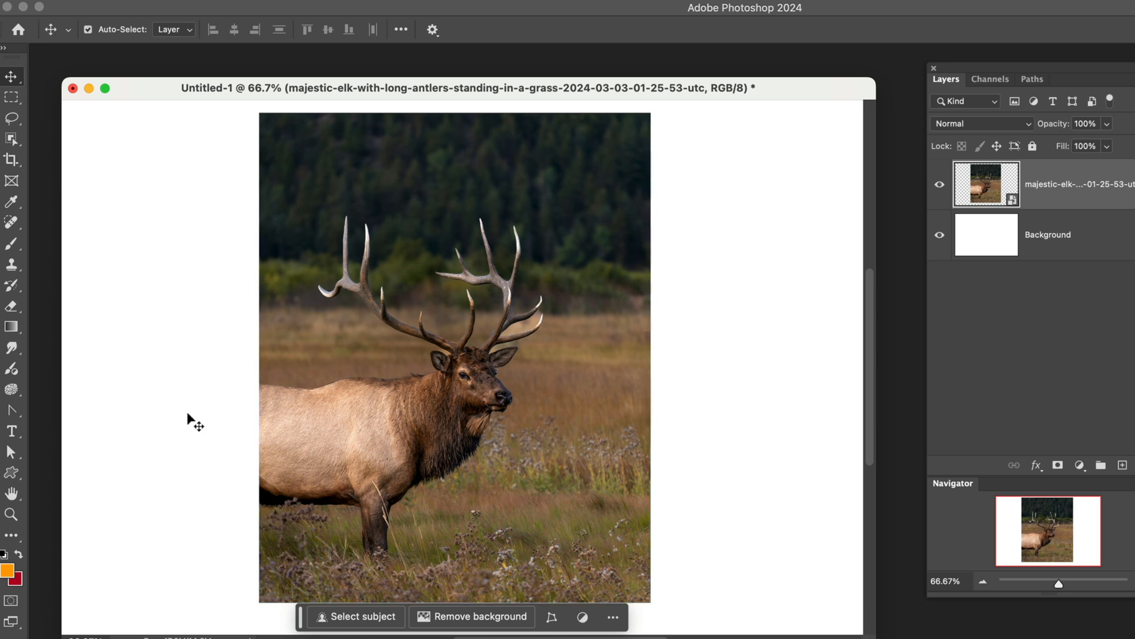
mouse_move(317, 616)
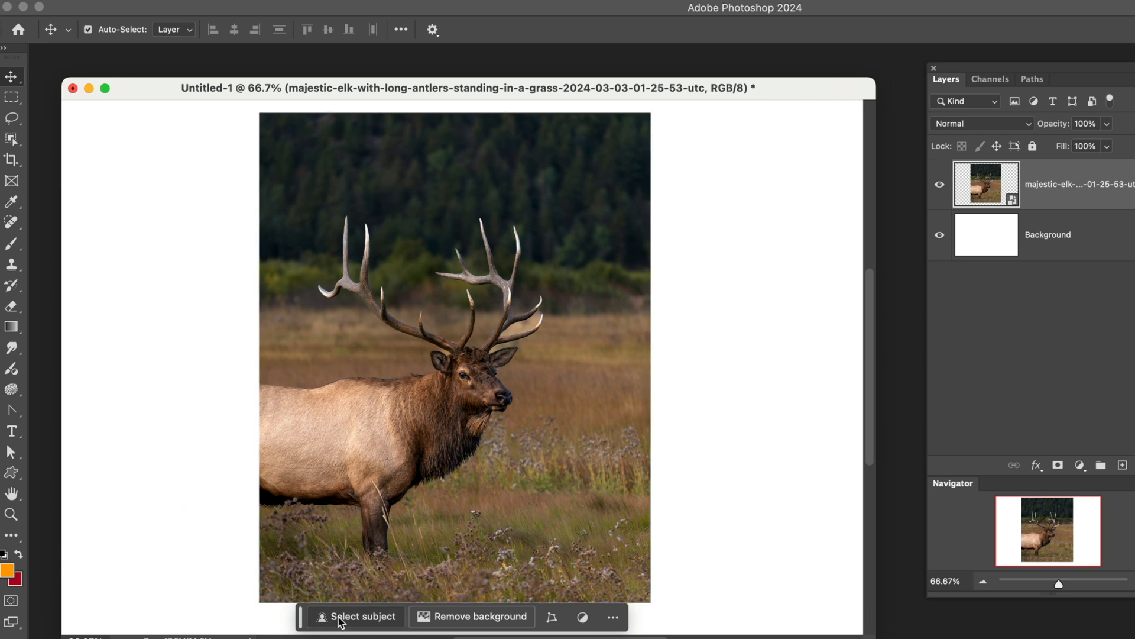
Select Subject on the elk, copy it to a new layer, then reselect the photo layer
click(363, 617)
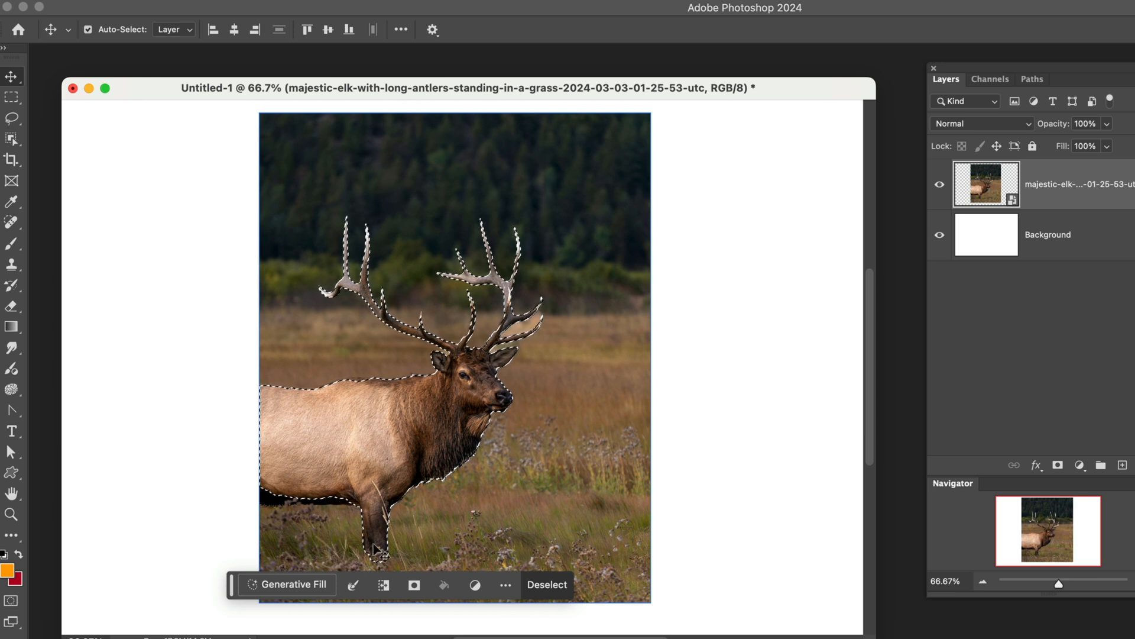
mouse_move(424, 460)
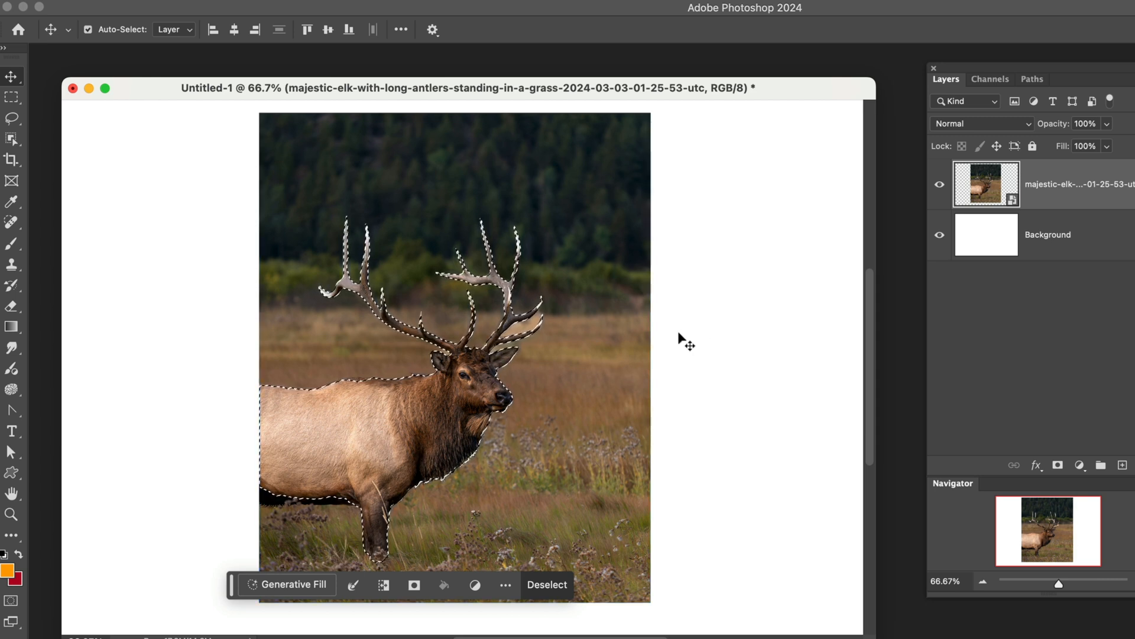
key(cmd+j)
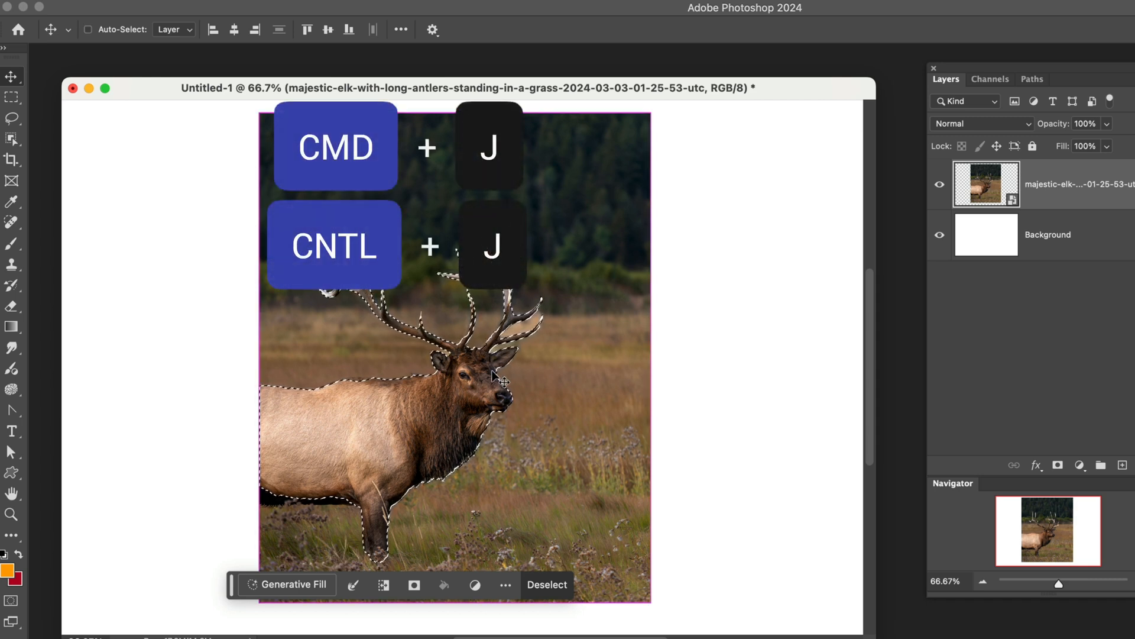
key(cmd+j)
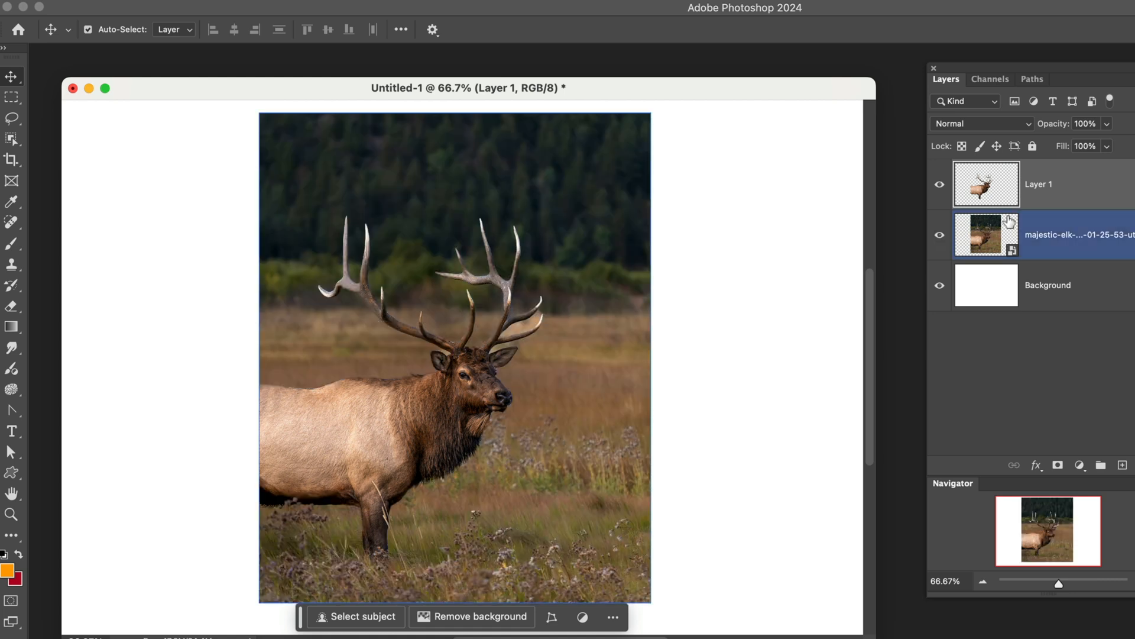
click(1039, 184)
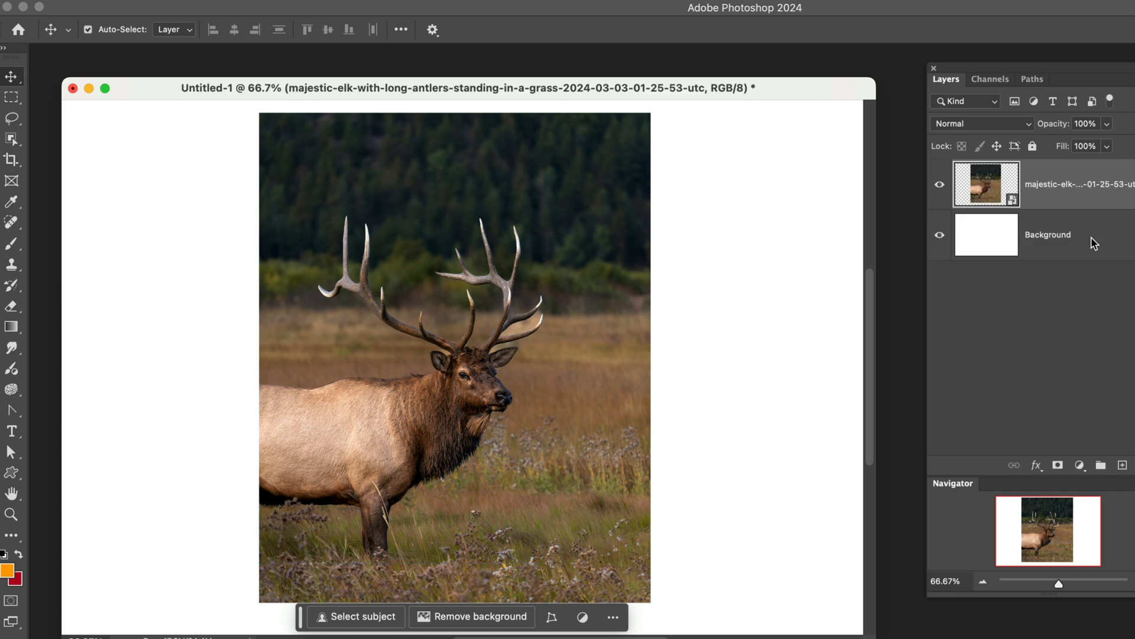
mouse_move(343, 625)
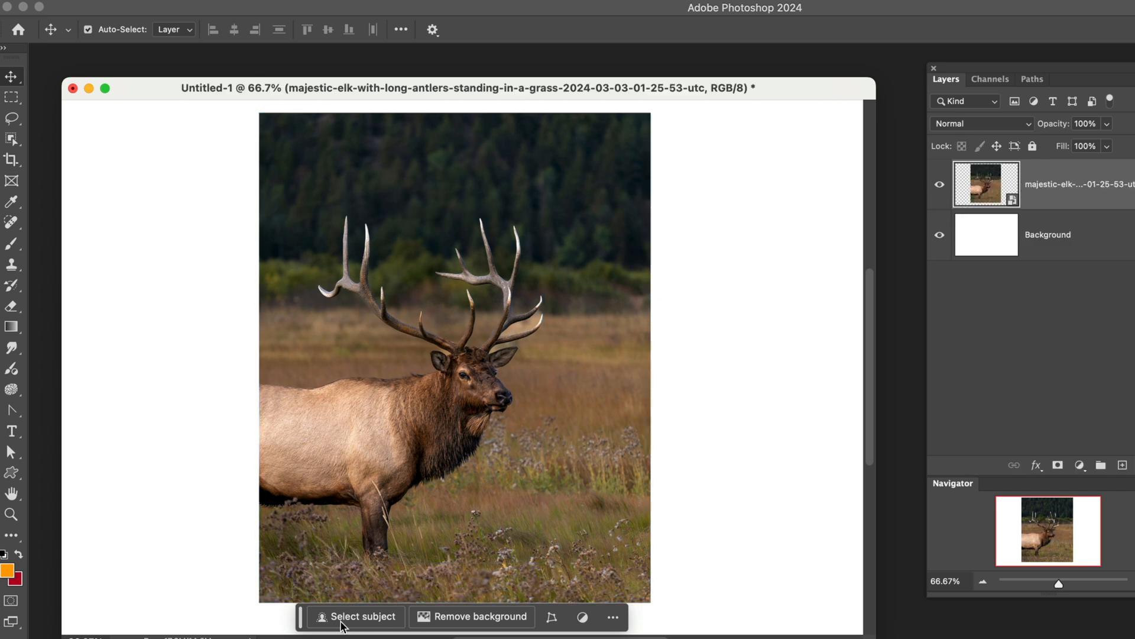
Select Subject on the elk and expand the selection by 2 pixels
click(362, 616)
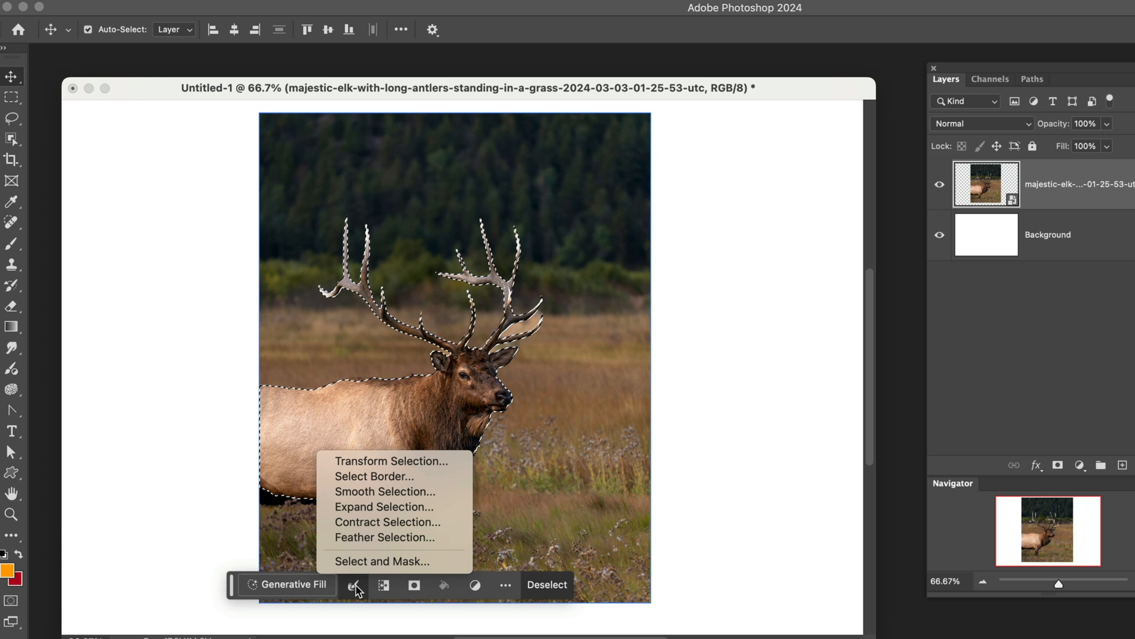
mouse_move(364, 521)
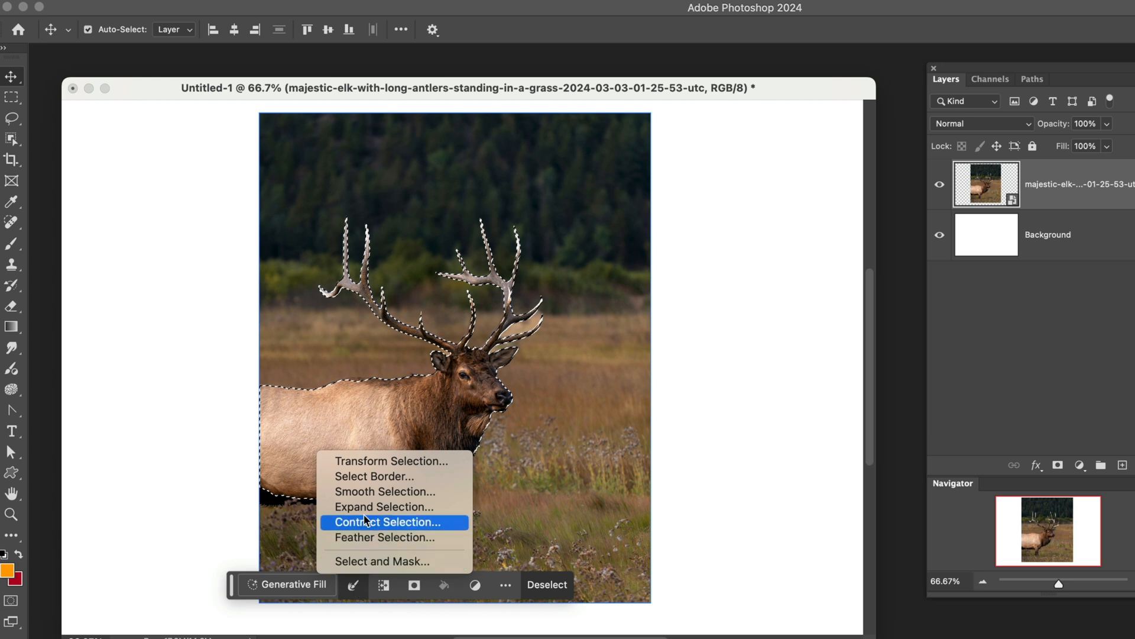
mouse_move(384, 506)
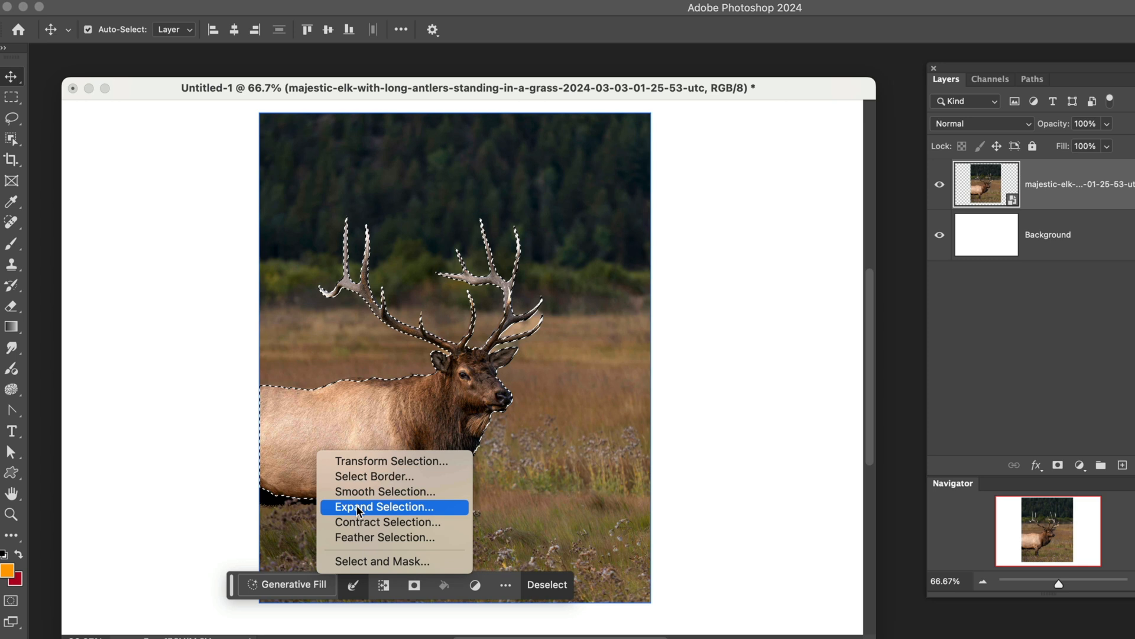
click(384, 506)
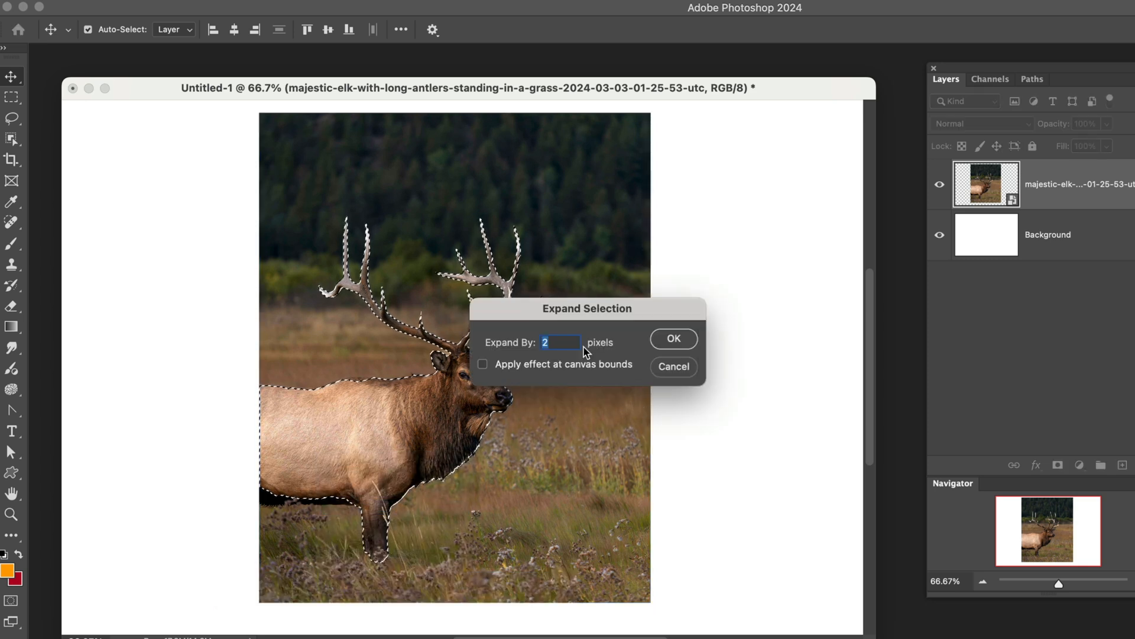
mouse_move(673, 338)
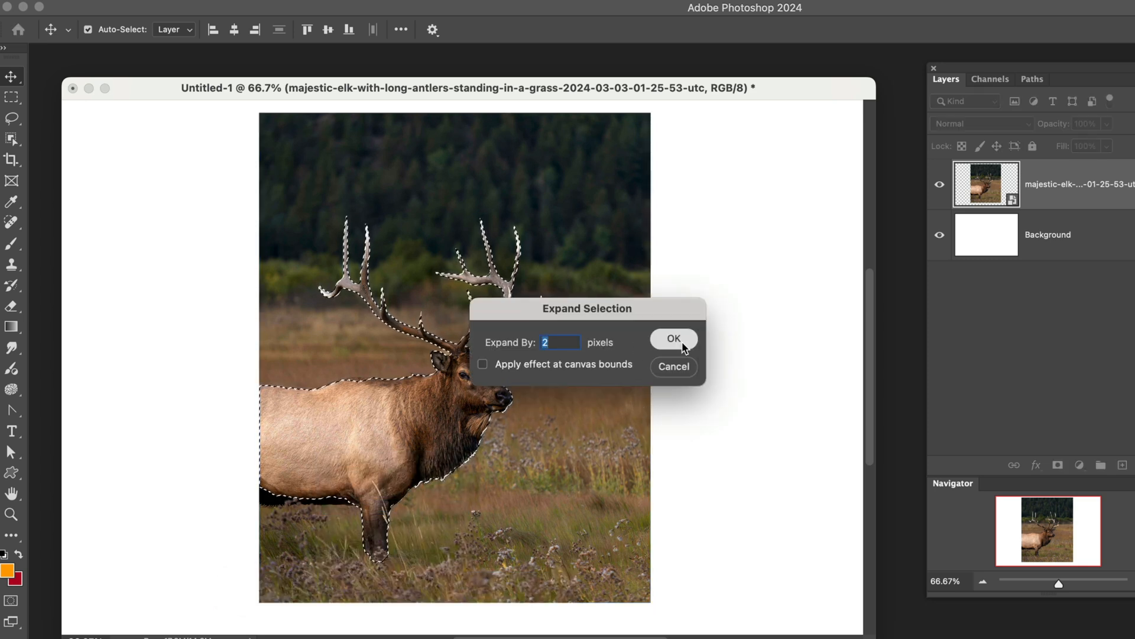
click(672, 338)
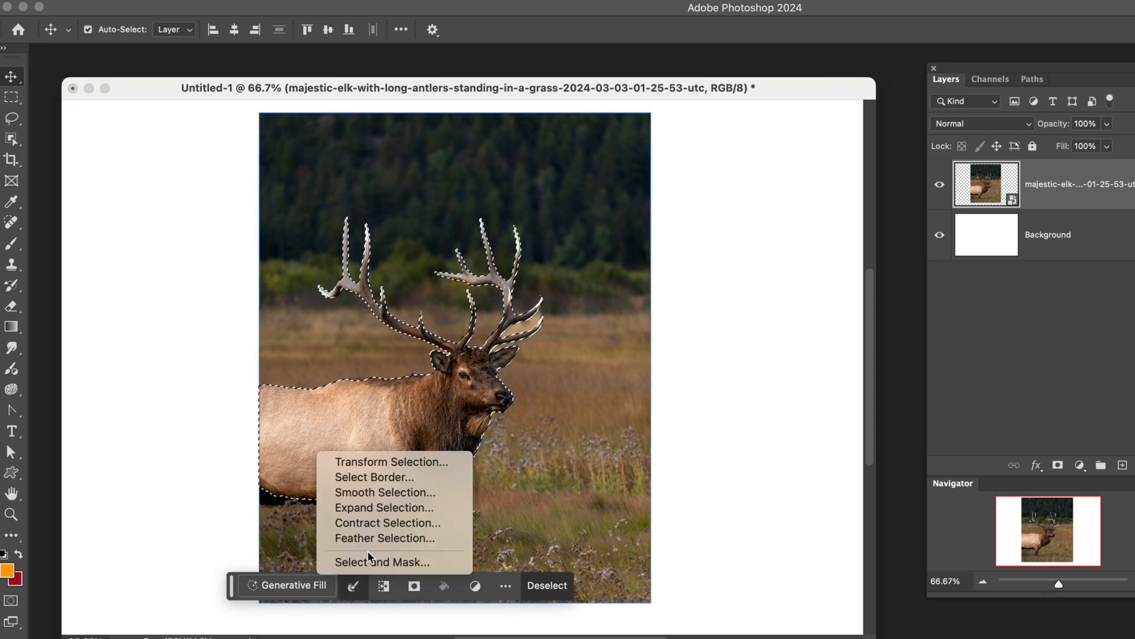
Feather the elk selection with a 0.5 pixel radius
click(384, 537)
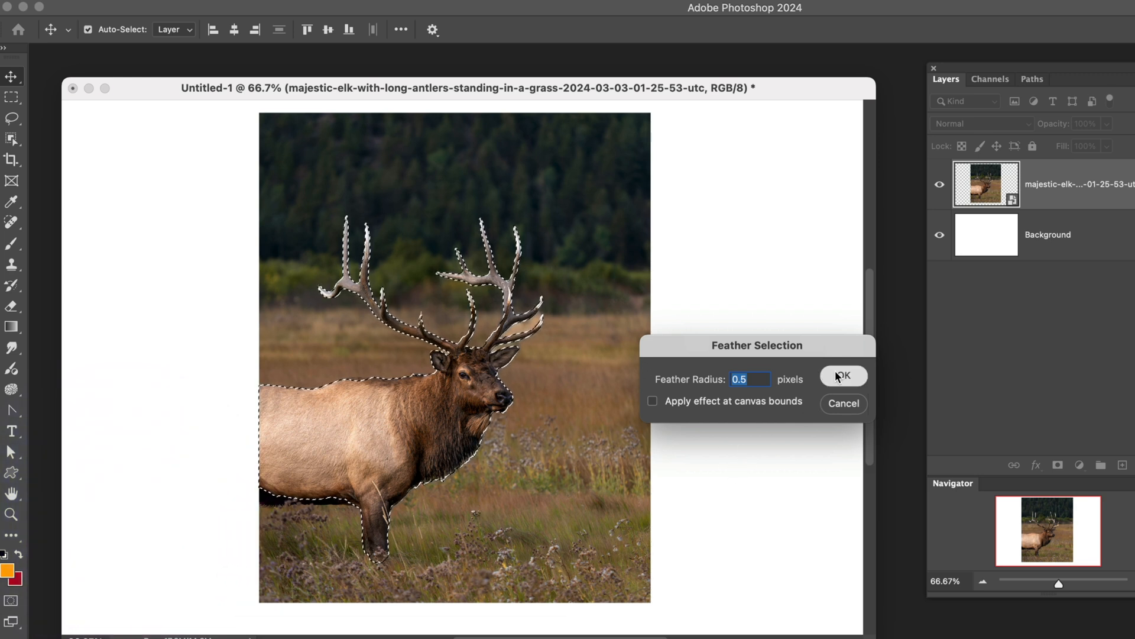
click(842, 376)
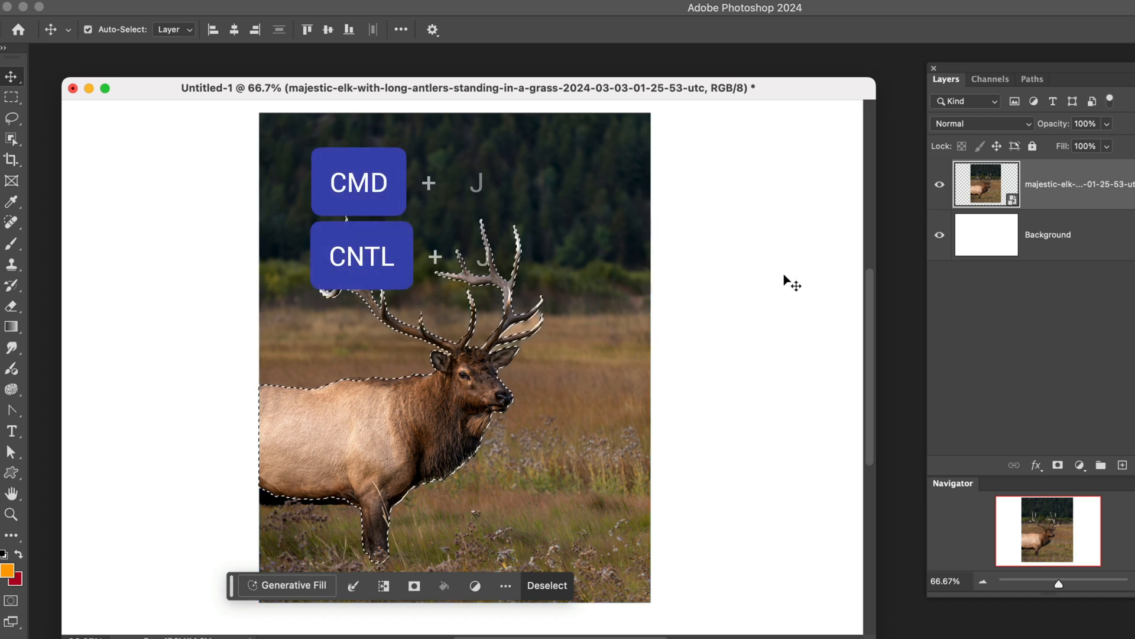
Copy the feathered elk to Layer 1 and zoom in on the antlers
key(cmd+j)
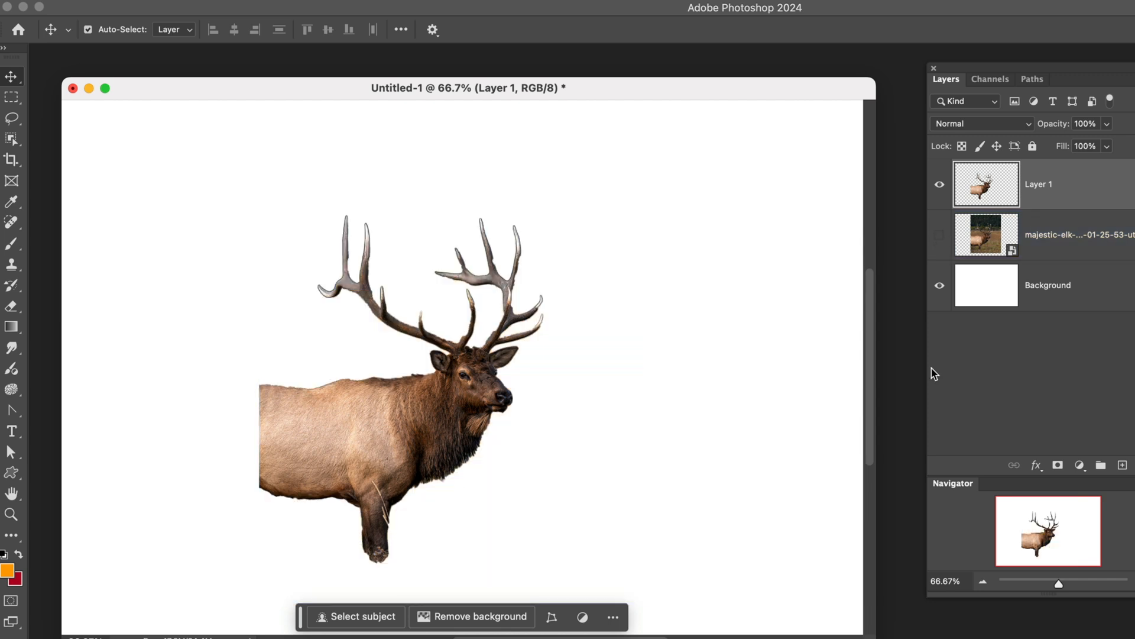
mouse_move(295, 295)
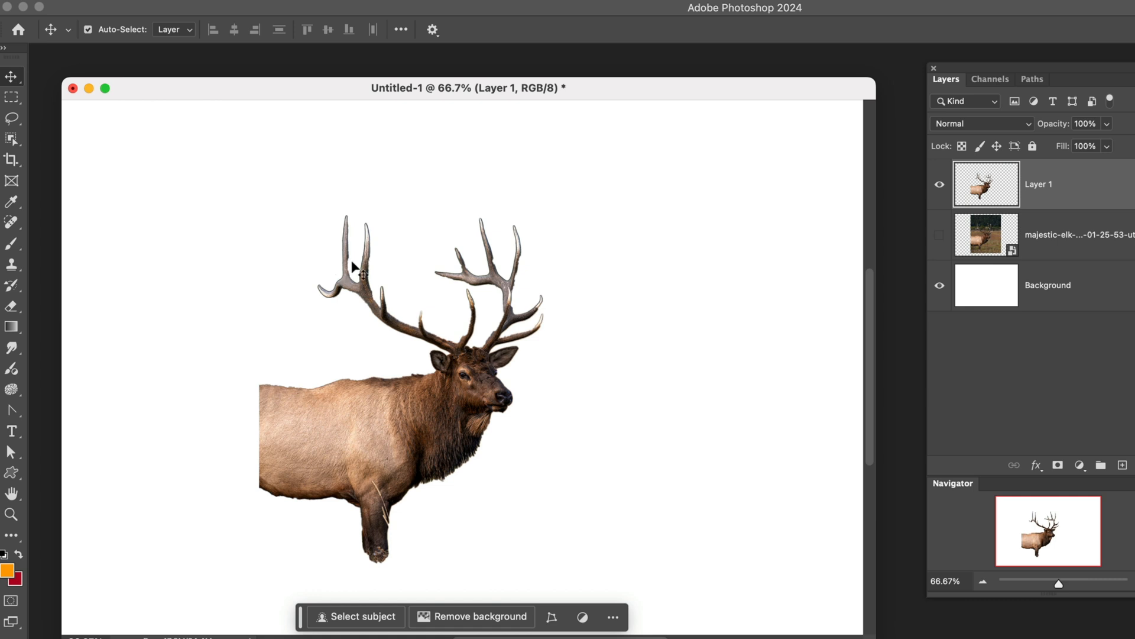
mouse_move(133, 297)
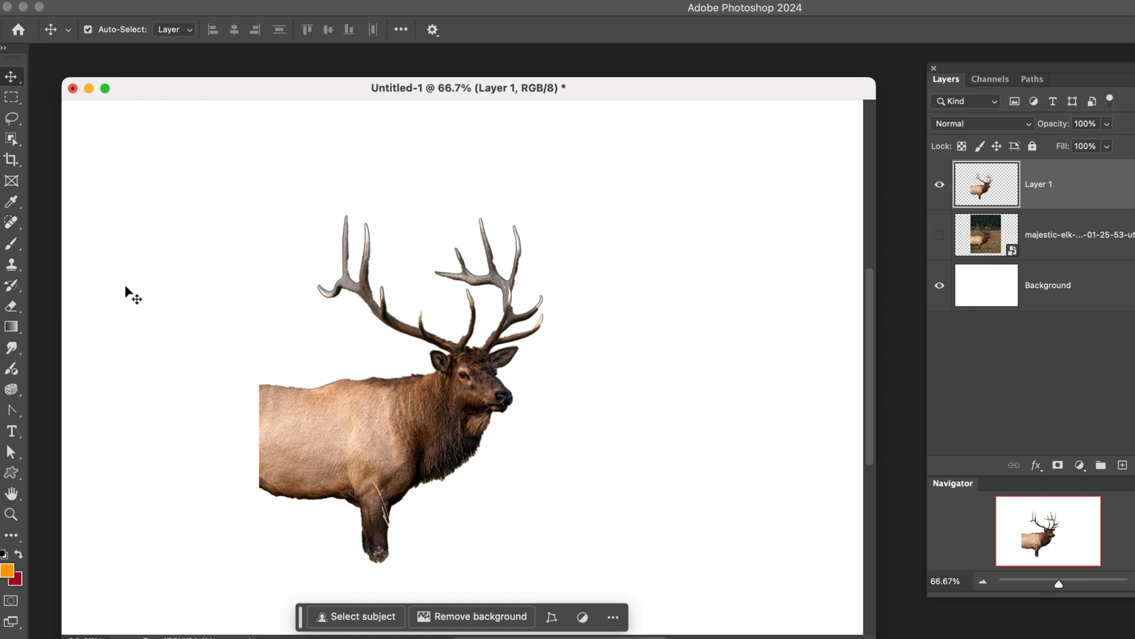
click(11, 514)
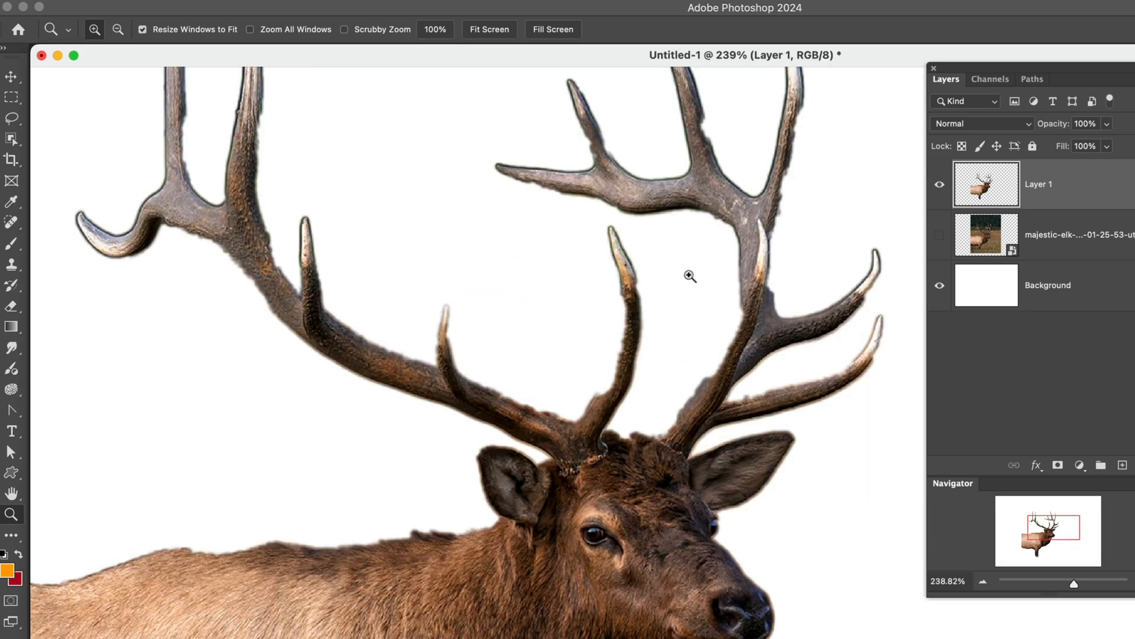
mouse_move(589, 427)
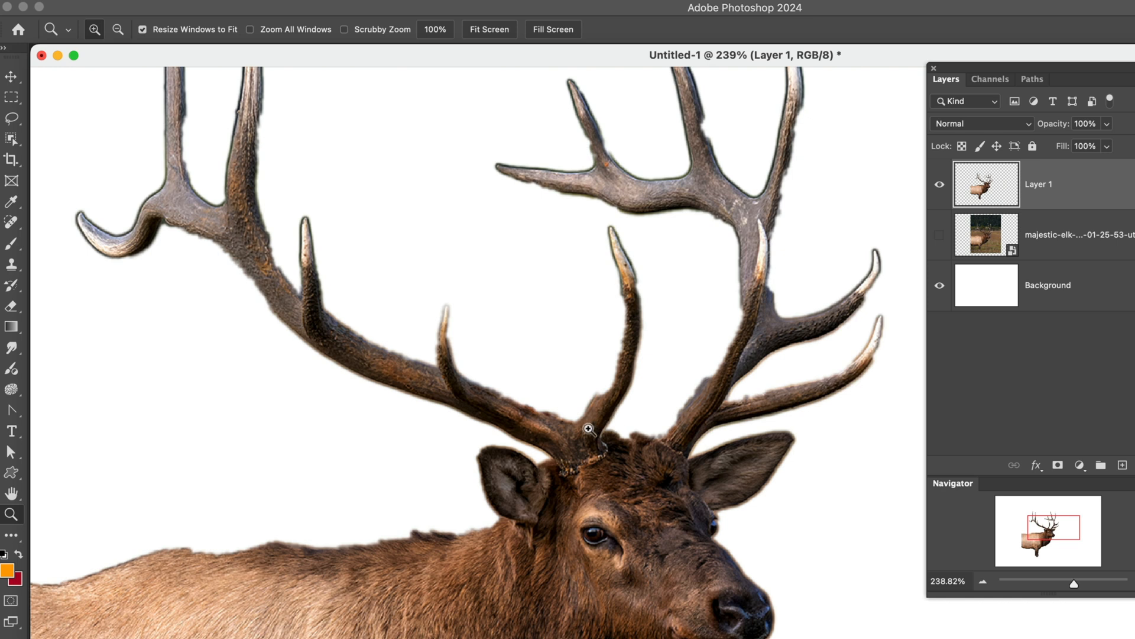
mouse_move(185, 558)
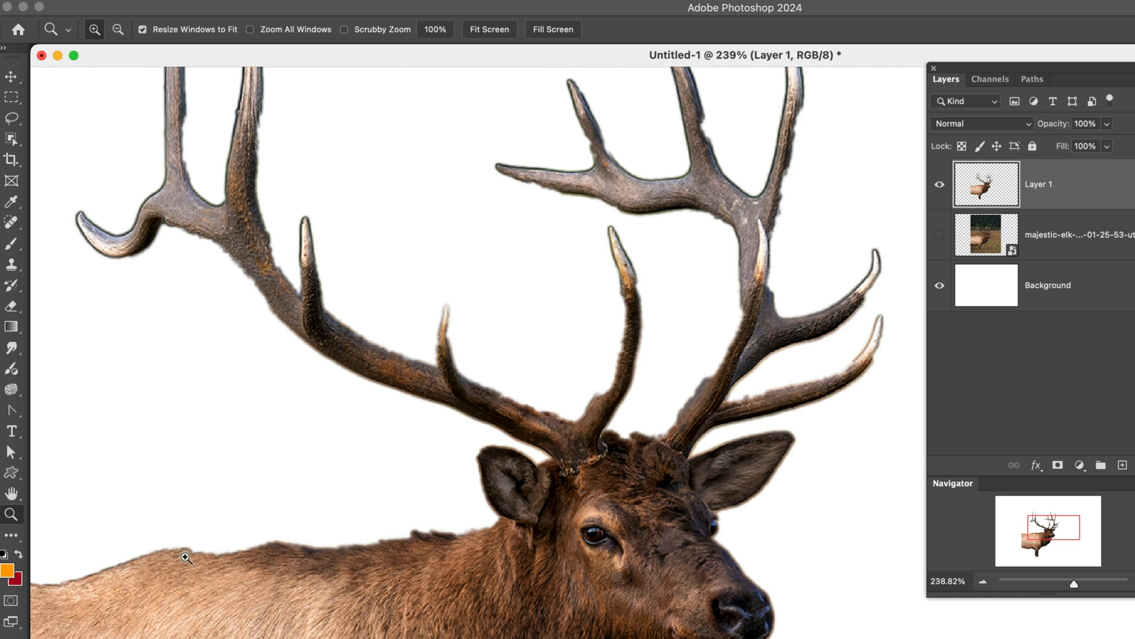
mouse_move(656, 411)
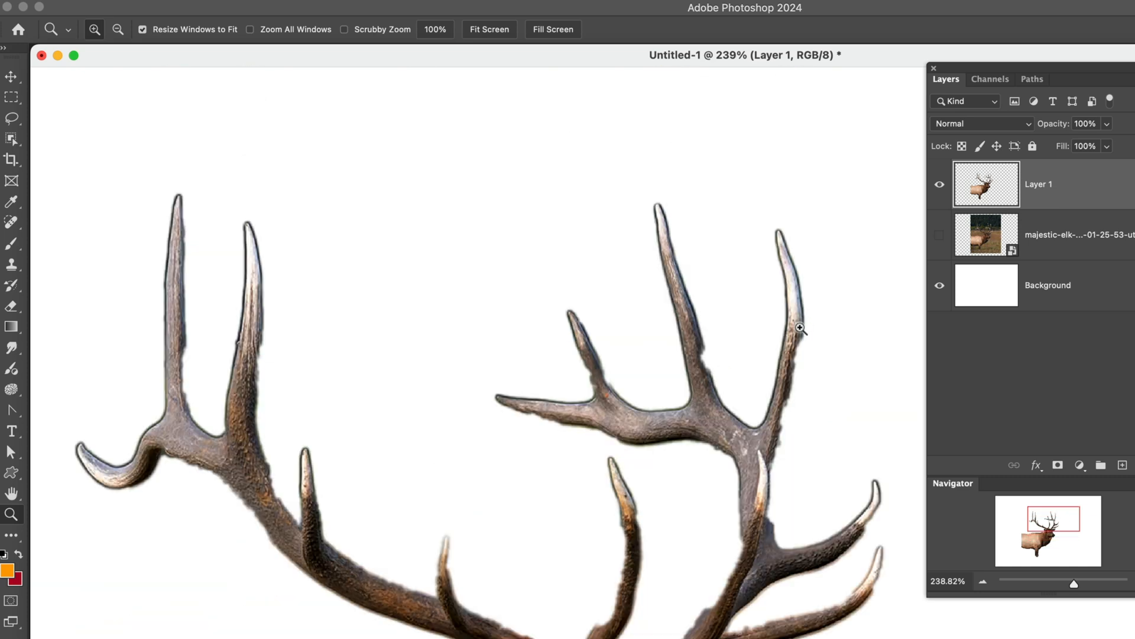
mouse_move(786, 332)
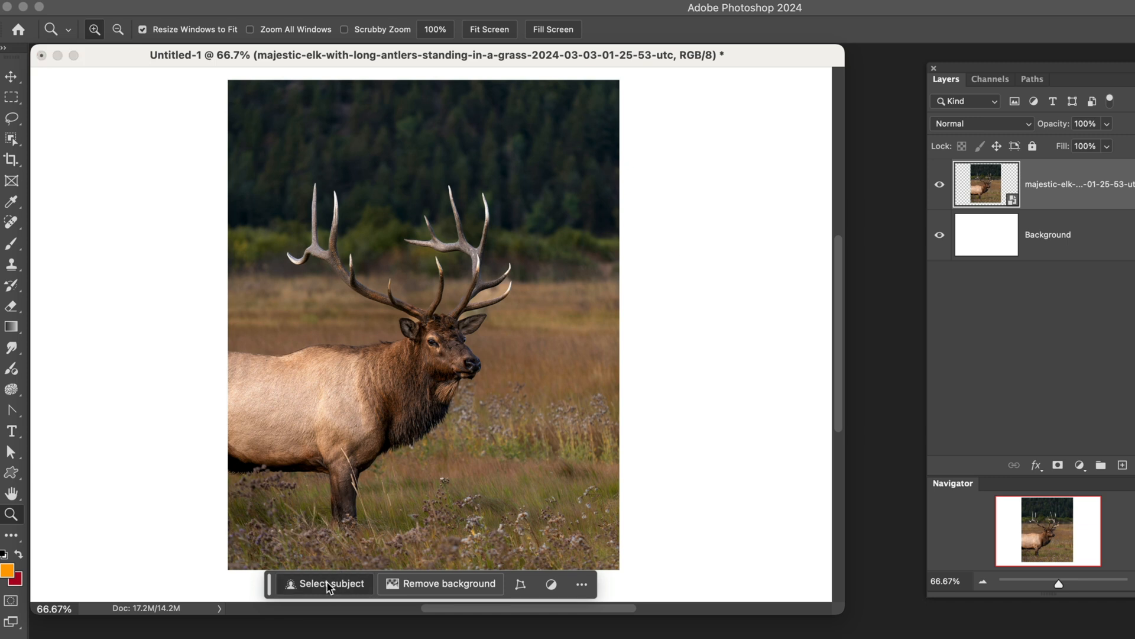
Reselect the elk on the photo layer and convert the selection to a layer mask
click(331, 583)
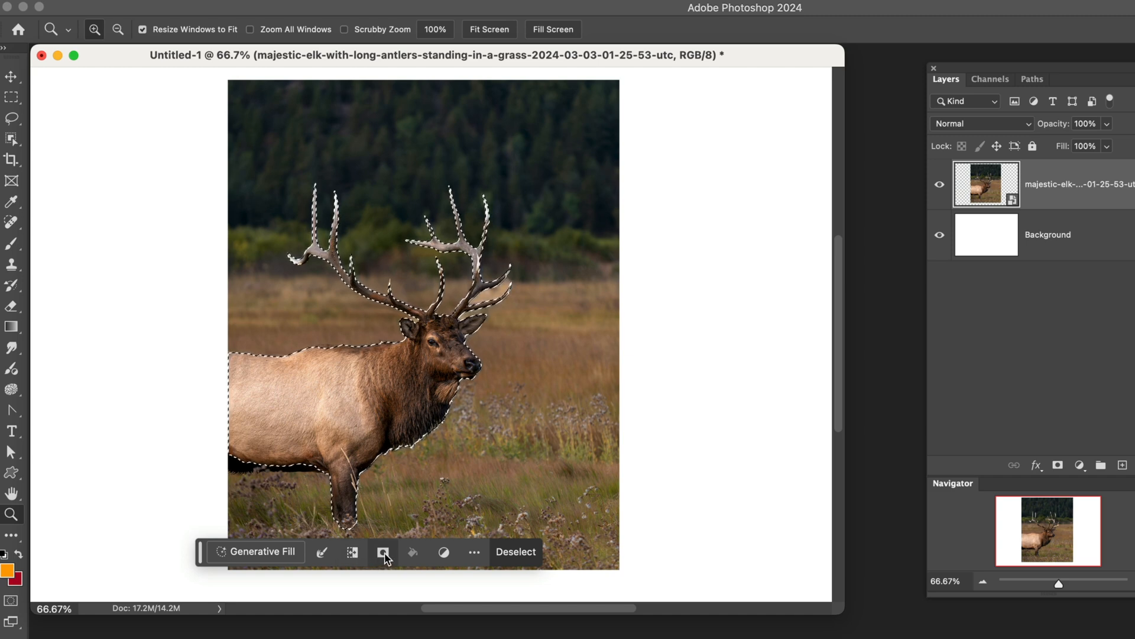
click(384, 551)
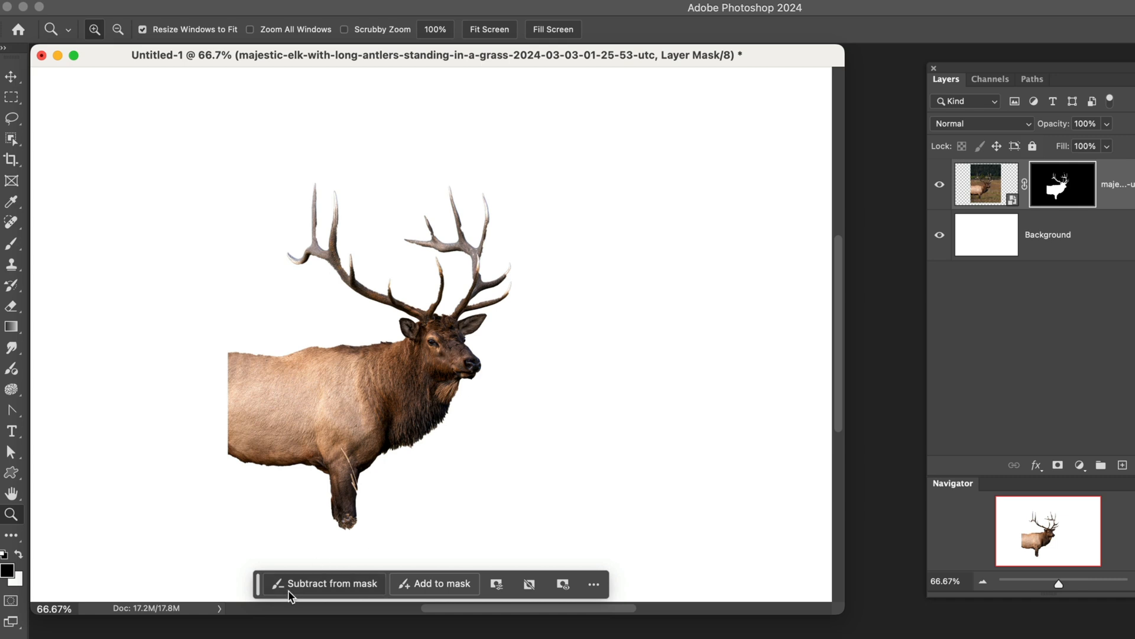
mouse_move(442, 584)
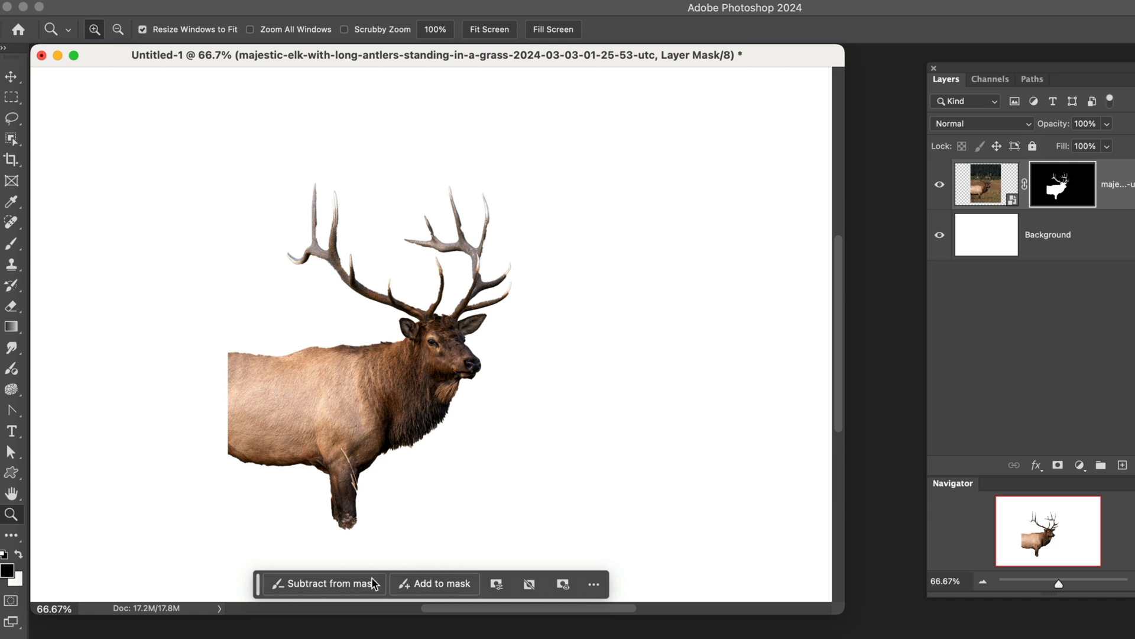
mouse_move(397, 584)
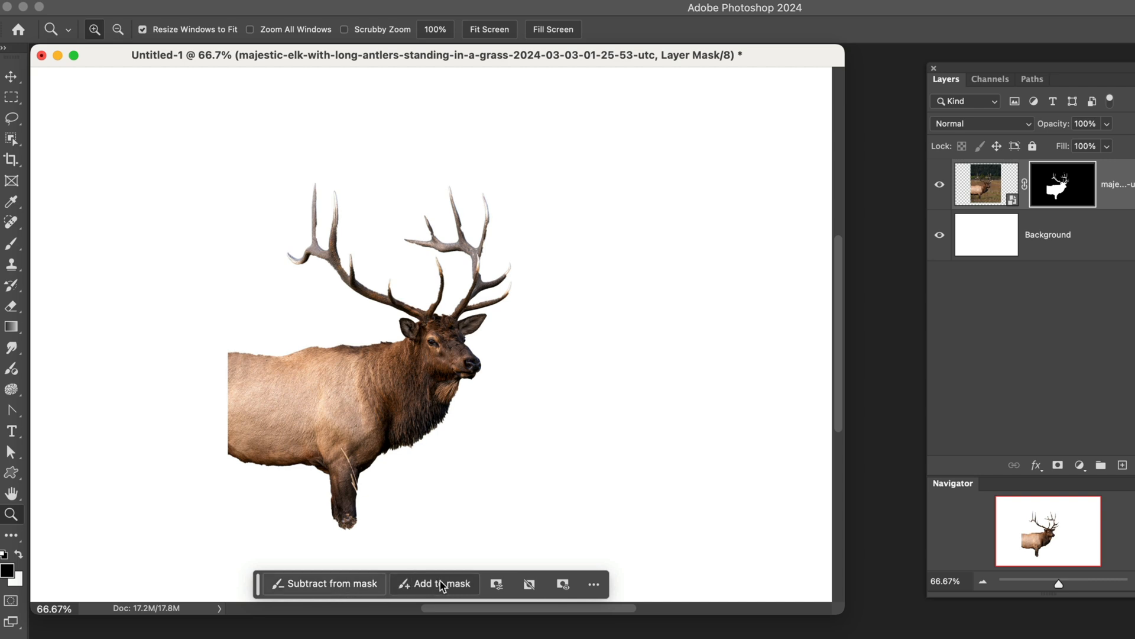
mouse_move(408, 208)
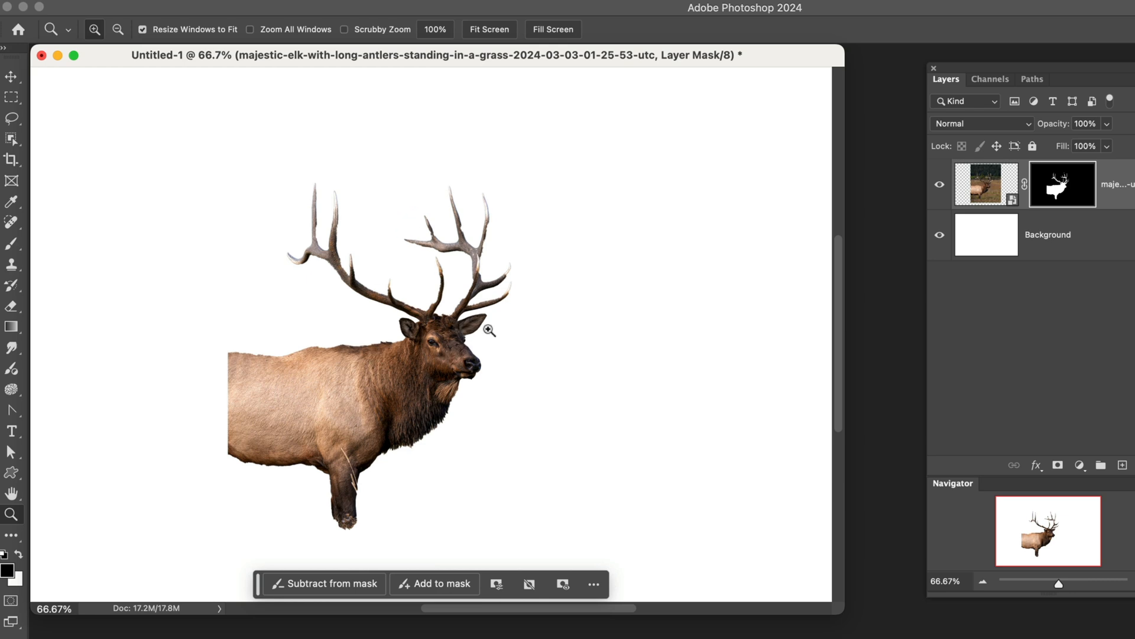
mouse_move(45, 208)
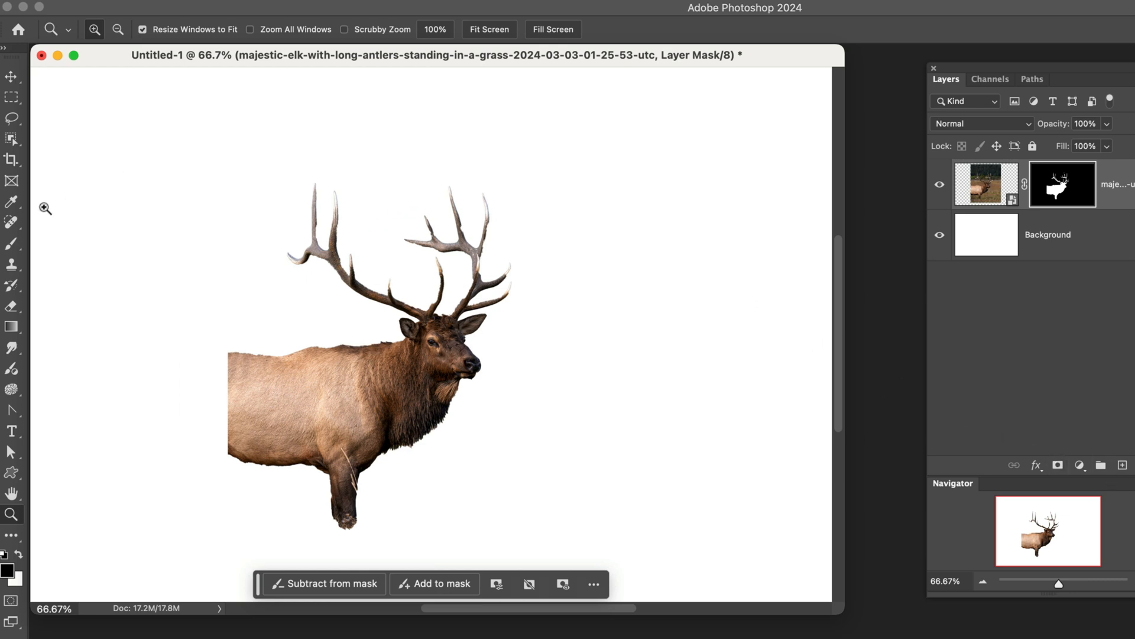
mouse_move(326, 163)
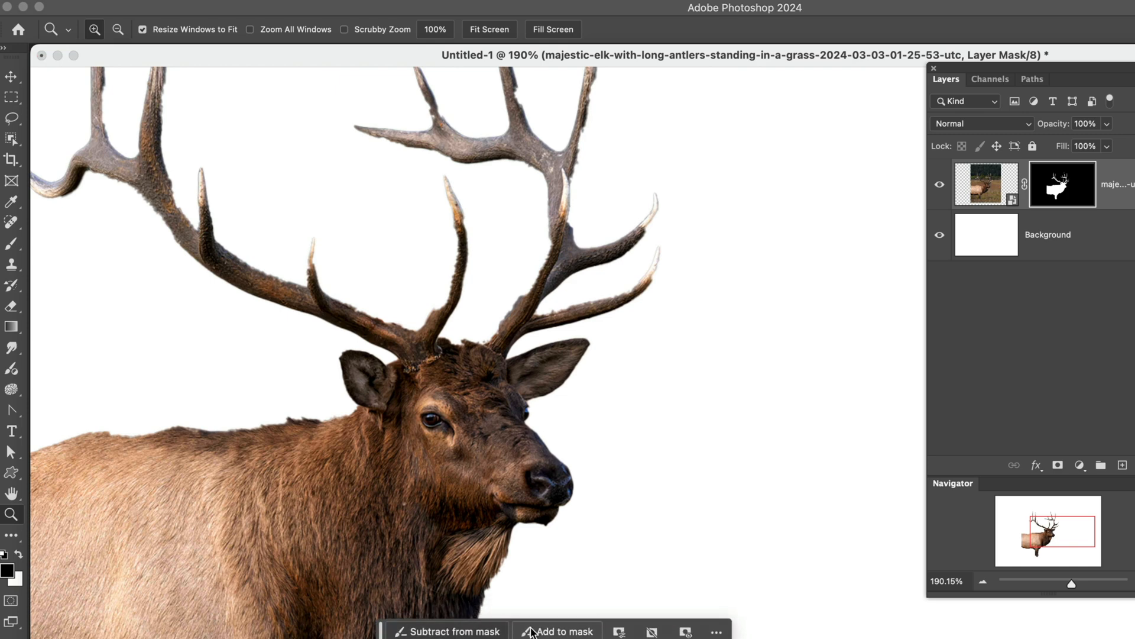
Start painting areas back into the elk's layer mask
click(715, 629)
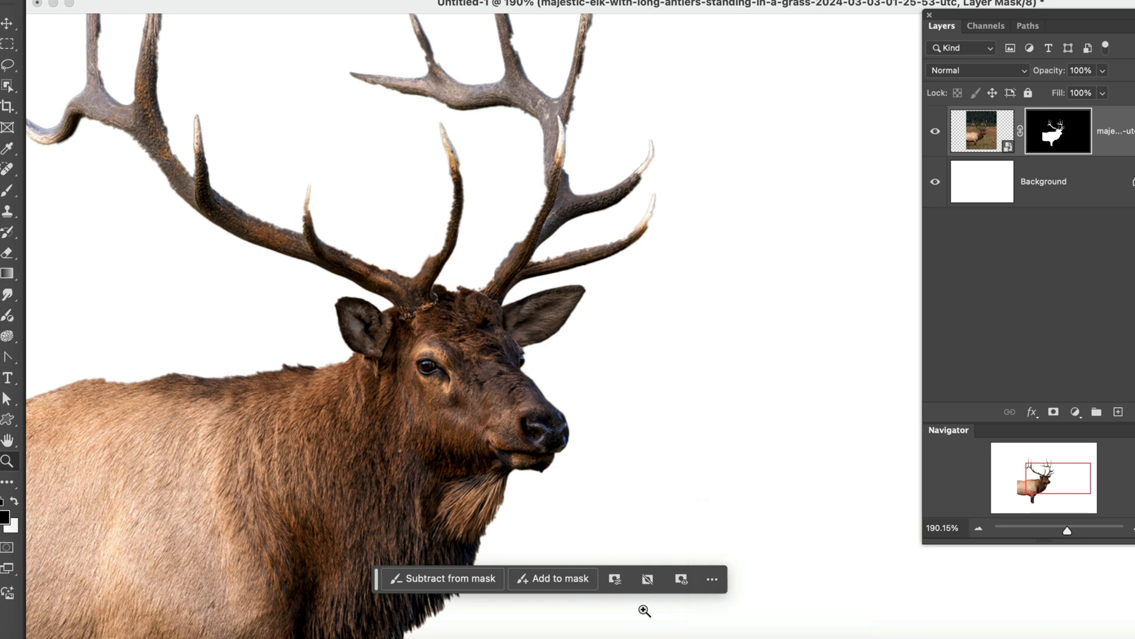
mouse_move(546, 597)
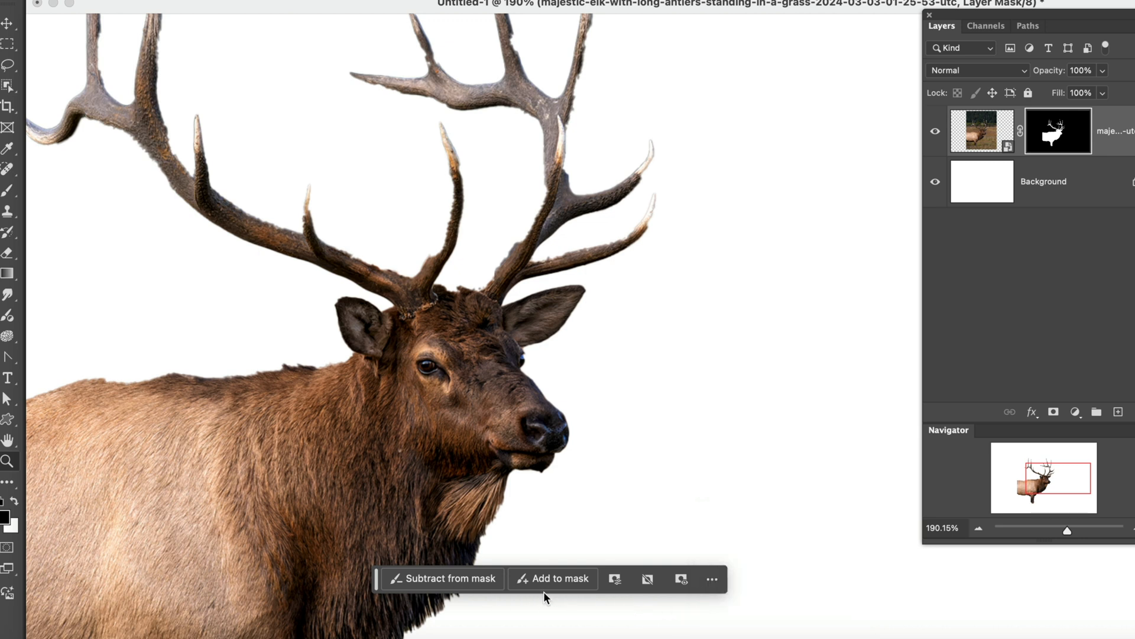
mouse_move(557, 577)
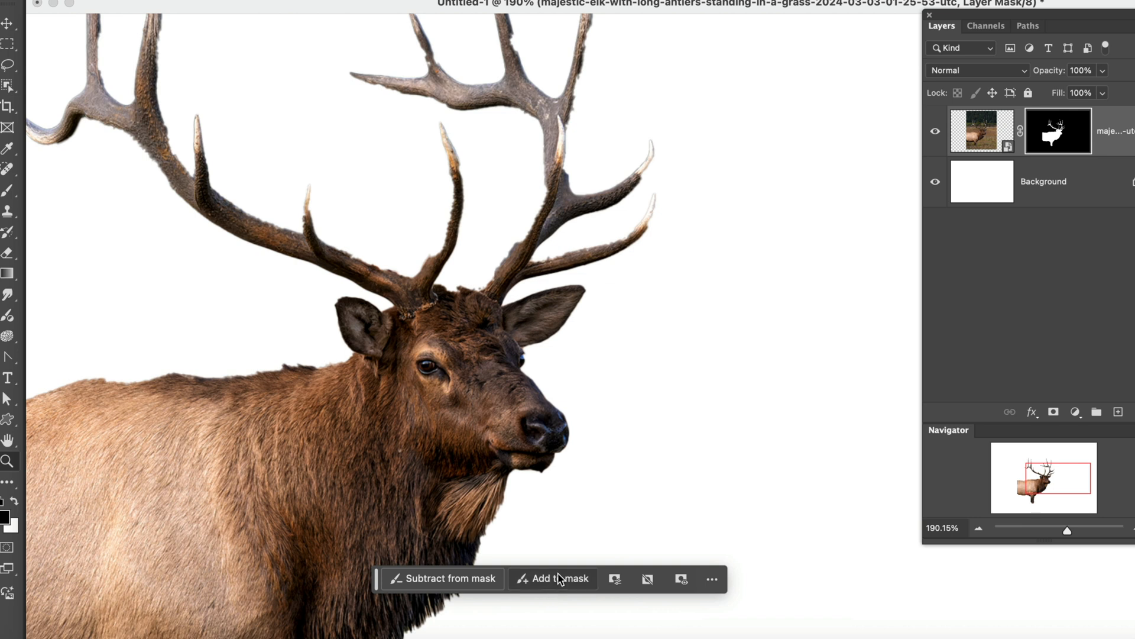
mouse_move(521, 105)
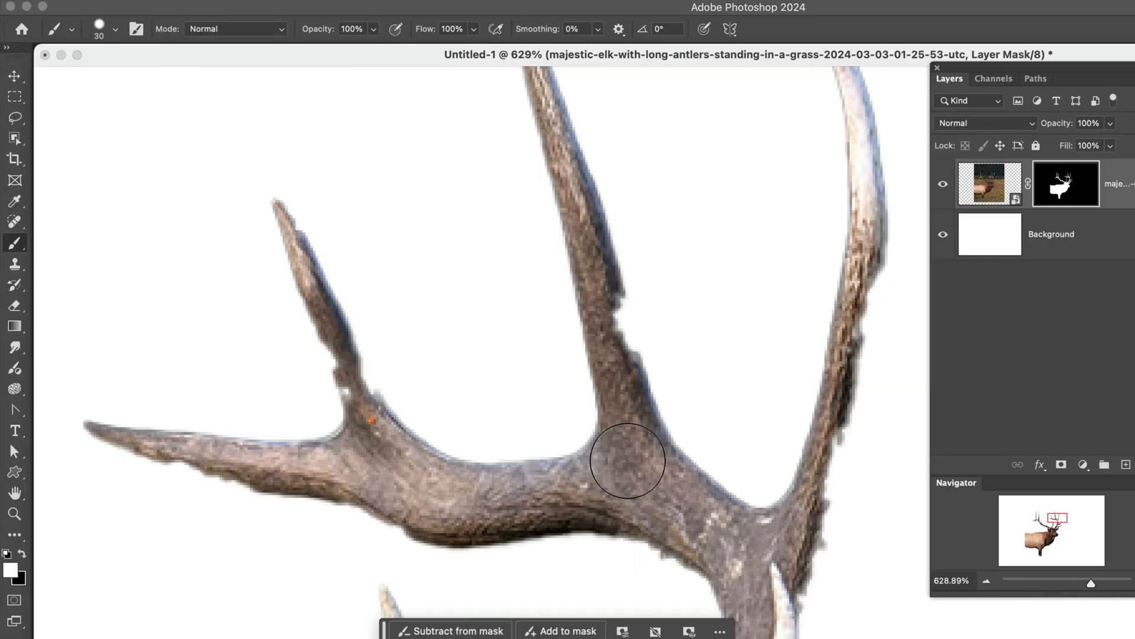
Lower brush hardness to 62% and size to 10 px for antler mask touch-ups
click(115, 29)
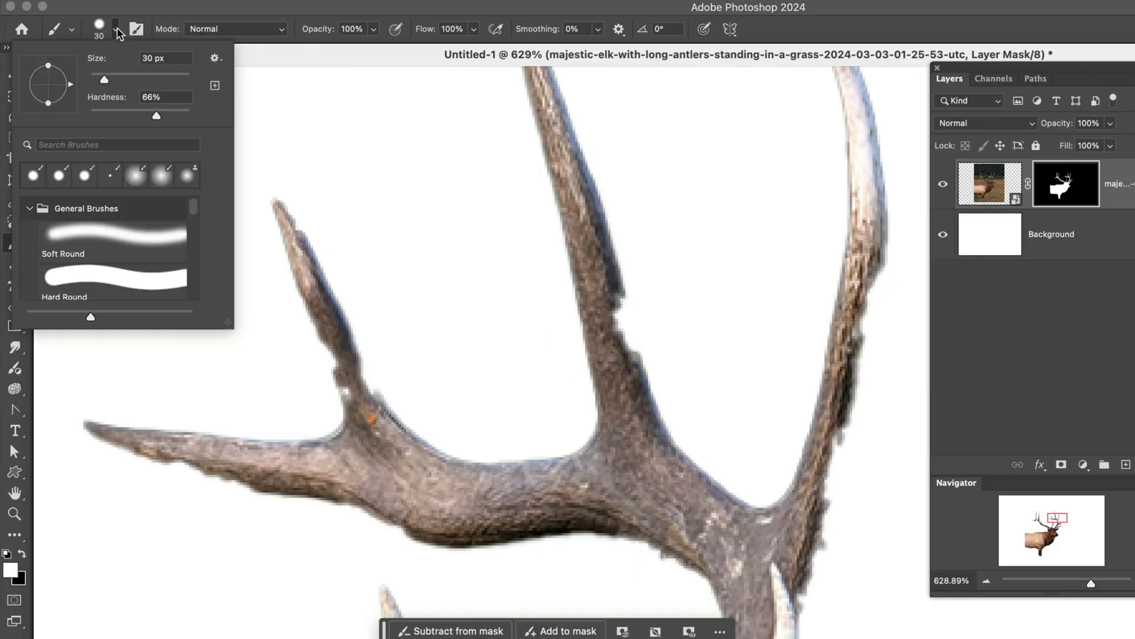
drag(156, 114, 152, 116)
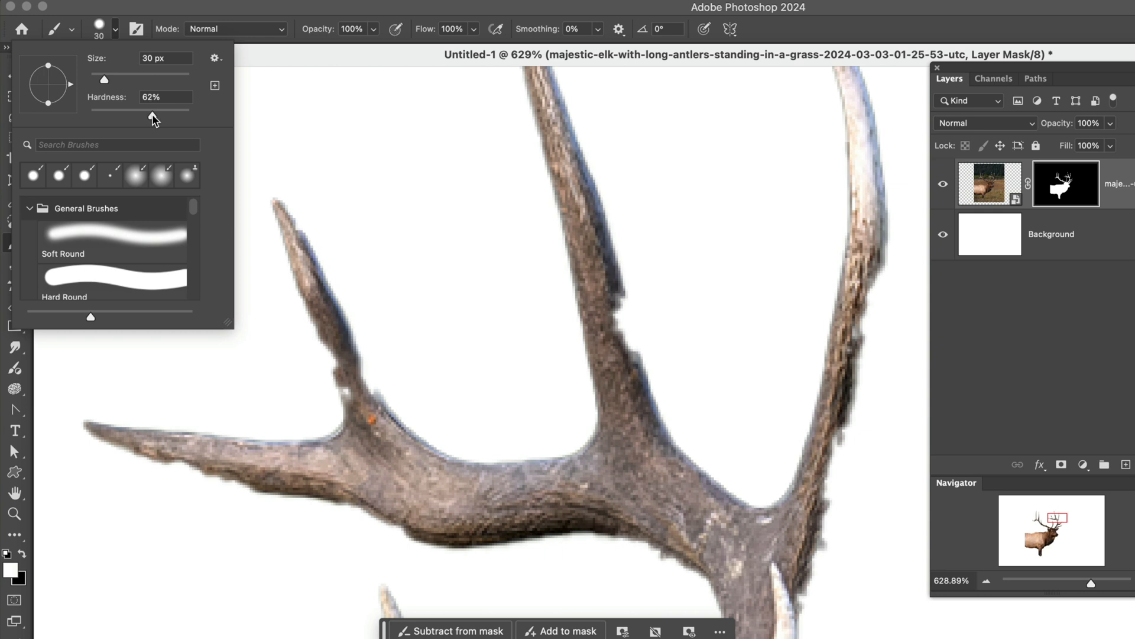
drag(152, 110, 165, 110)
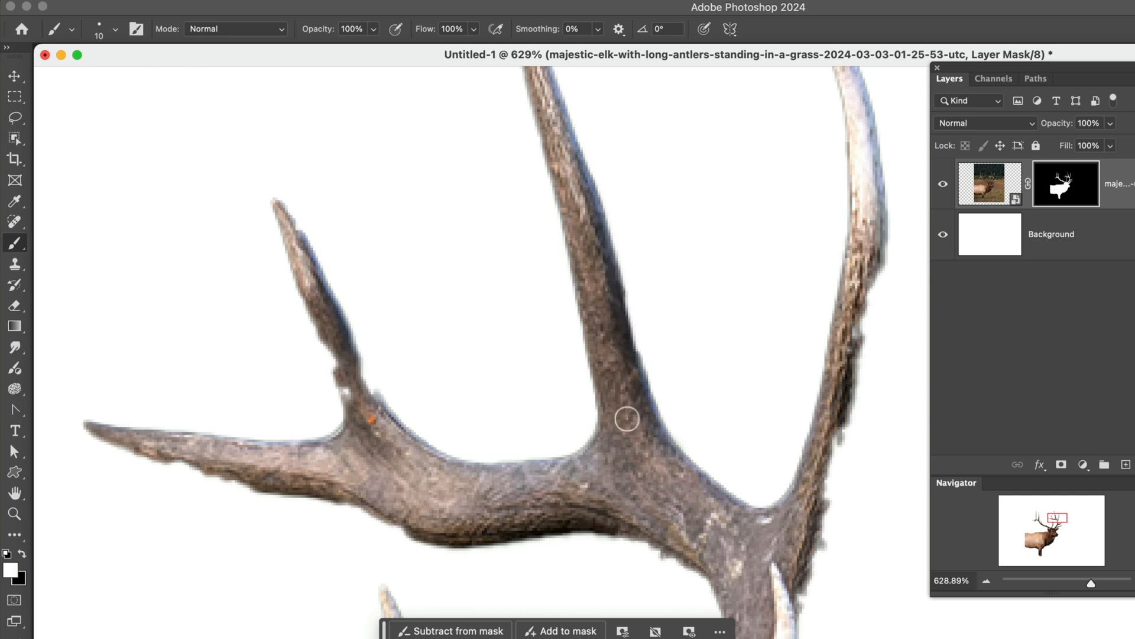
mouse_move(833, 419)
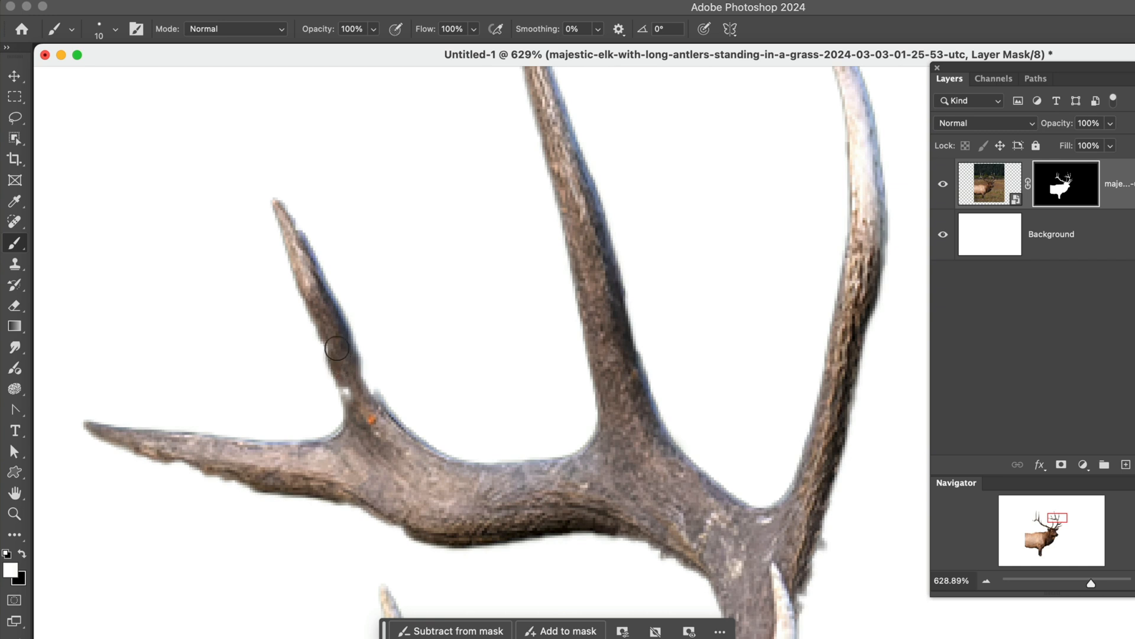
mouse_move(381, 381)
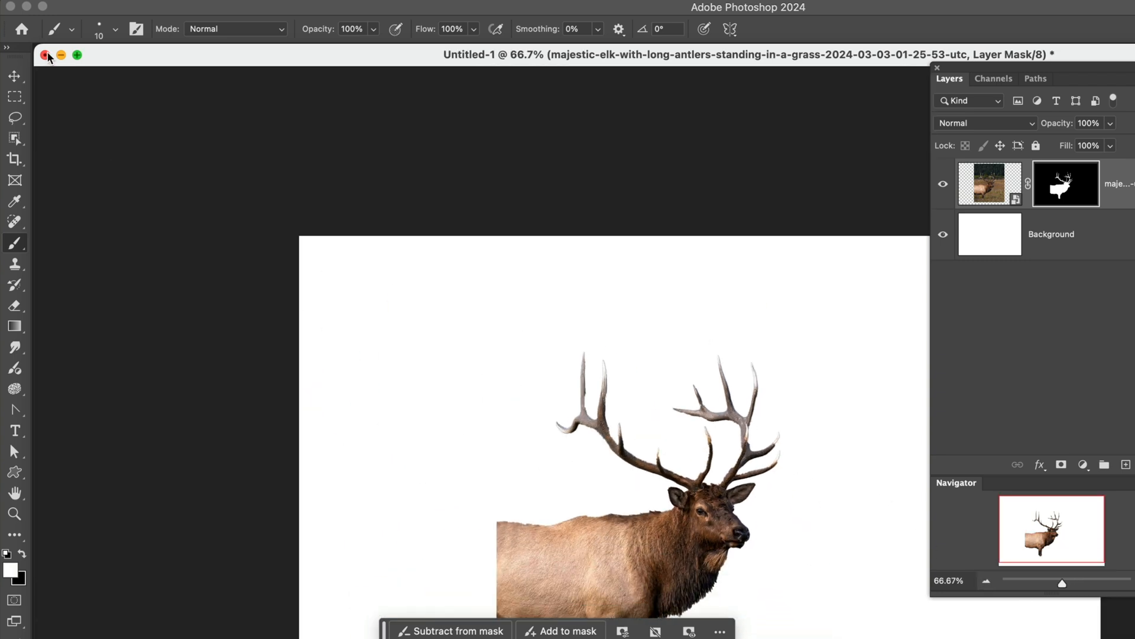
Close the elk file, create a 3000 × 2000 px document, and start importing an image
click(47, 55)
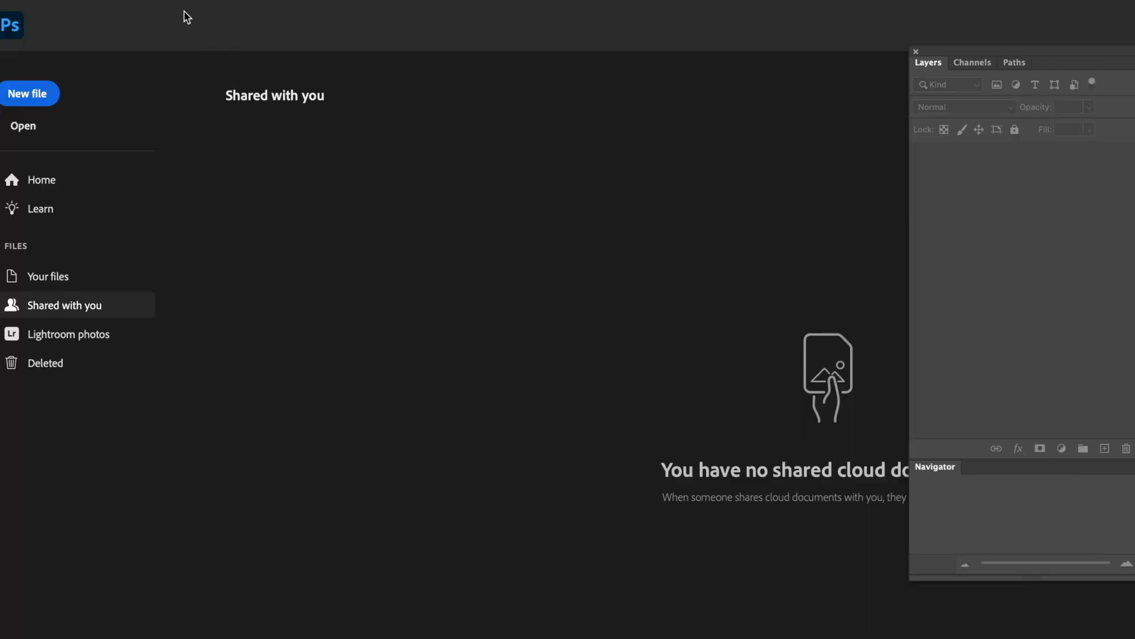
click(145, 6)
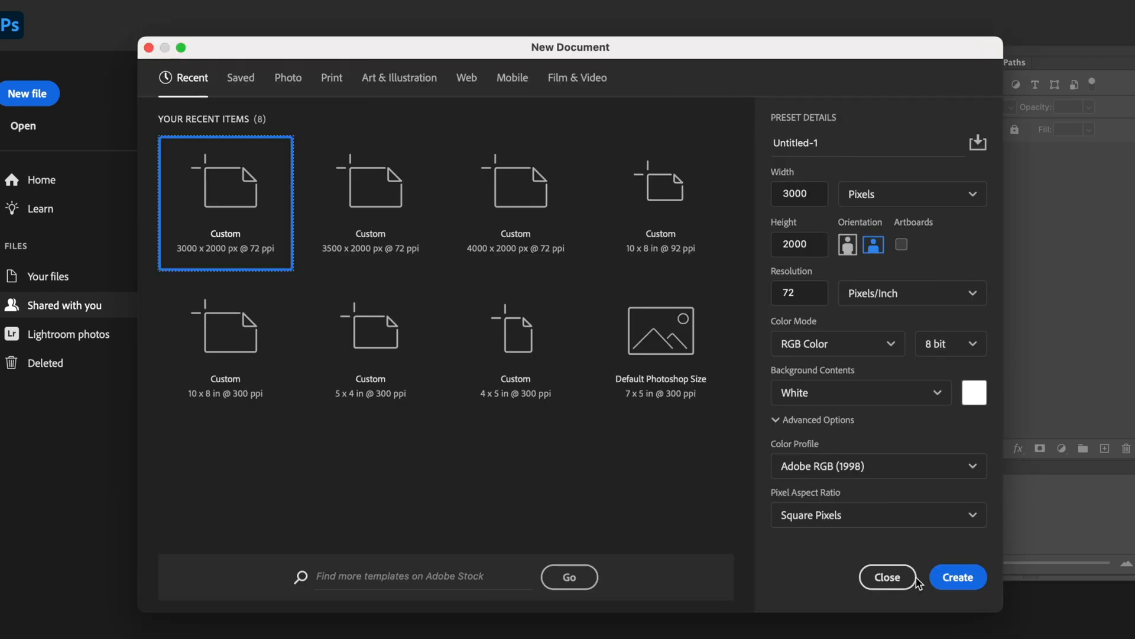
click(958, 577)
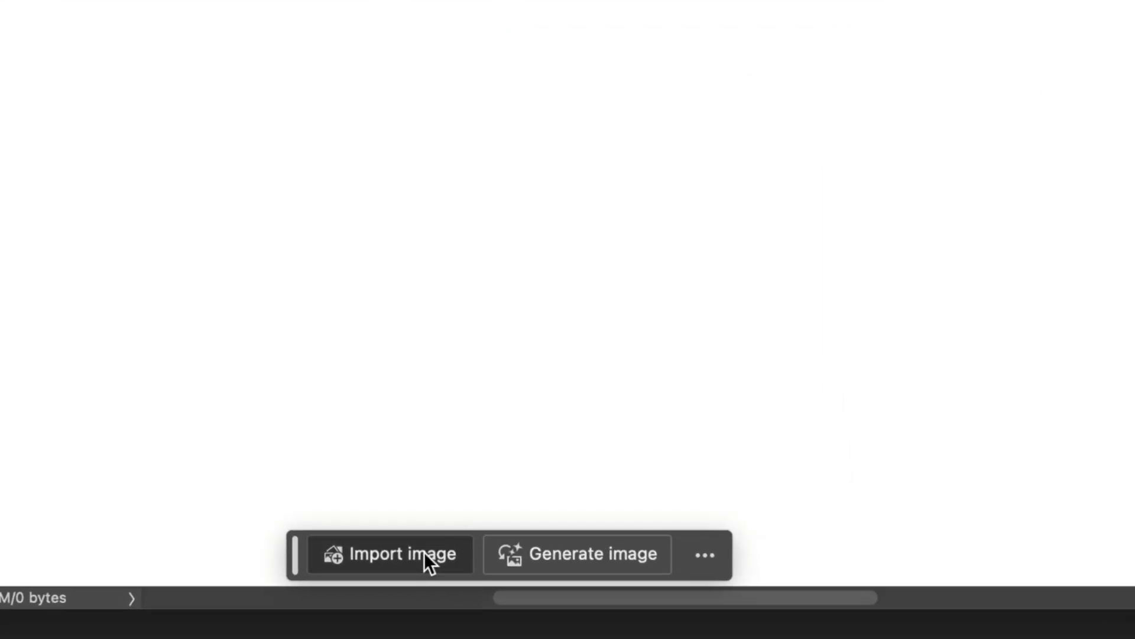
click(390, 554)
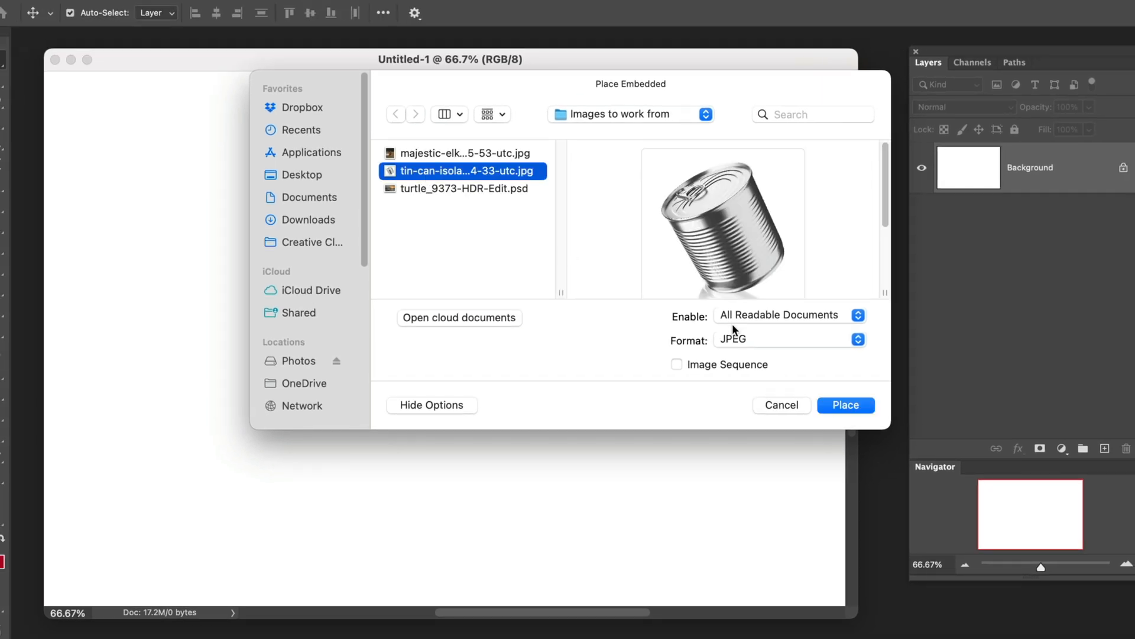
Place the tin can JPEG, then try horizontal and vertical flips and revert both
click(845, 404)
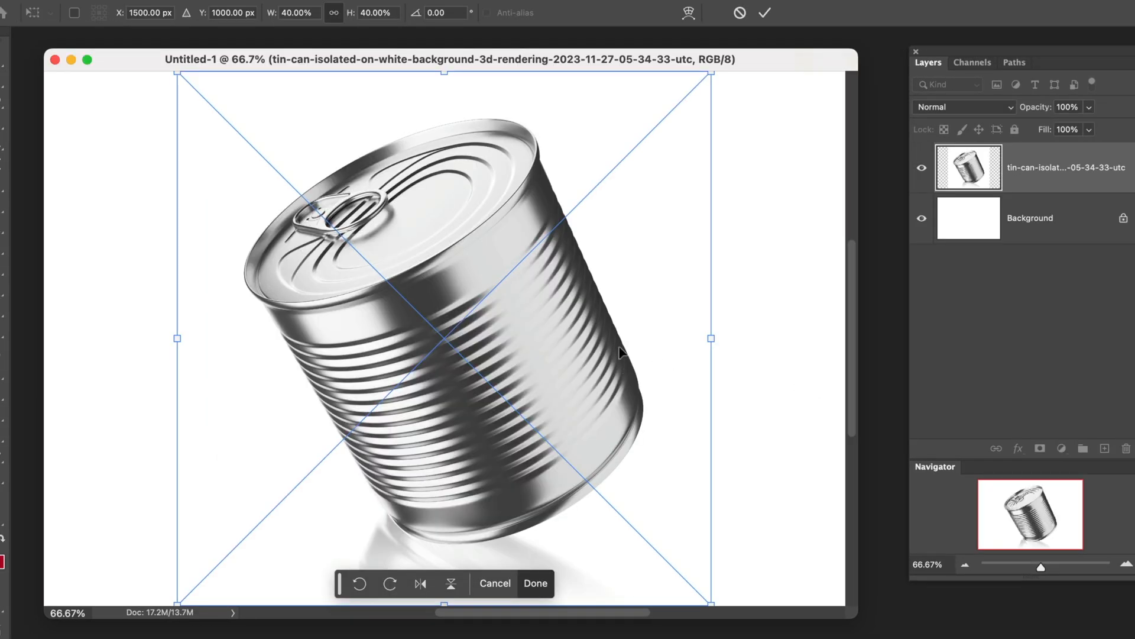
mouse_move(621, 131)
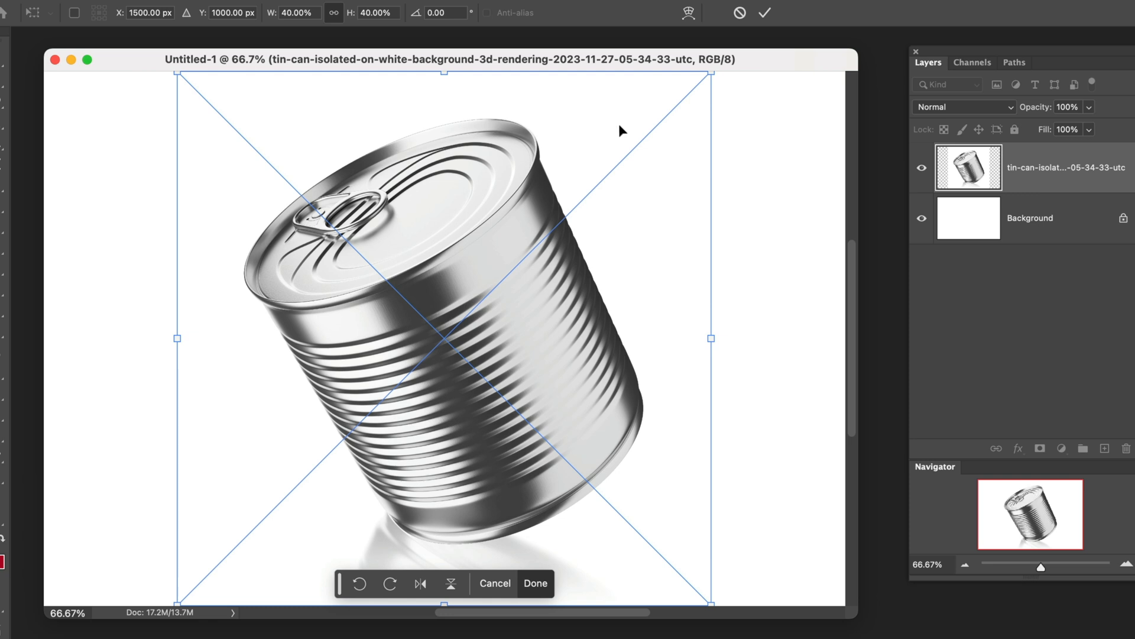
mouse_move(711, 90)
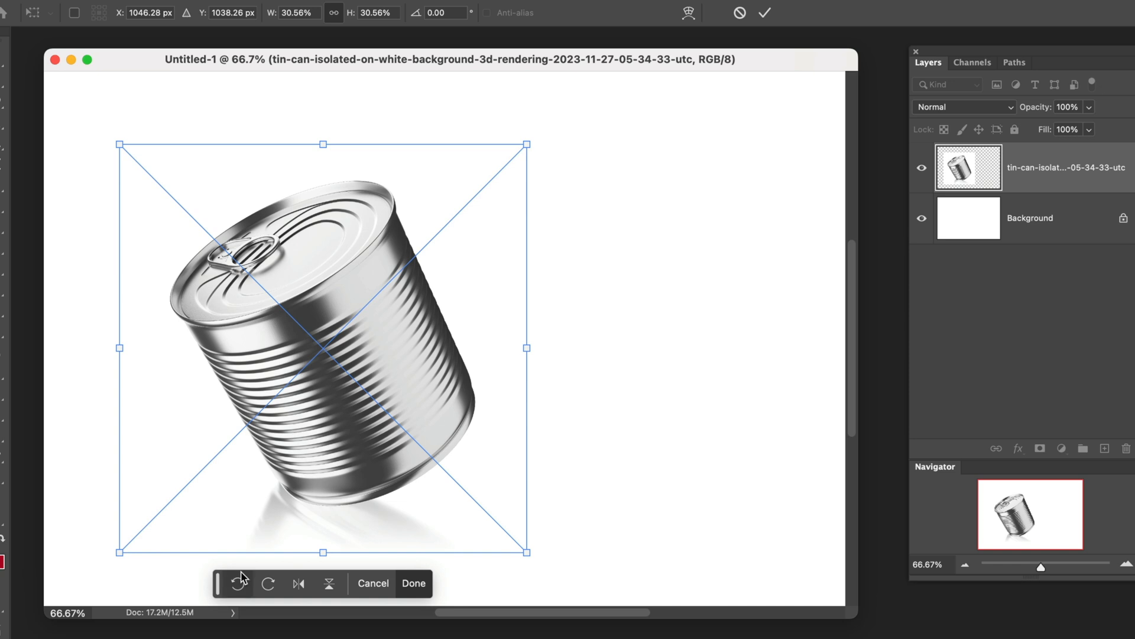
click(268, 584)
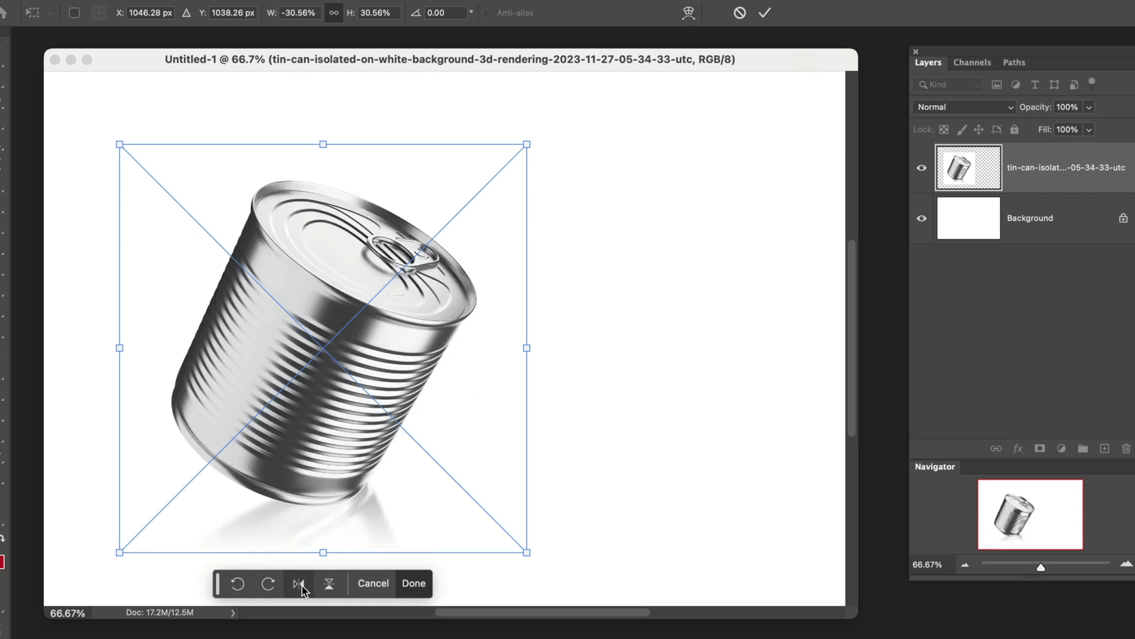
mouse_move(310, 531)
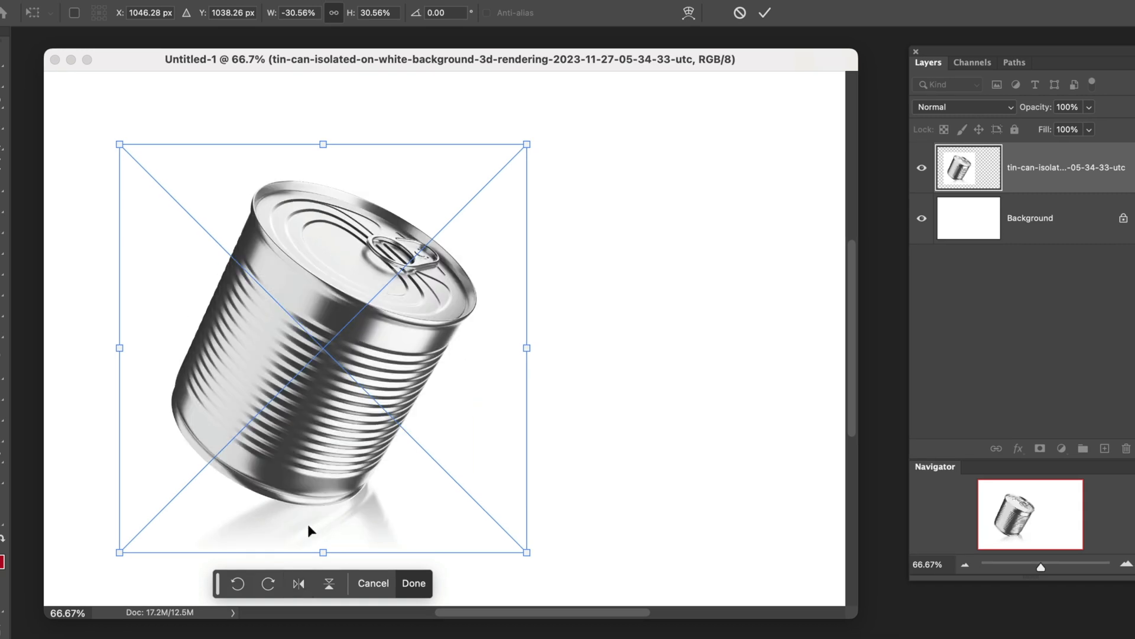
click(298, 583)
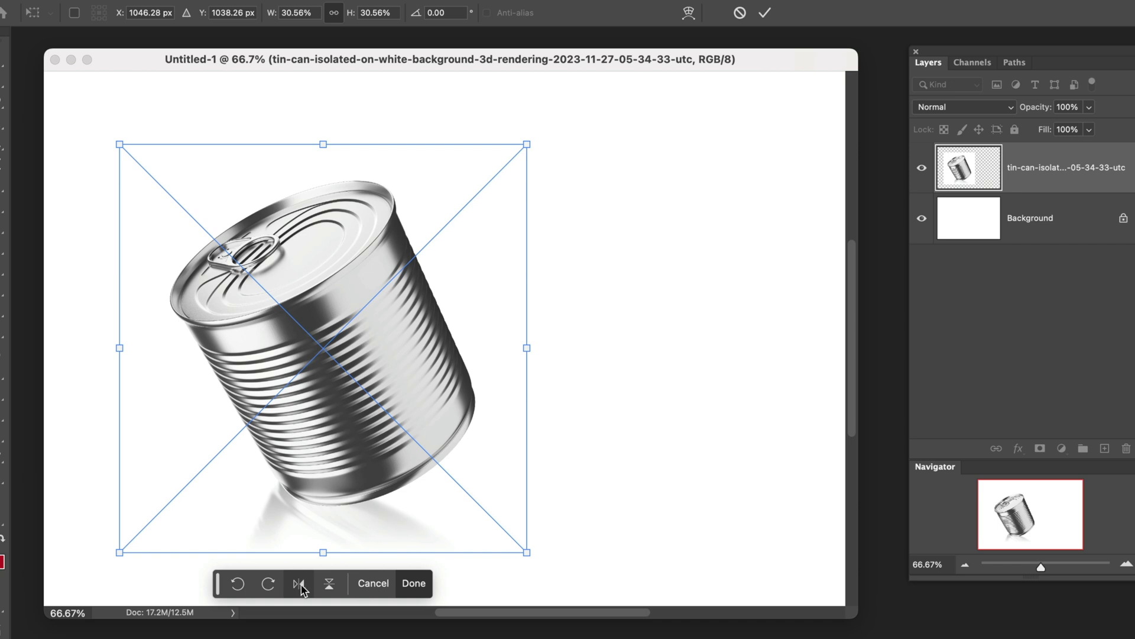
click(329, 584)
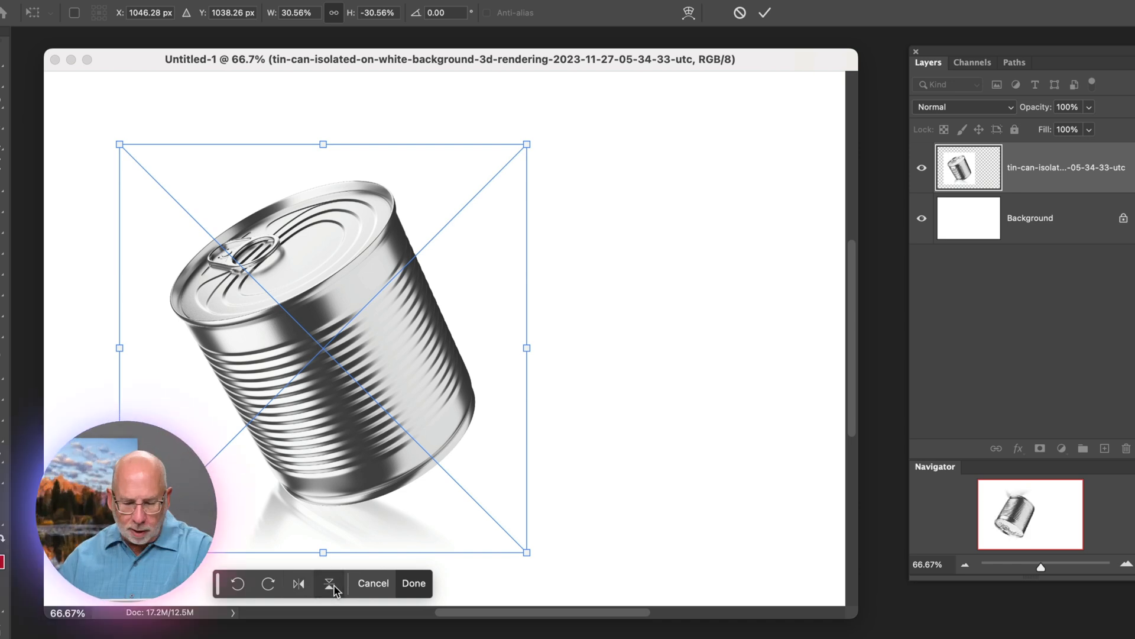
click(328, 583)
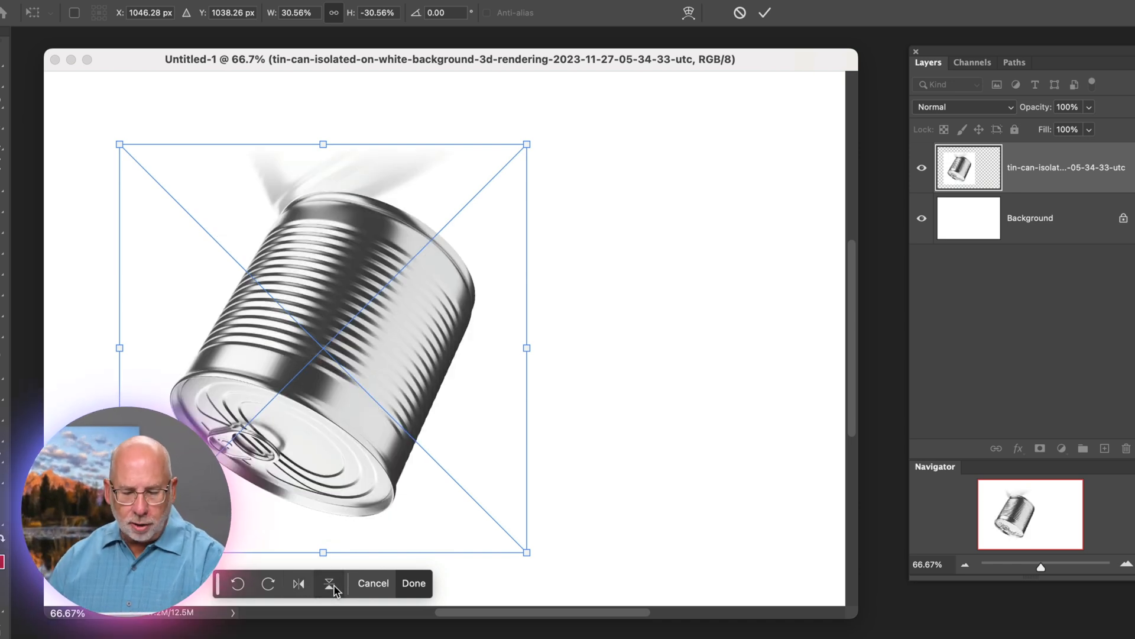
click(330, 584)
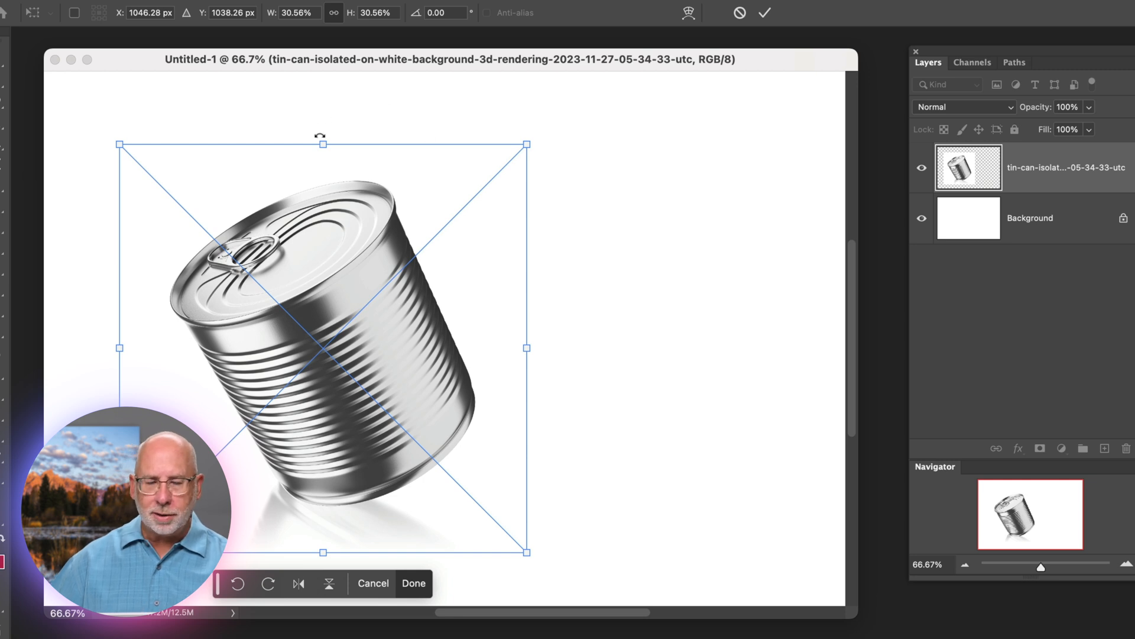
mouse_move(475, 110)
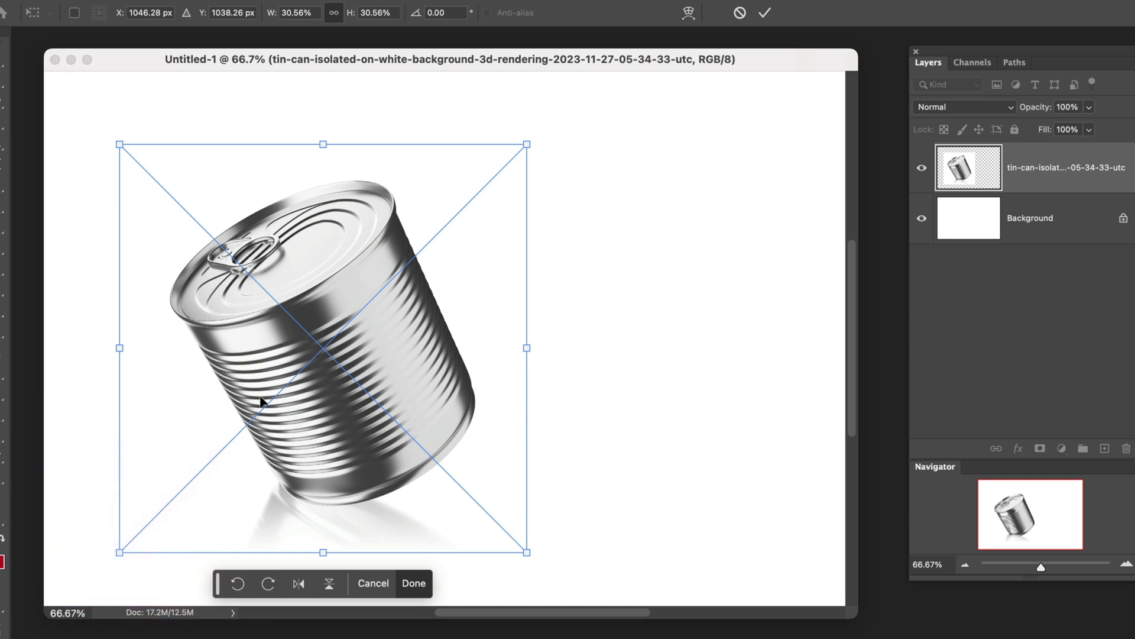
mouse_move(333, 271)
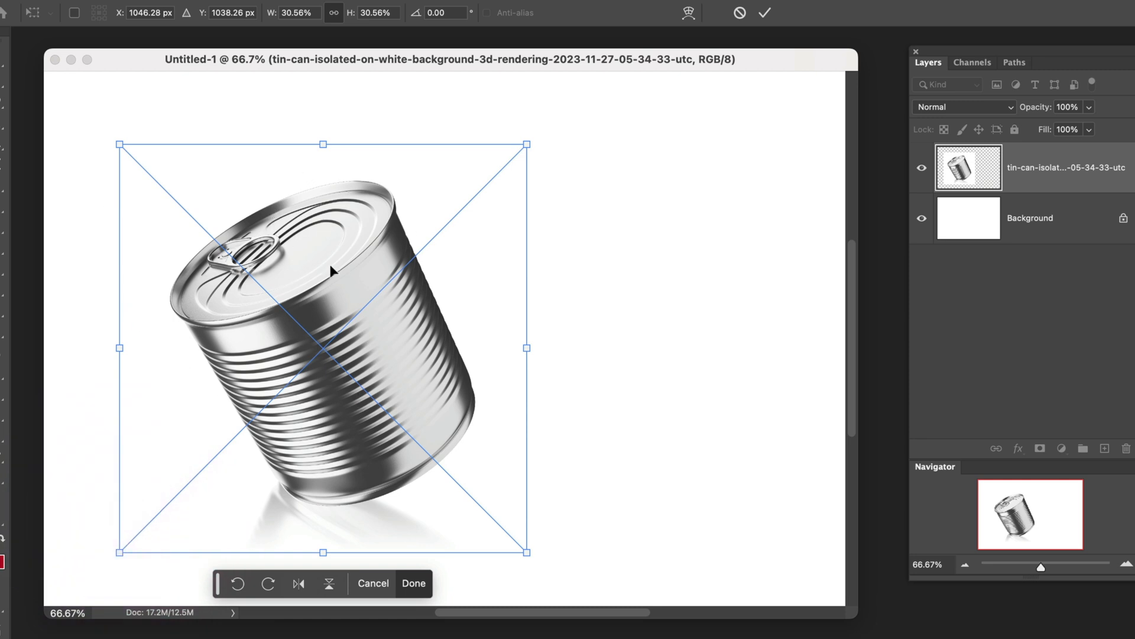
Distort the tin can with Perspective and Skew, rotating it about 4.7°, and commit
right_click(366, 243)
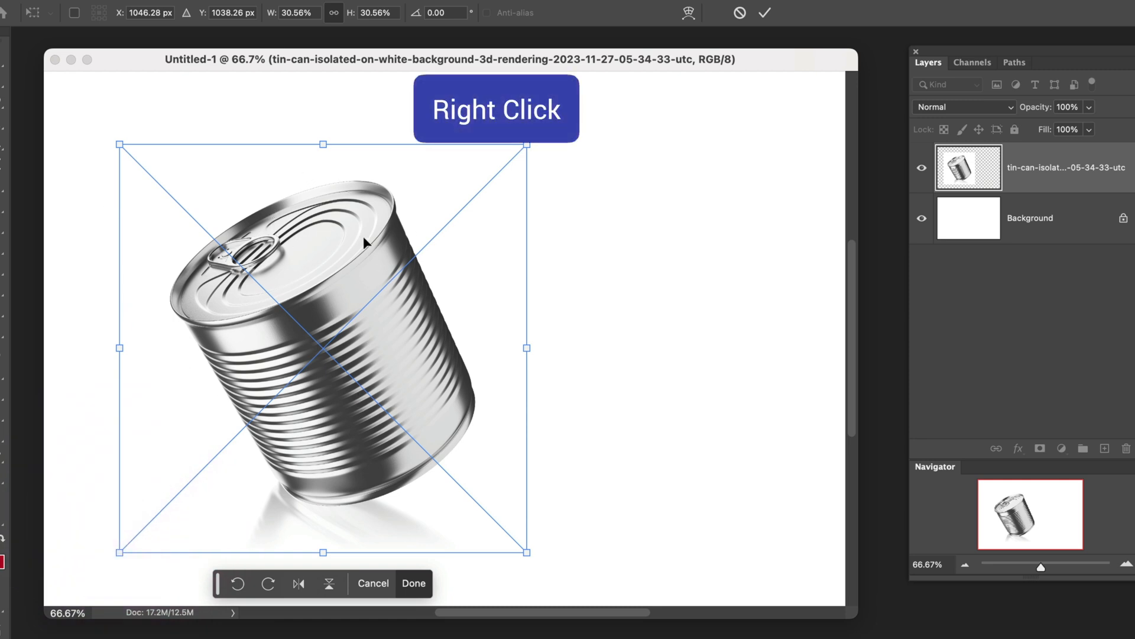
right_click(369, 249)
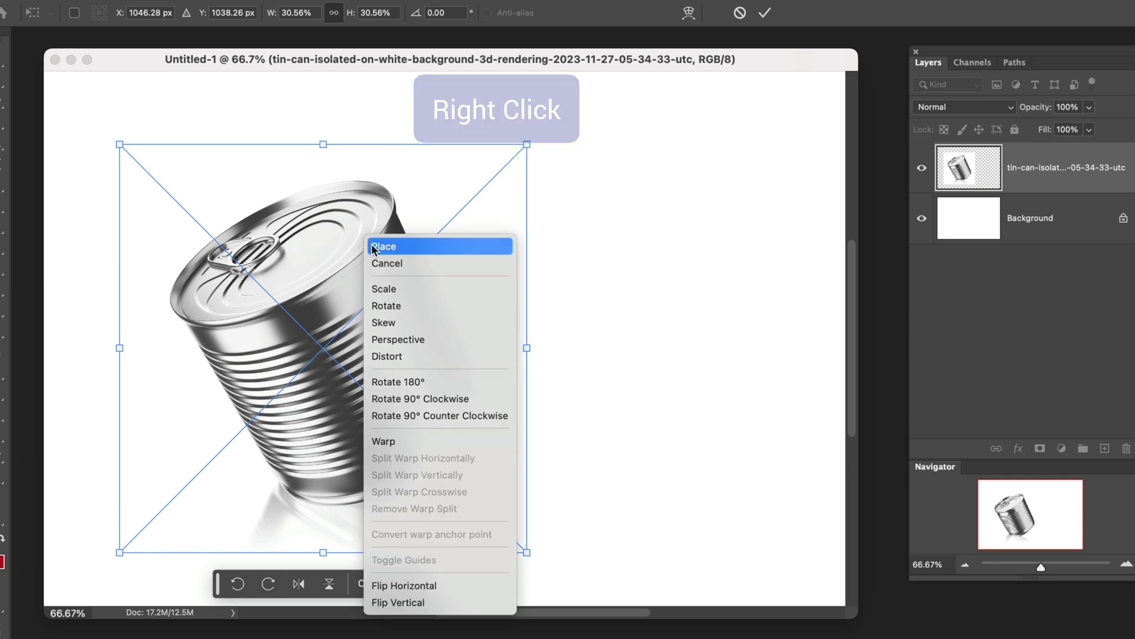
mouse_move(390, 339)
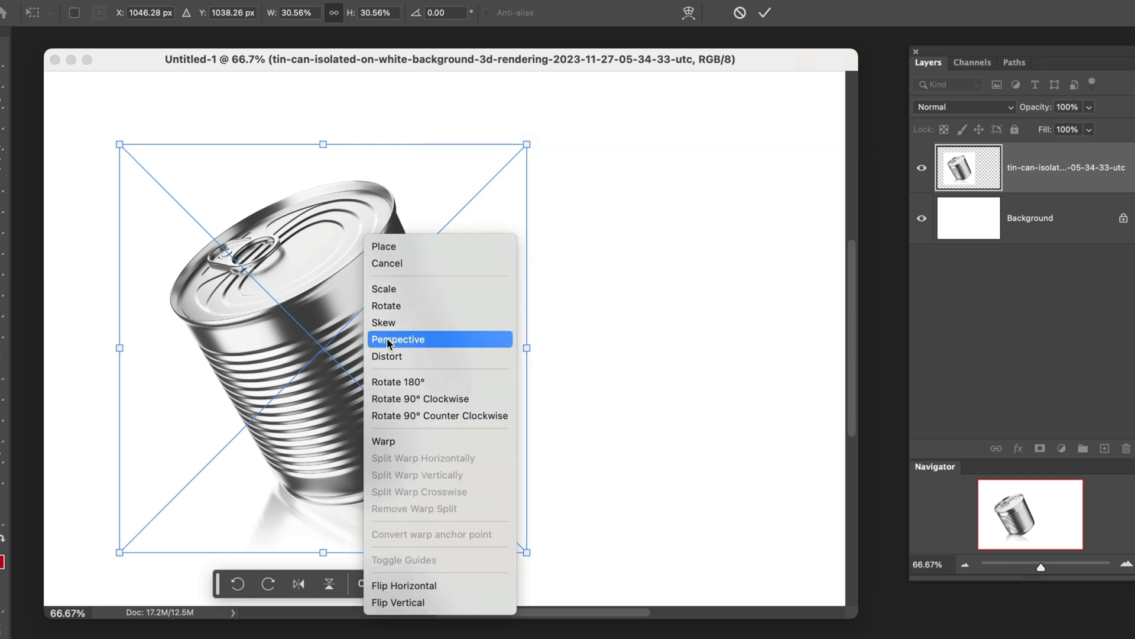
mouse_move(388, 352)
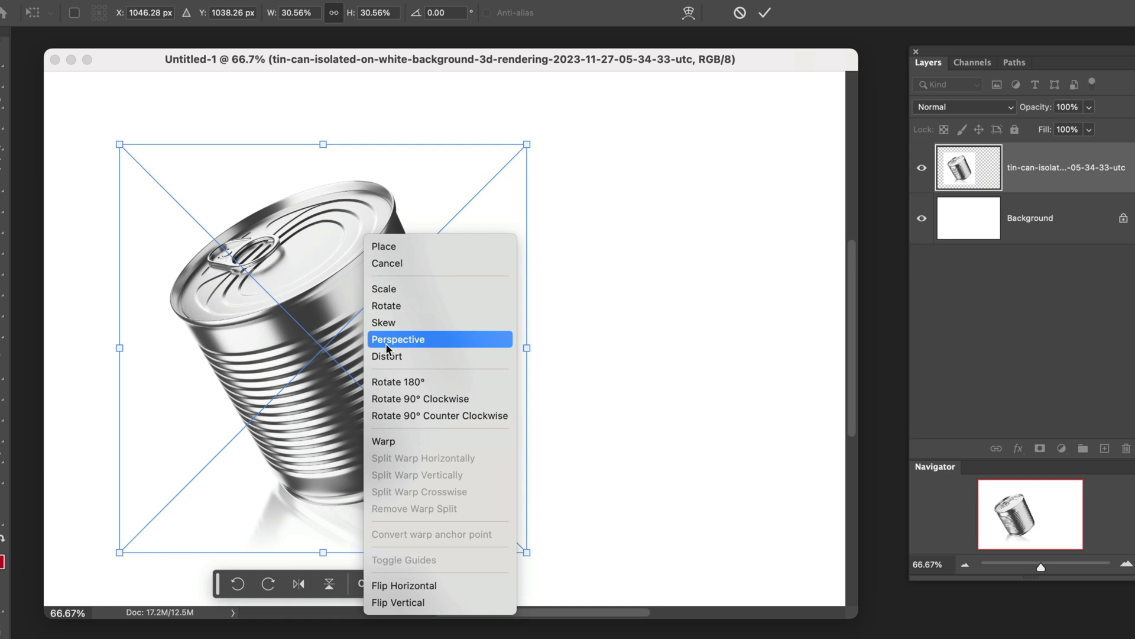
click(397, 339)
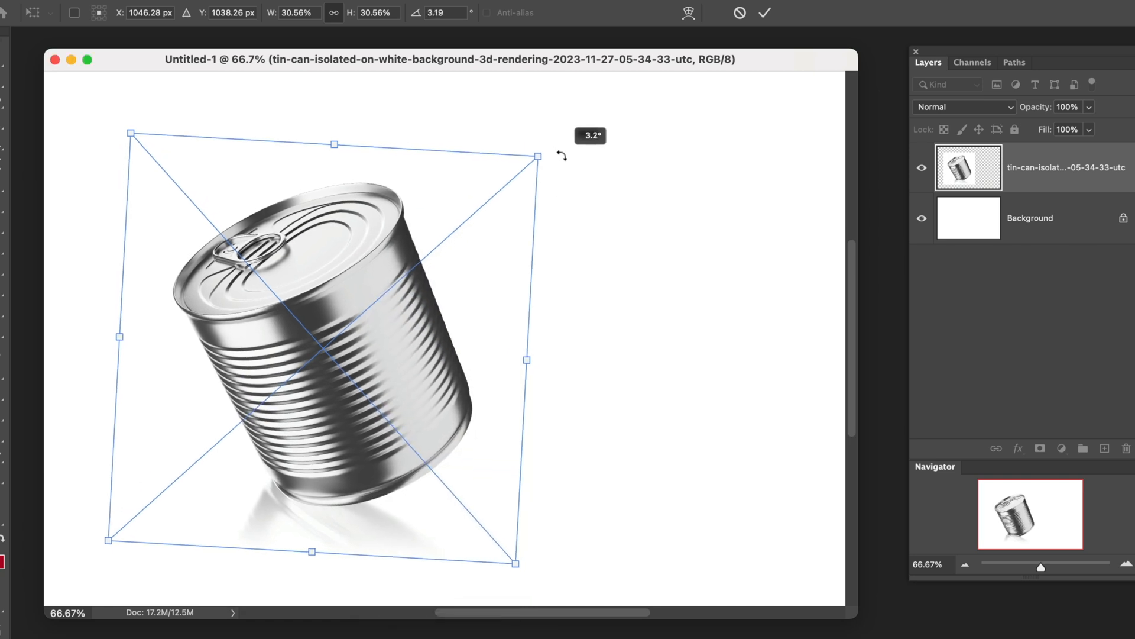
right_click(332, 304)
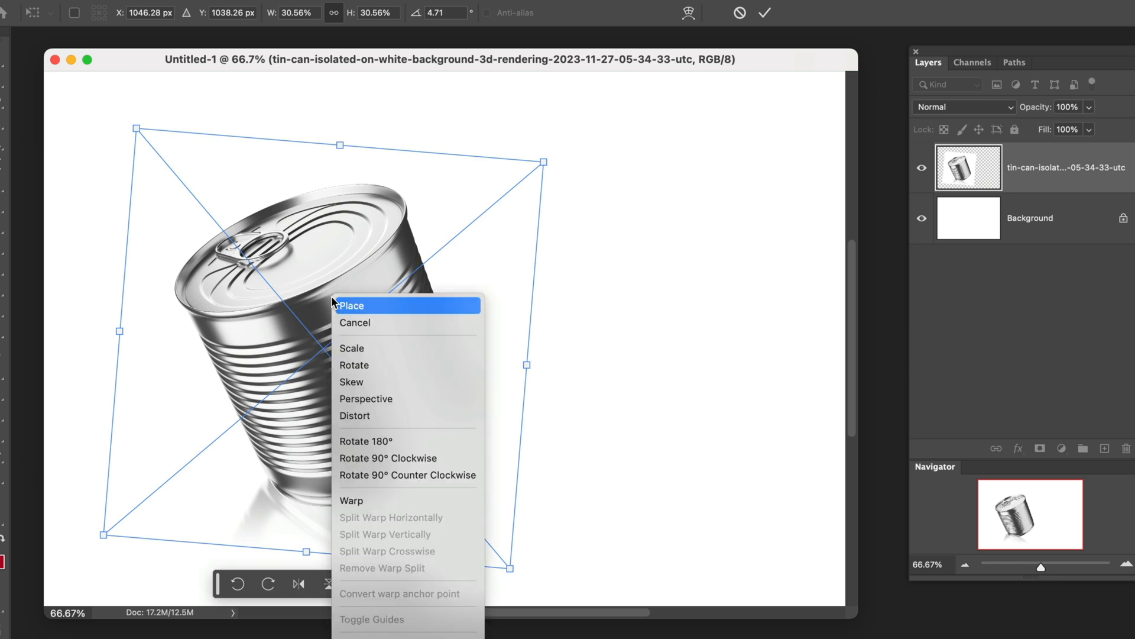
mouse_move(352, 381)
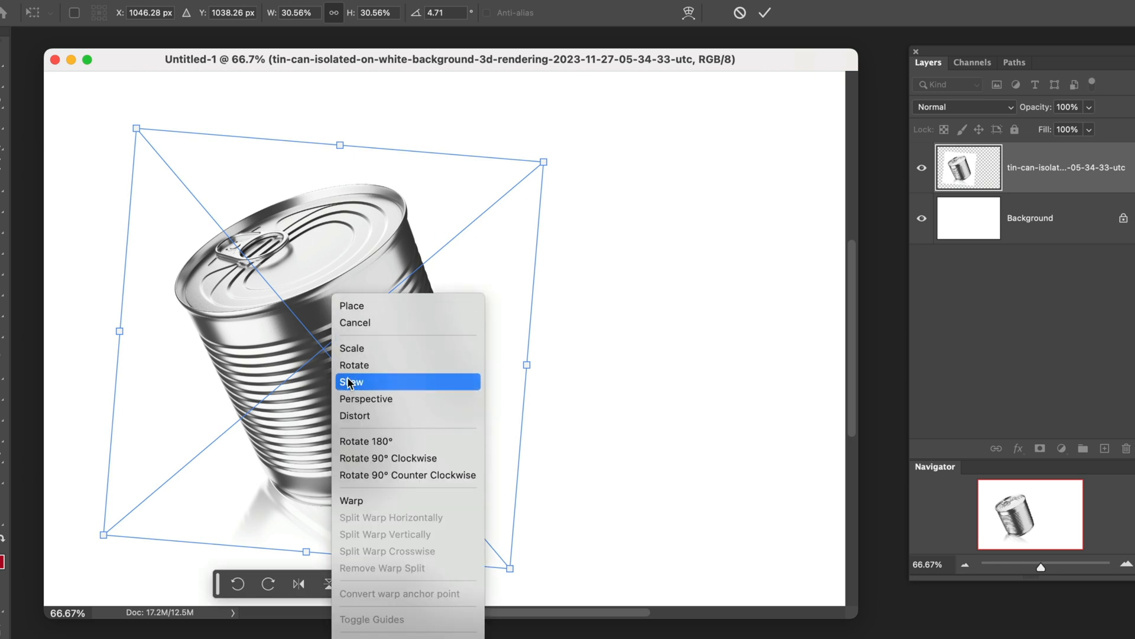
mouse_move(365, 394)
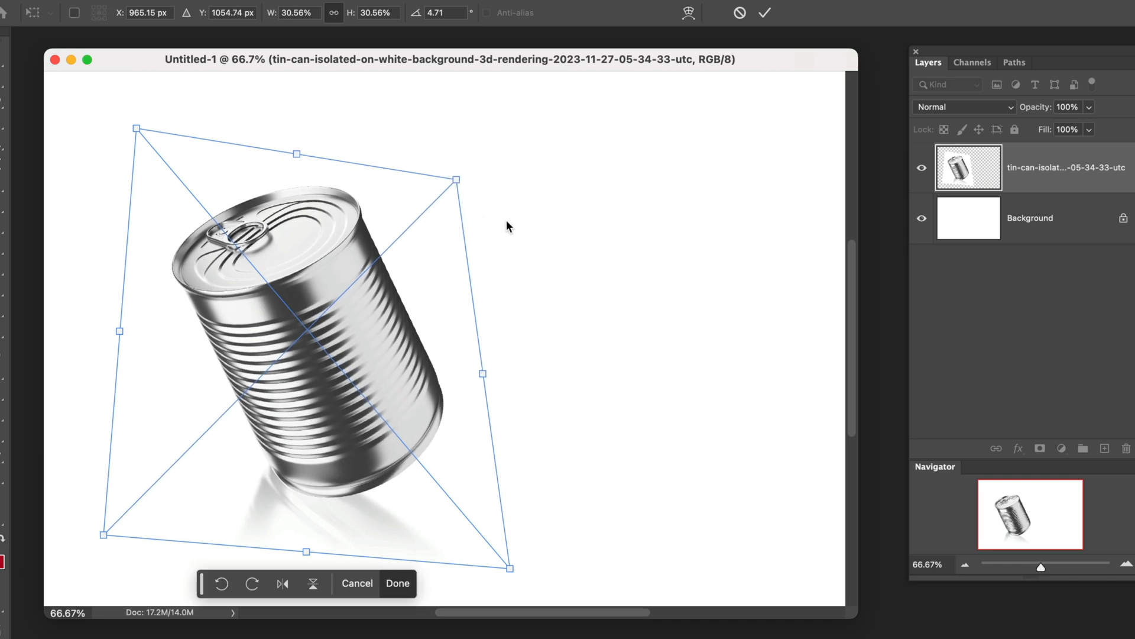
mouse_move(679, 311)
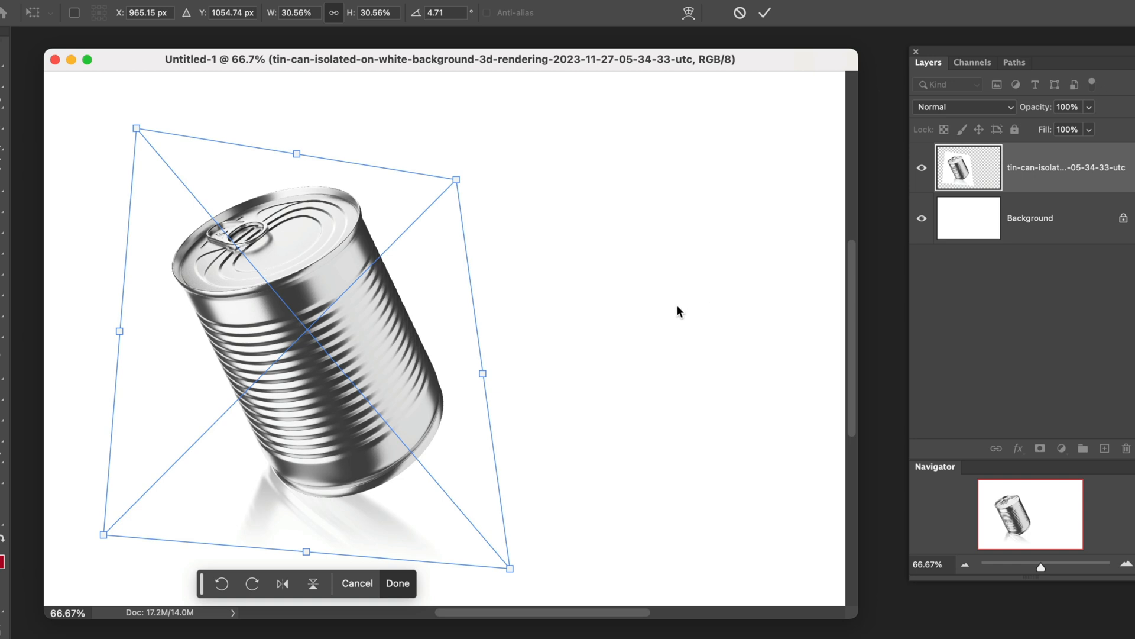
click(398, 583)
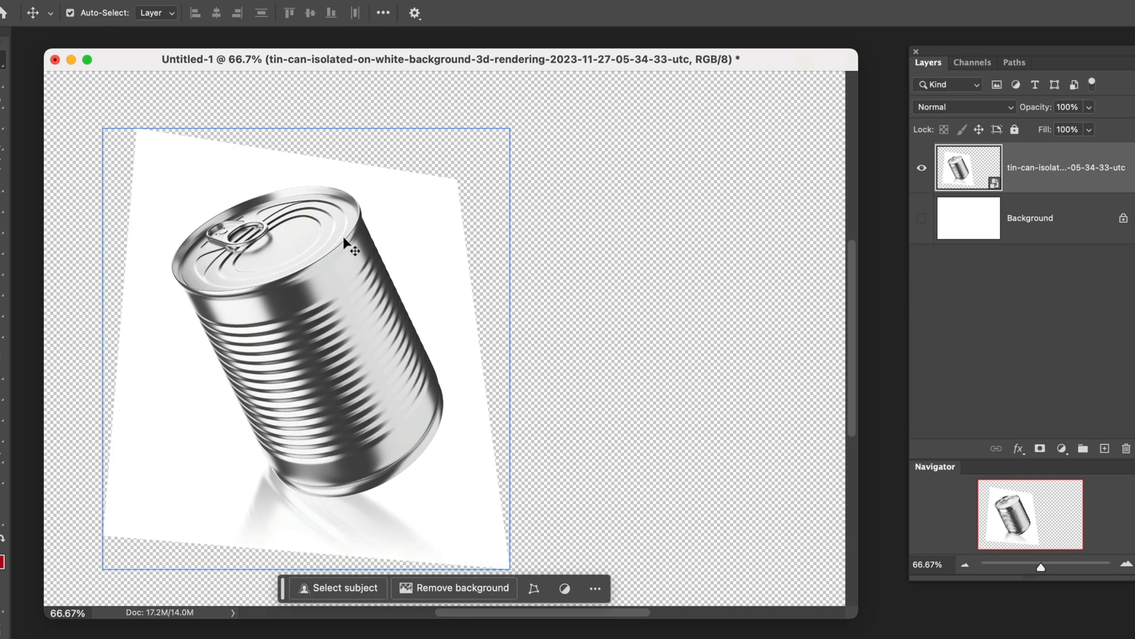
mouse_move(319, 281)
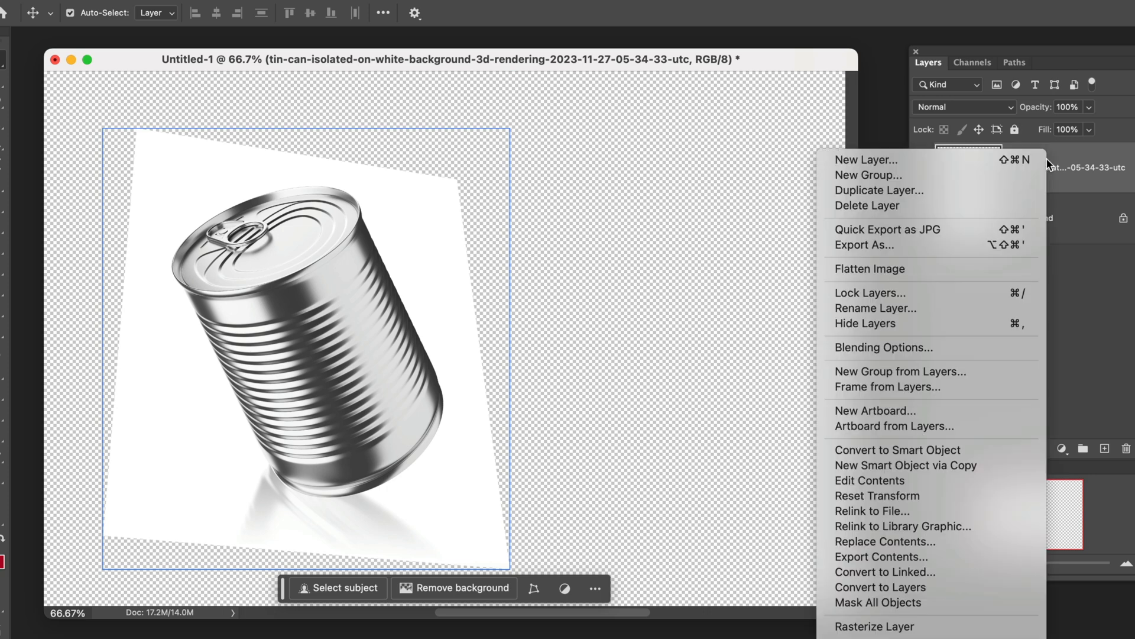
mouse_move(874, 626)
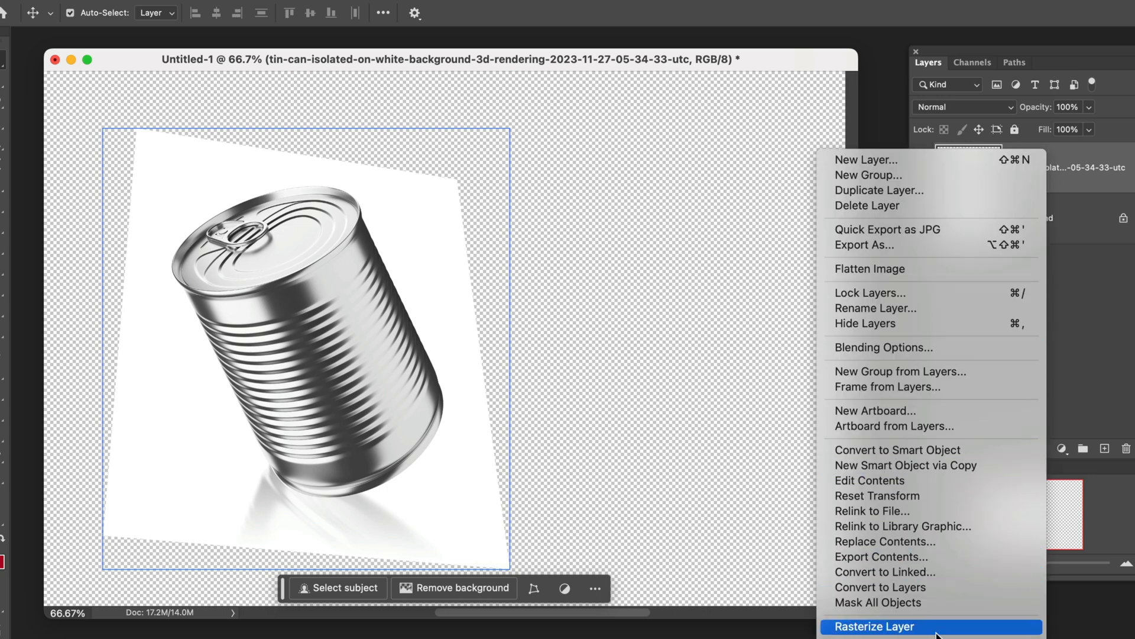
Rasterize the tin can layer via its Layers panel context menu
click(873, 626)
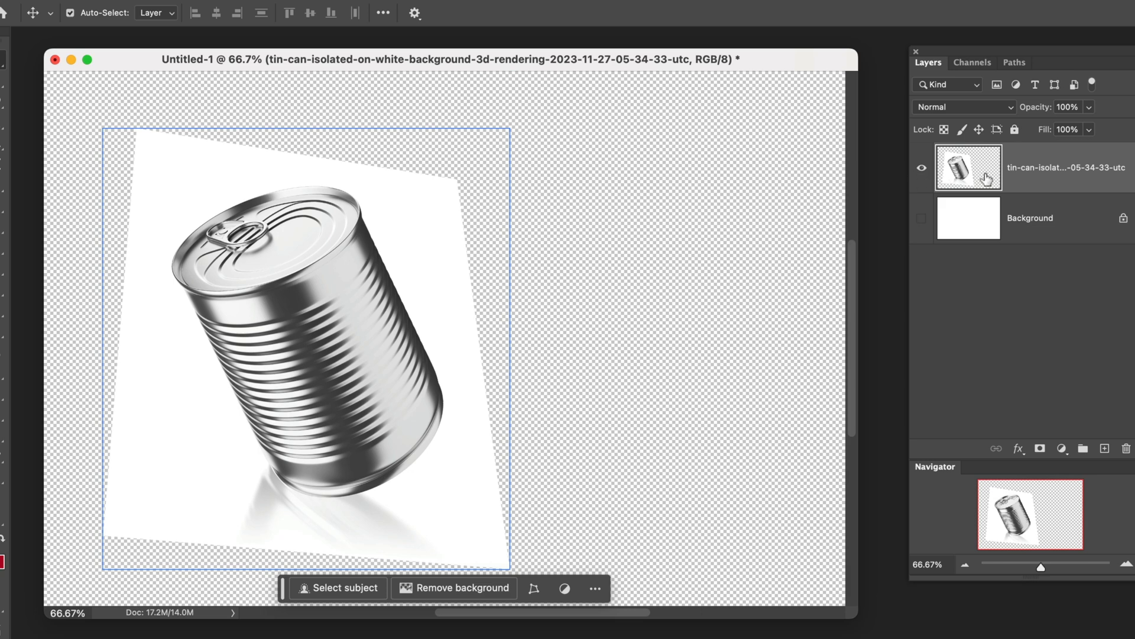
mouse_move(296, 333)
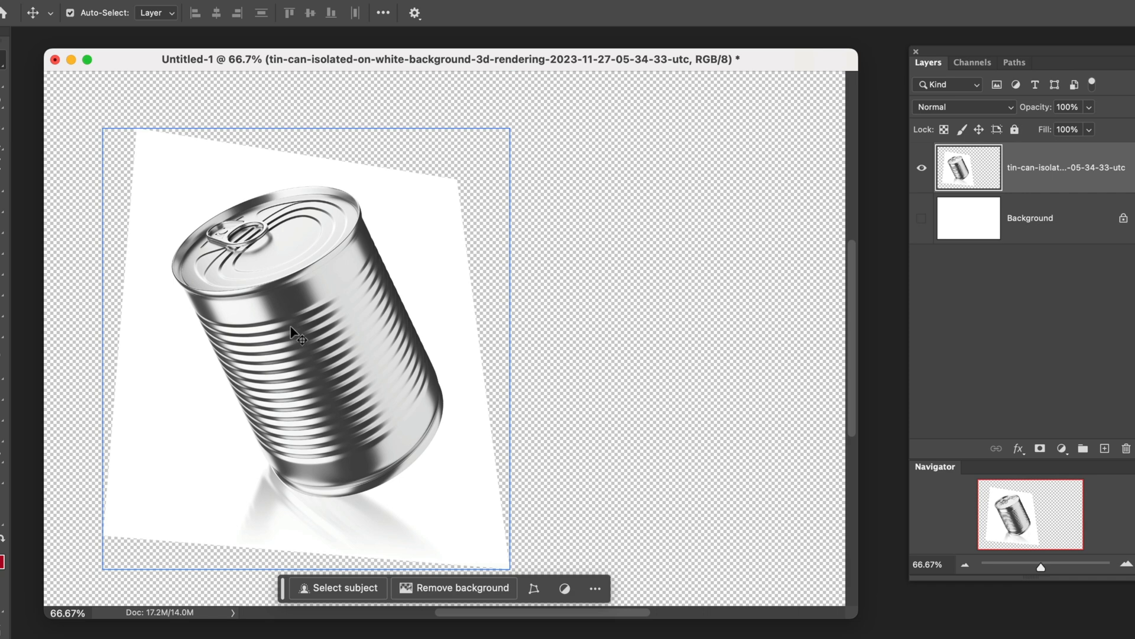
mouse_move(315, 532)
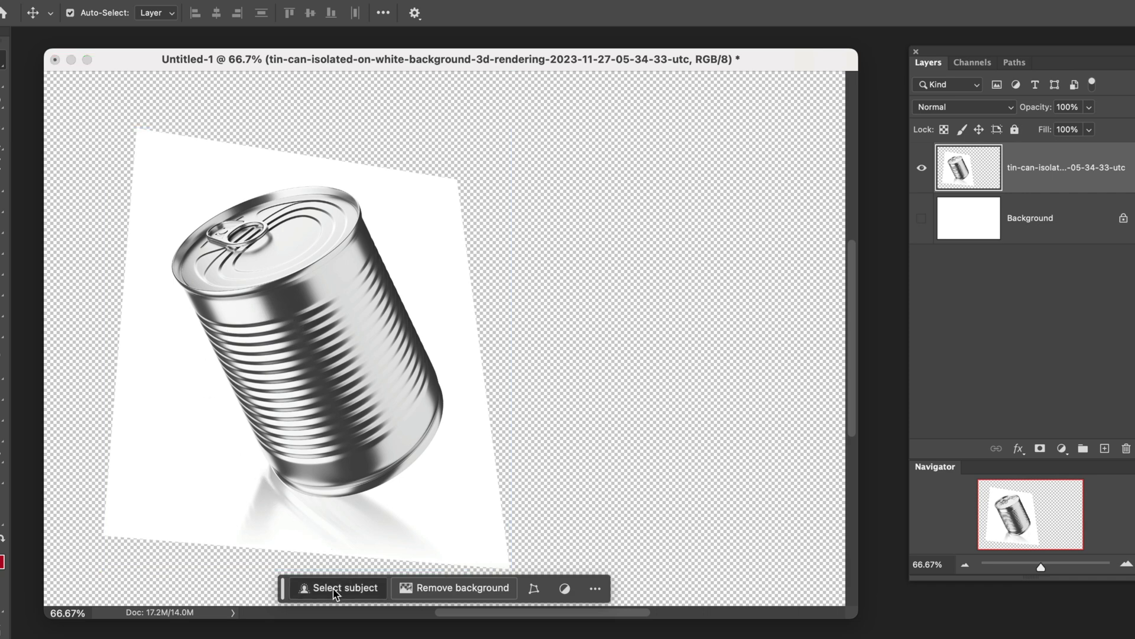
Run Select Subject to isolate the tin can from its white backdrop
click(342, 587)
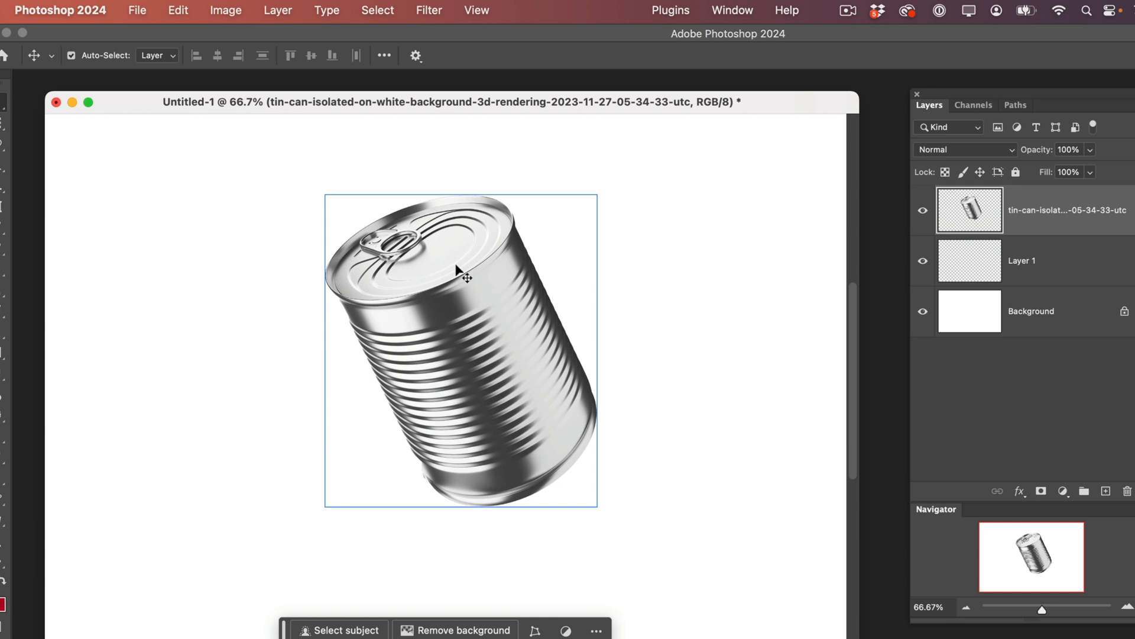
mouse_move(638, 527)
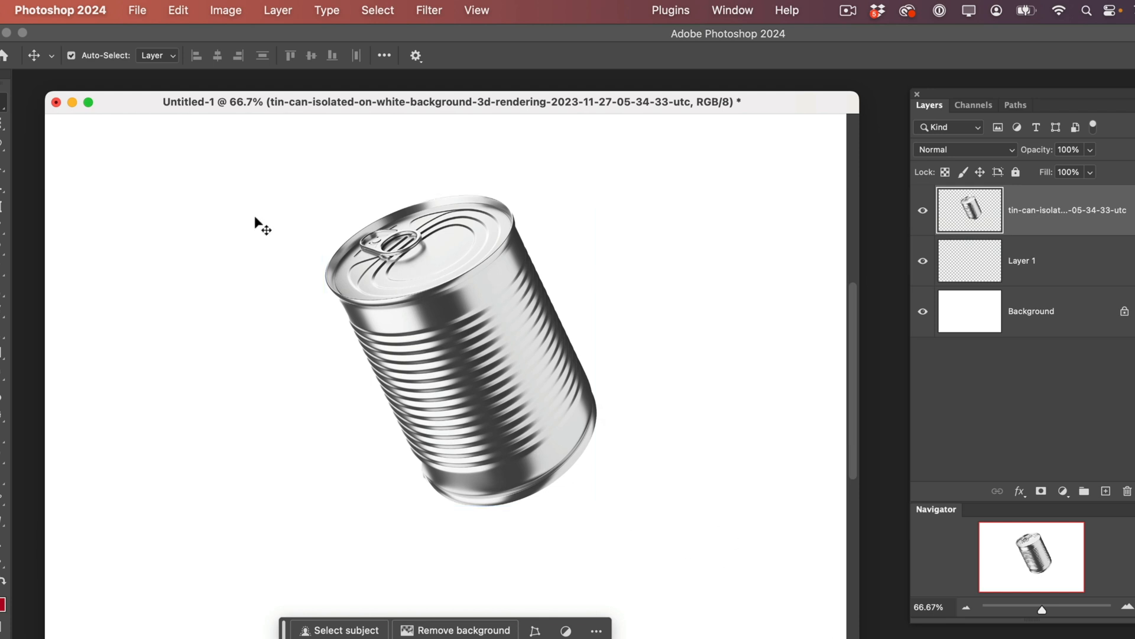
Use File > New with the 3000 × 2000 px preset to create Untitled-2
click(137, 11)
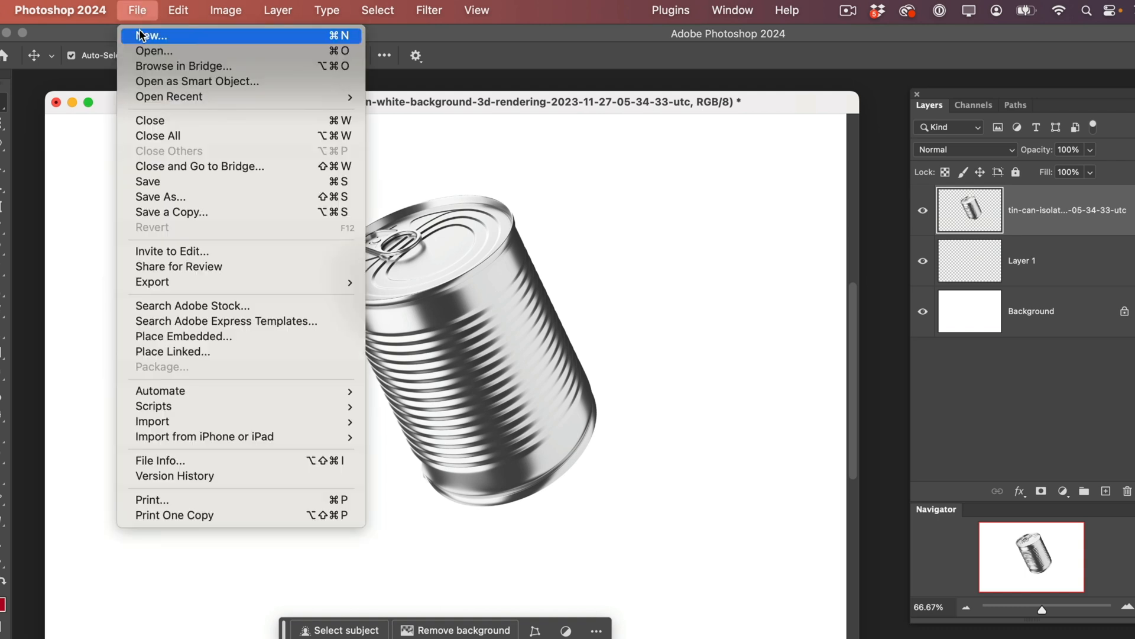
click(151, 35)
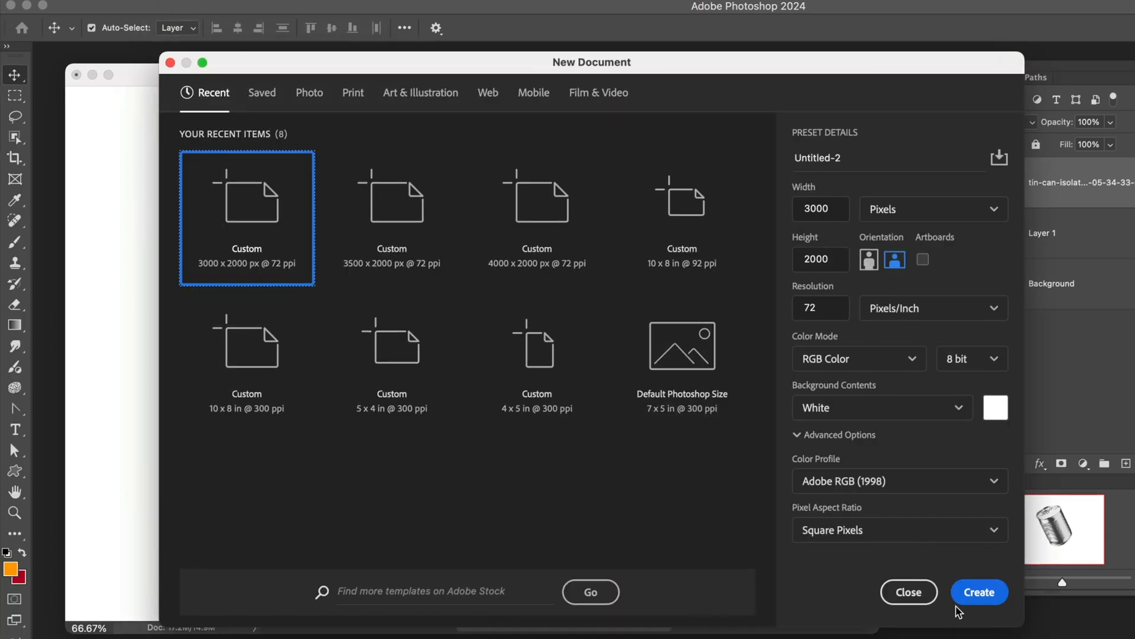
click(979, 591)
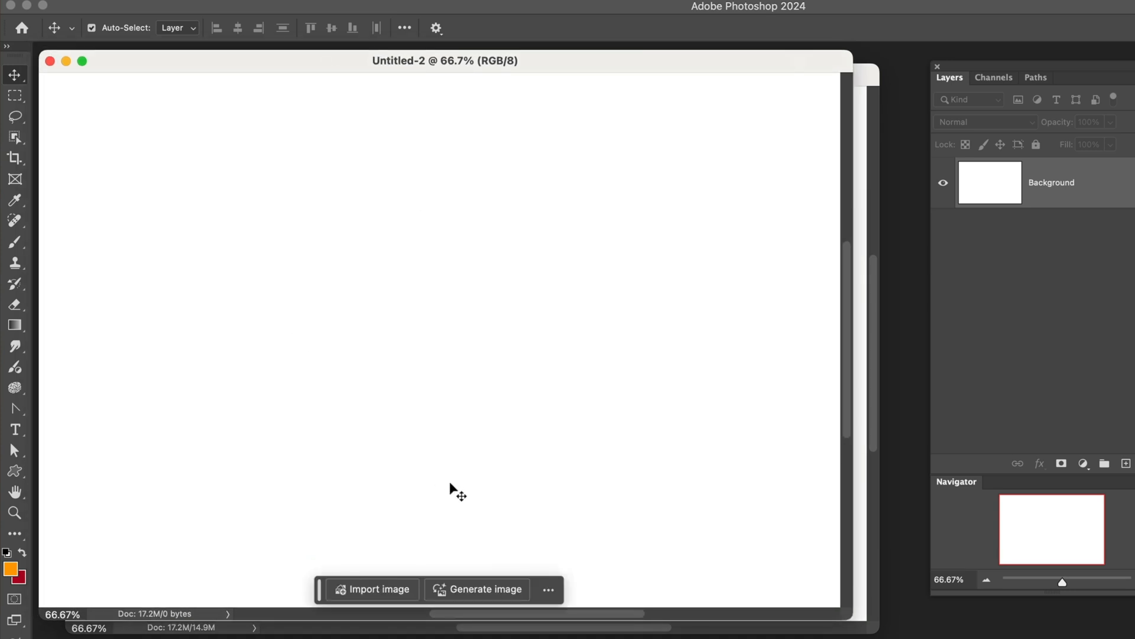
mouse_move(536, 492)
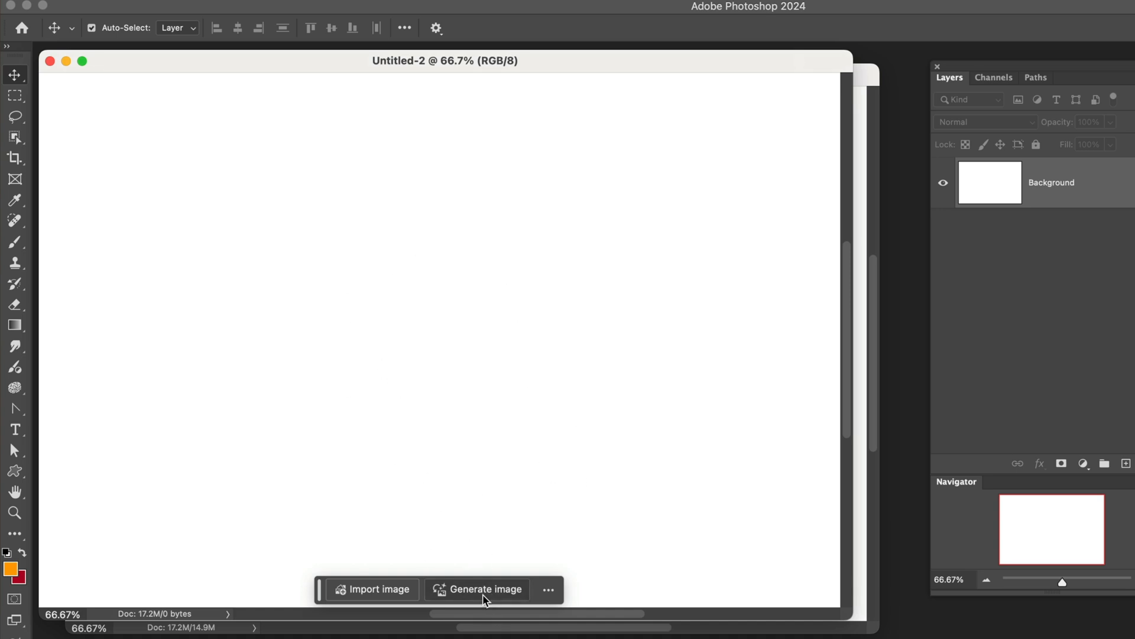
Generate an image from the prompt 'Forest with leaves on the ground'
click(485, 589)
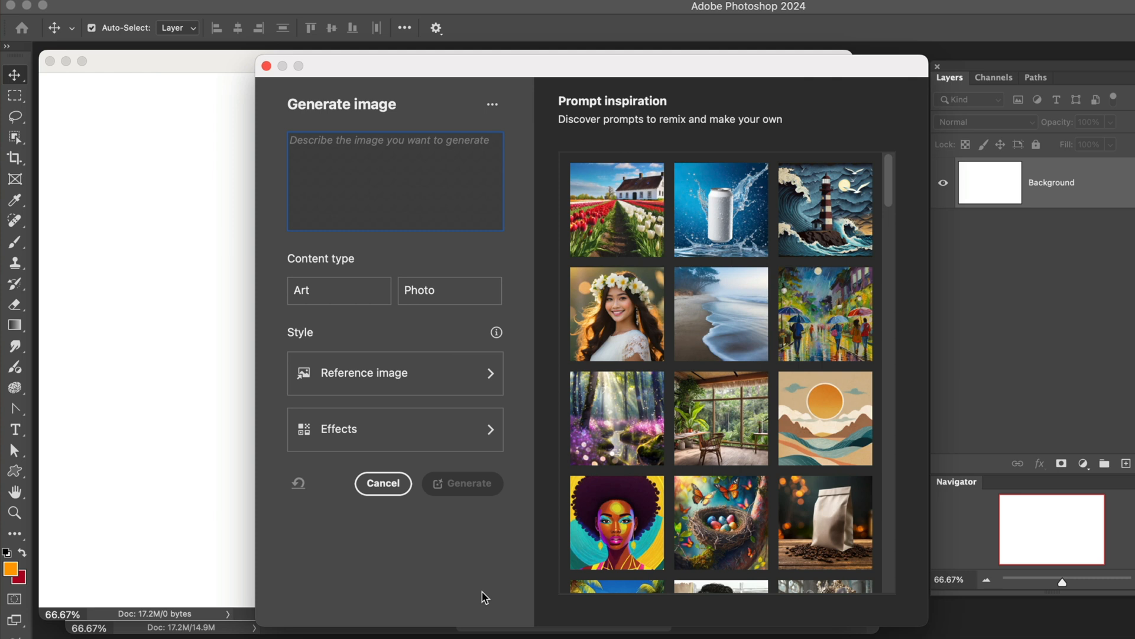
mouse_move(485, 552)
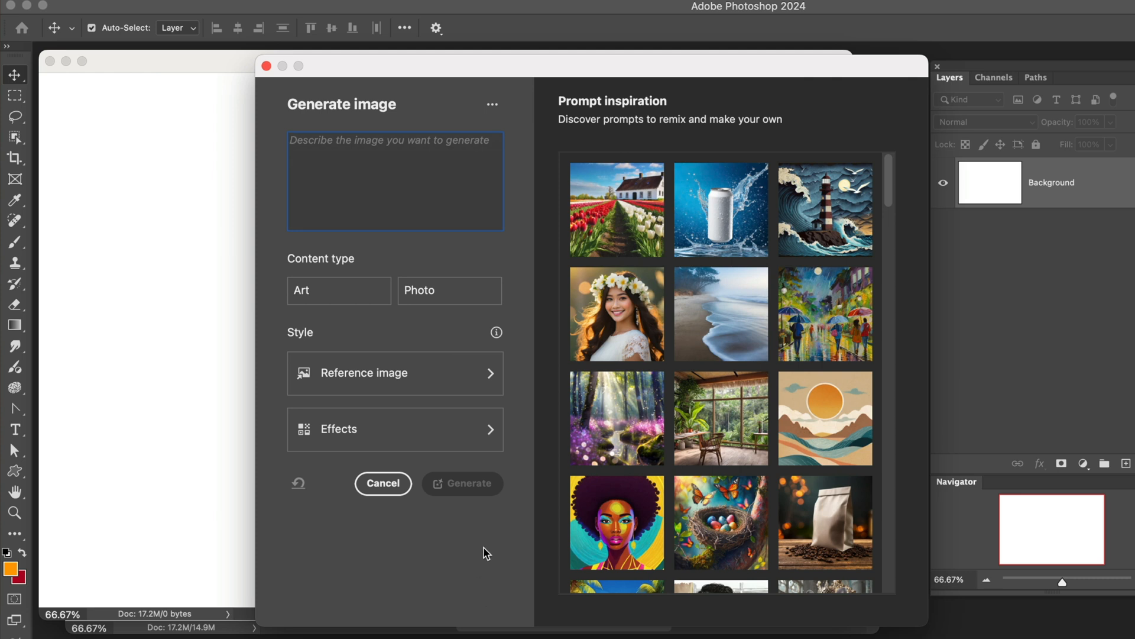
text(Forest with)
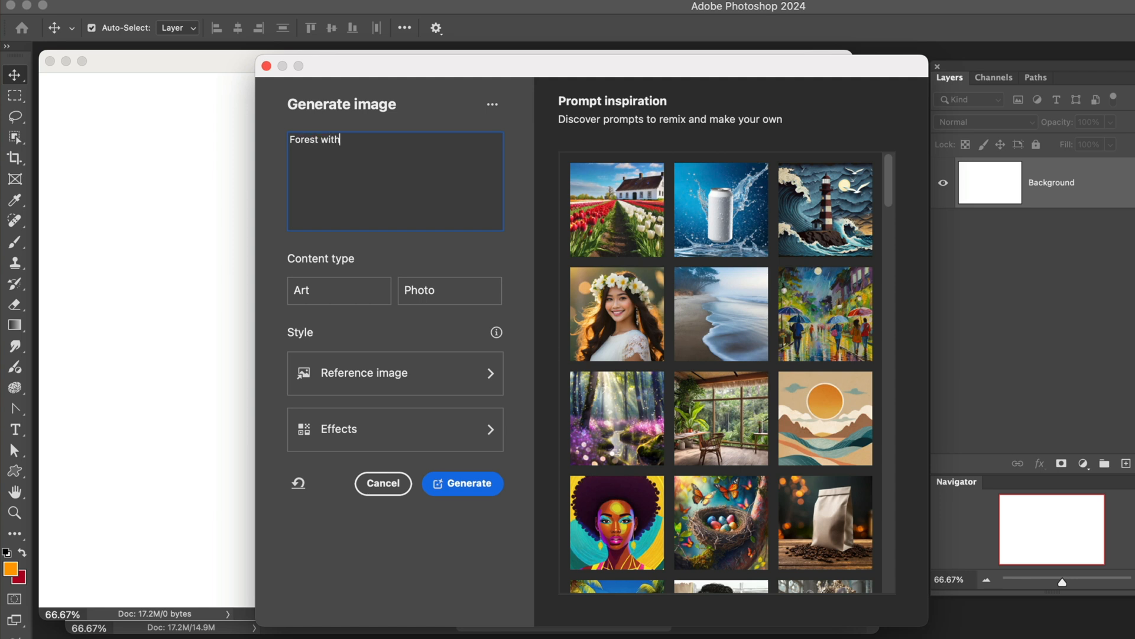
text(leaves)
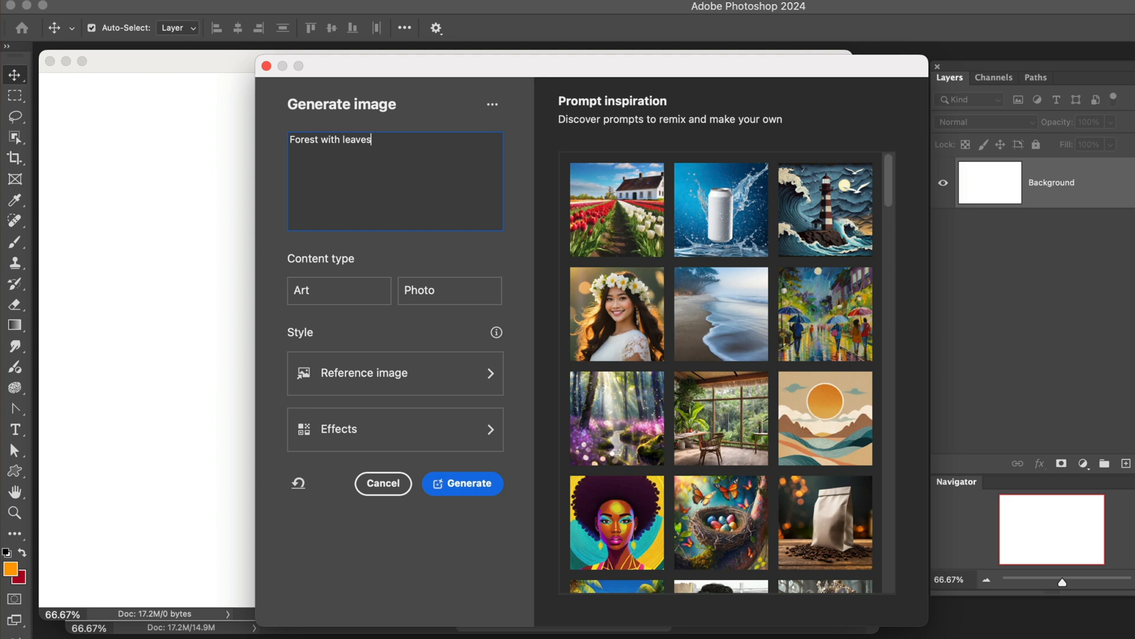
text(o)
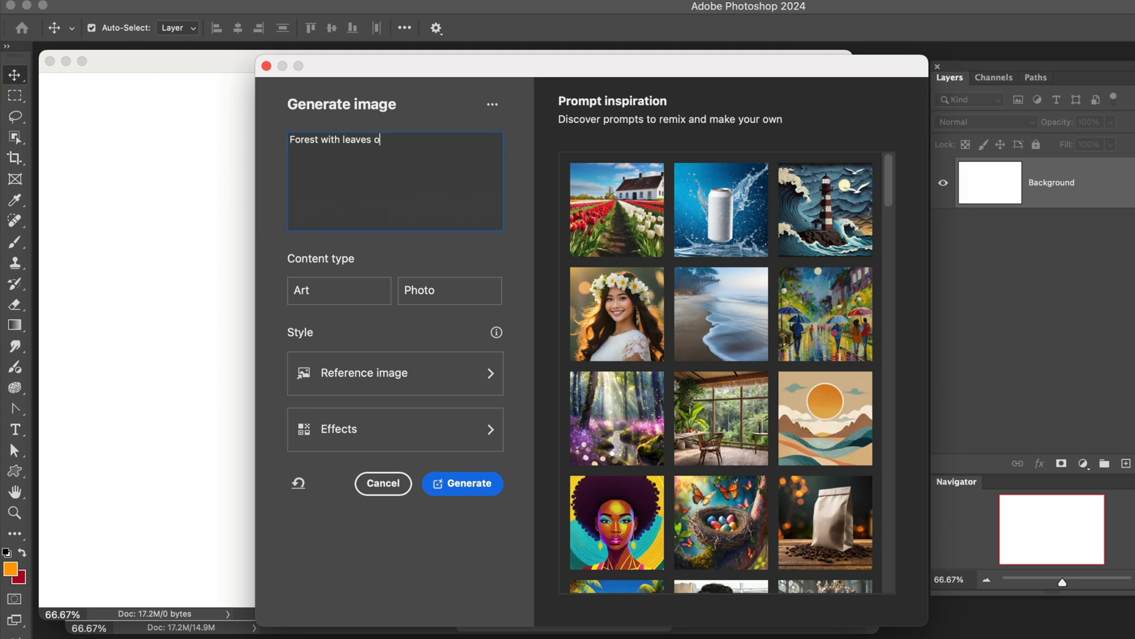
text(n the ground)
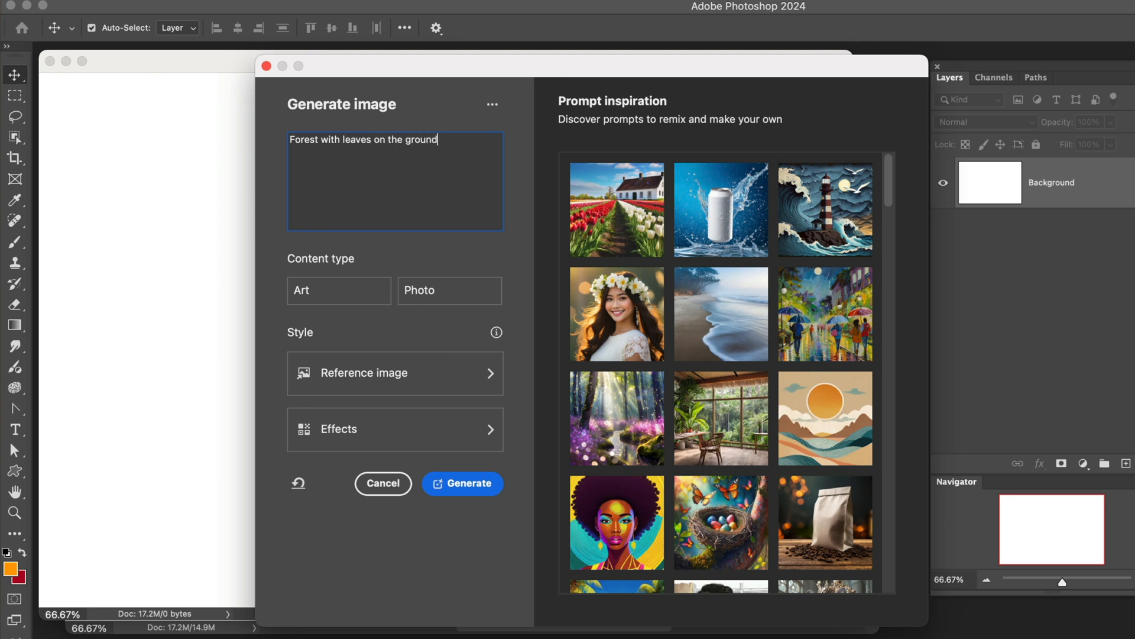
mouse_move(483, 255)
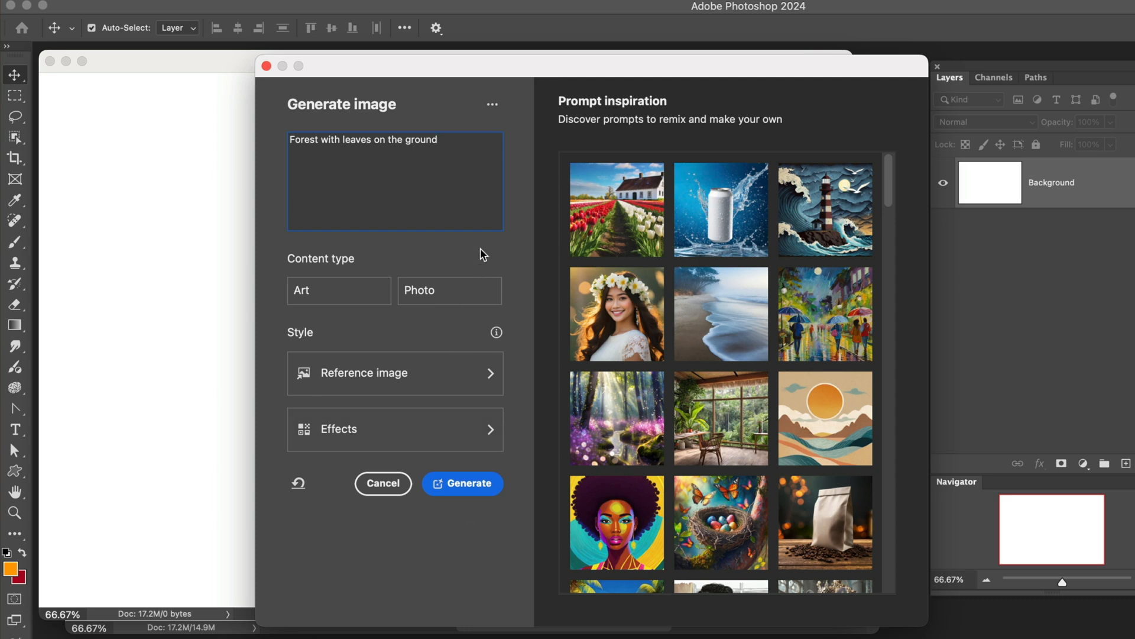
mouse_move(429, 293)
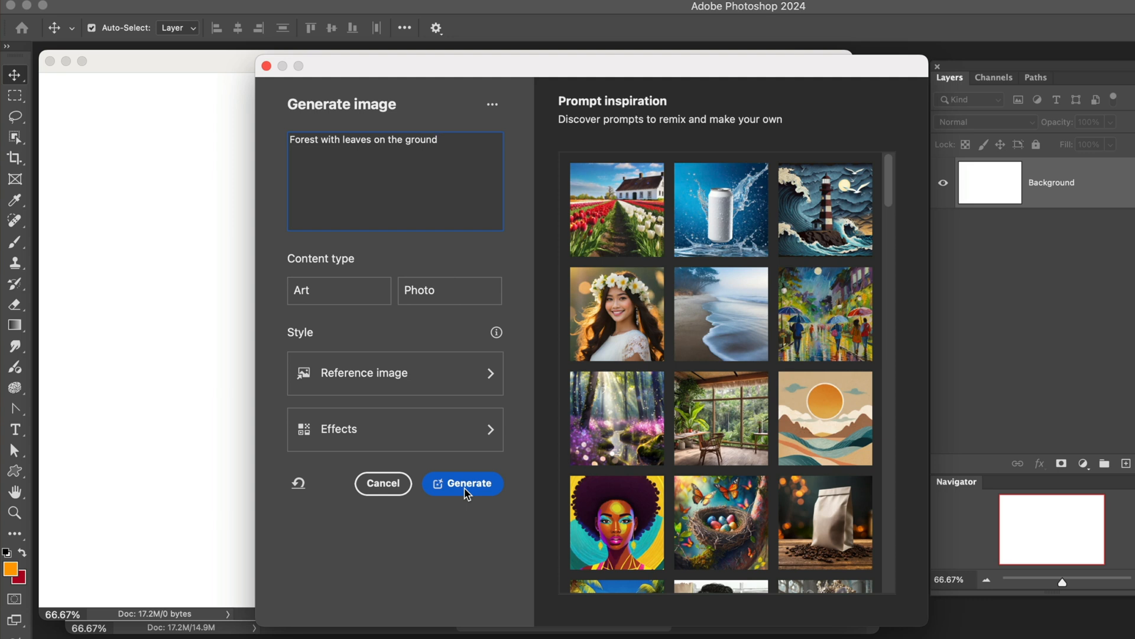
click(469, 483)
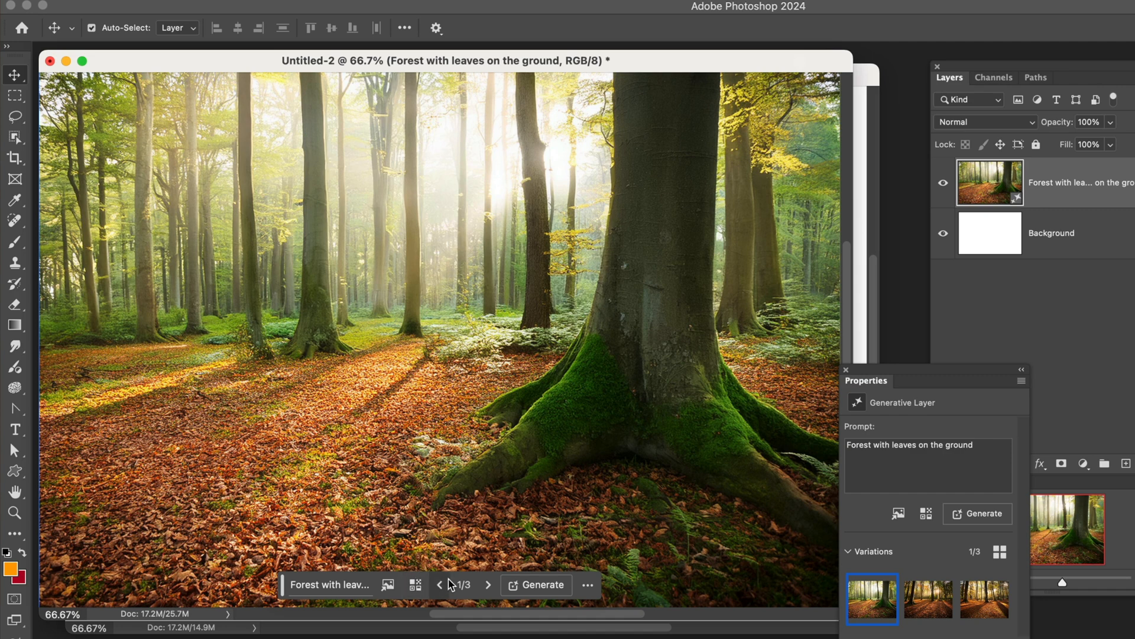
Cycle through forest variations 1–3 and settle on variation 2/3
click(488, 584)
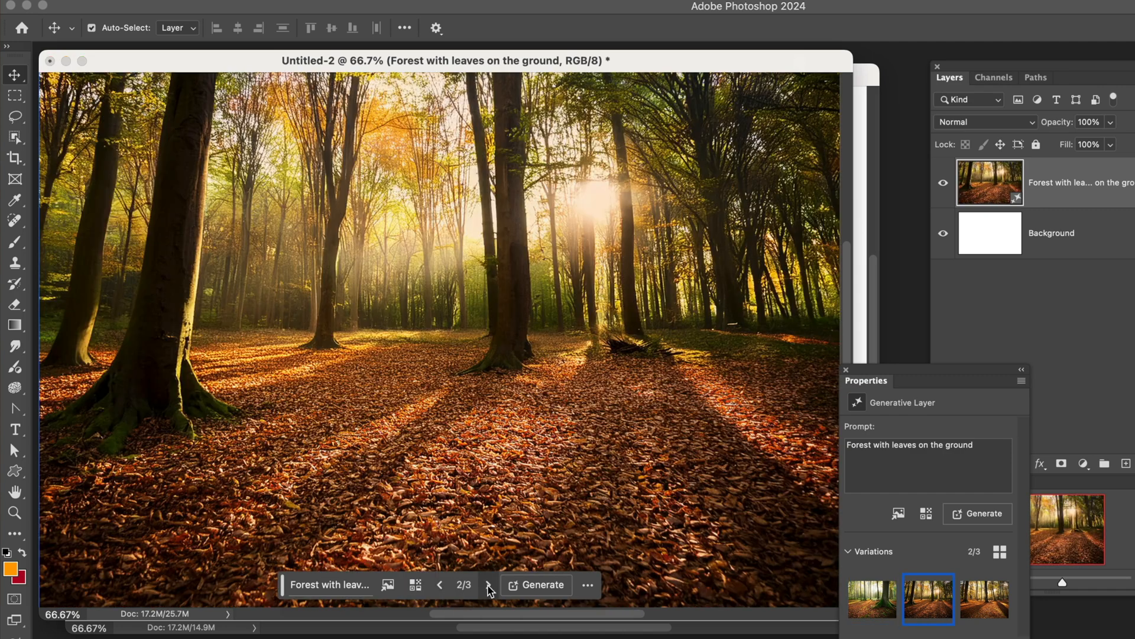
click(488, 584)
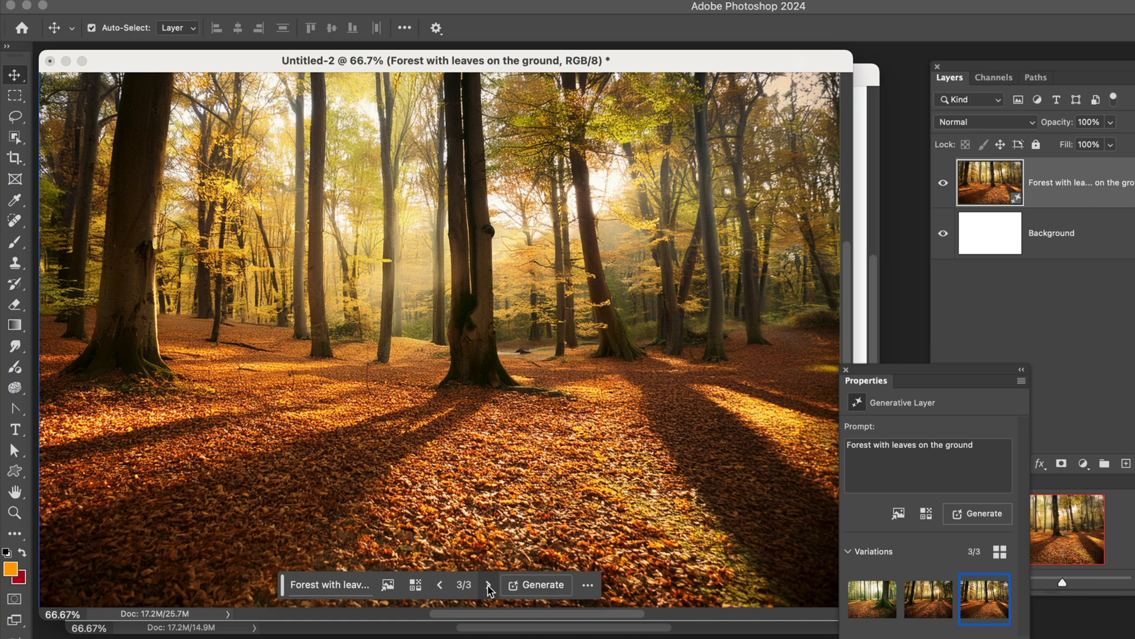
click(439, 584)
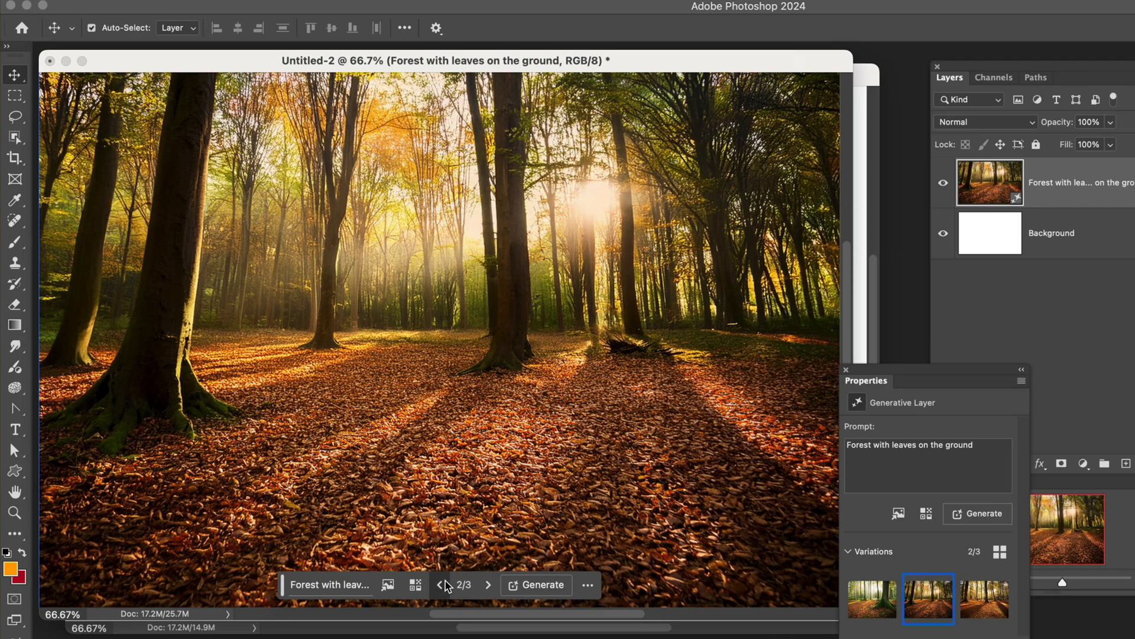
click(439, 584)
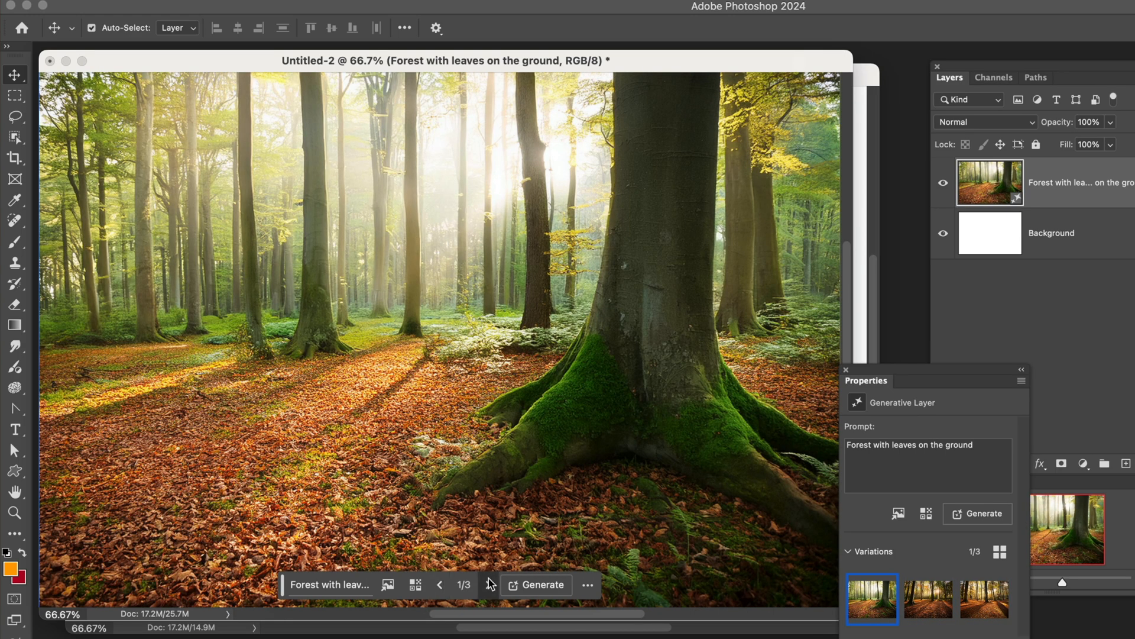
click(488, 584)
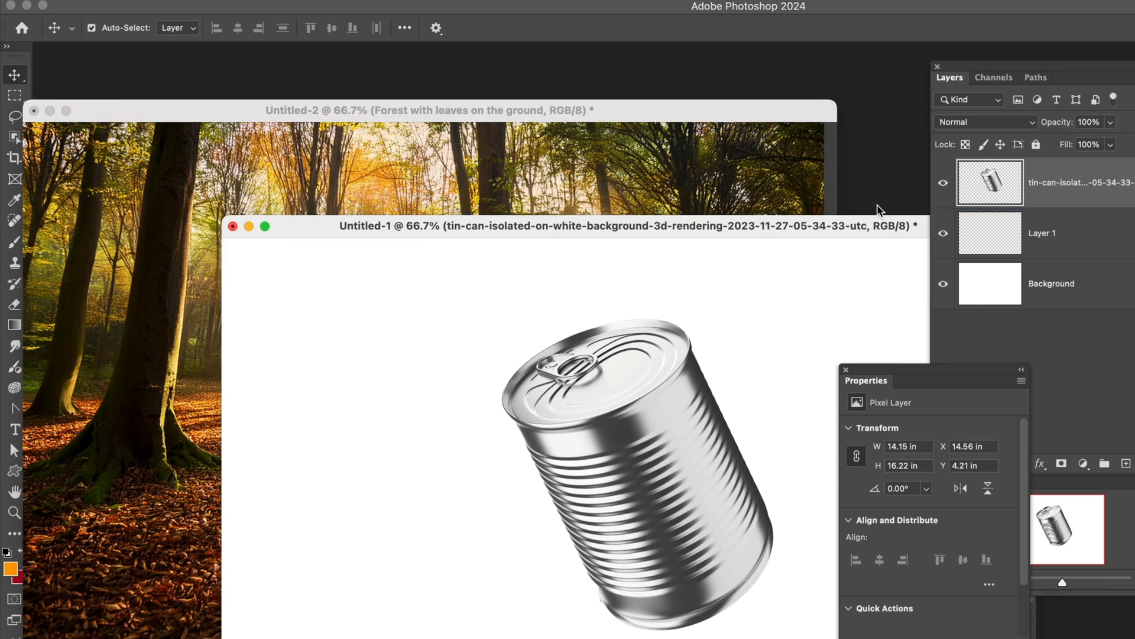
Bring the tin can document forward, select the forest layer, and nudge the window right and up
click(996, 182)
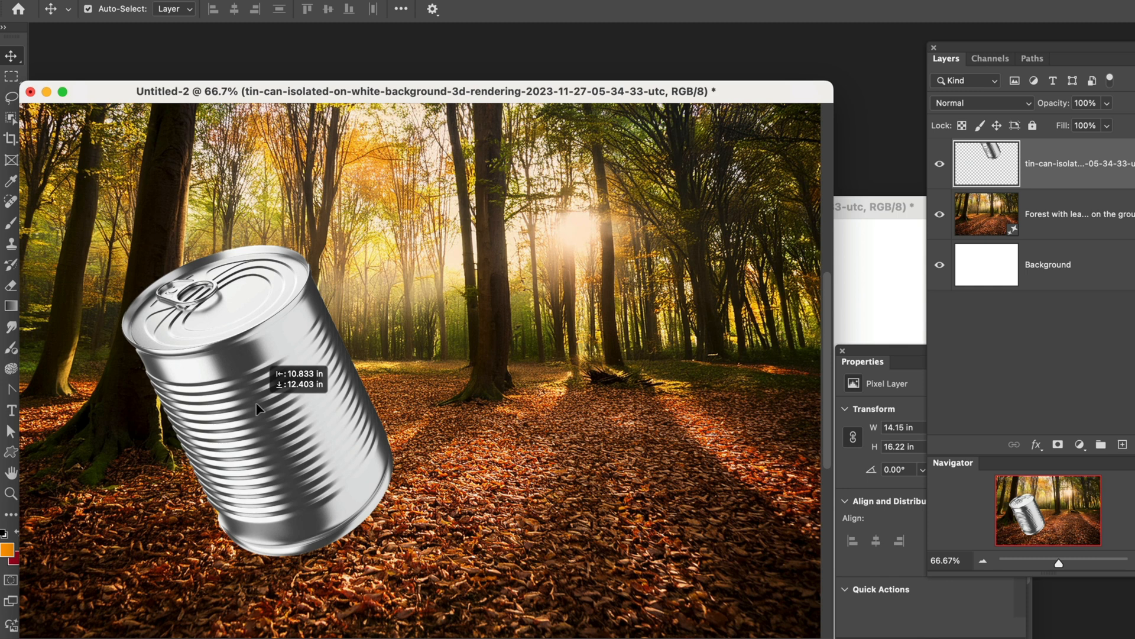
click(1050, 213)
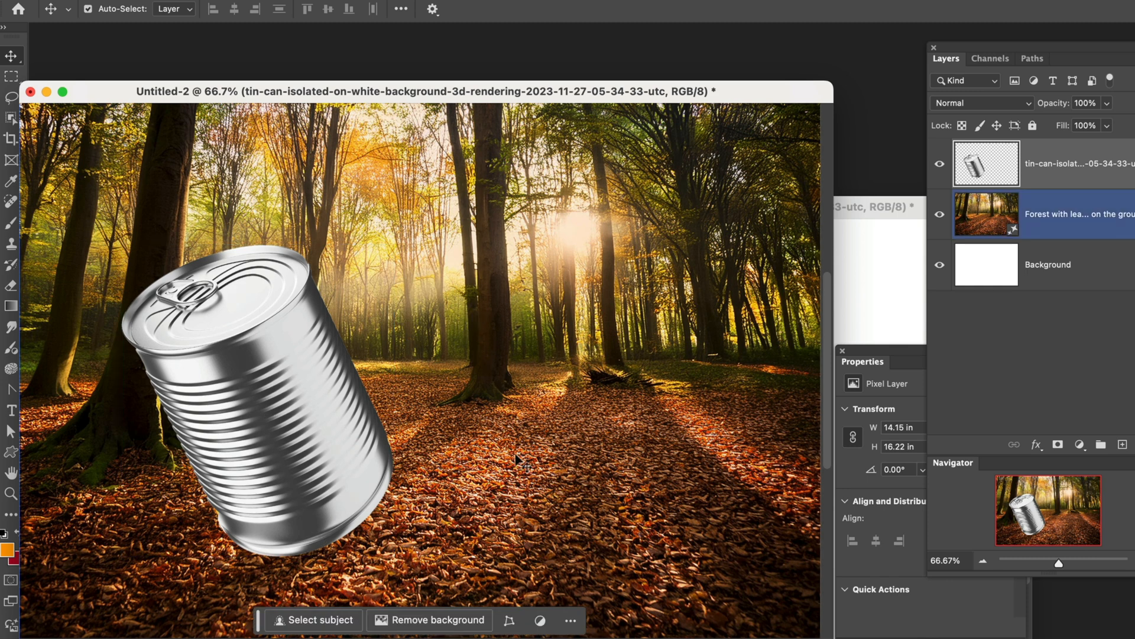
mouse_move(507, 525)
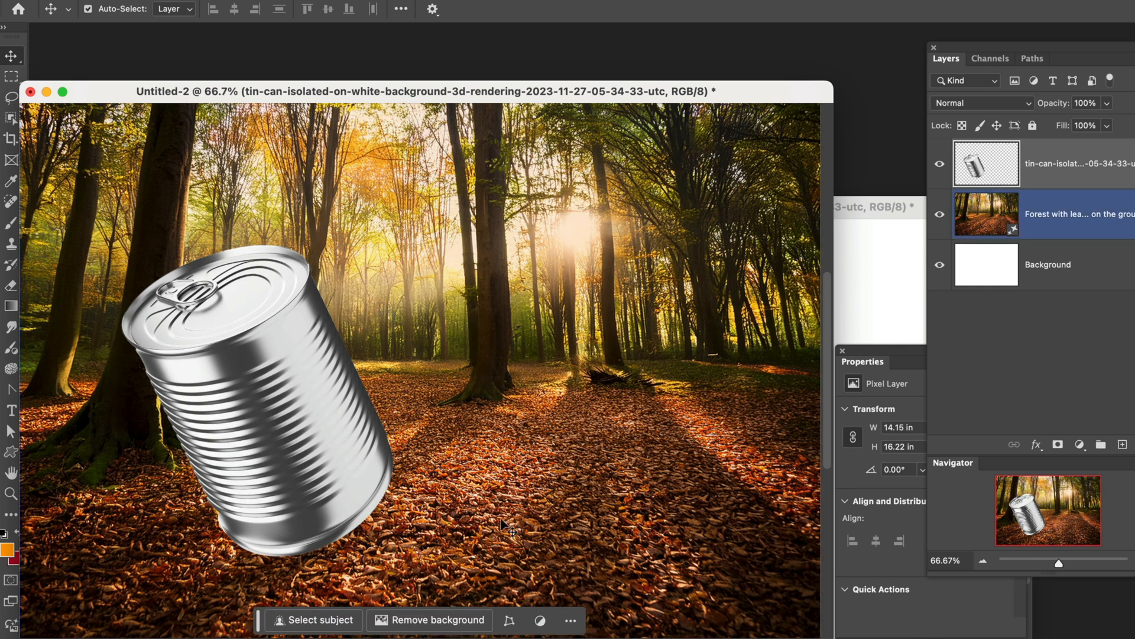
mouse_move(437, 587)
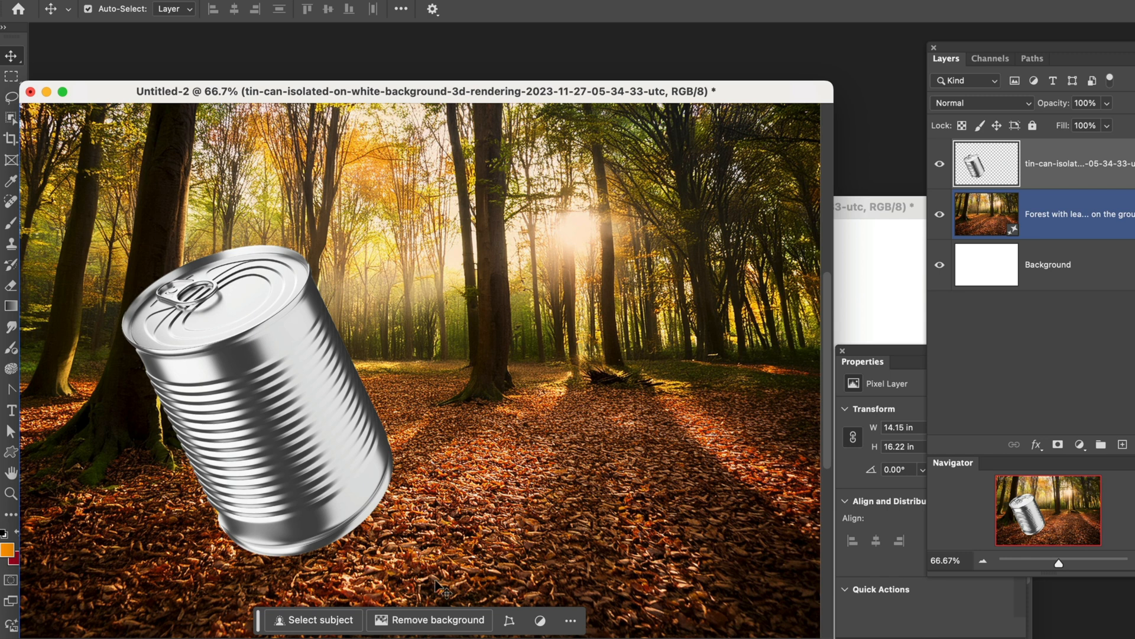
mouse_move(429, 627)
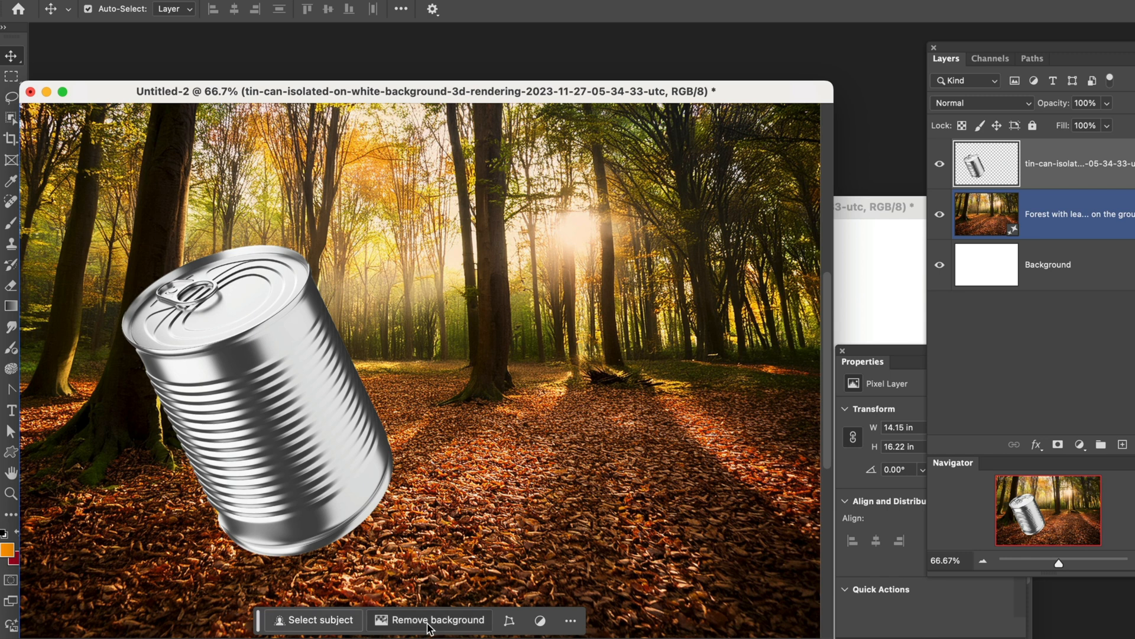
mouse_move(557, 369)
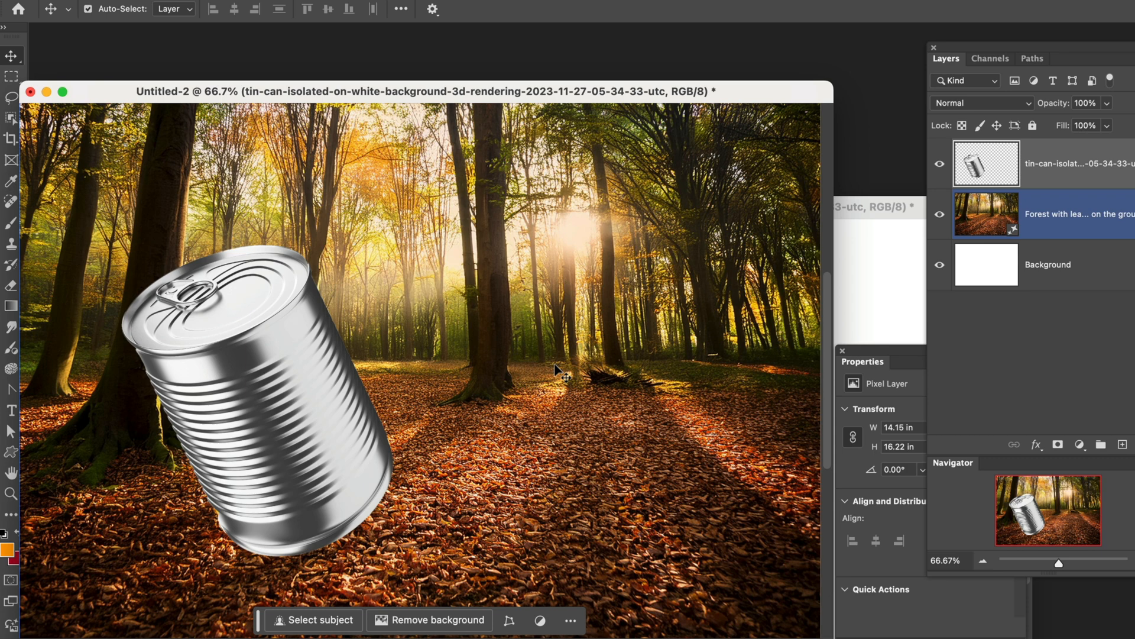
drag(426, 90, 486, 61)
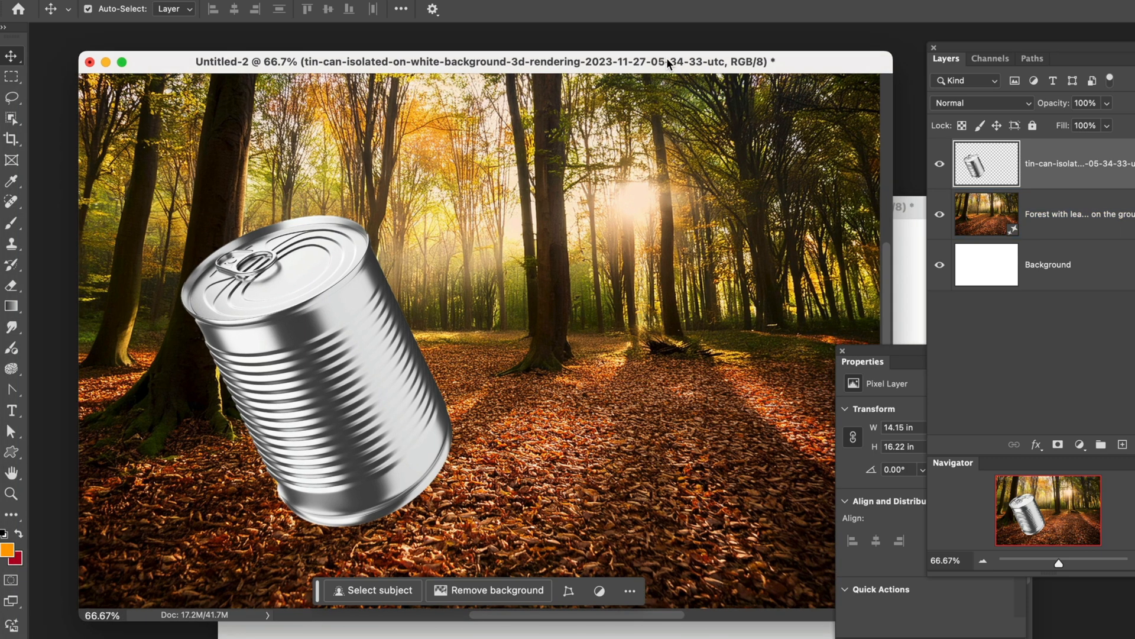
mouse_move(959, 391)
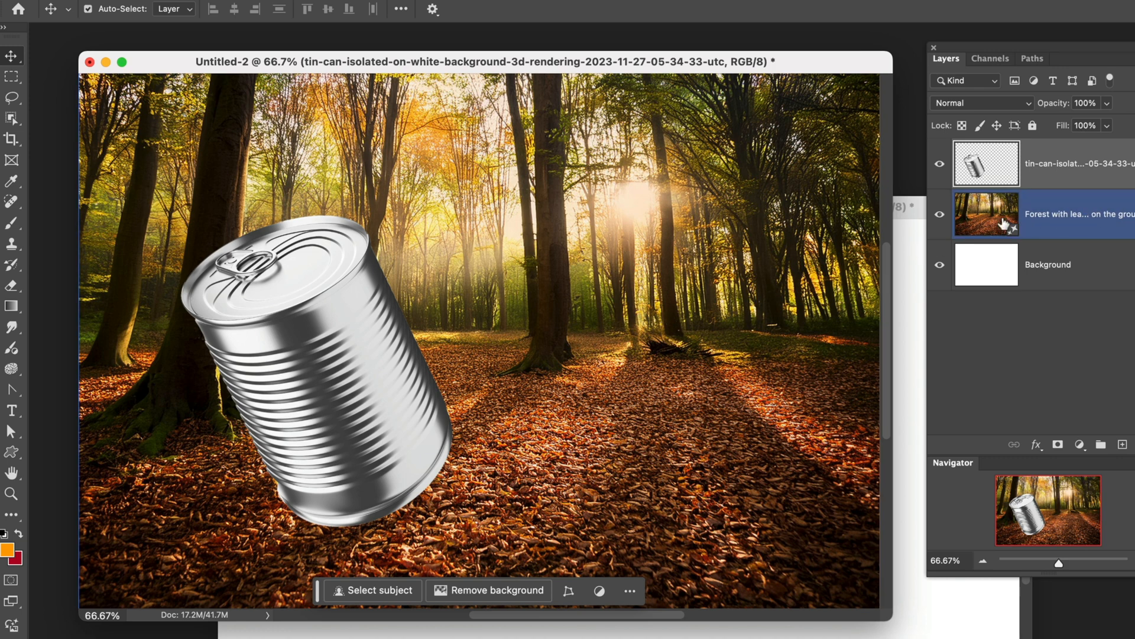
mouse_move(1052, 233)
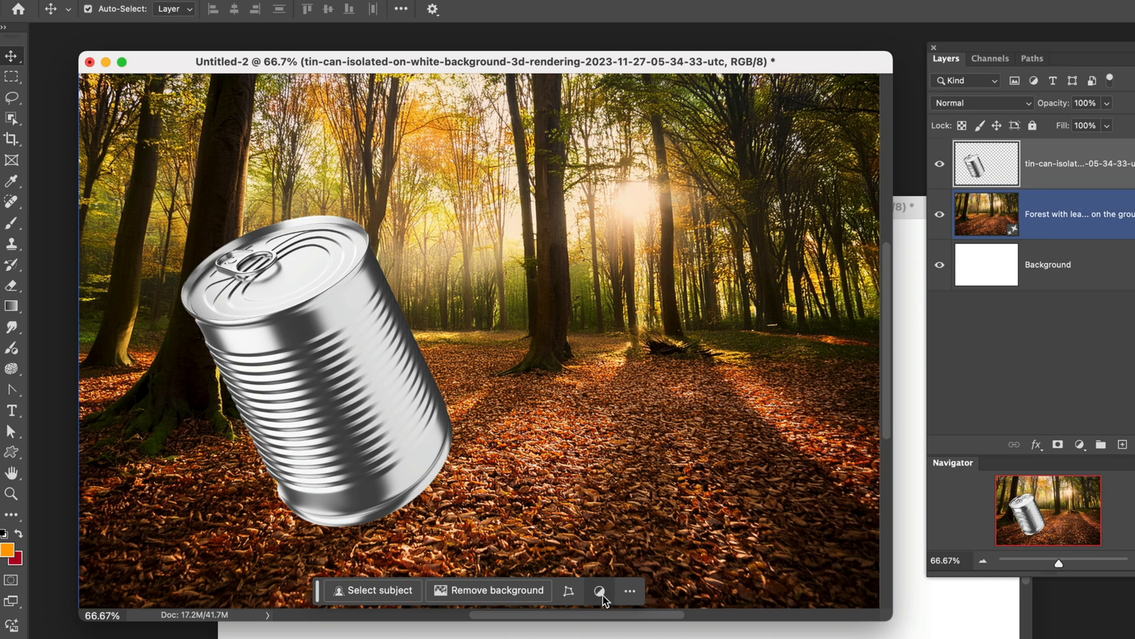
Add a Hue/Saturation adjustment layer with Hue +7 and Saturation +30, then close its panels
click(599, 590)
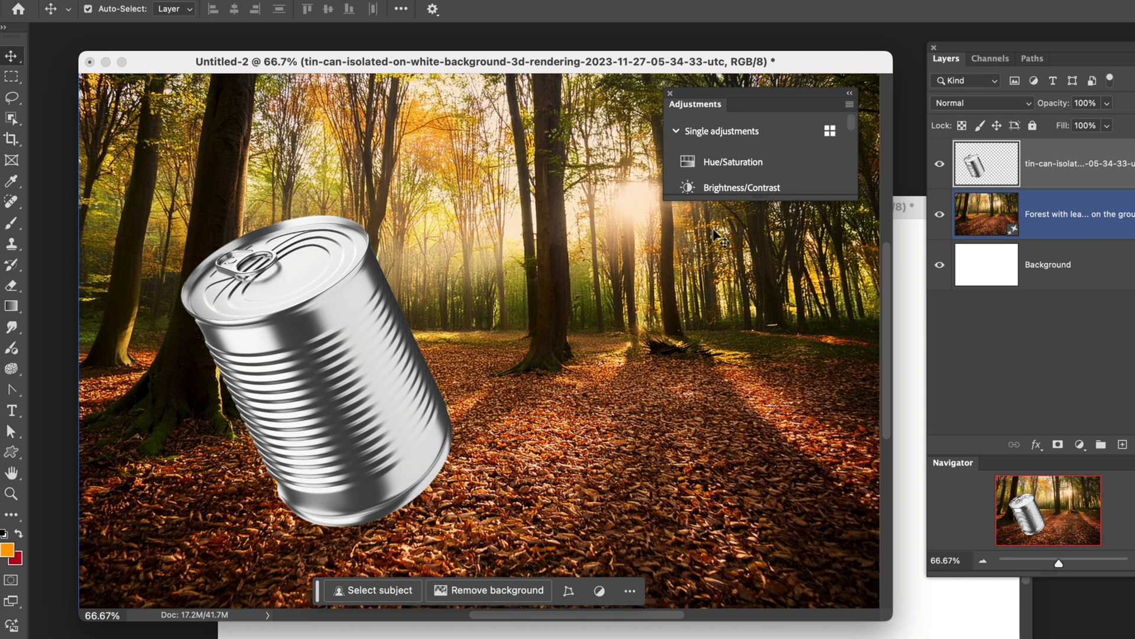
mouse_move(732, 162)
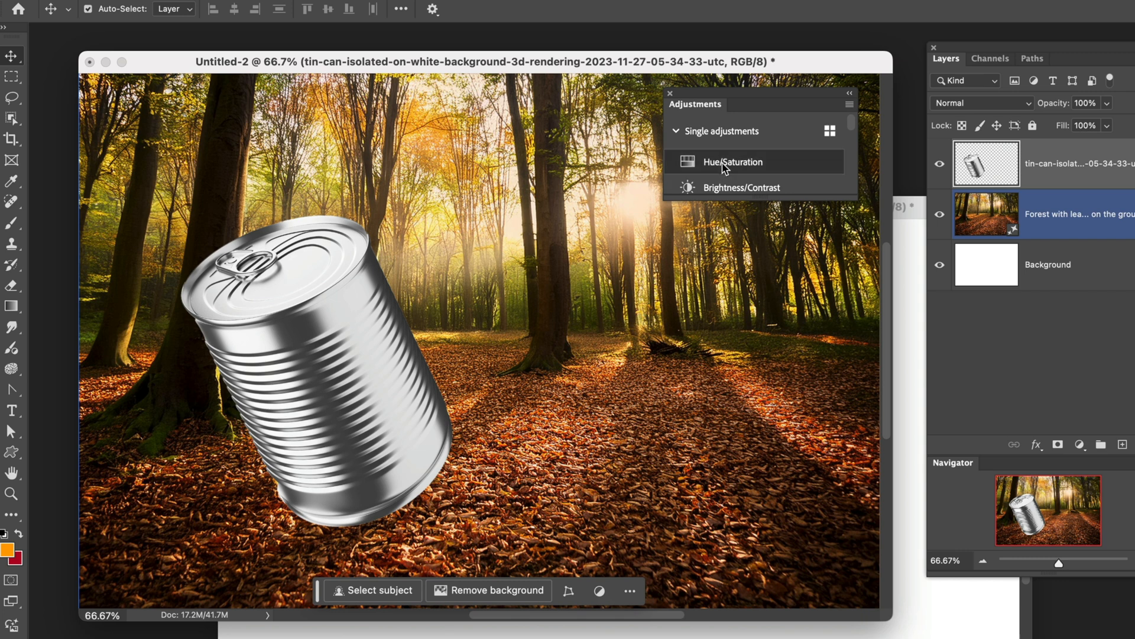
click(734, 161)
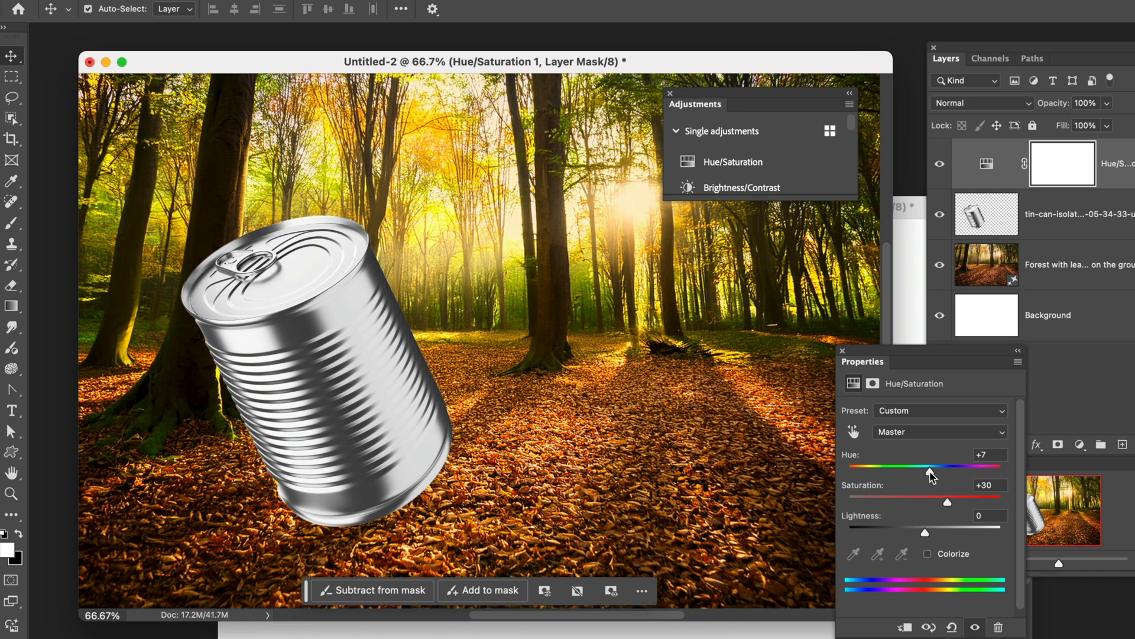
click(1043, 264)
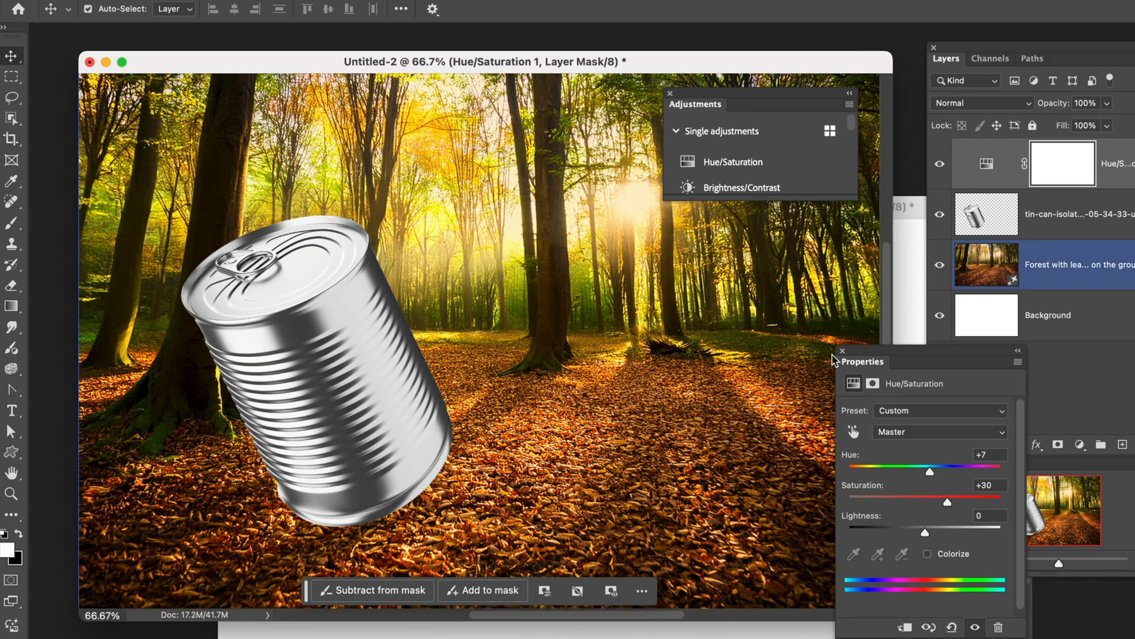
click(842, 351)
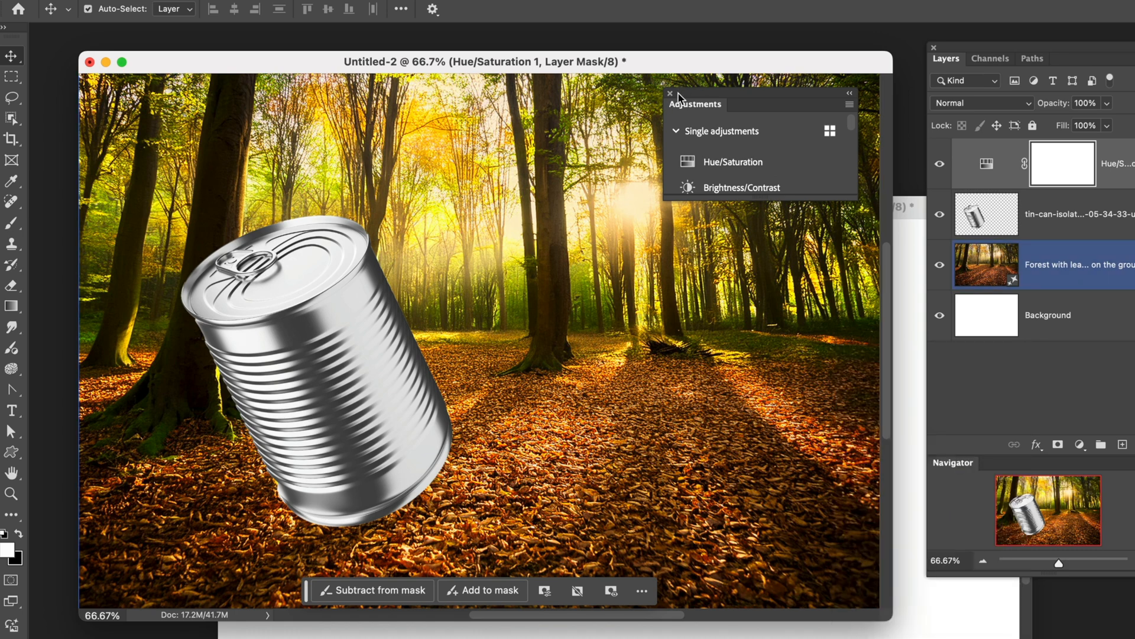
click(670, 93)
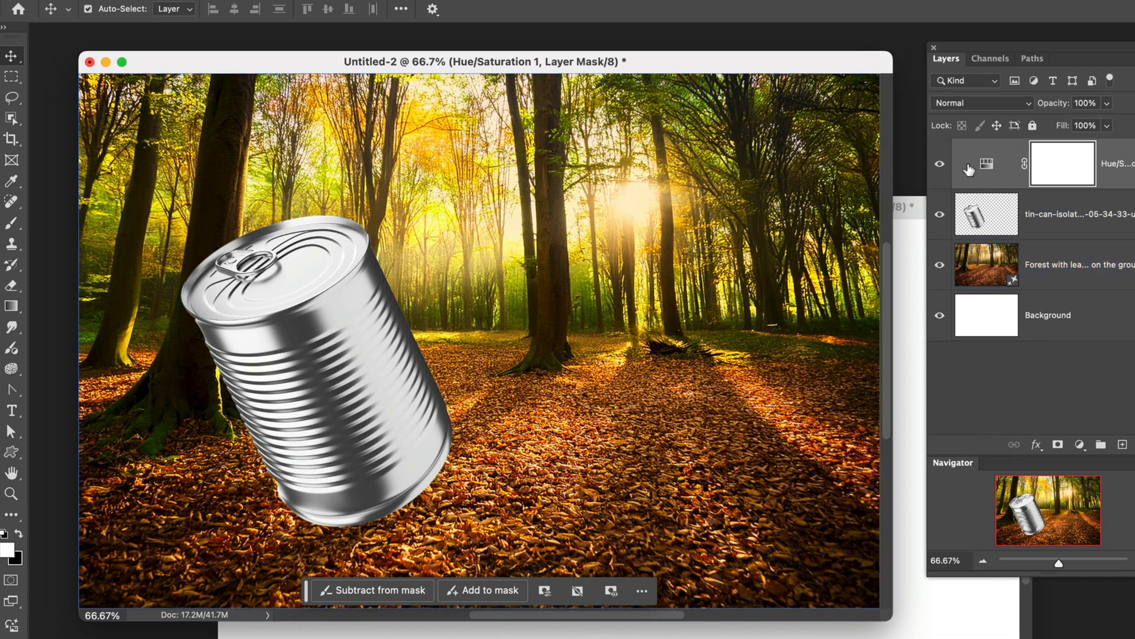
click(12, 410)
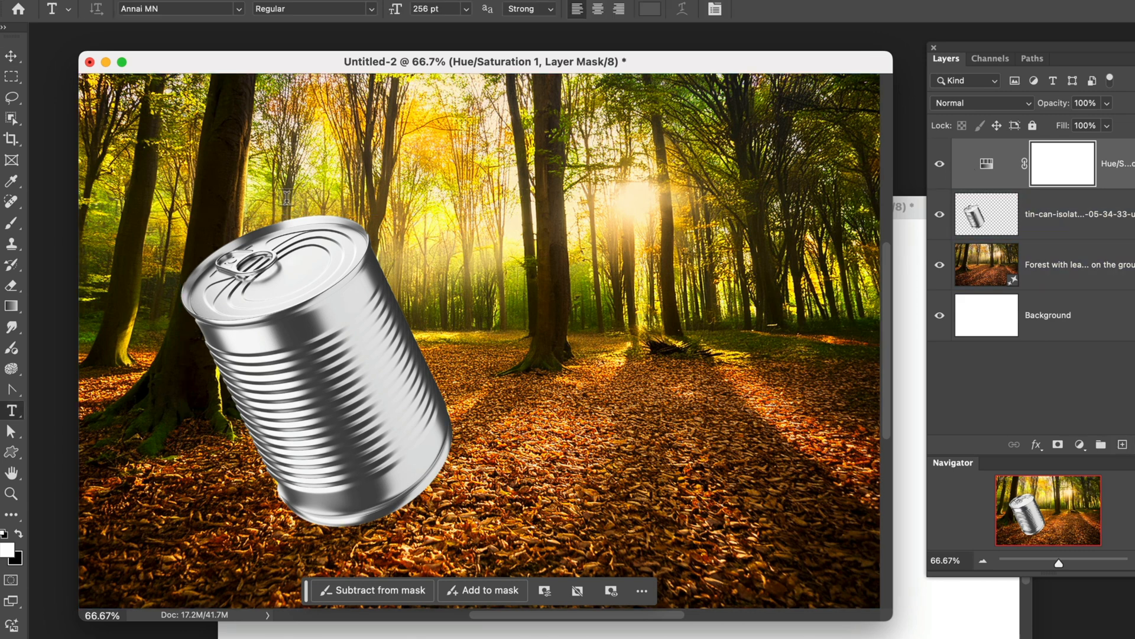
mouse_move(409, 149)
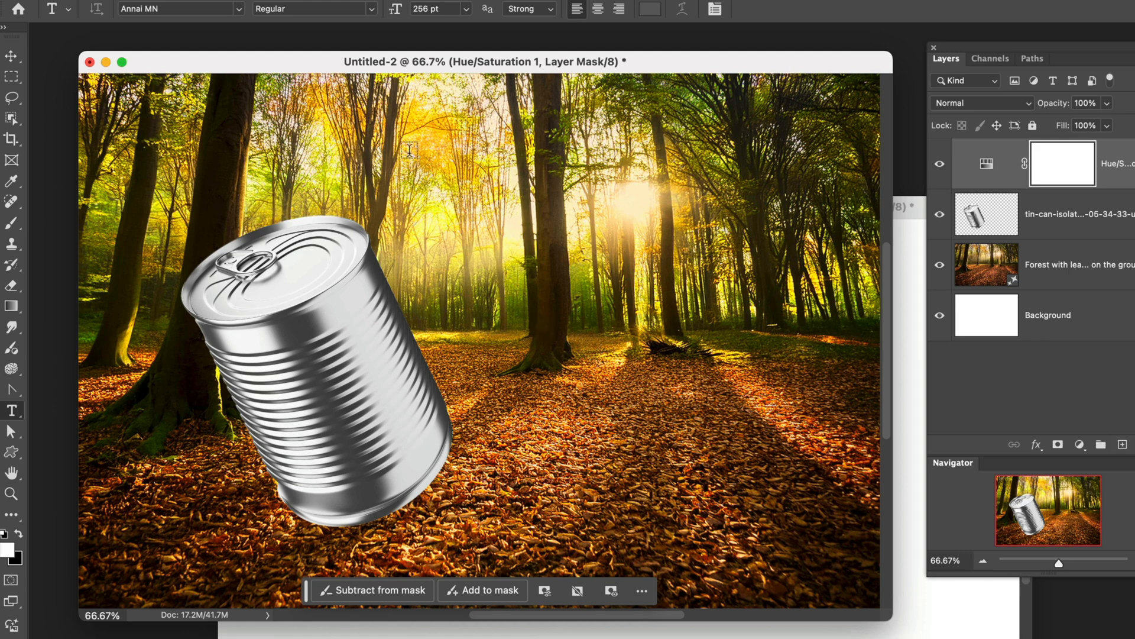
mouse_move(13, 411)
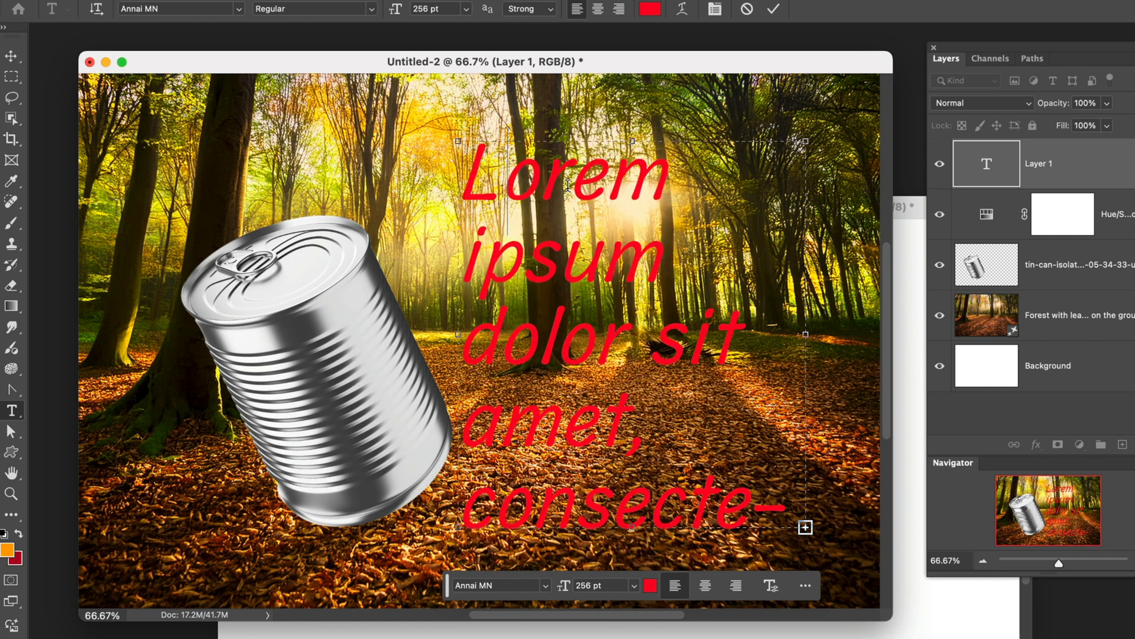
Type 'Gluten Free Soup' in red on three lines beside the can
text(Gluten F)
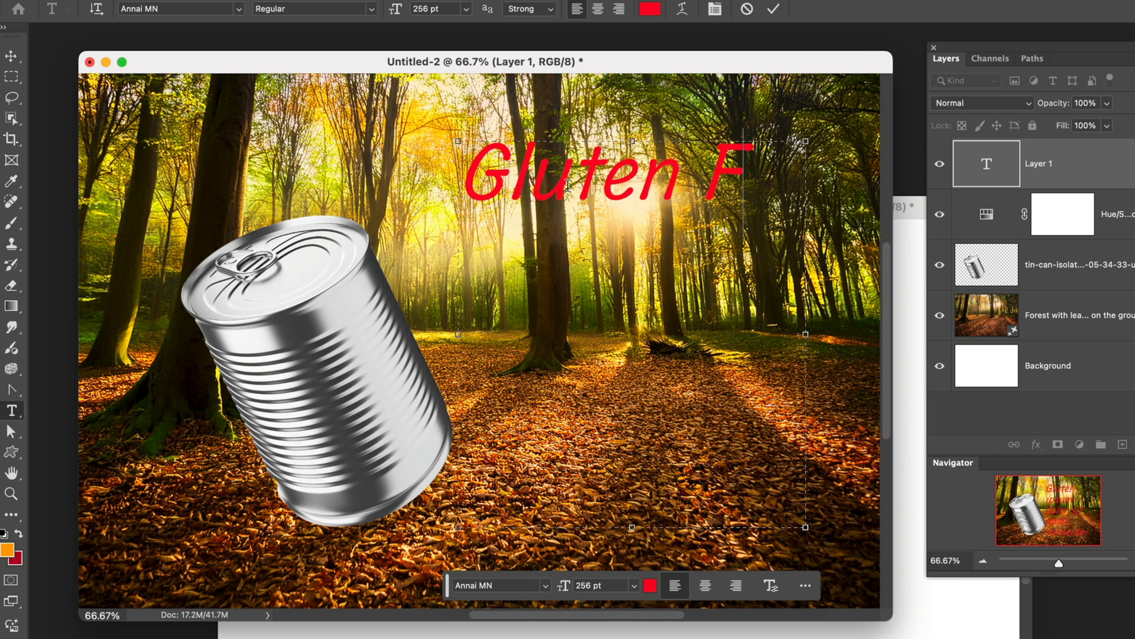
text(ree)
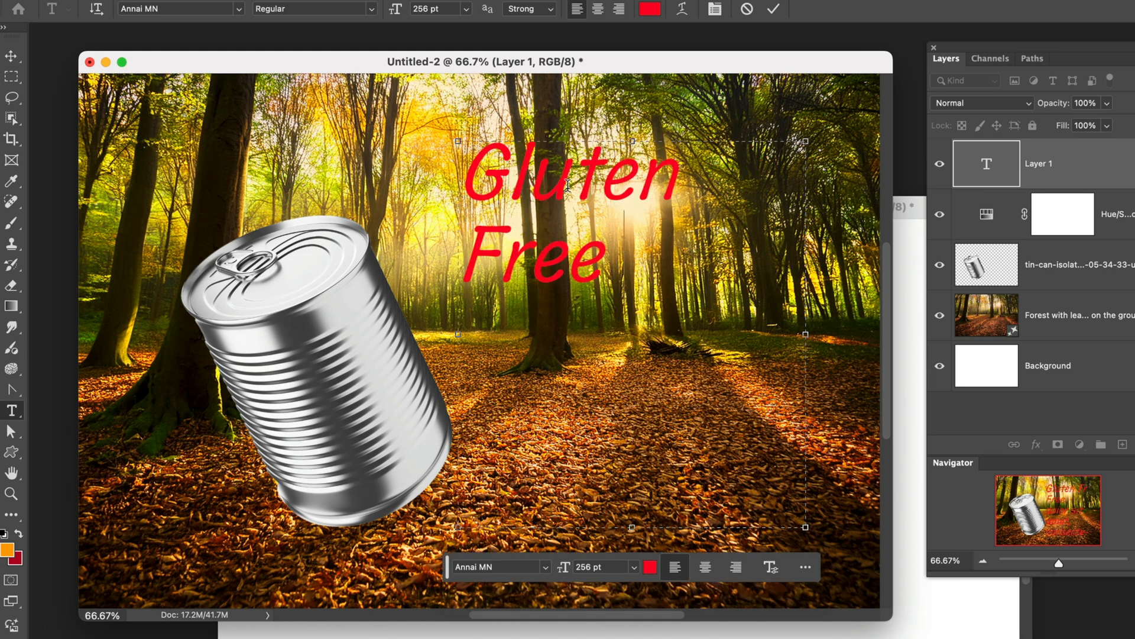
text(Soup)
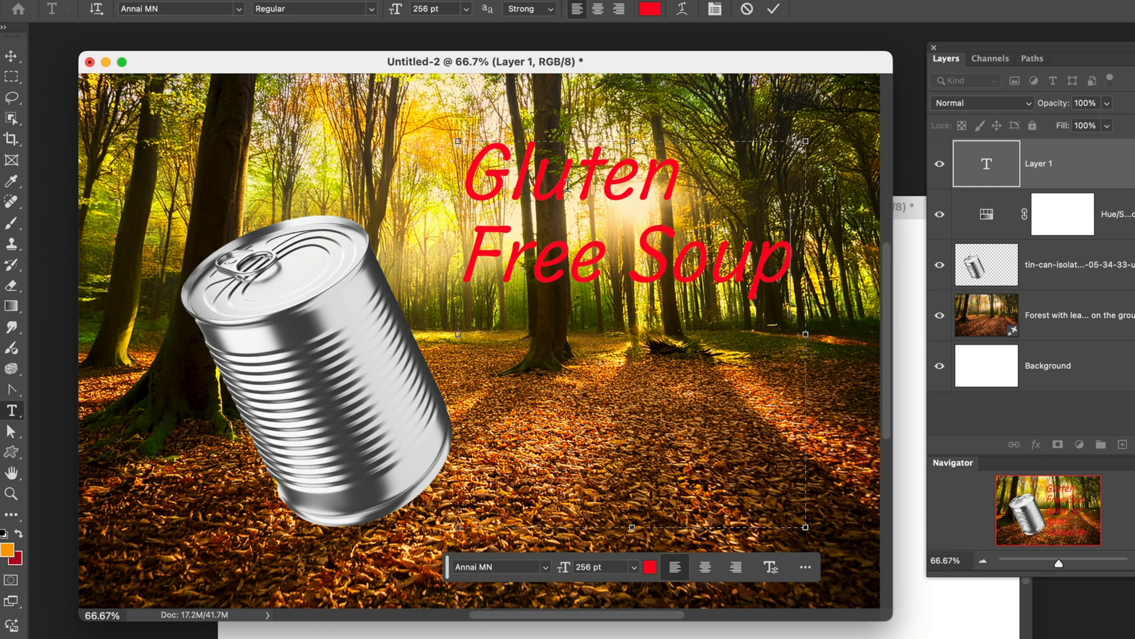
mouse_move(608, 61)
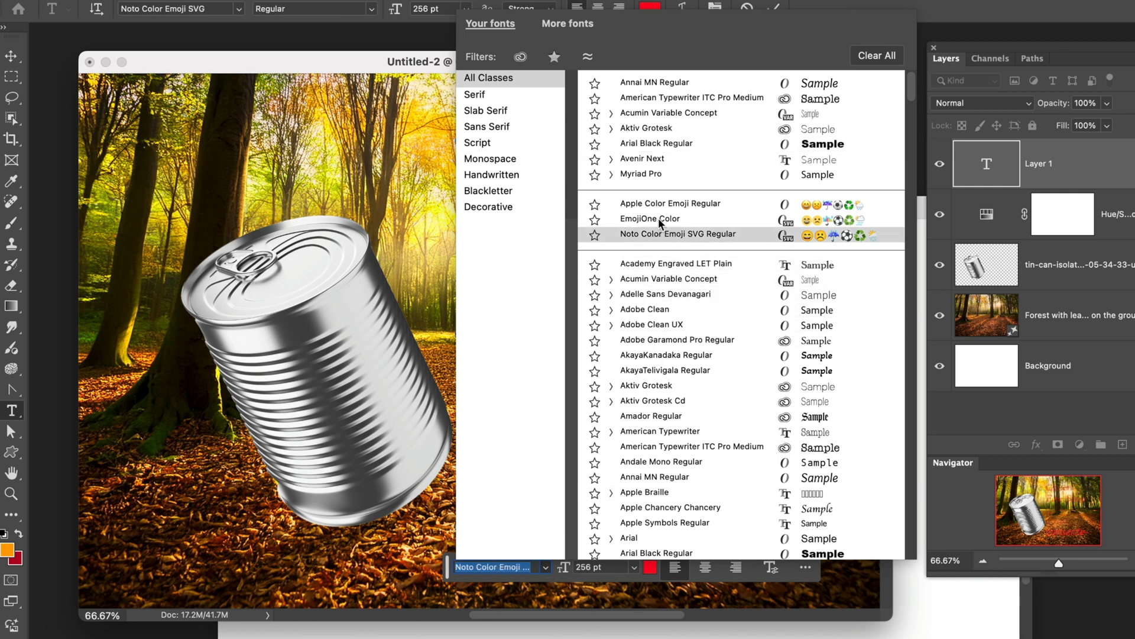
Preview fonts like American Typewriter, then apply Brothers OT at 305 pt
click(641, 158)
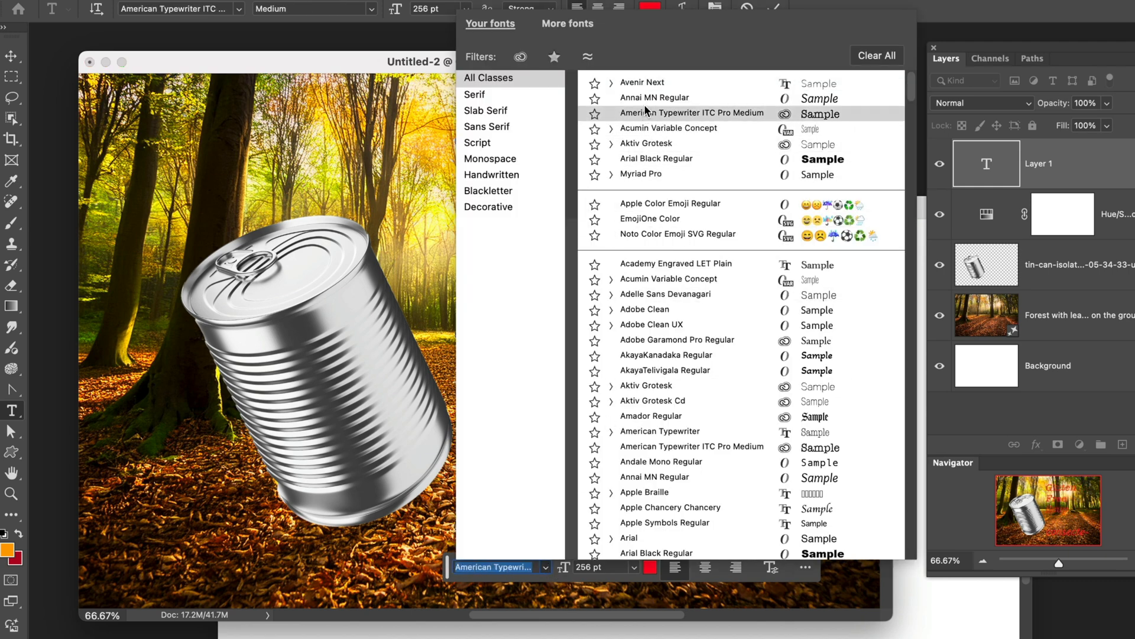
click(642, 81)
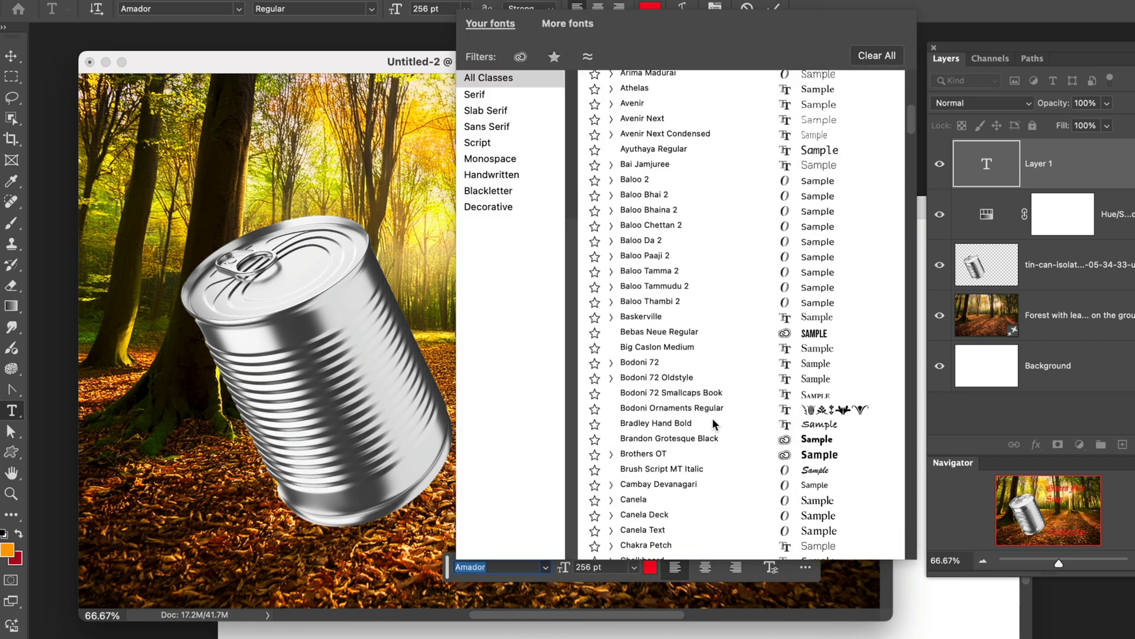
click(644, 454)
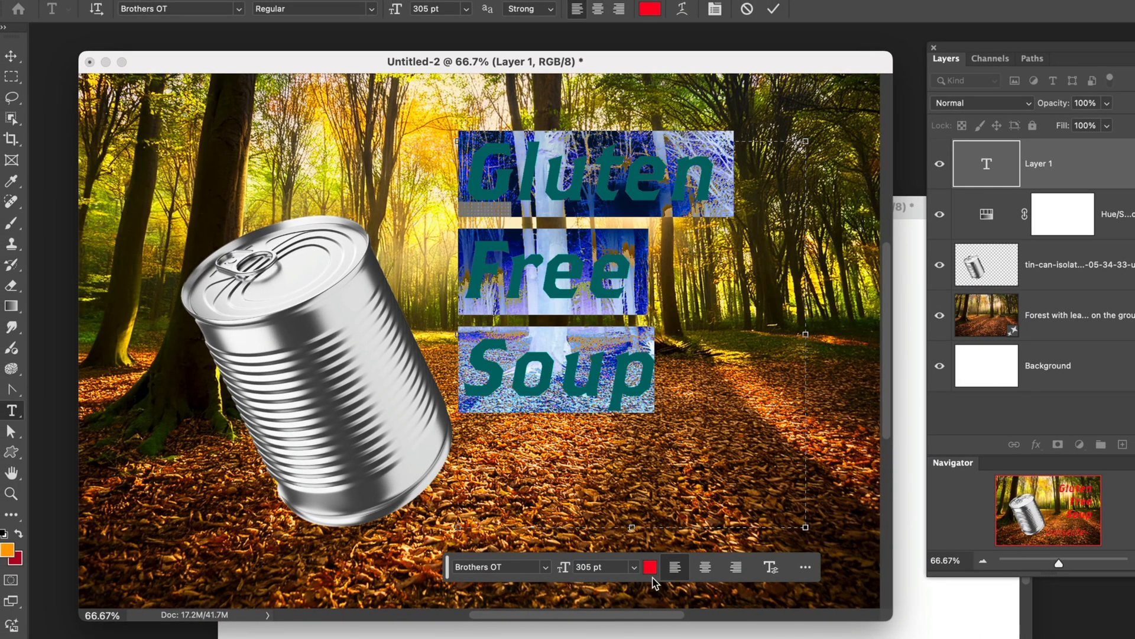
mouse_move(664, 580)
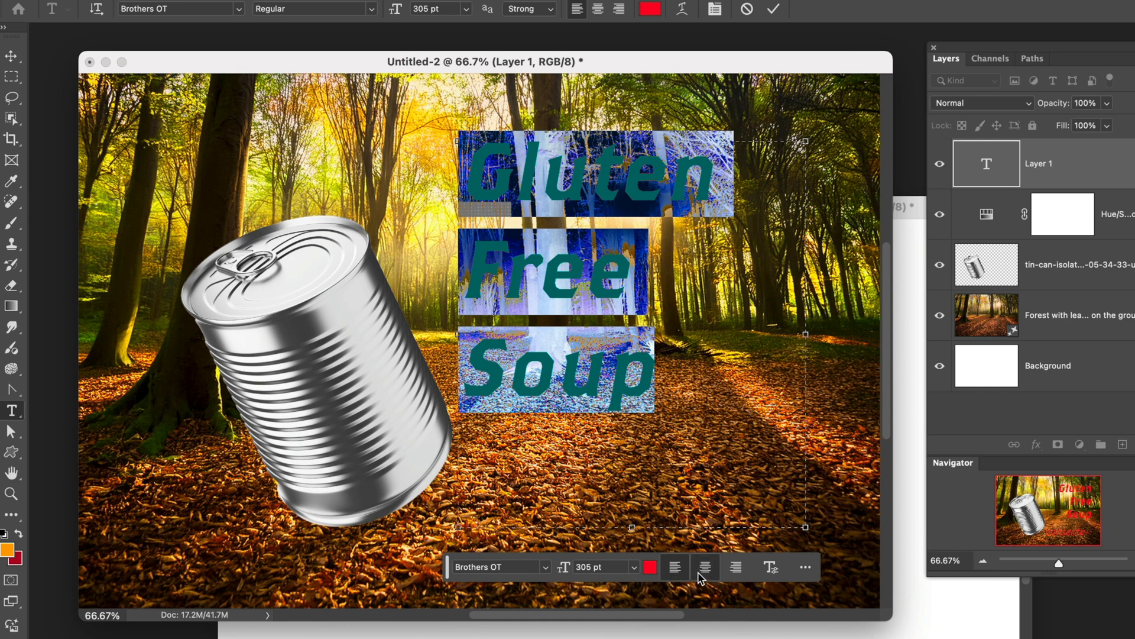
Try right alignment, then center-align the three text lines
click(744, 567)
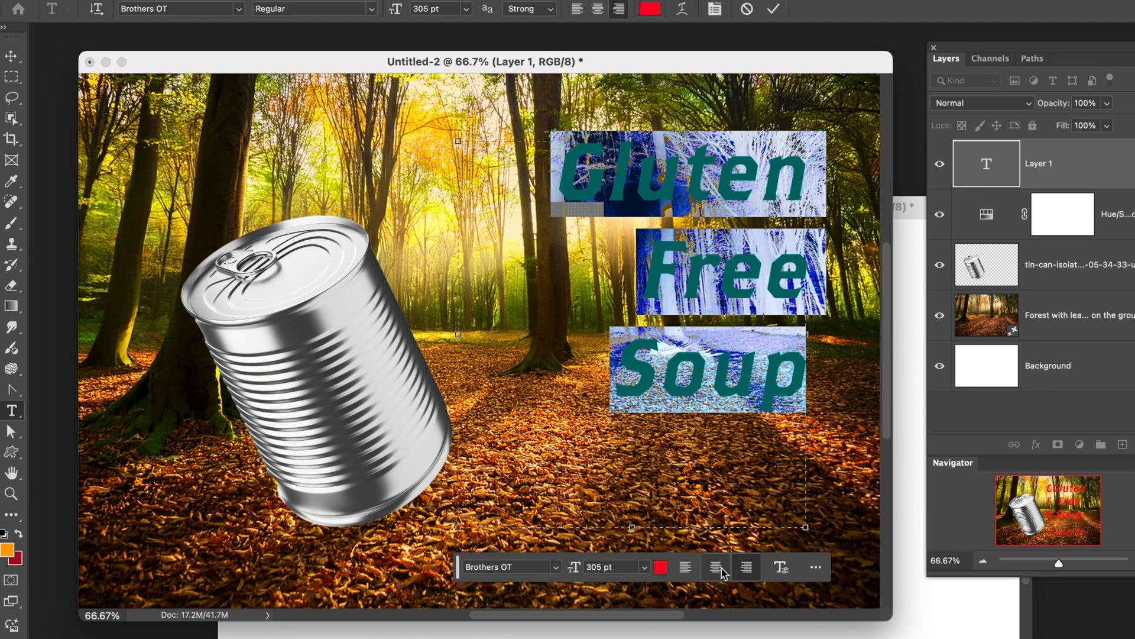
click(715, 567)
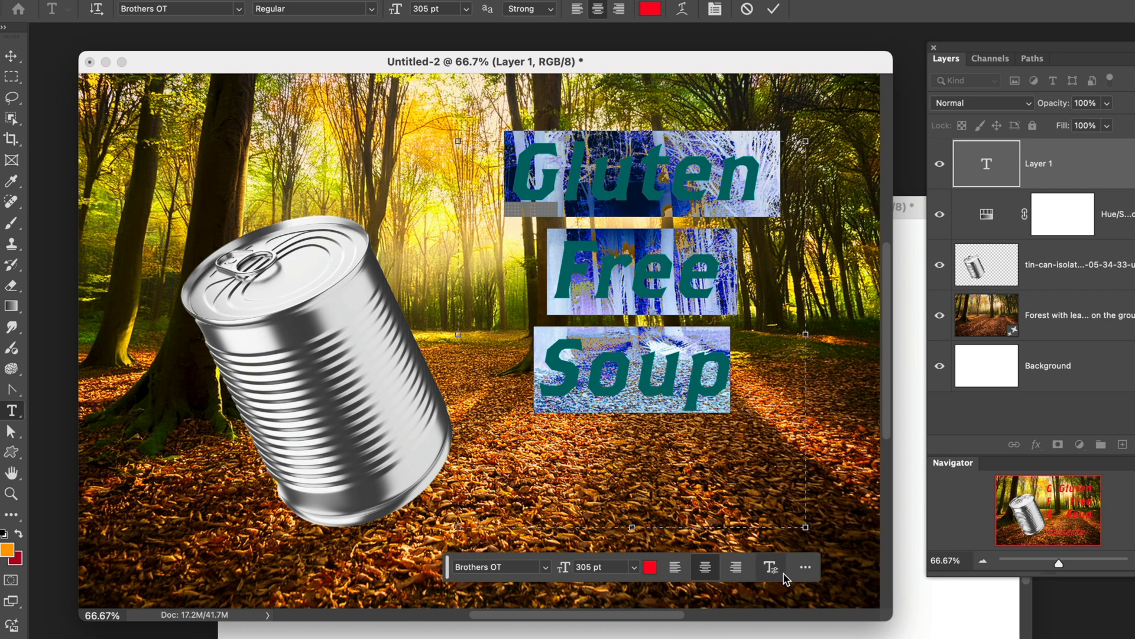
click(770, 567)
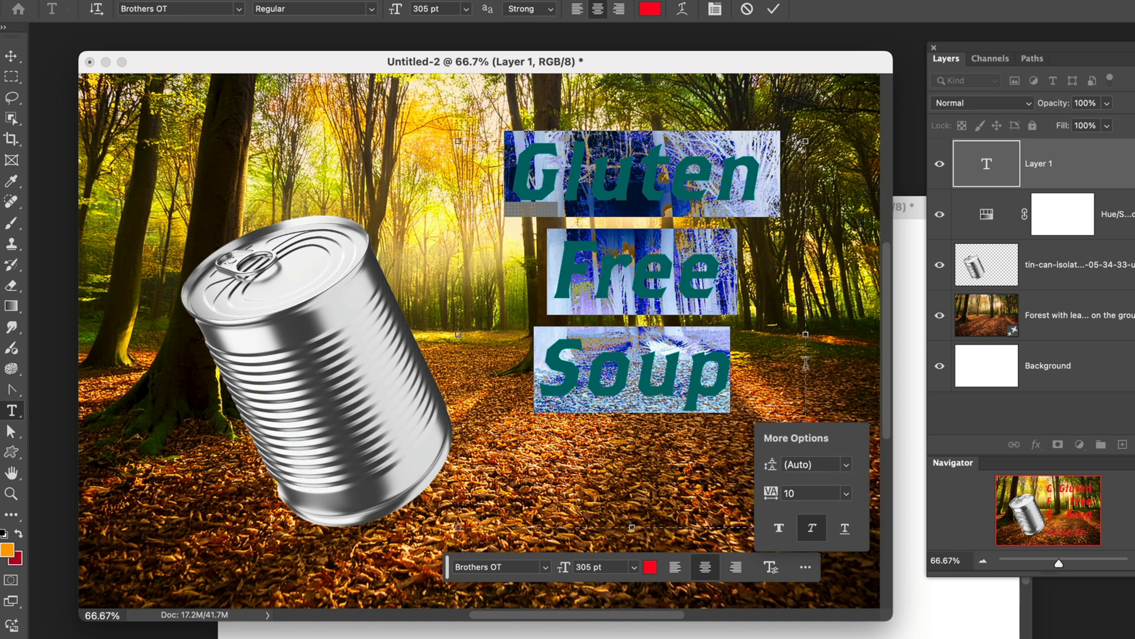
mouse_move(849, 473)
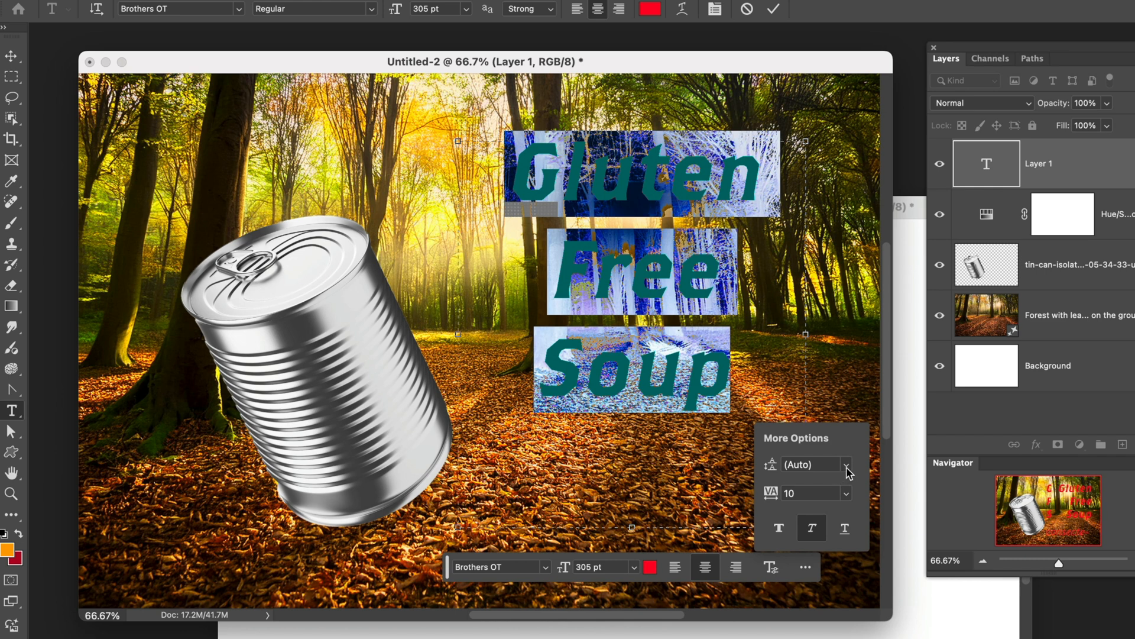
Set the text's leading to 265 pt and tracking to -25, and apply Faux Bold
click(846, 464)
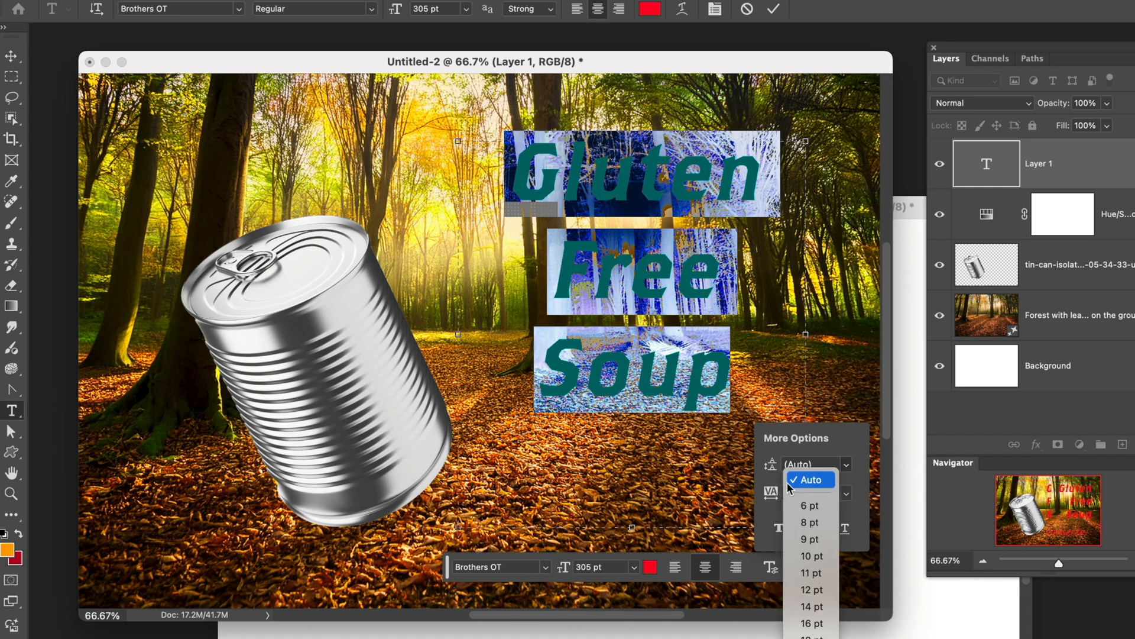
mouse_move(809, 480)
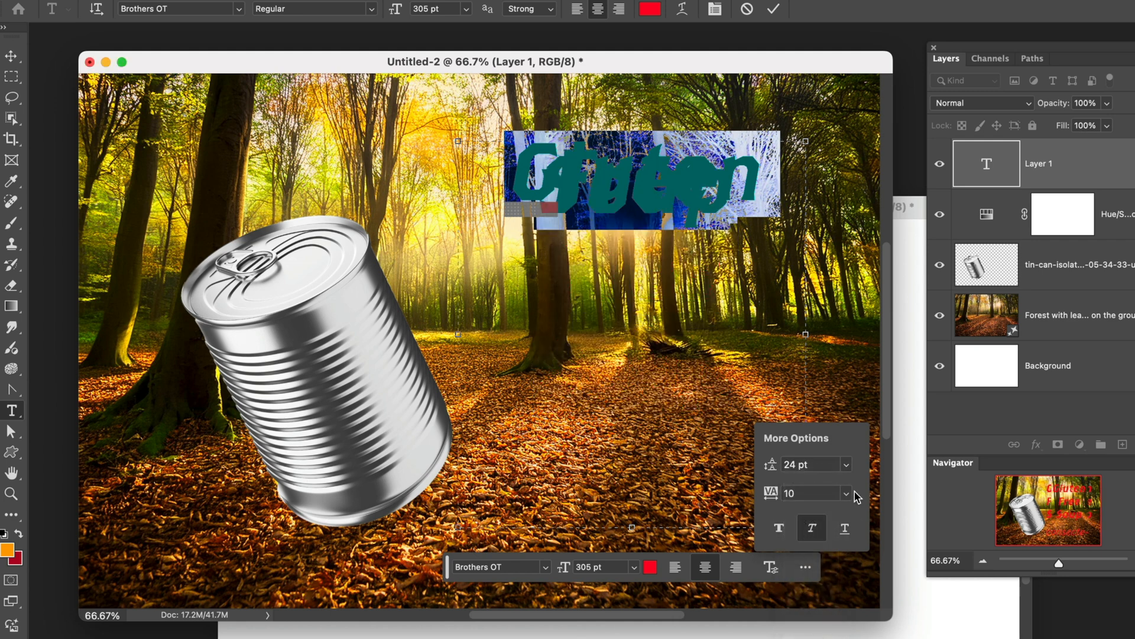
click(845, 464)
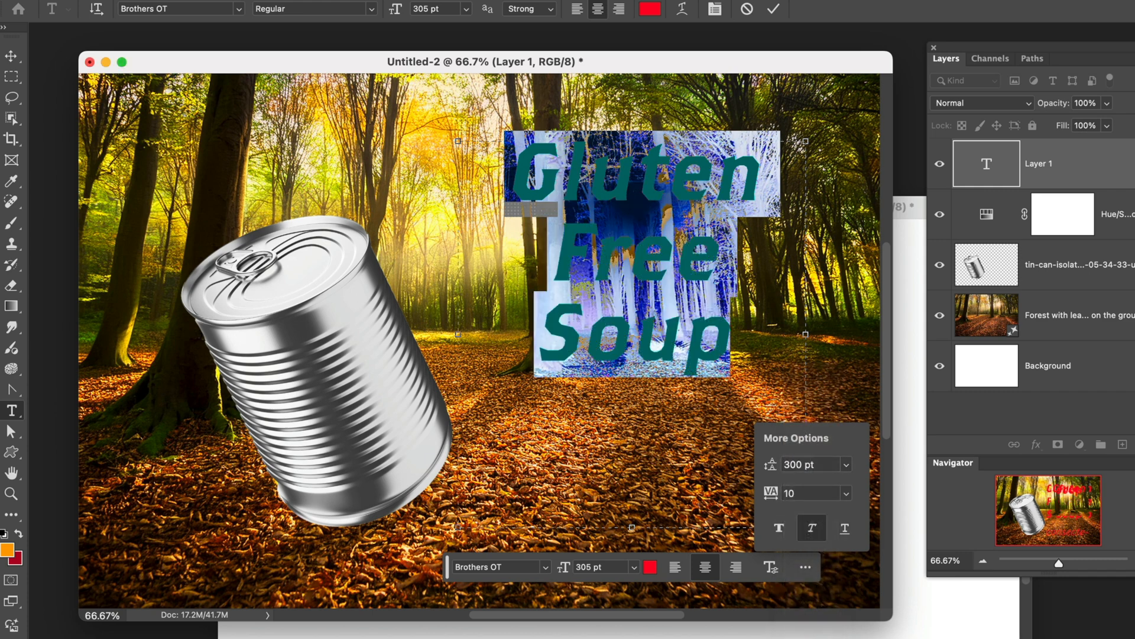
mouse_move(583, 587)
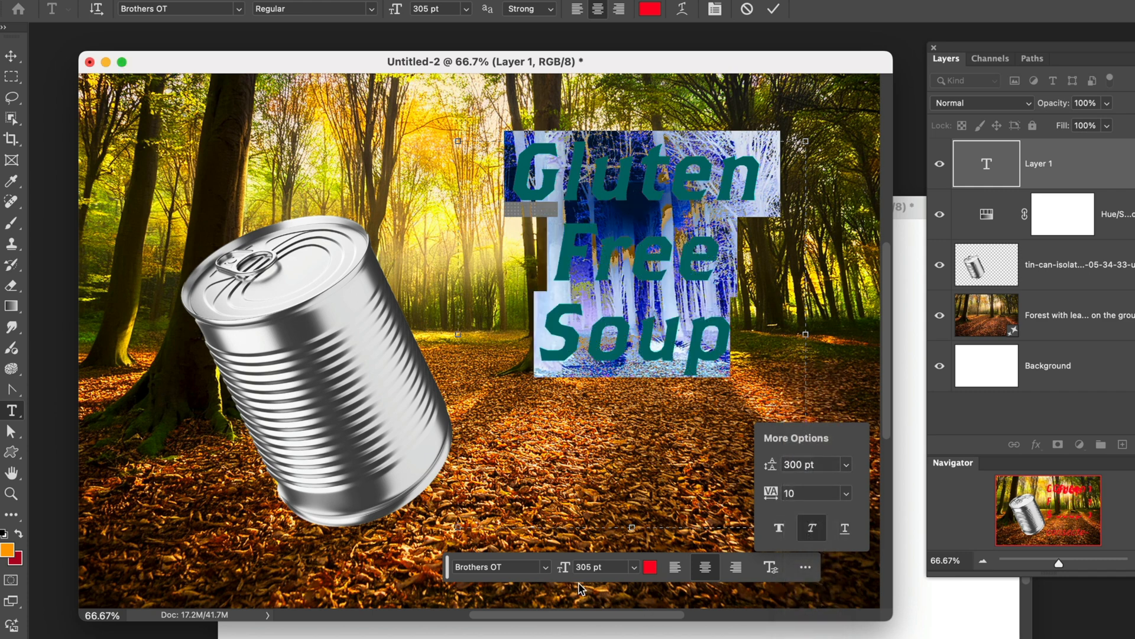
mouse_move(832, 475)
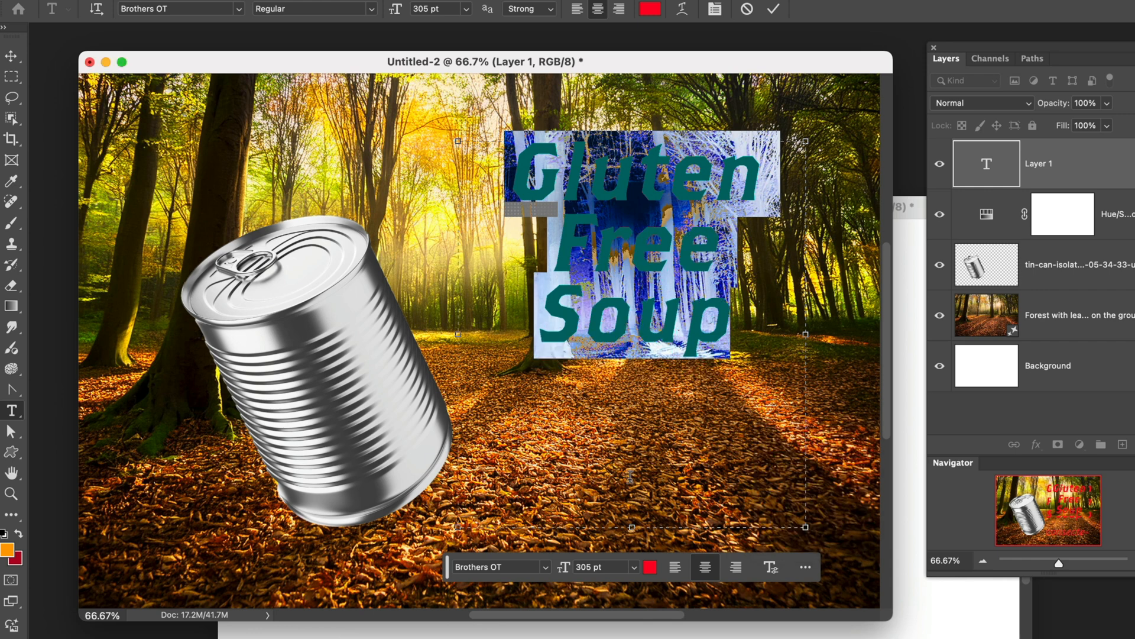
click(804, 566)
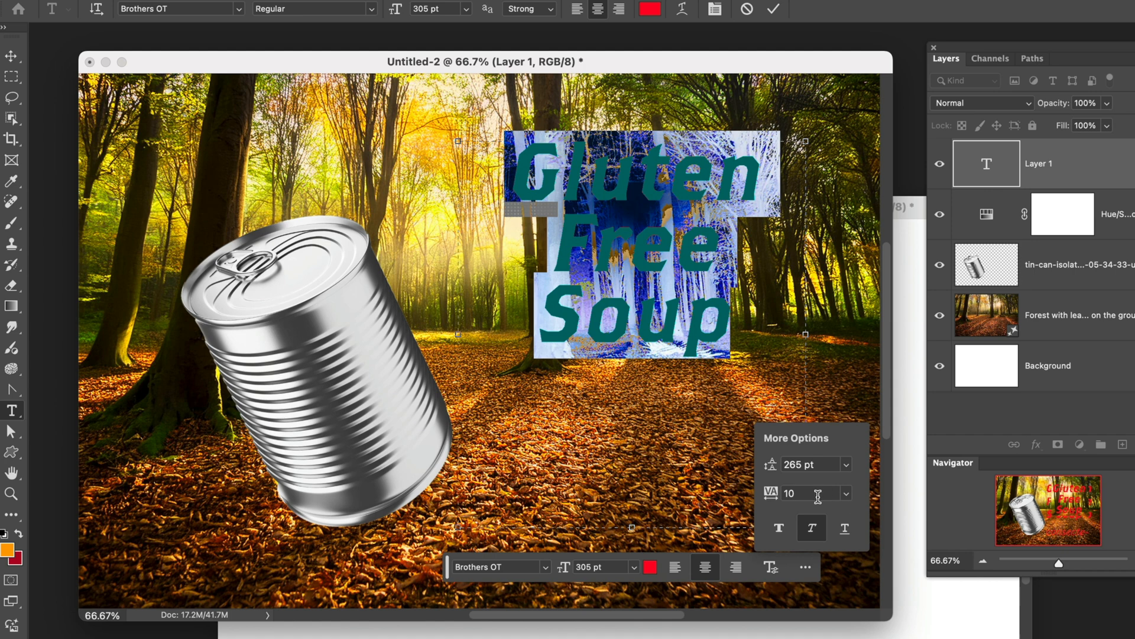
click(848, 493)
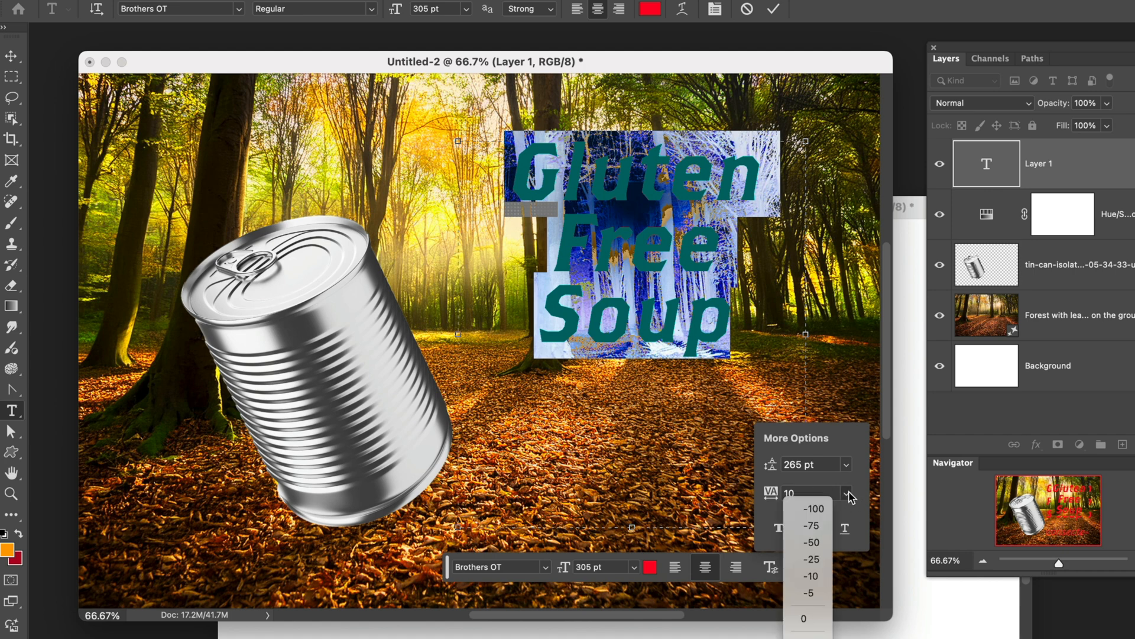
mouse_move(807, 559)
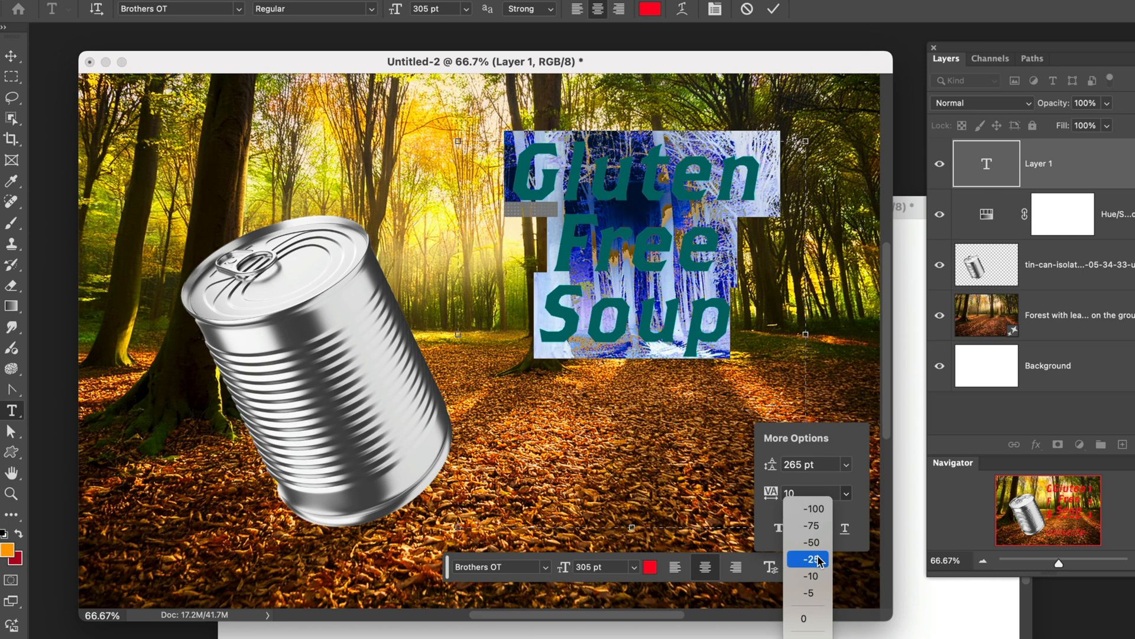
click(810, 559)
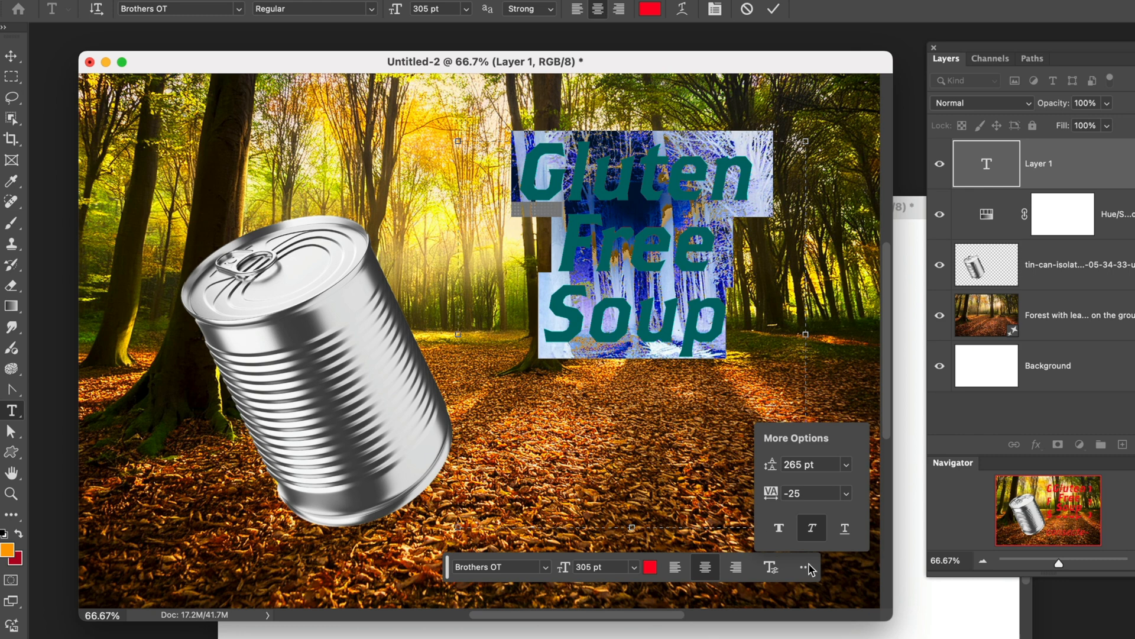
click(779, 527)
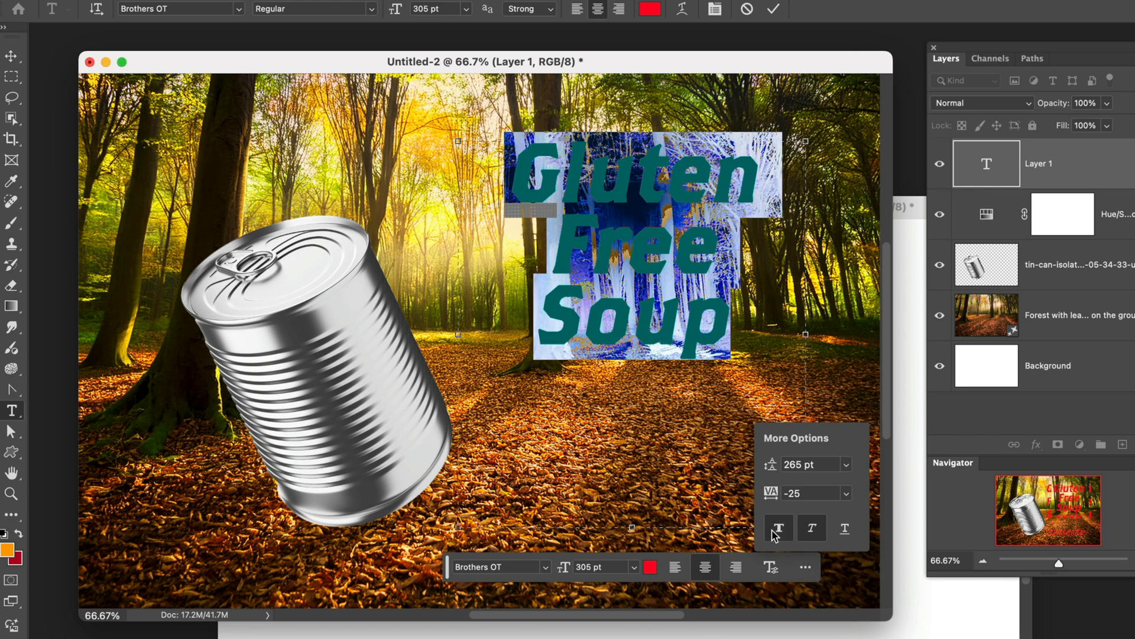
click(811, 527)
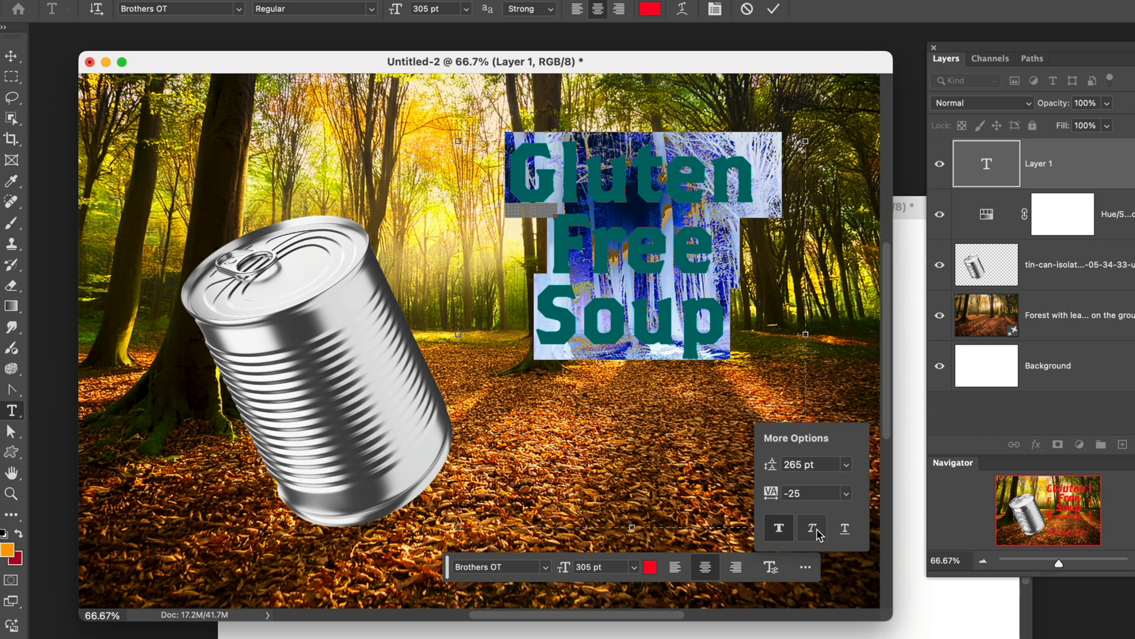
mouse_move(850, 538)
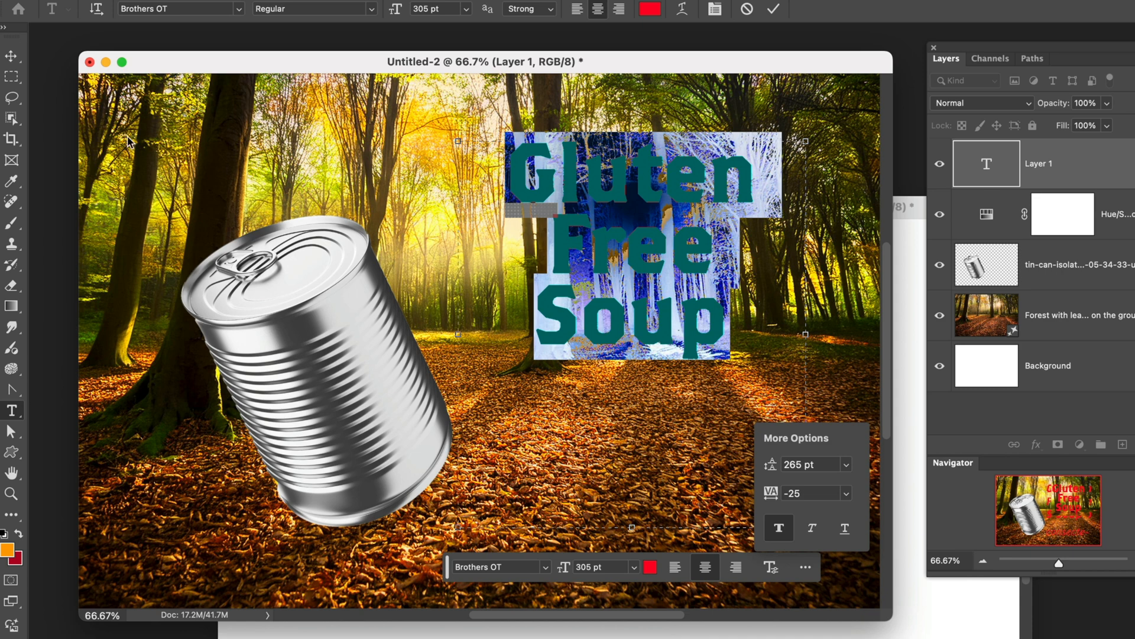
mouse_move(634, 593)
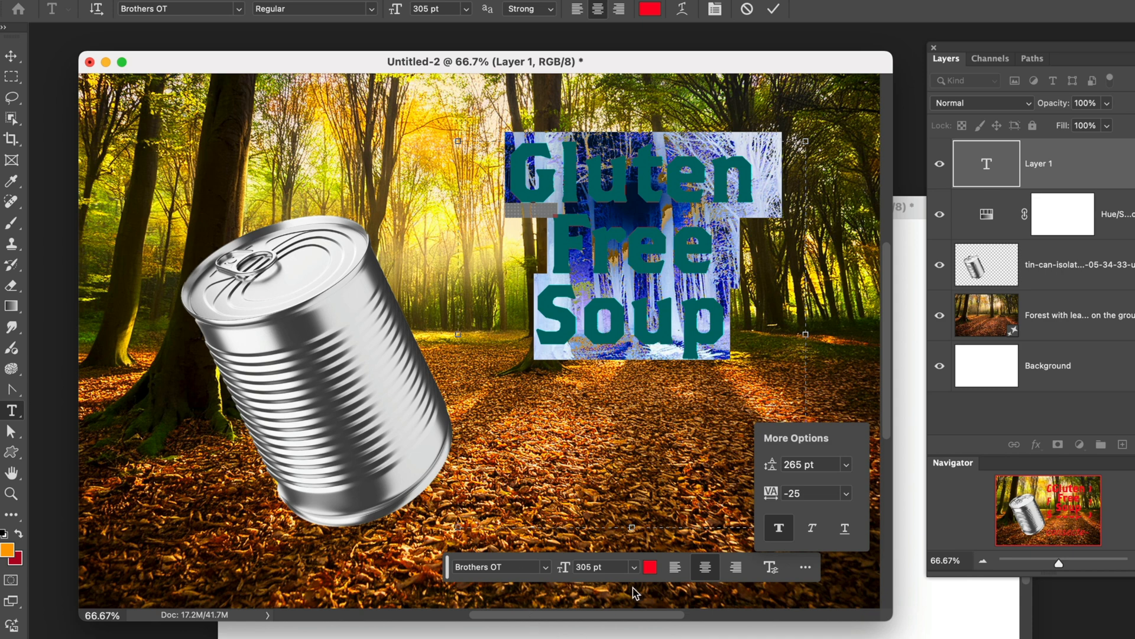
Commit the text and recolor it bright green (#0fe304) in the Color Picker
click(772, 9)
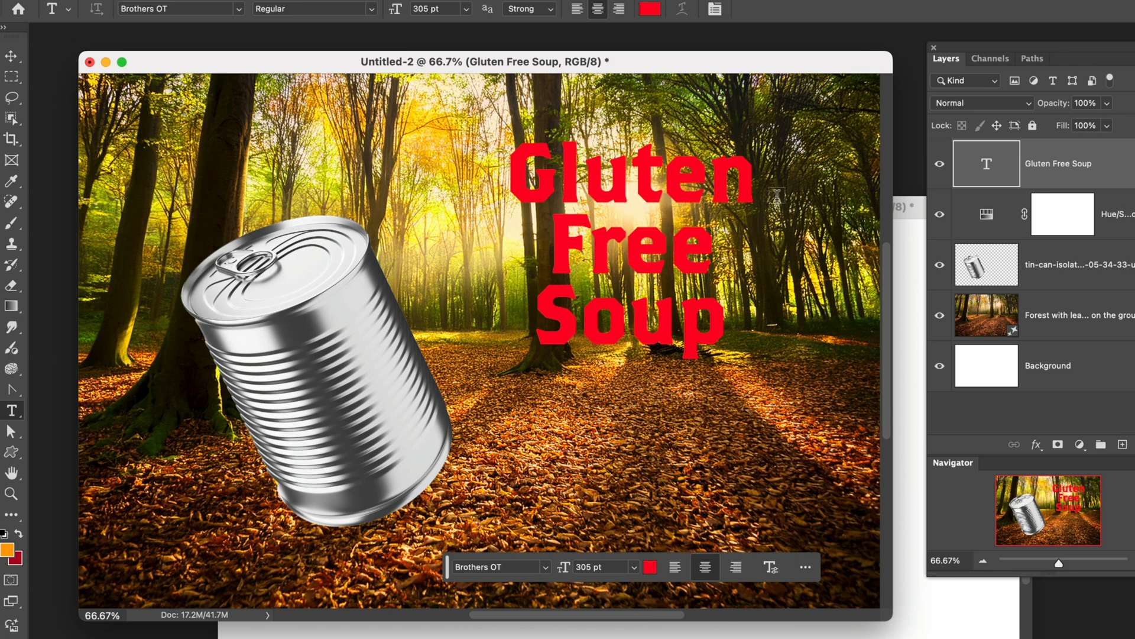
click(11, 55)
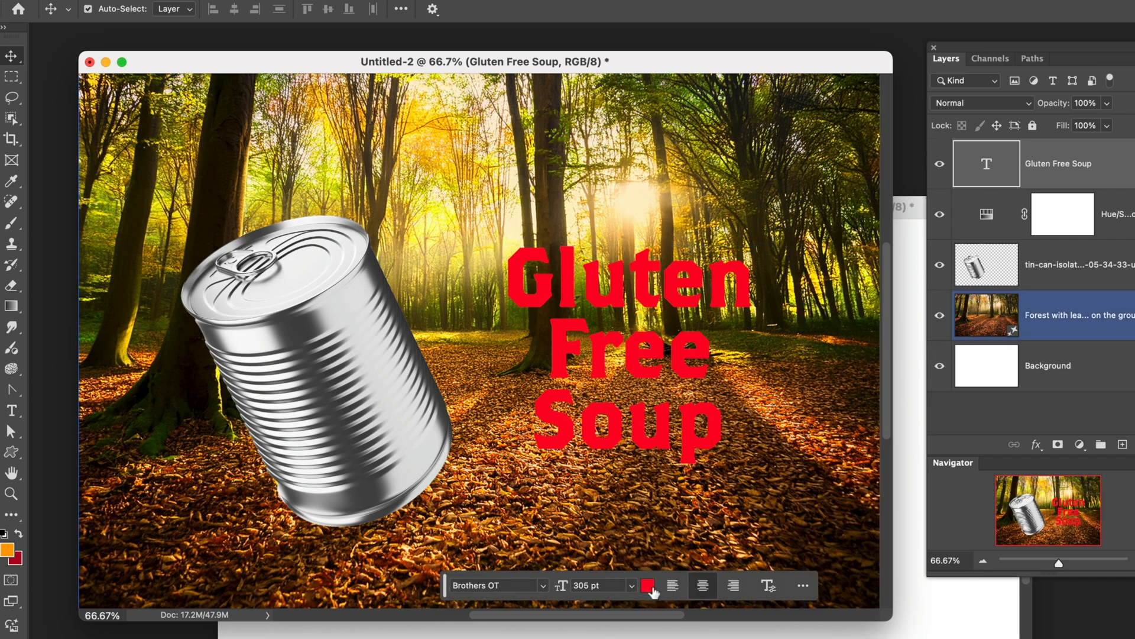
click(648, 585)
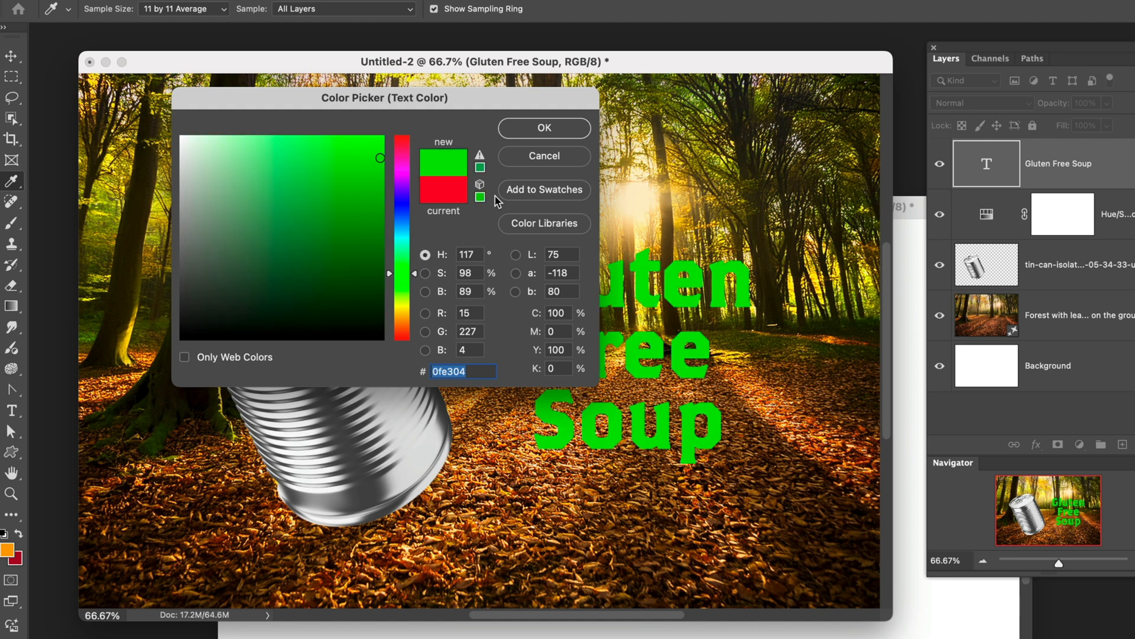
click(348, 200)
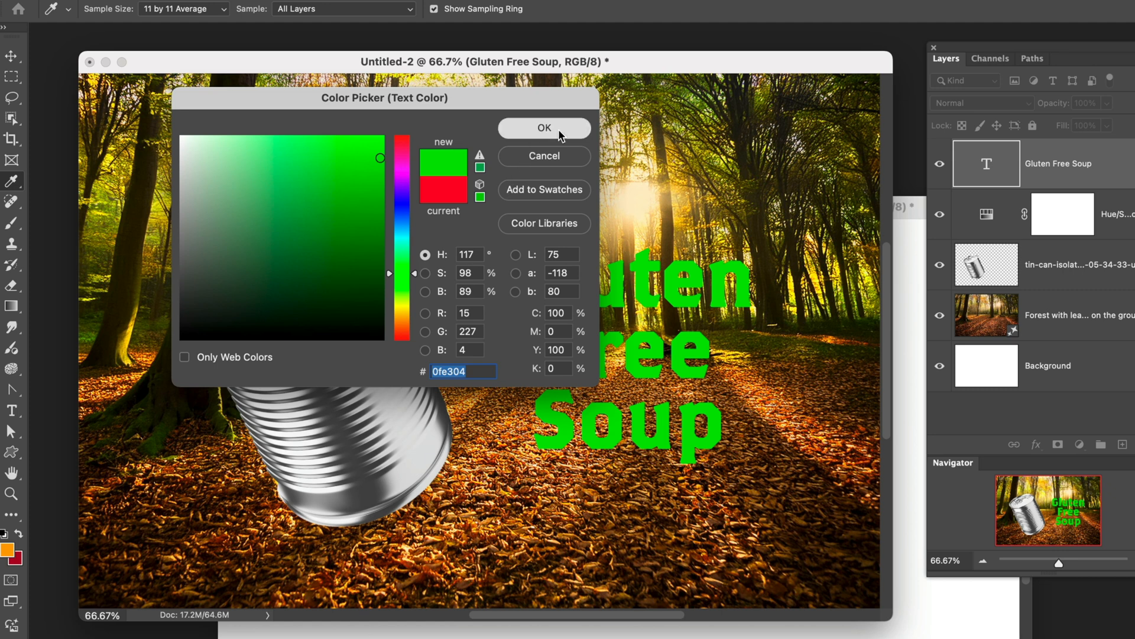
click(544, 127)
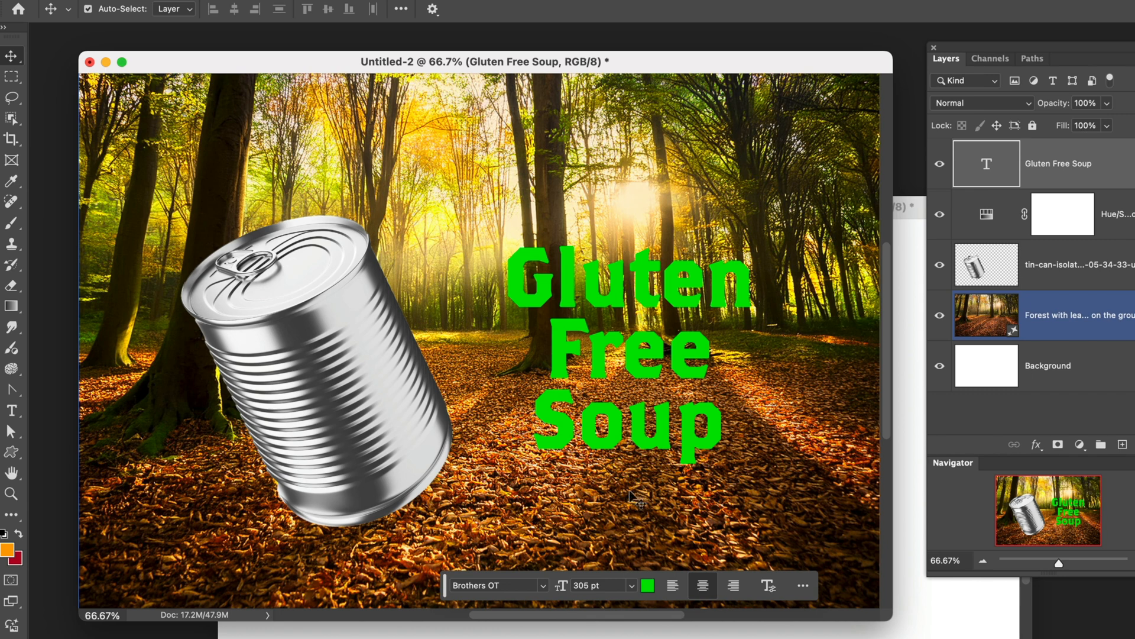
mouse_move(848, 595)
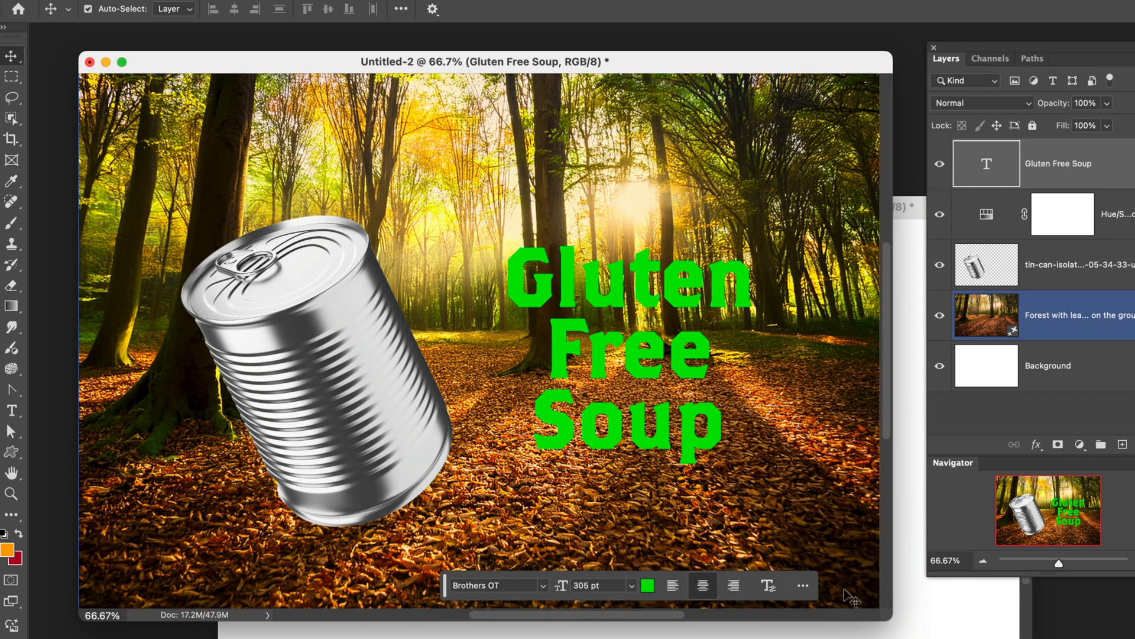
mouse_move(520, 583)
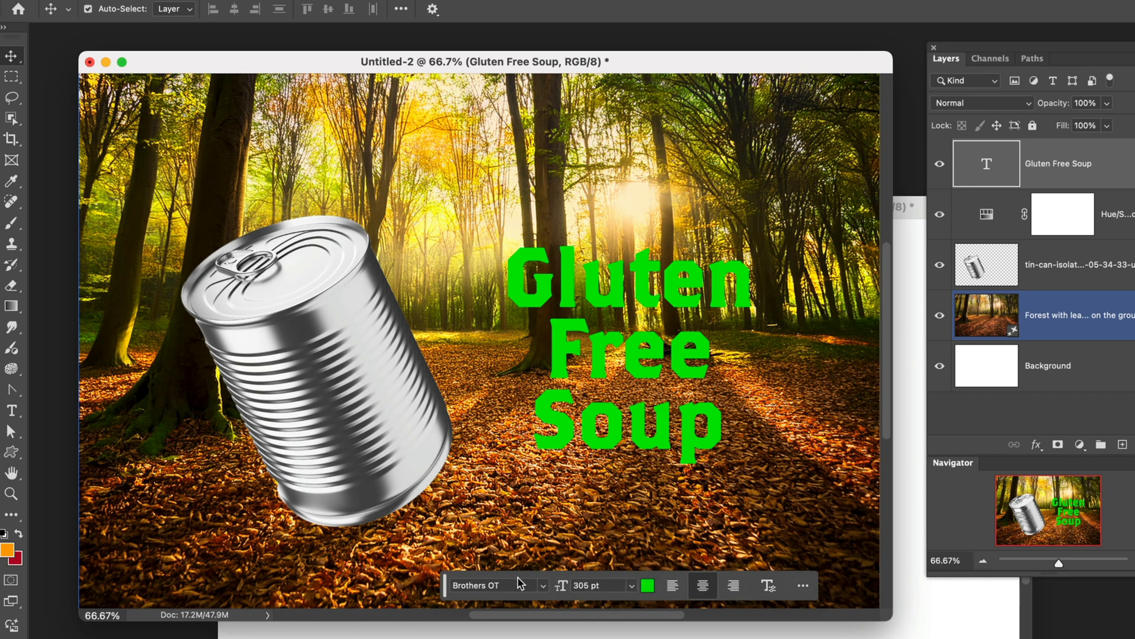
click(662, 322)
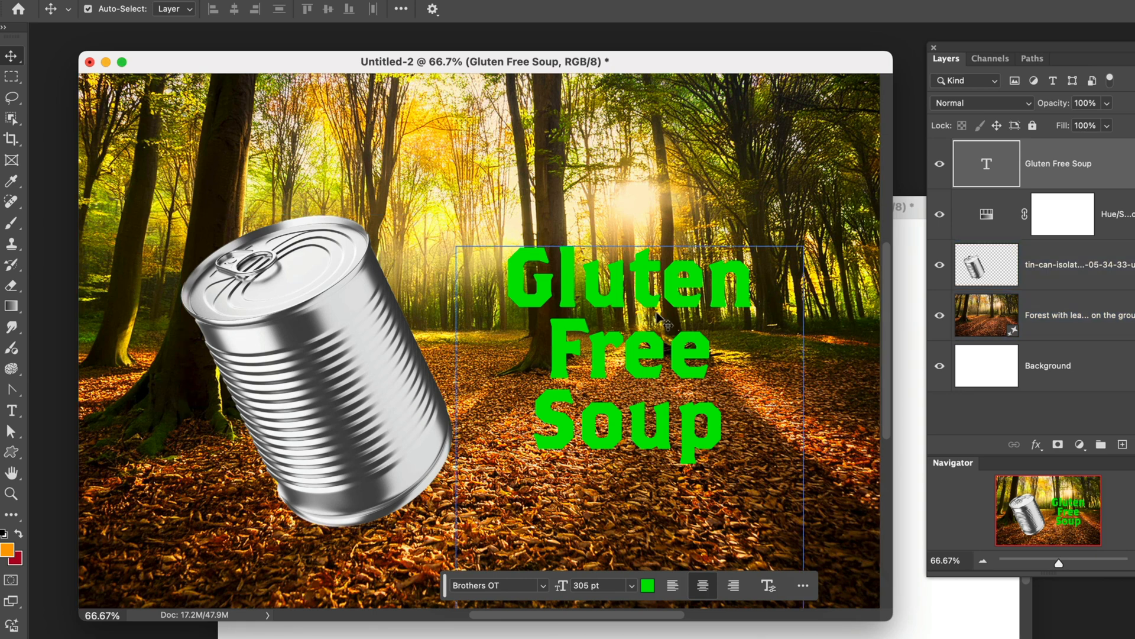
mouse_move(1104, 163)
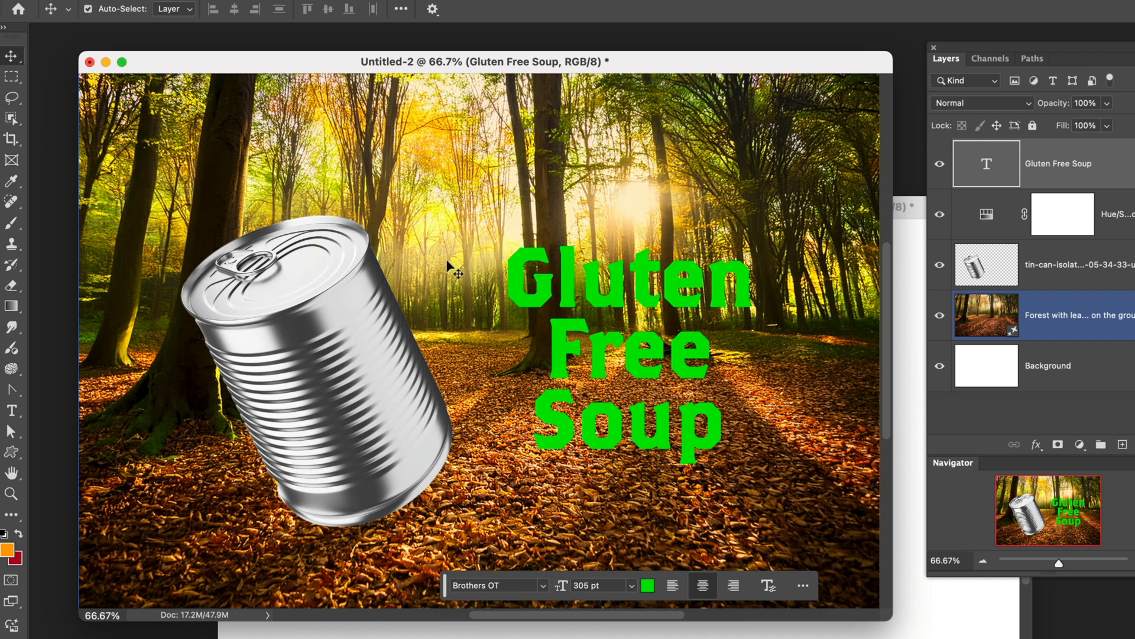
mouse_move(326, 207)
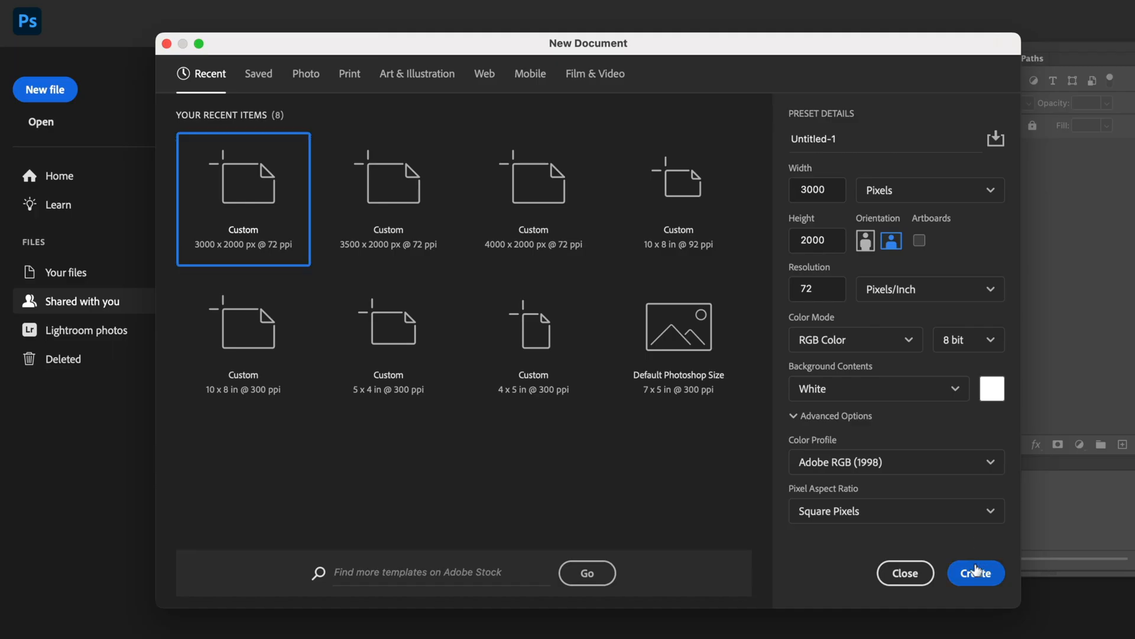
Create a blank 3000 × 2000 document and enter the prompt 'Horse in garden of roses'
click(975, 573)
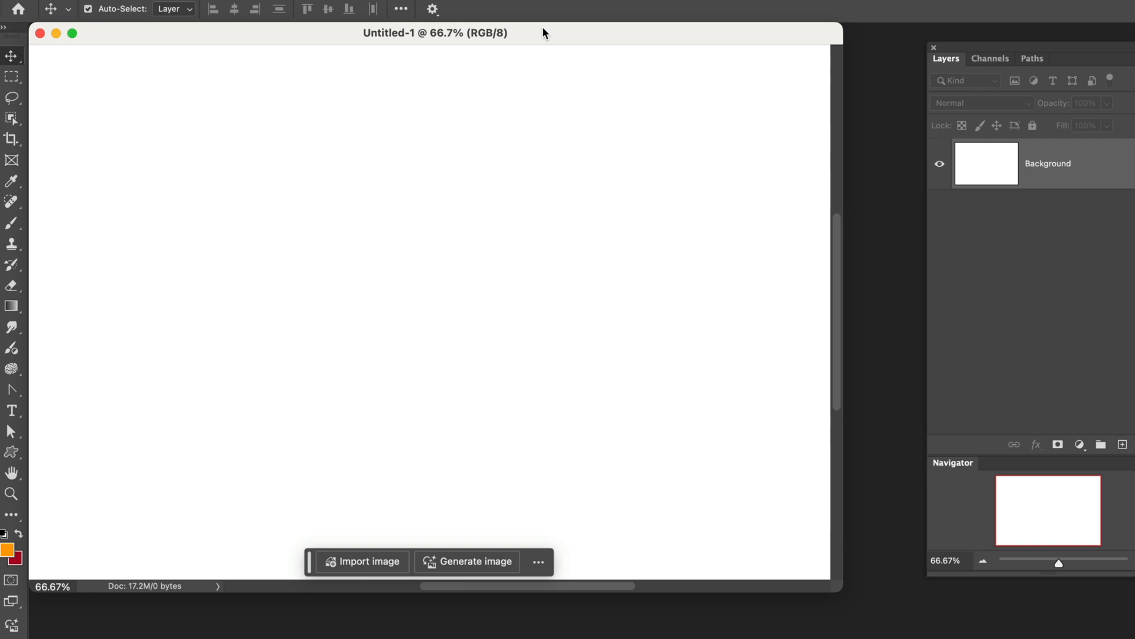
drag(435, 33, 478, 48)
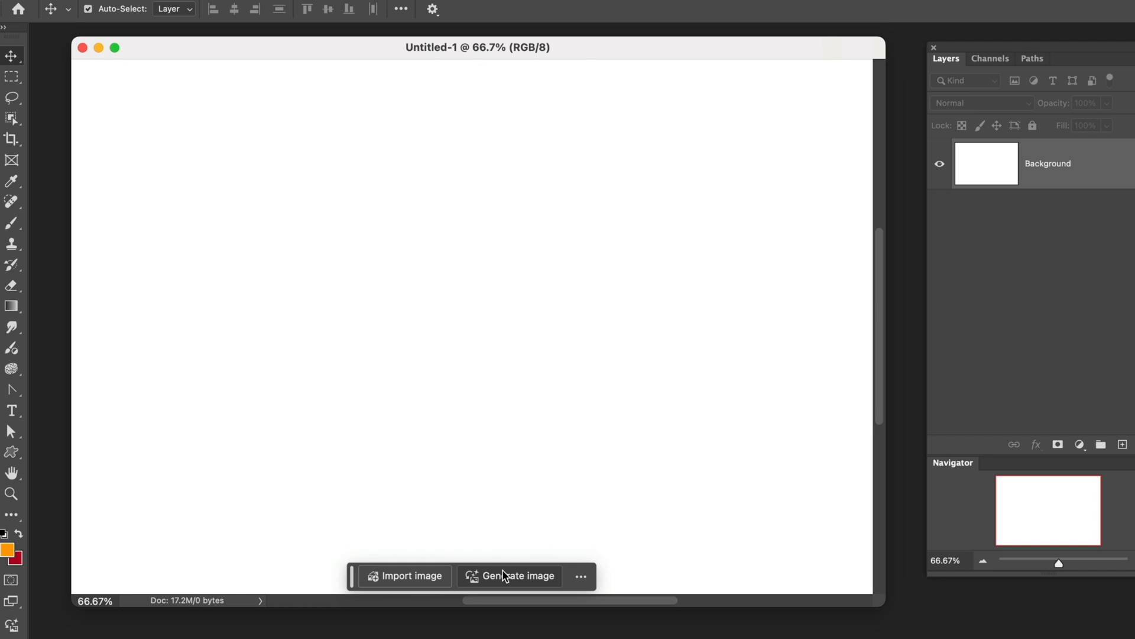
click(519, 574)
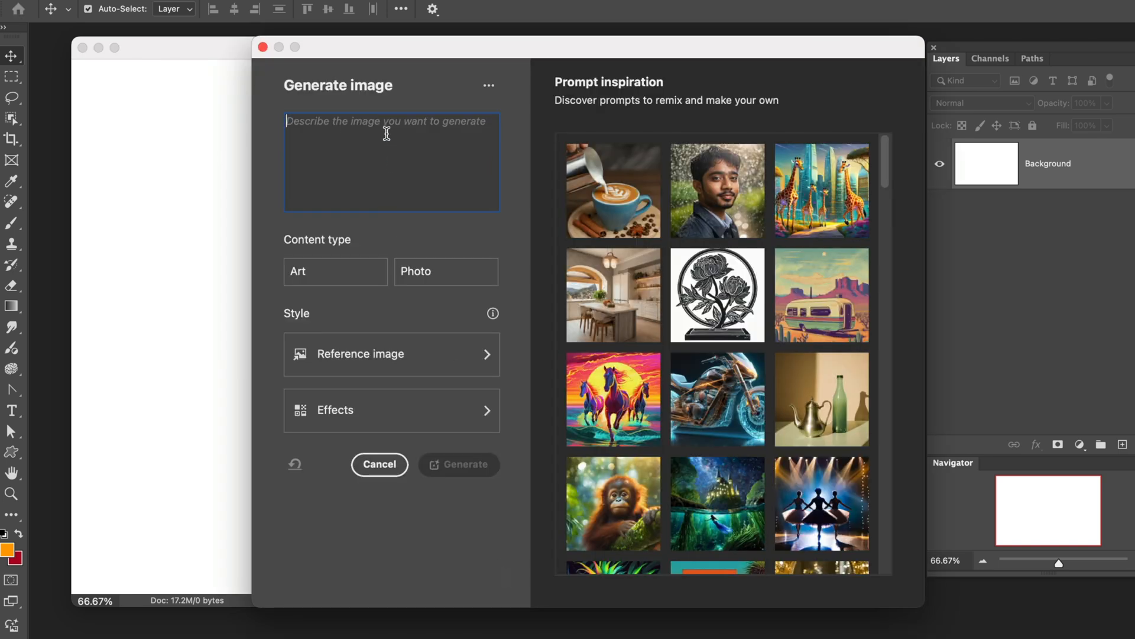
text(Horse in)
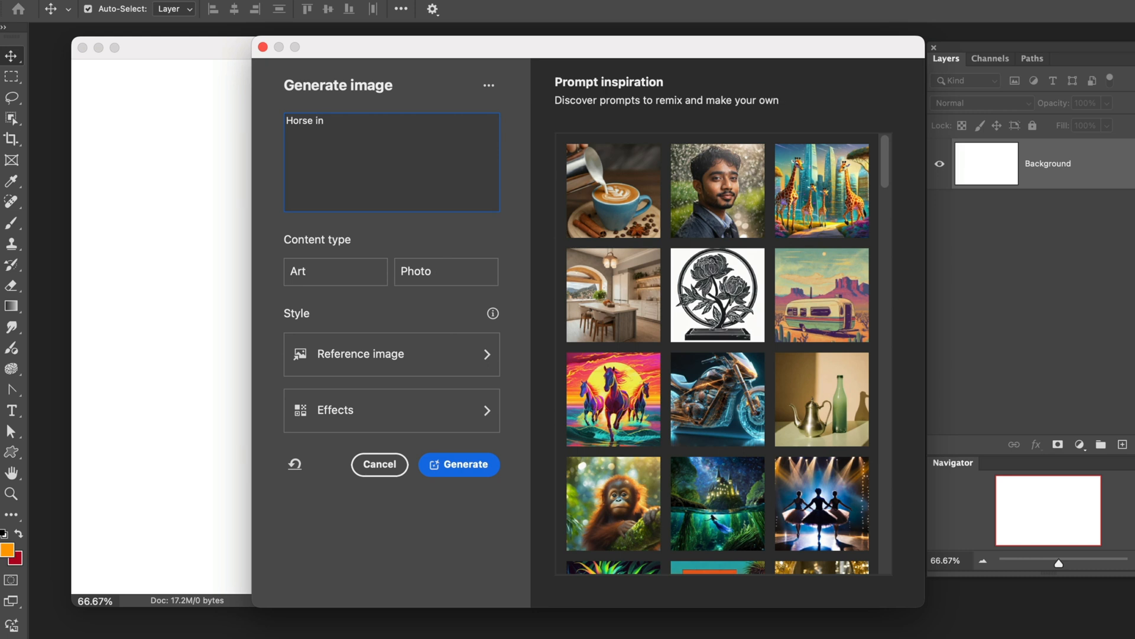
text(garden of)
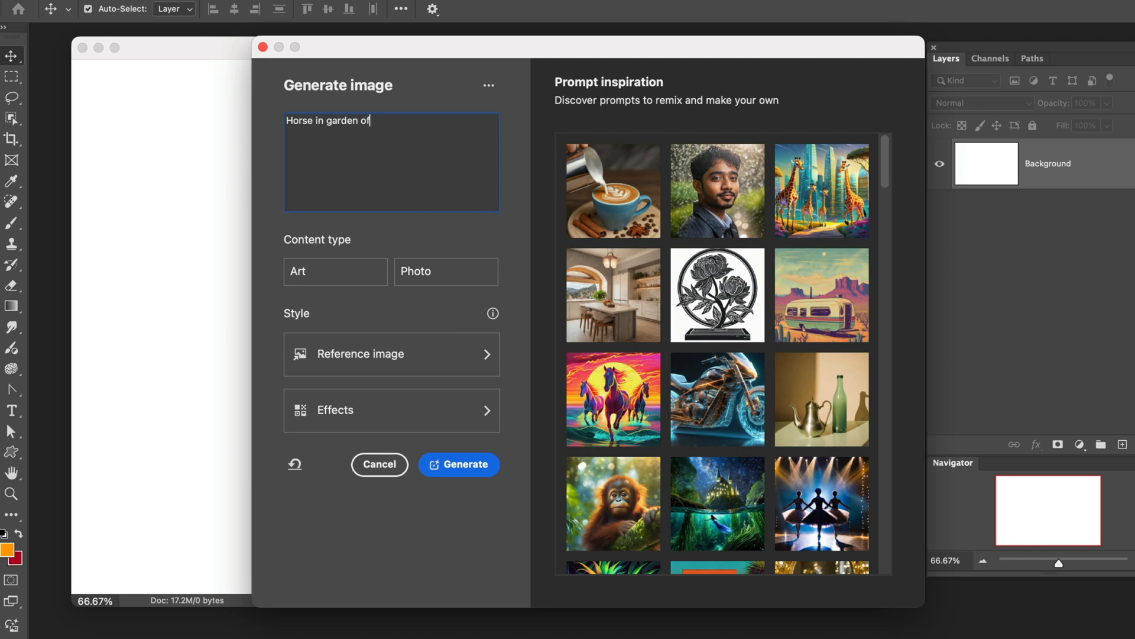
text(roses)
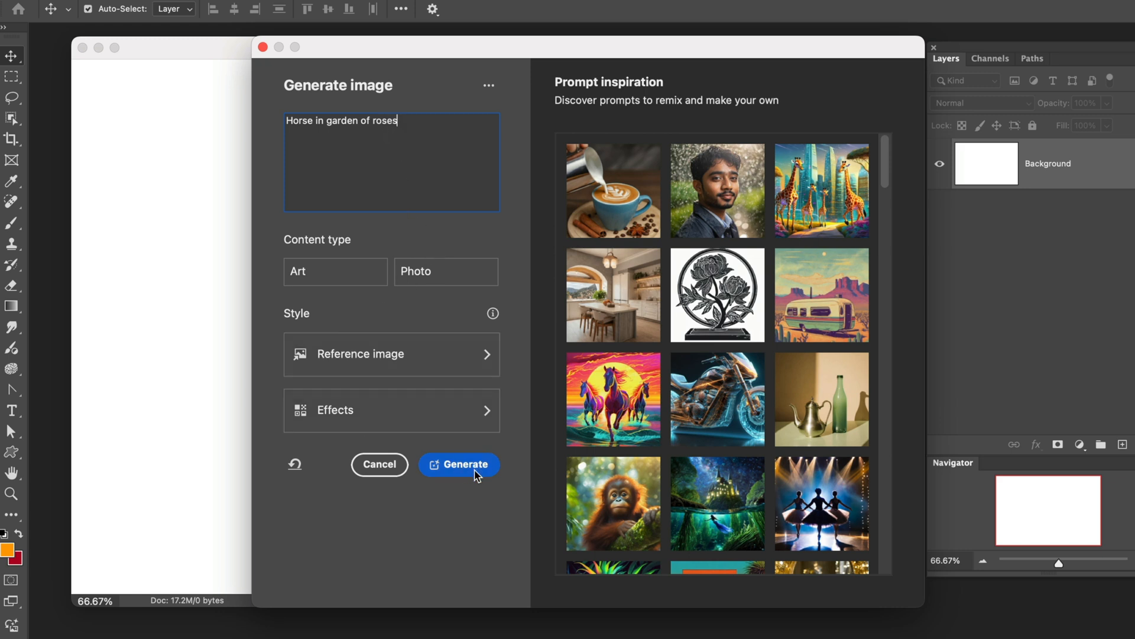
Generate the horse image and switch from variation 3/3 to 2/3
click(459, 464)
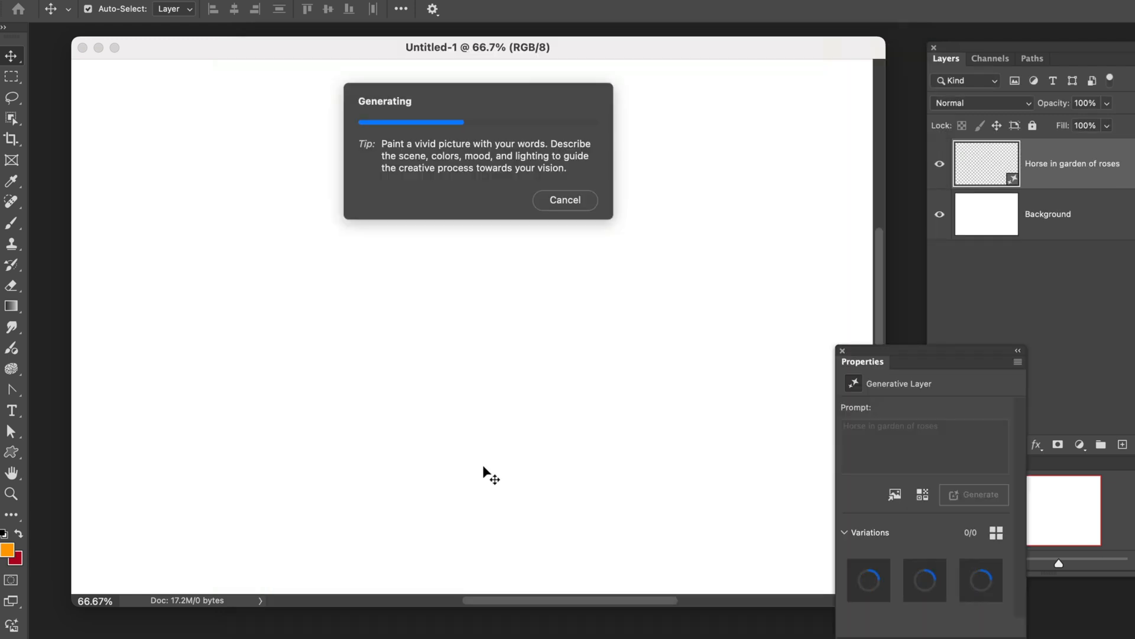
mouse_move(510, 191)
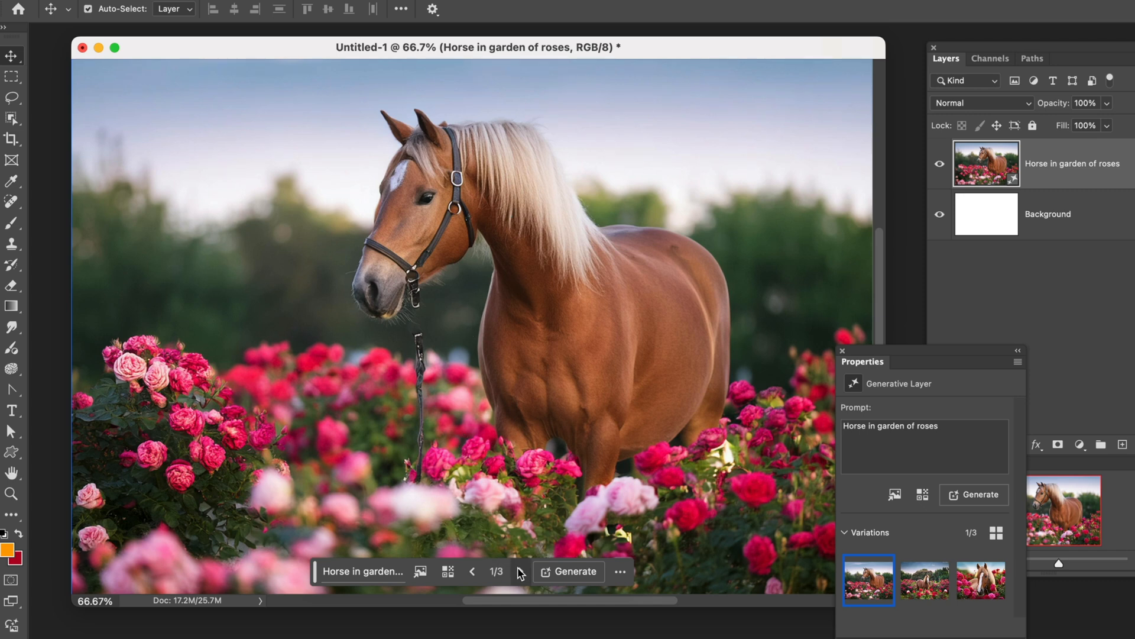
click(518, 572)
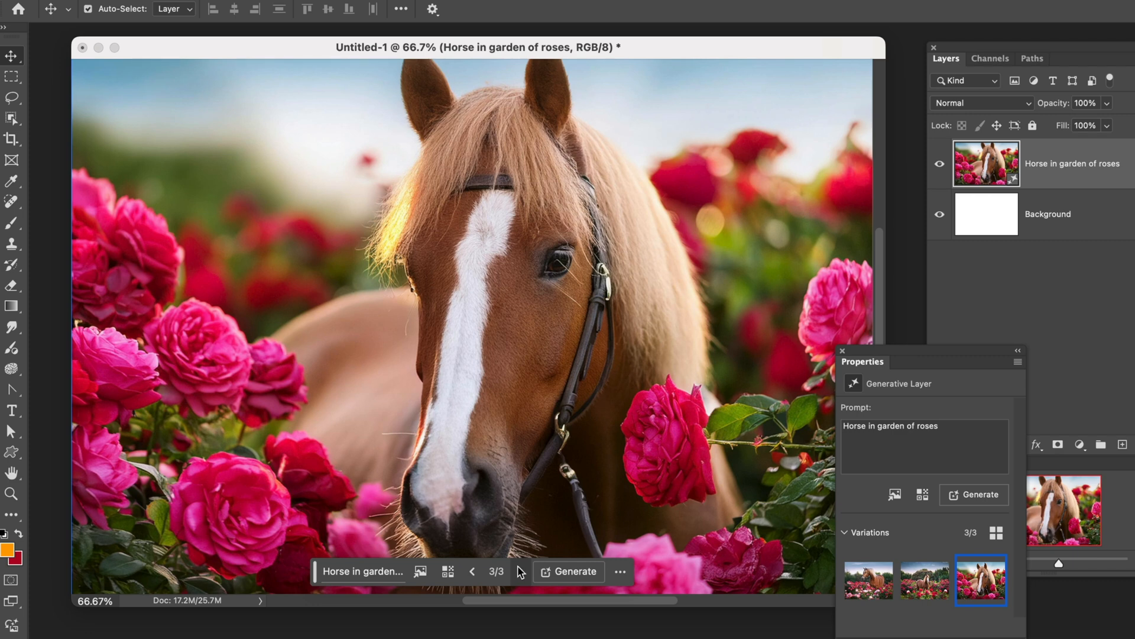
mouse_move(474, 577)
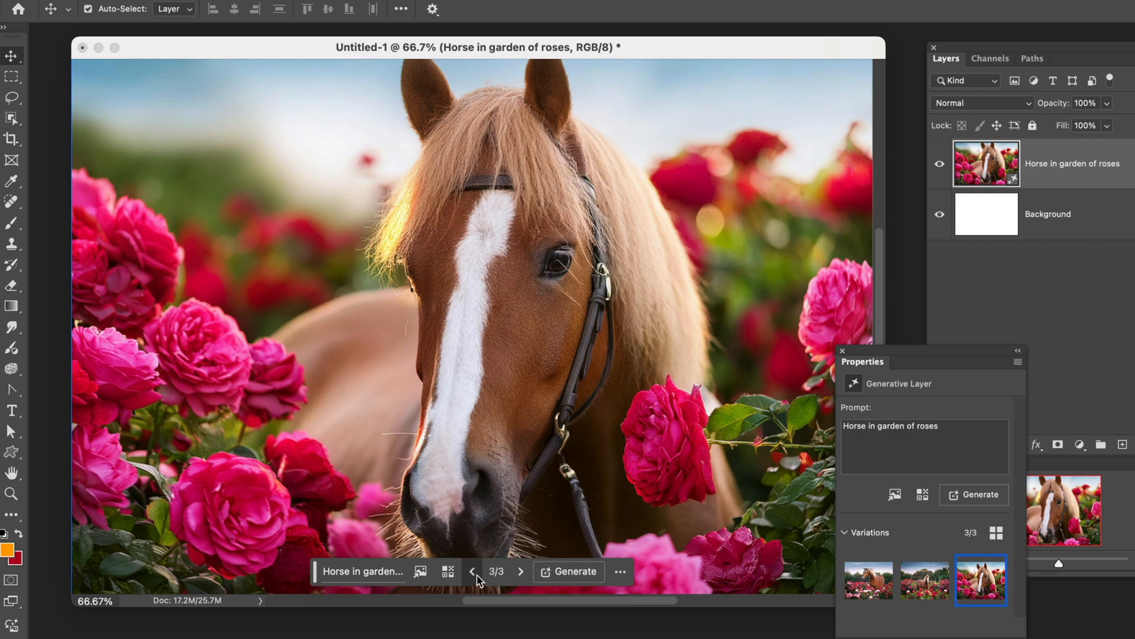
click(471, 571)
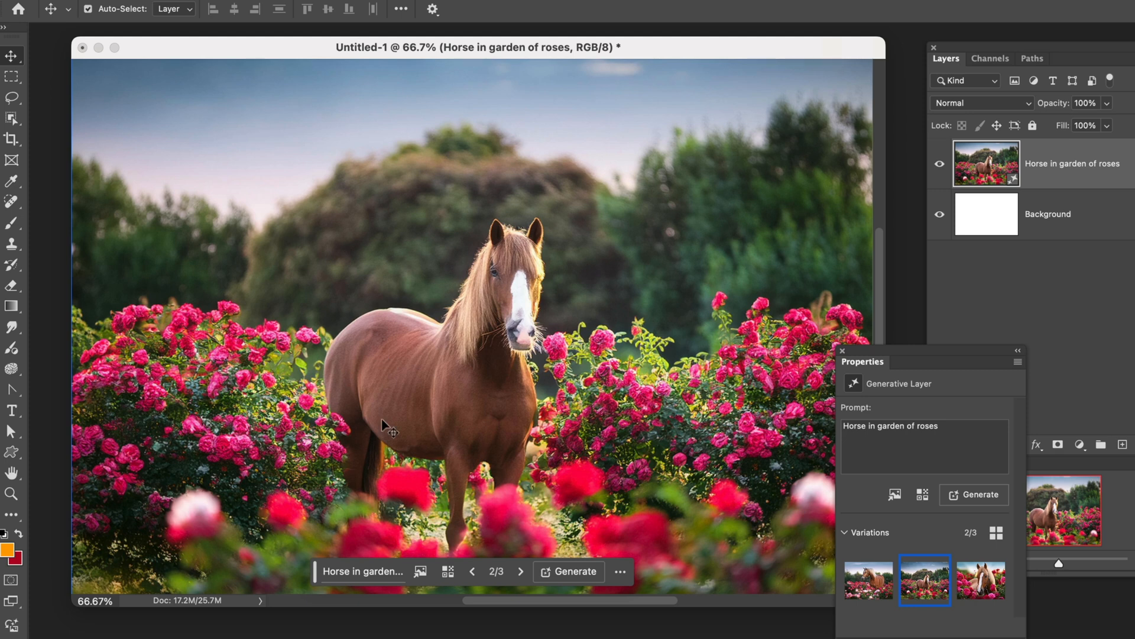
mouse_move(460, 387)
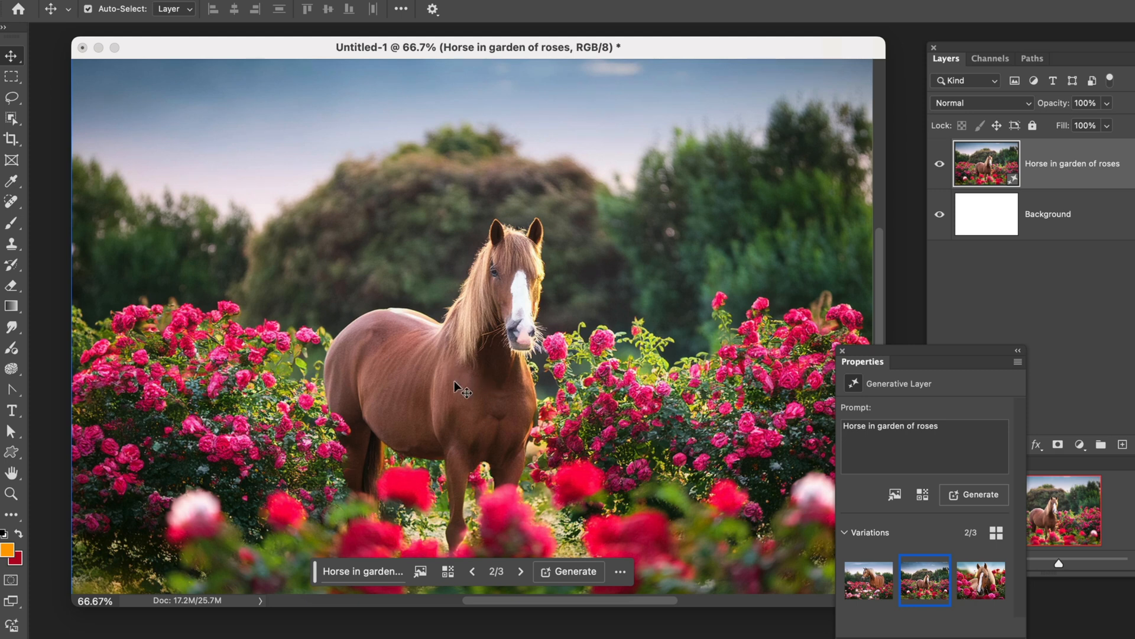
mouse_move(422, 545)
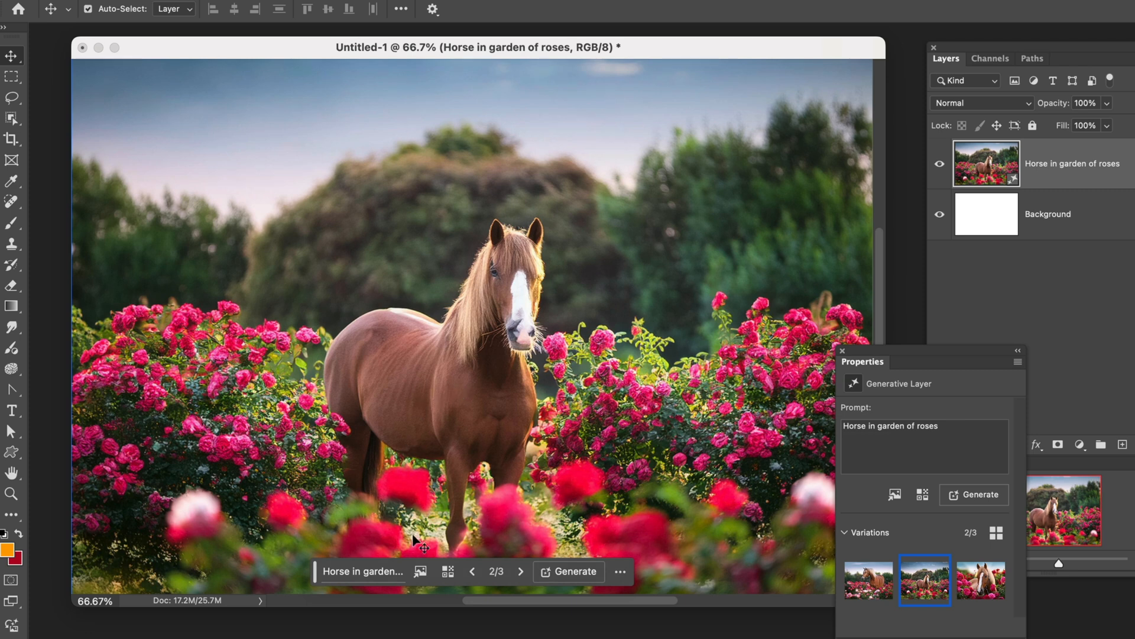
Pick a sunset photo from local files as the style reference image
click(421, 571)
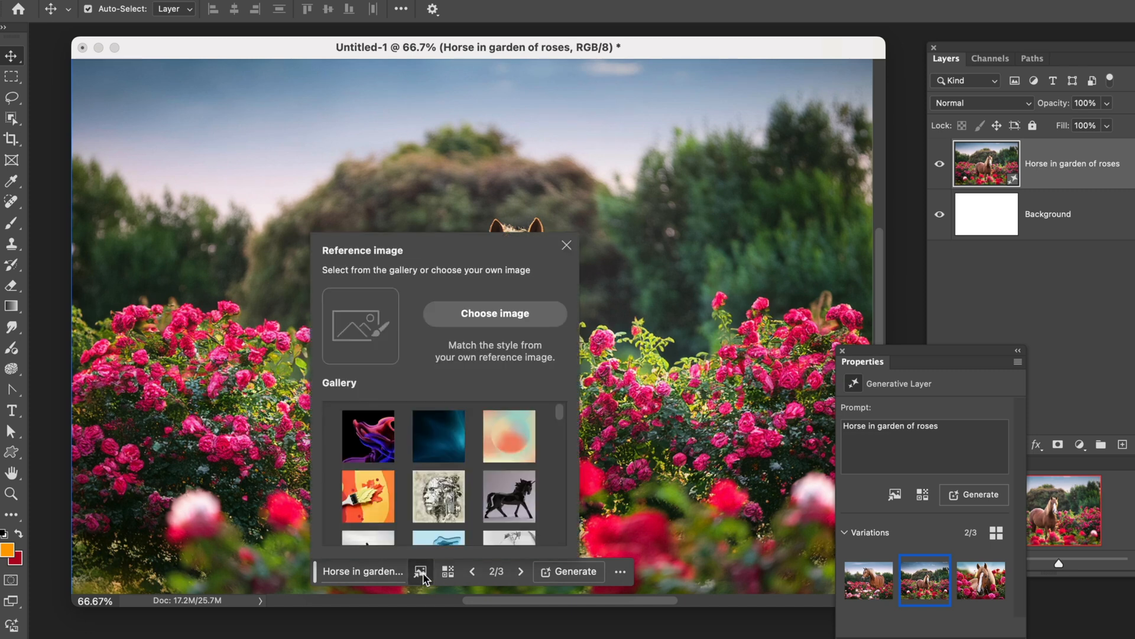
mouse_move(495, 313)
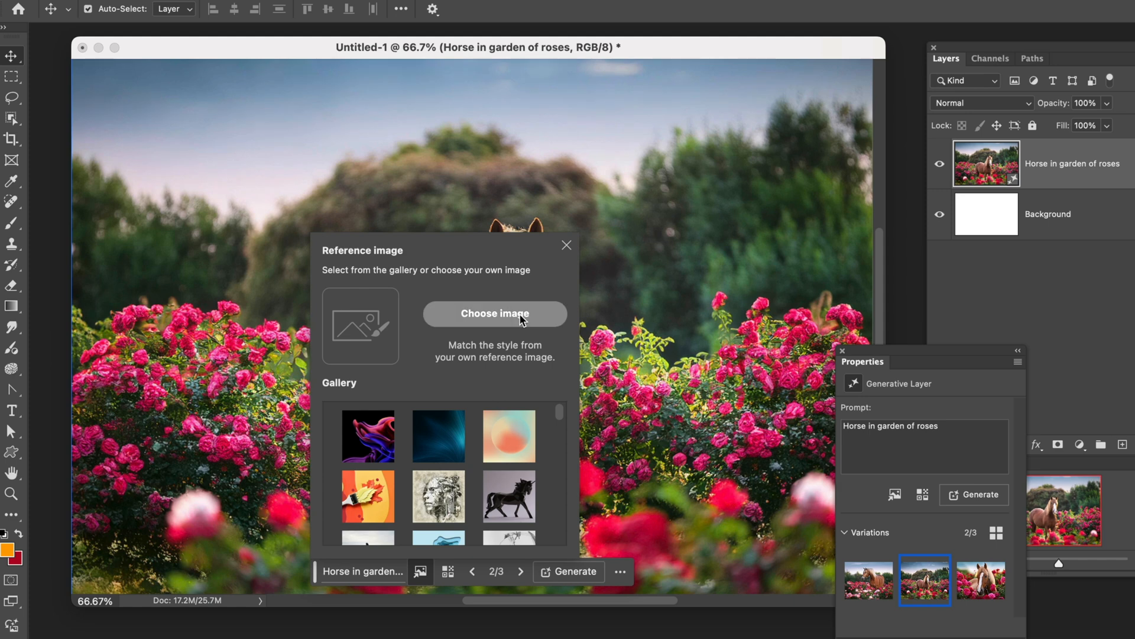
mouse_move(371, 346)
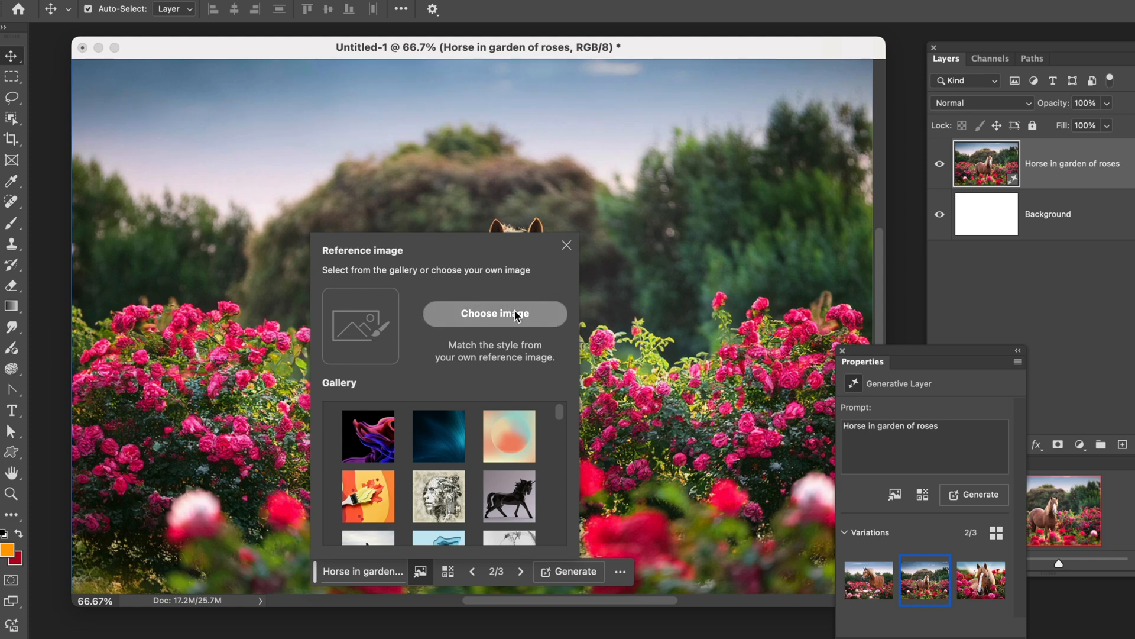
click(494, 313)
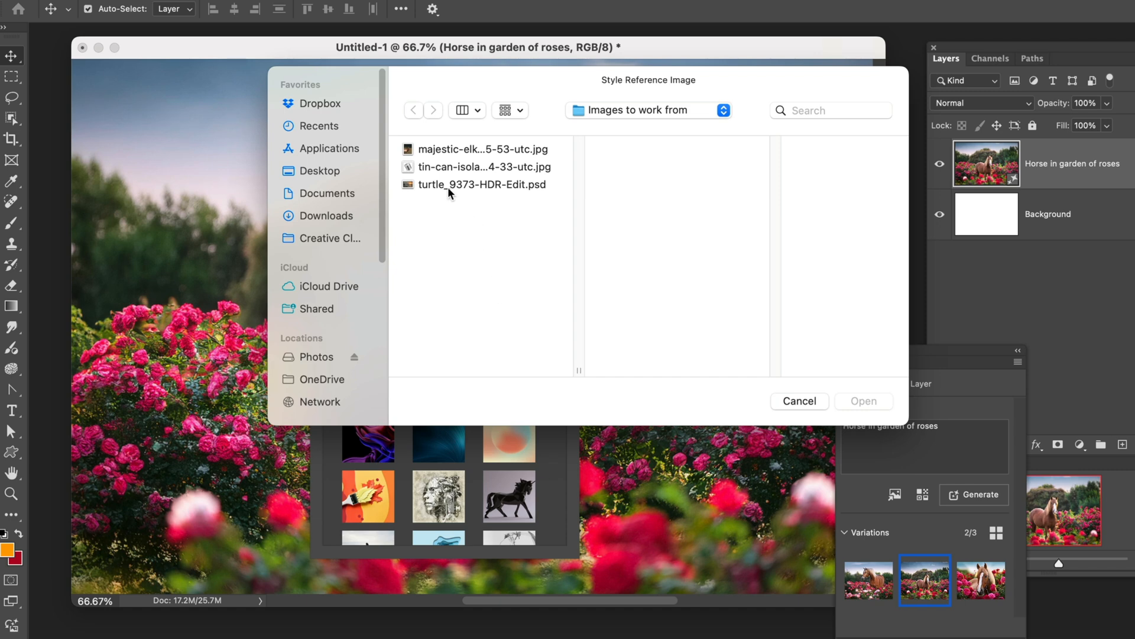
click(481, 184)
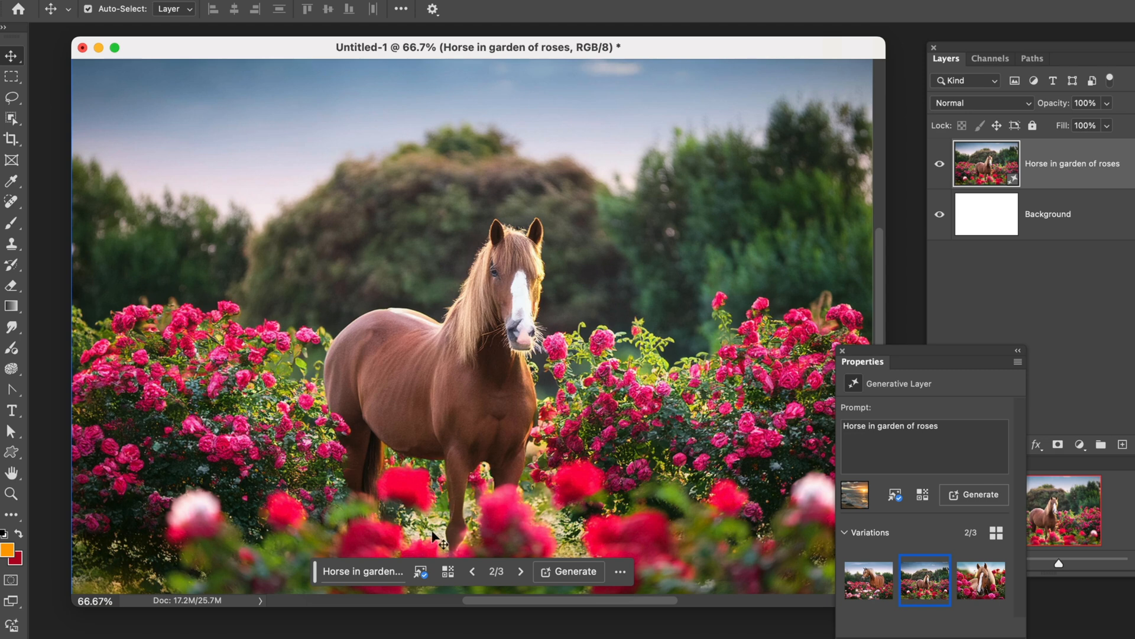
Regenerate using the sunset reference, producing six golden-hour variations
click(575, 571)
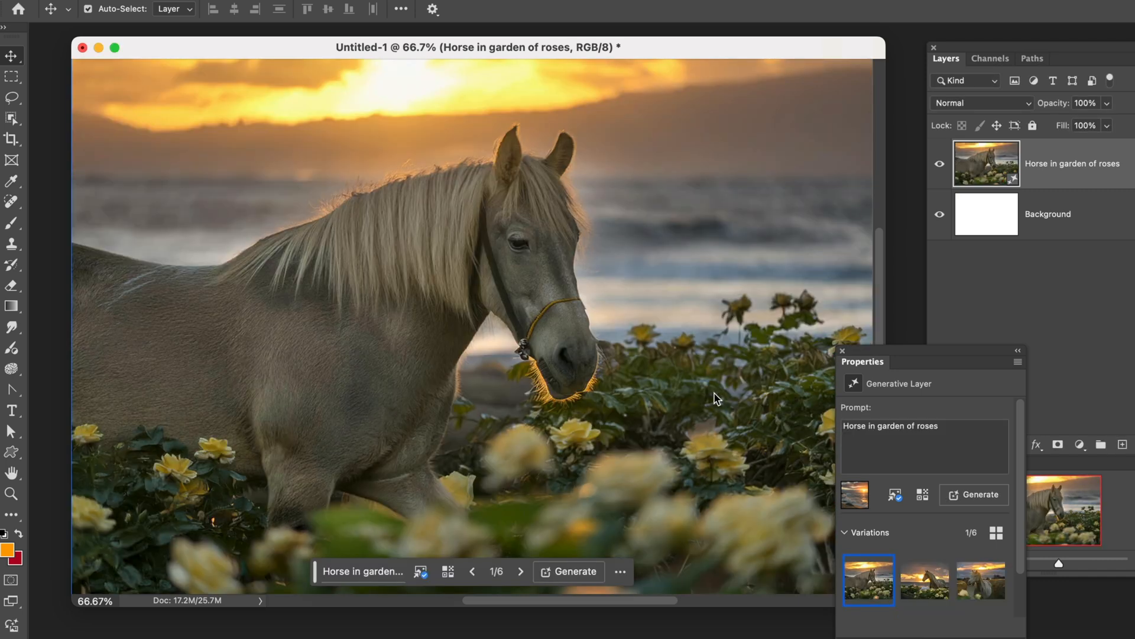
mouse_move(728, 319)
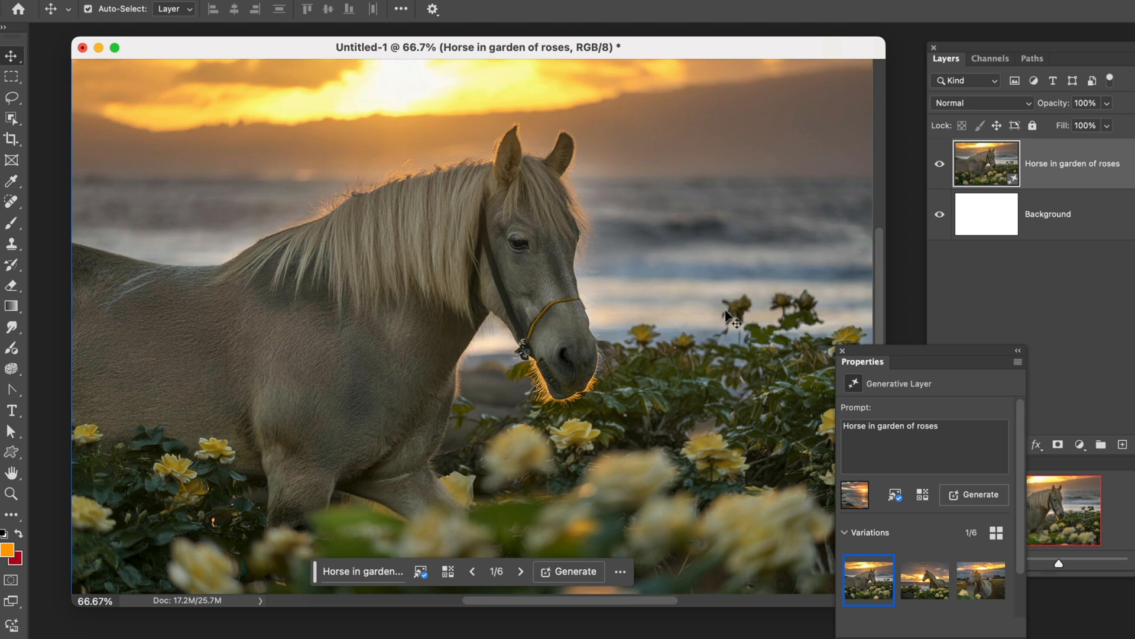
mouse_move(706, 474)
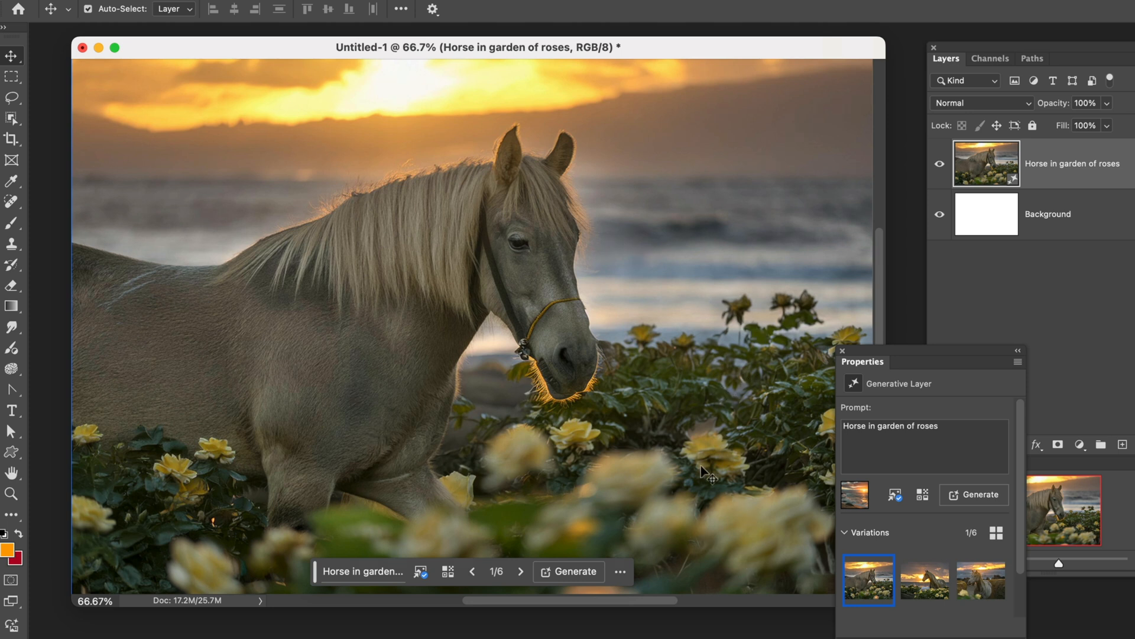
mouse_move(584, 120)
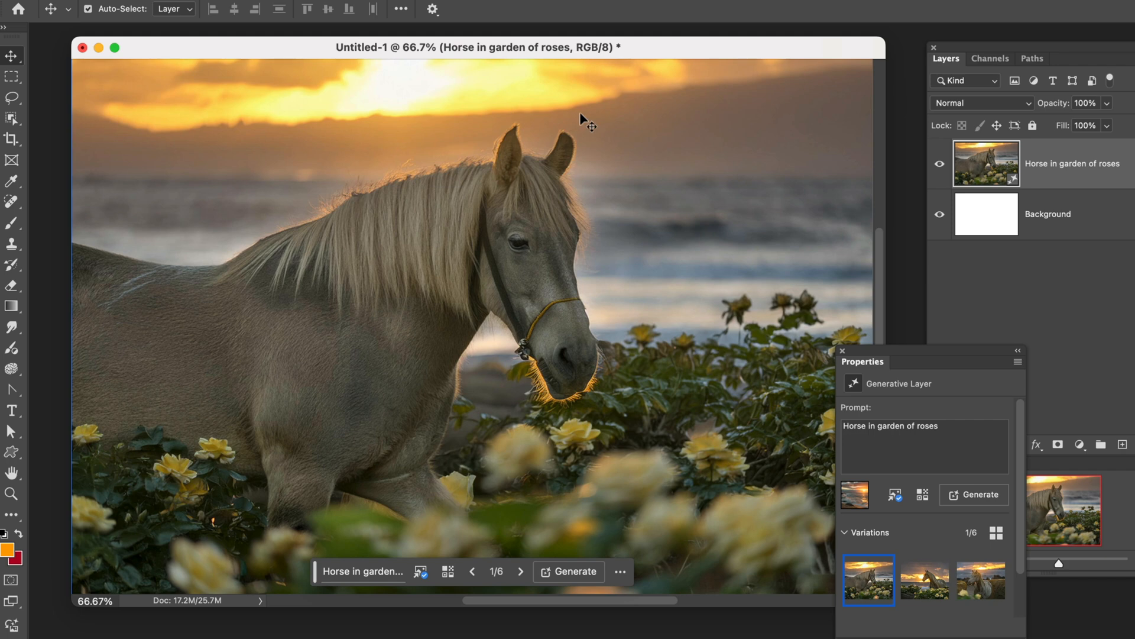
mouse_move(506, 570)
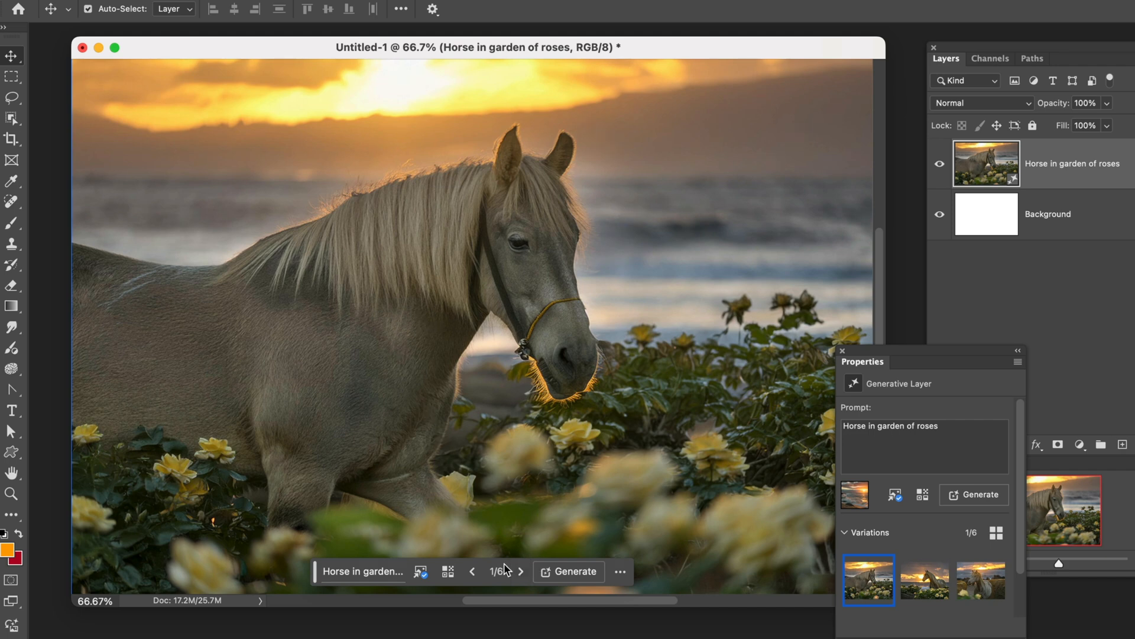
Step through variations 2–5, then back to 3/6, the grey horse among rocks
click(519, 571)
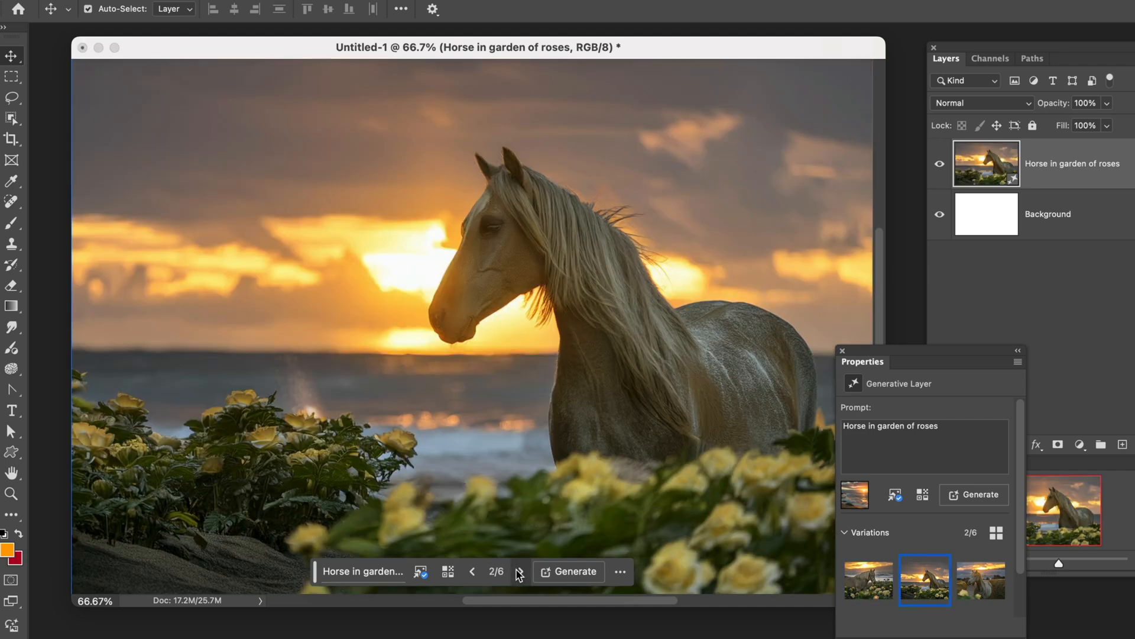
click(517, 572)
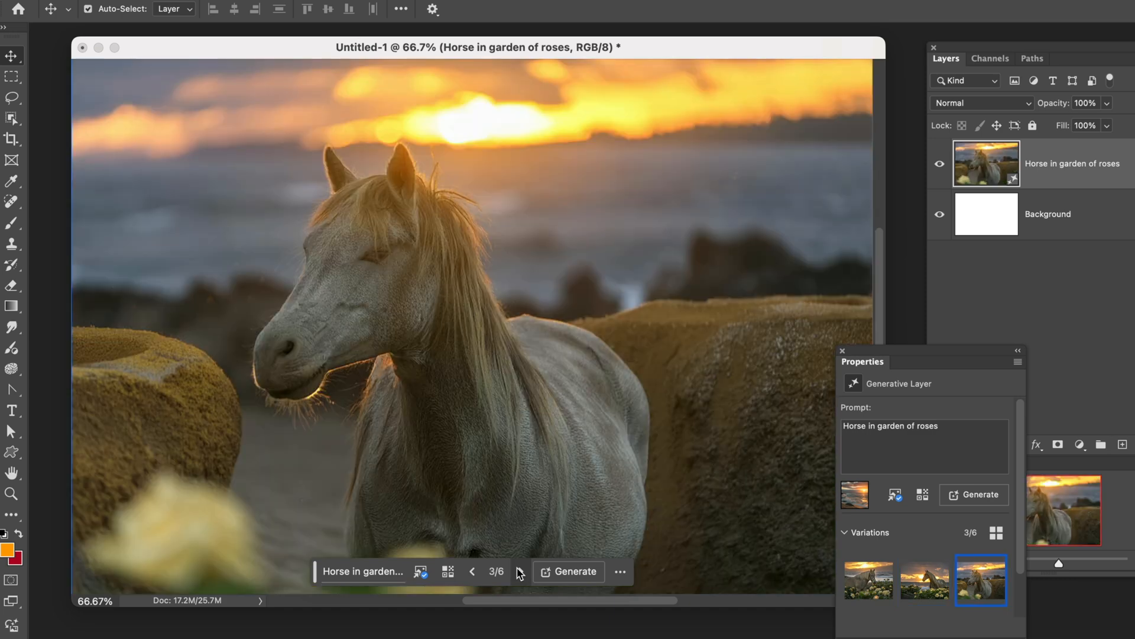
click(519, 571)
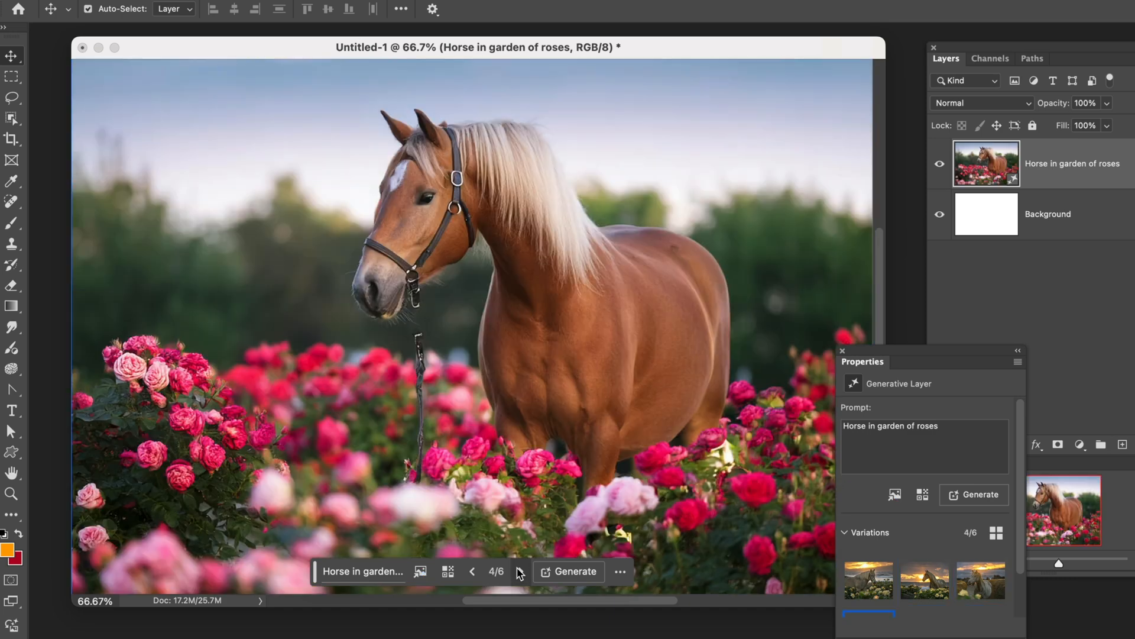
click(520, 571)
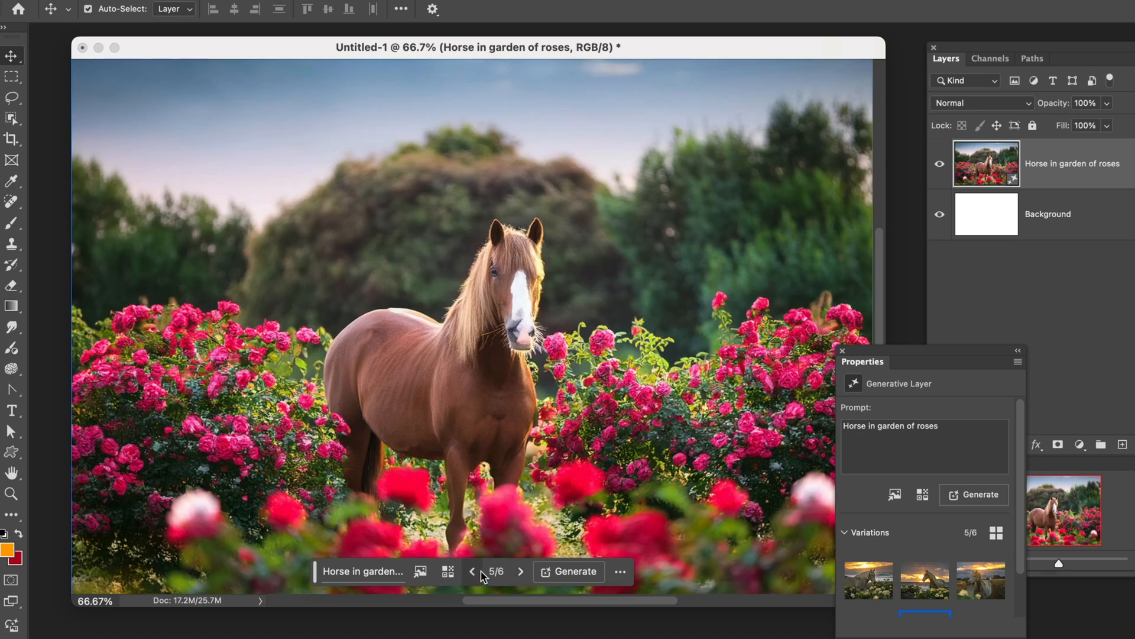
click(472, 571)
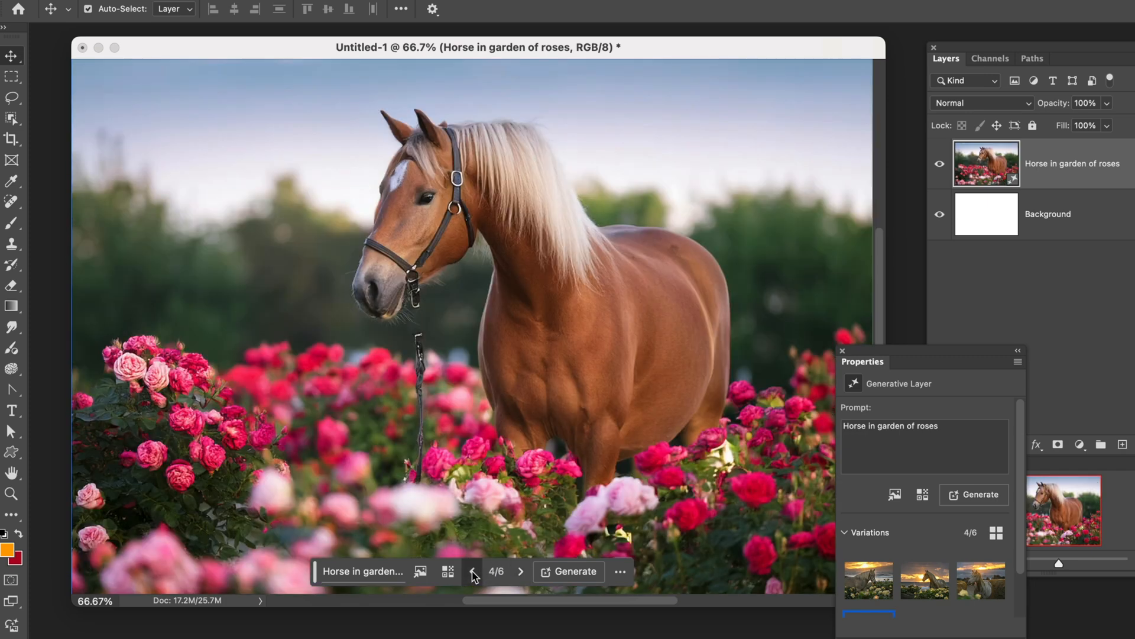
click(473, 571)
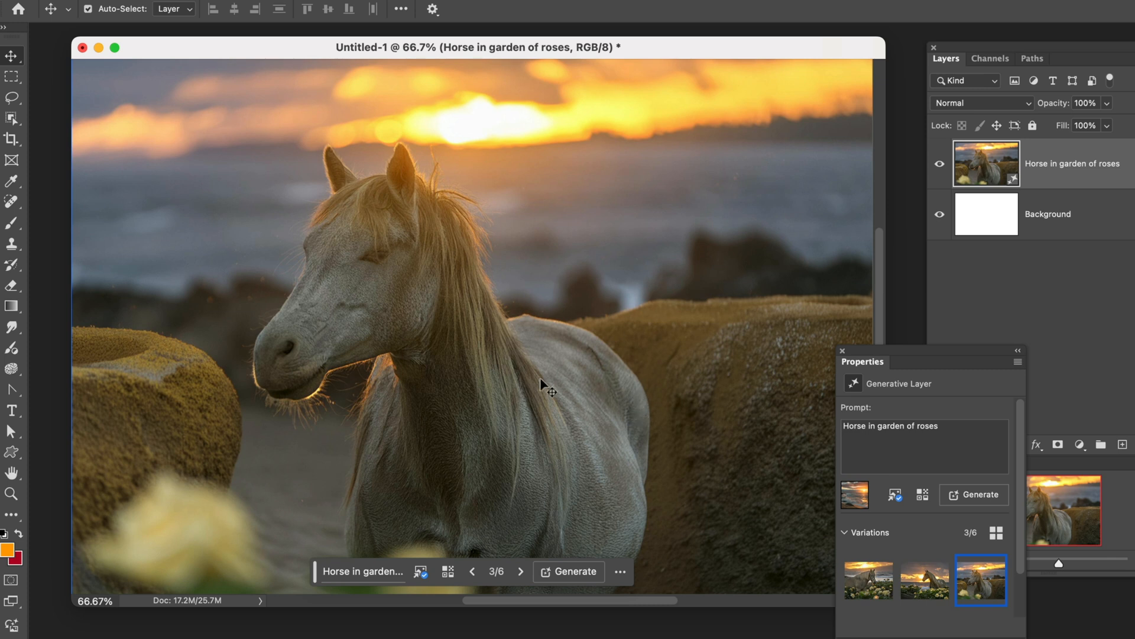
mouse_move(423, 333)
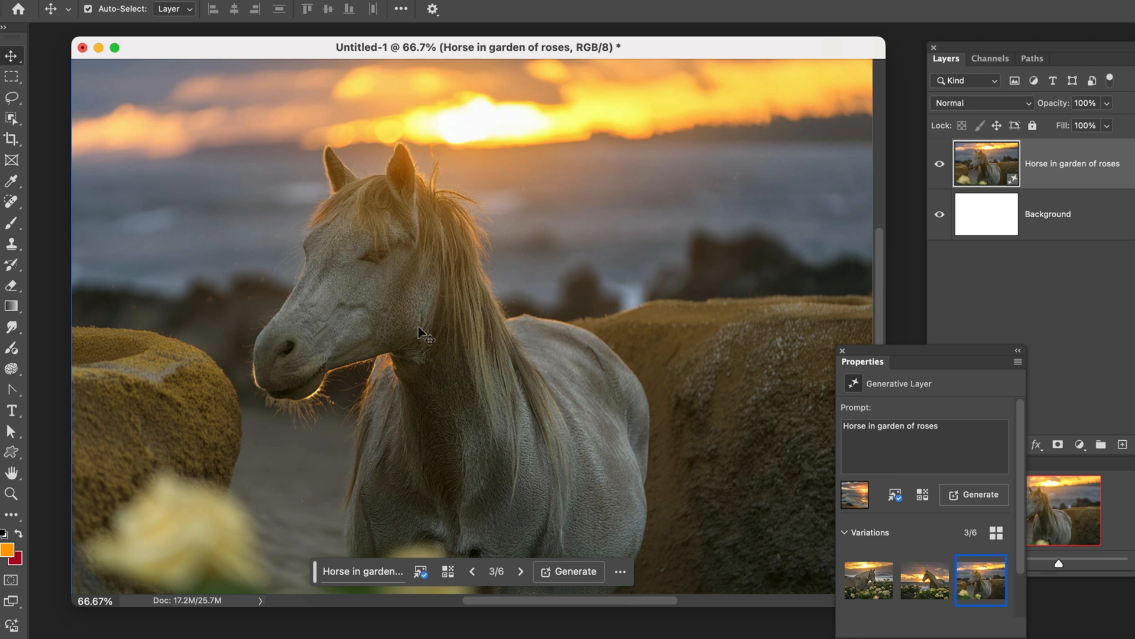
mouse_move(390, 195)
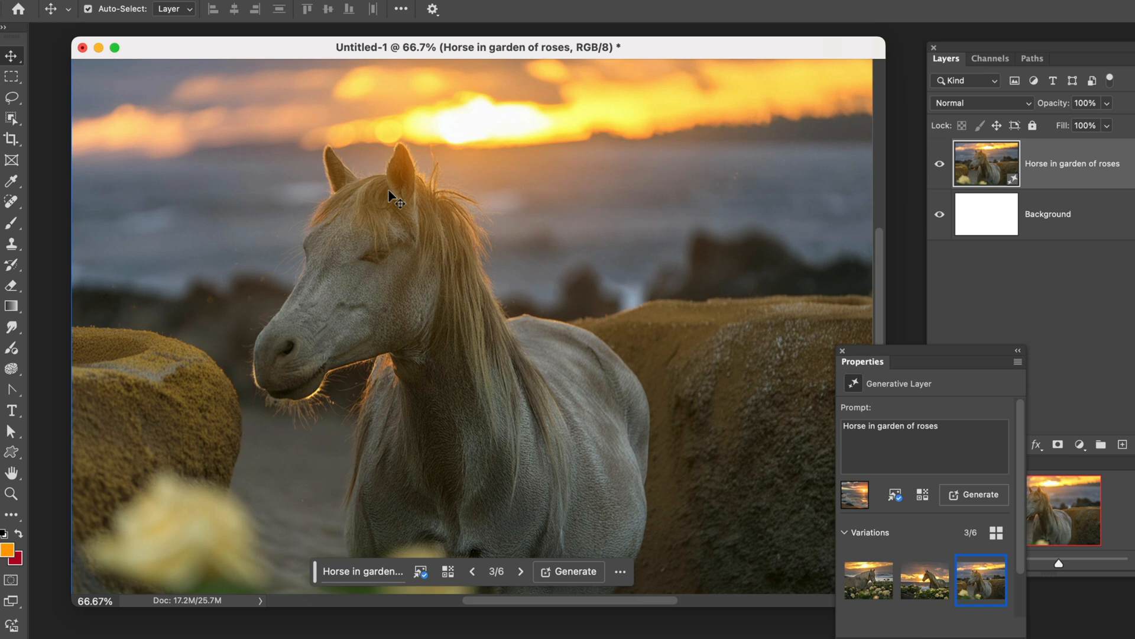
mouse_move(282, 471)
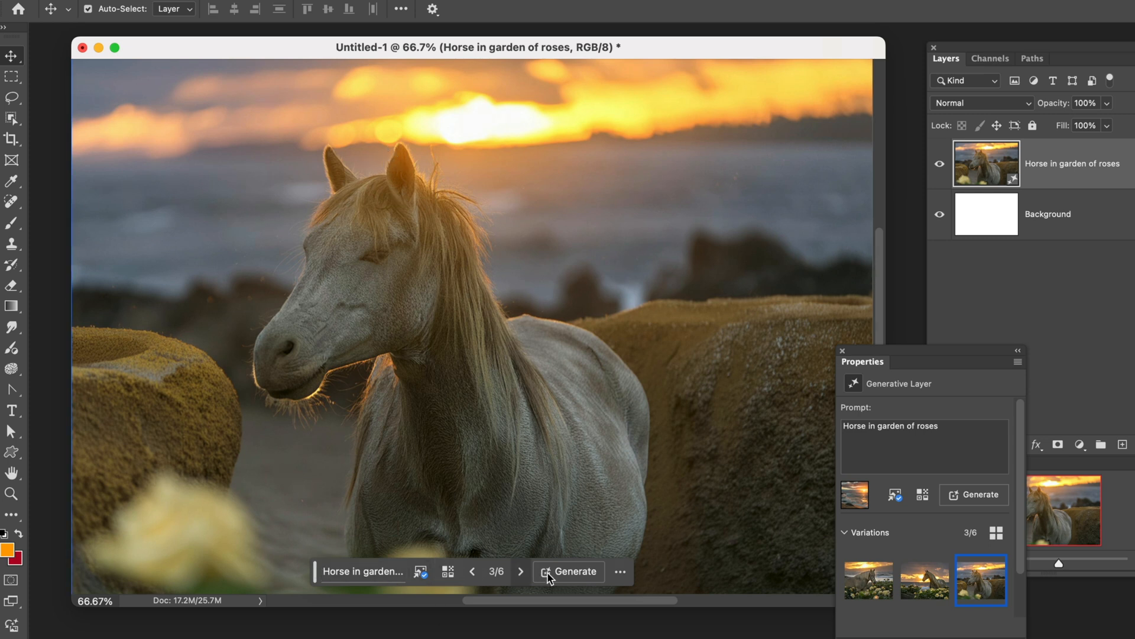
mouse_move(640, 552)
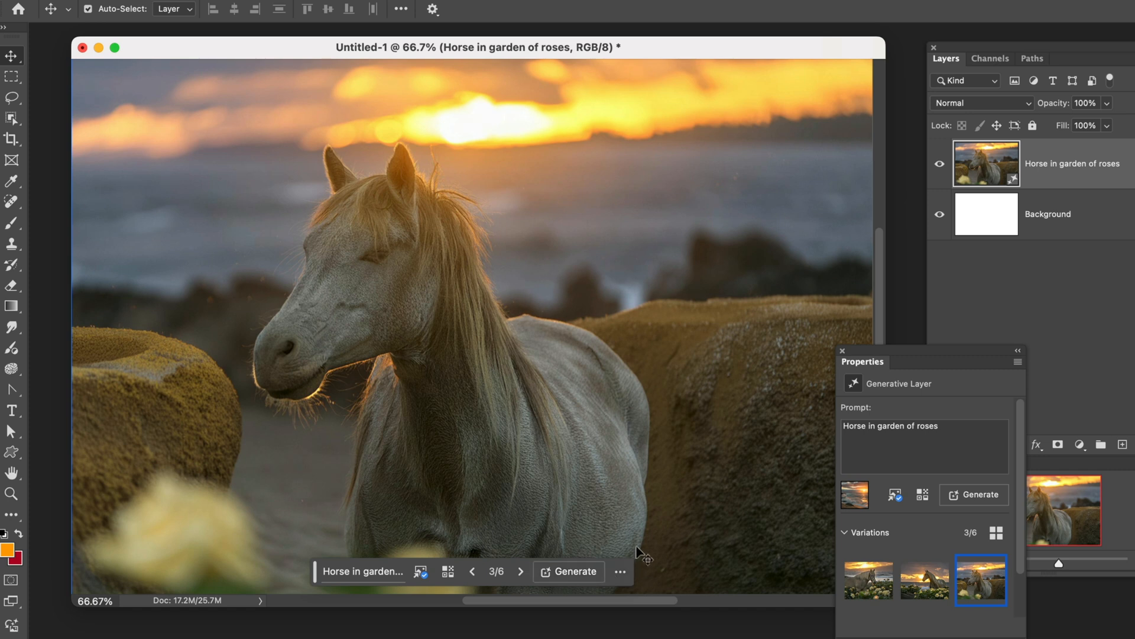
mouse_move(641, 555)
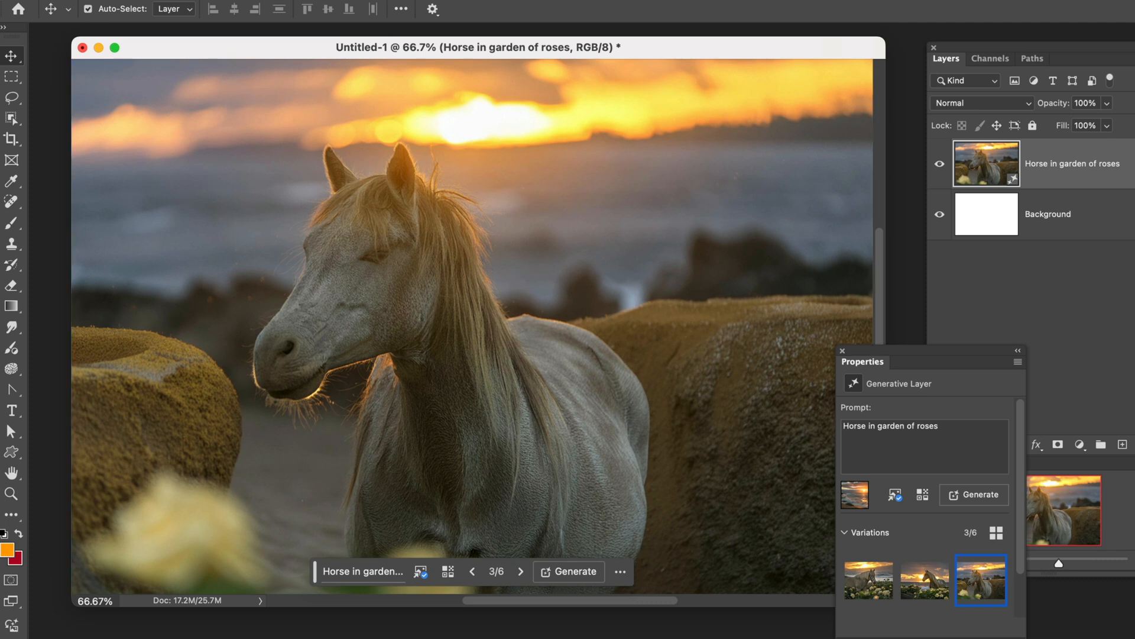
mouse_move(180, 185)
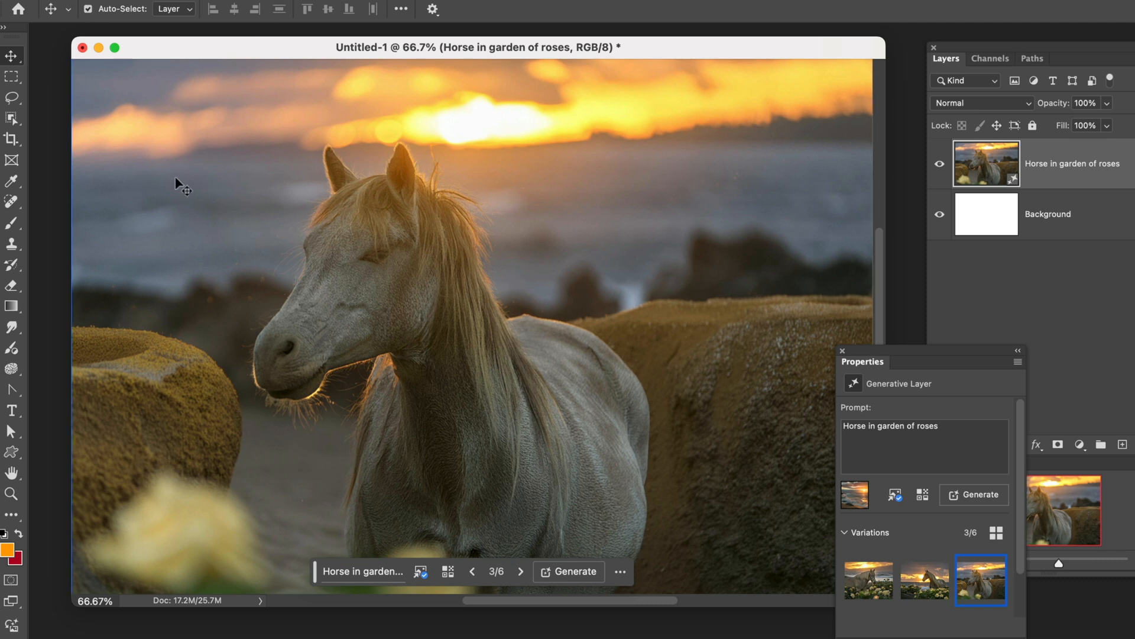
mouse_move(427, 223)
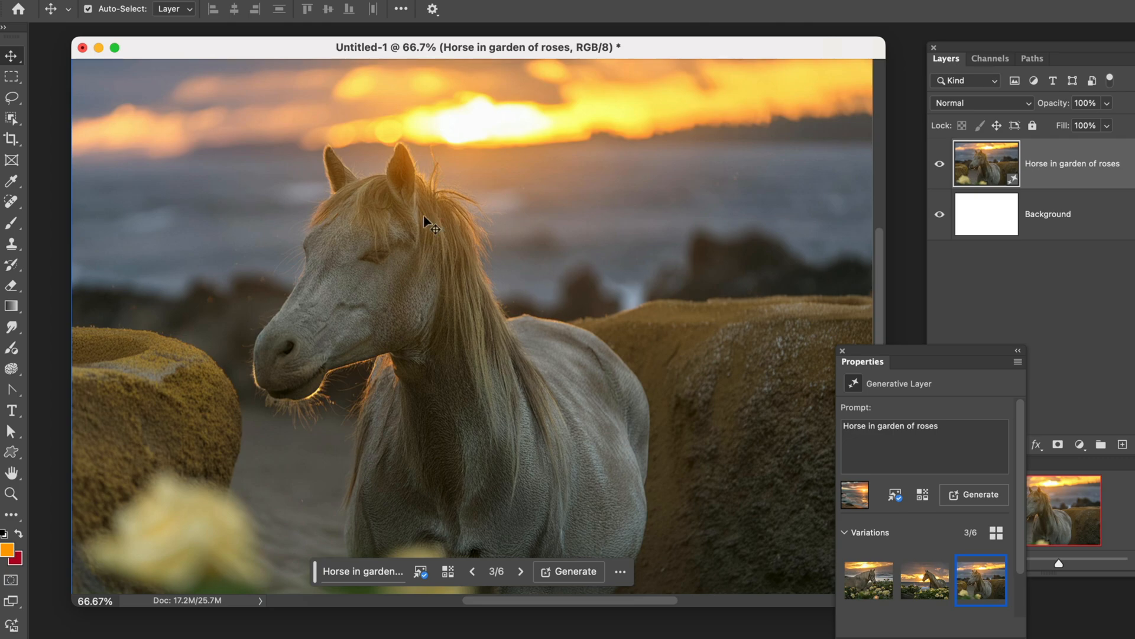